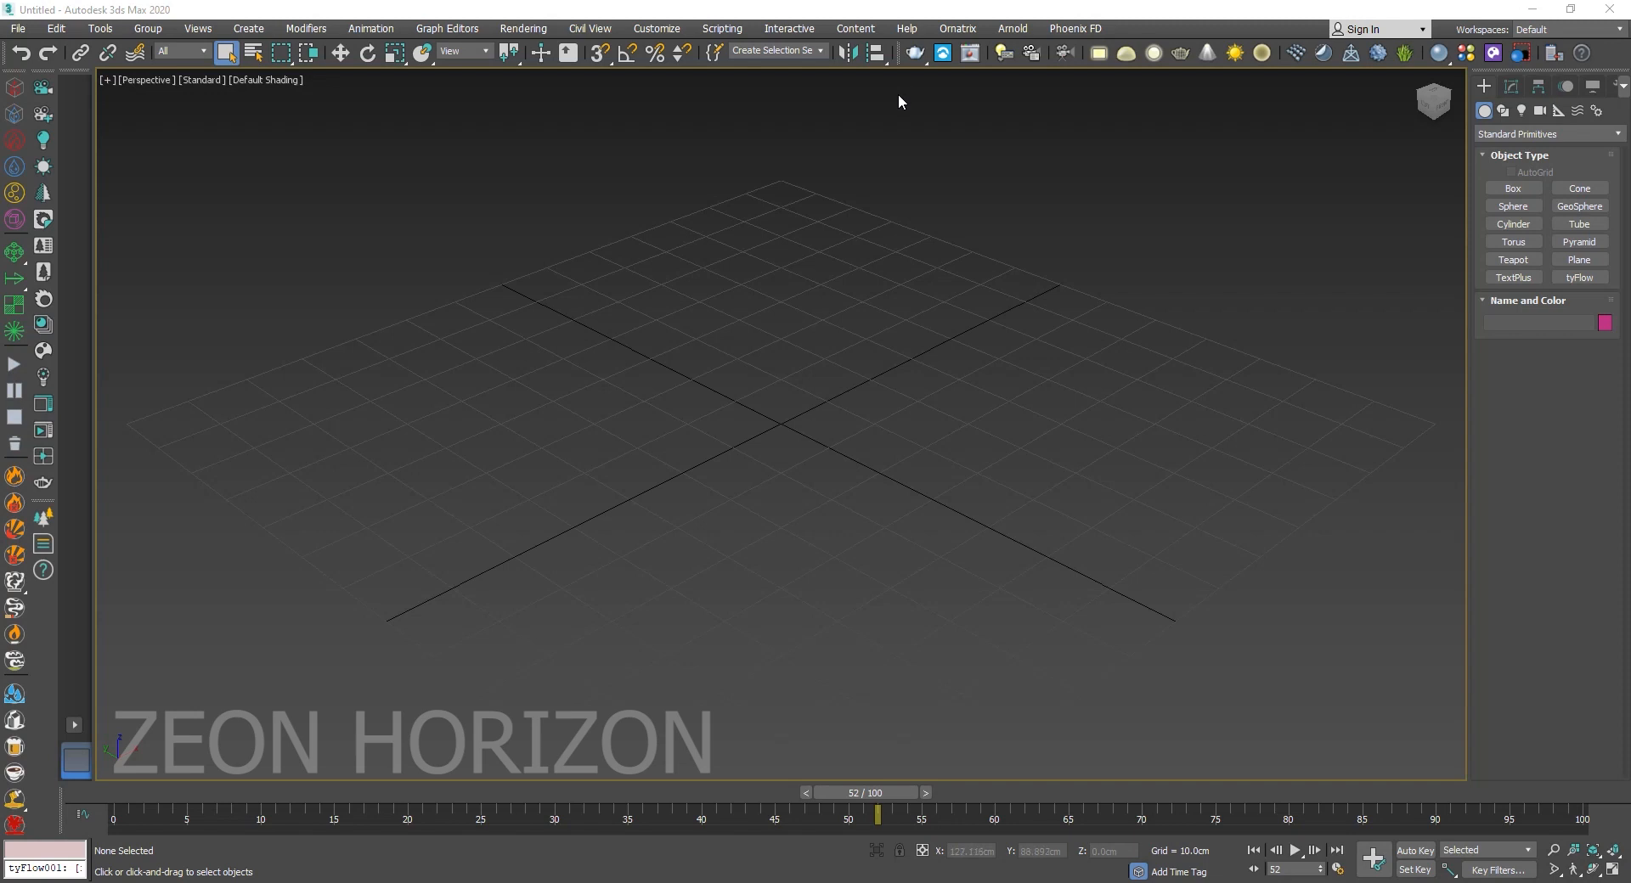
{"action": "mouse_move", "coordinate": [1556, 176]}
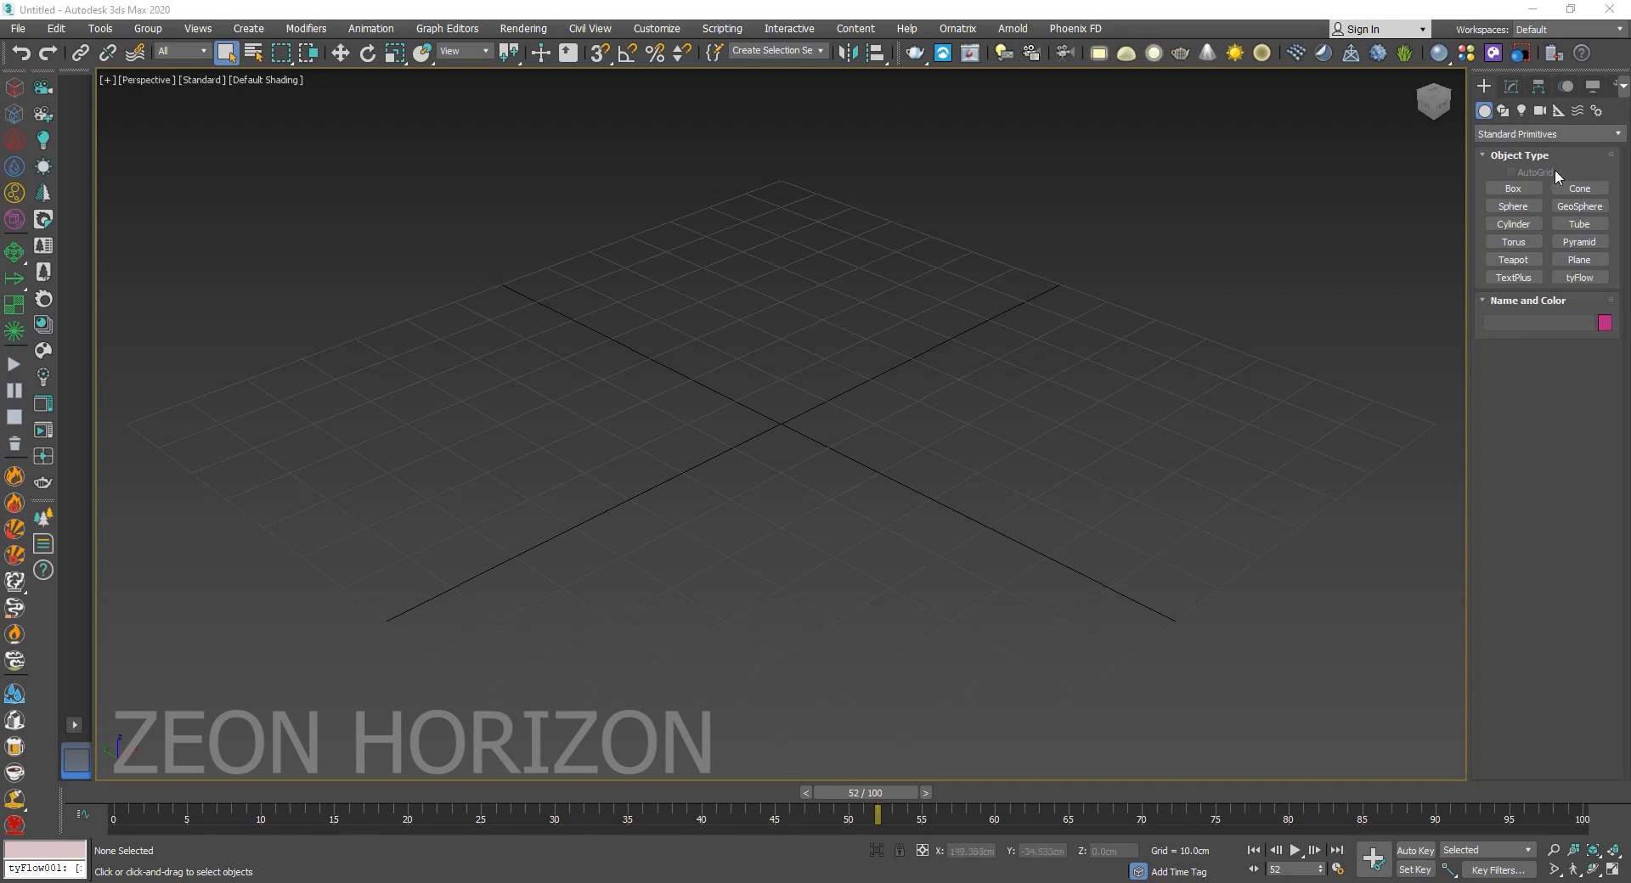
Place a tyFlow object in the scene and switch the create category to Extended Primitives.
{"action": "left_click", "coordinate": [1579, 278]}
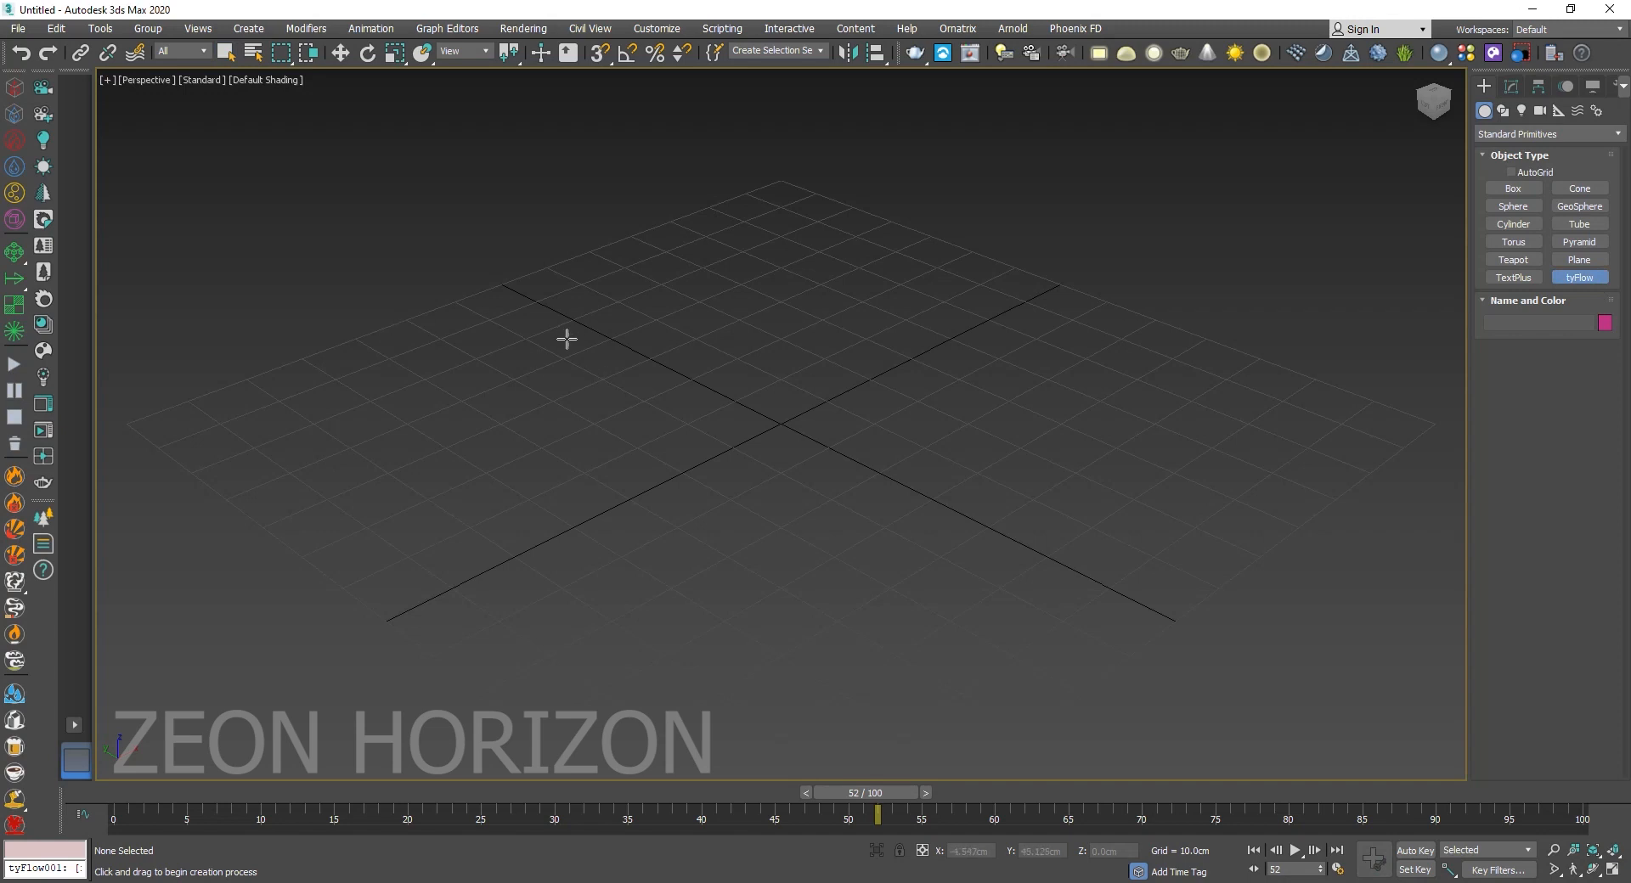
{"action": "left_click", "coordinate": [1578, 277]}
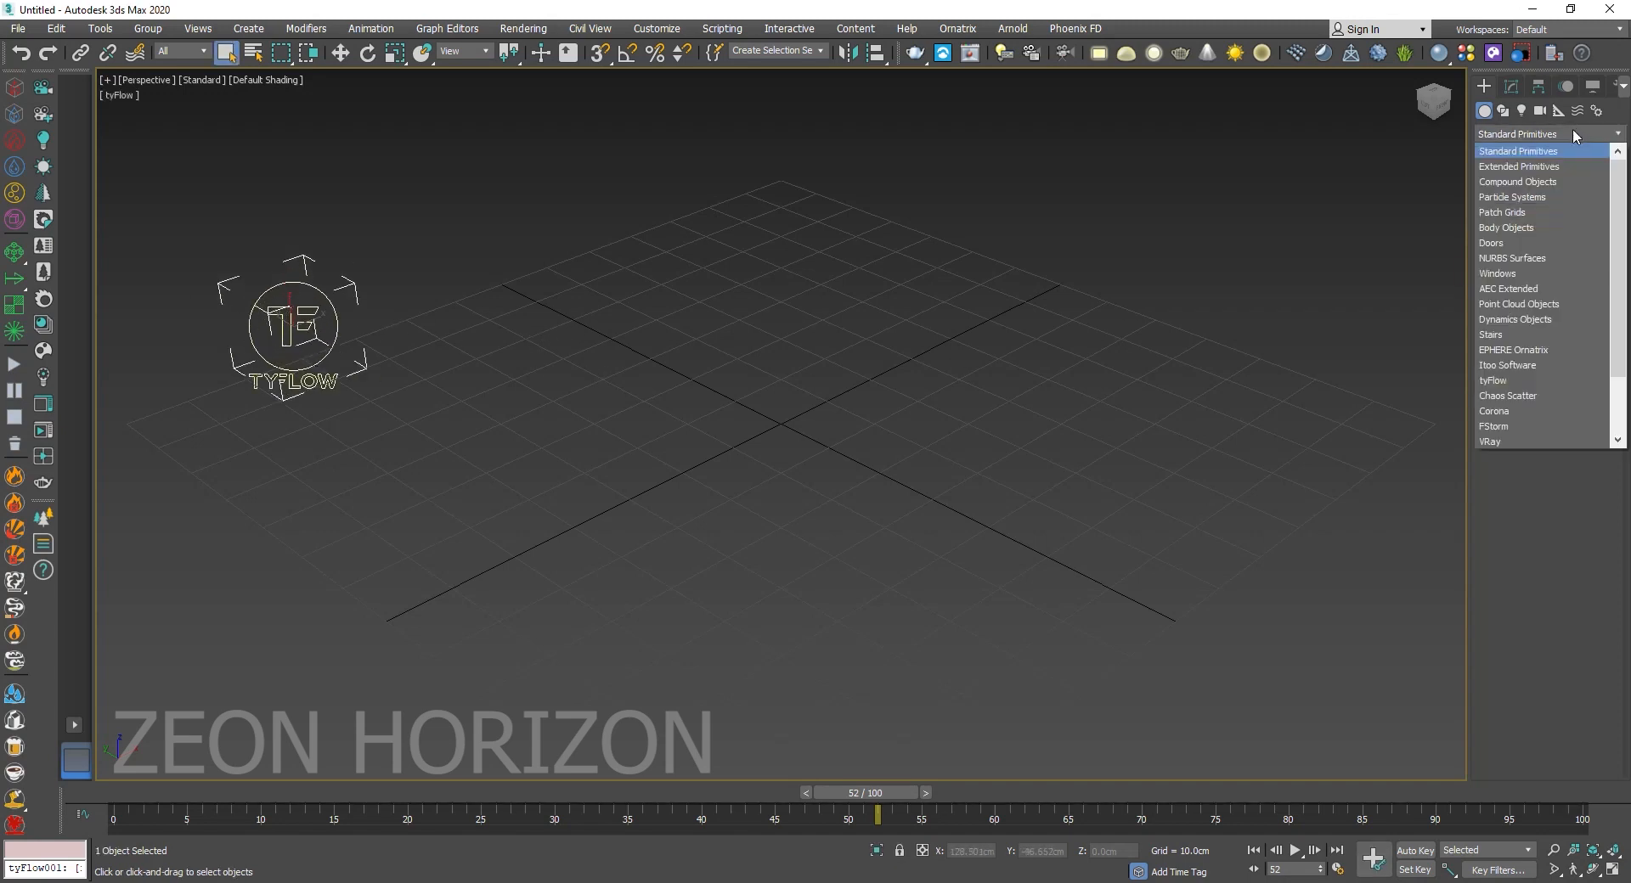
{"action": "left_click", "coordinate": [1519, 167]}
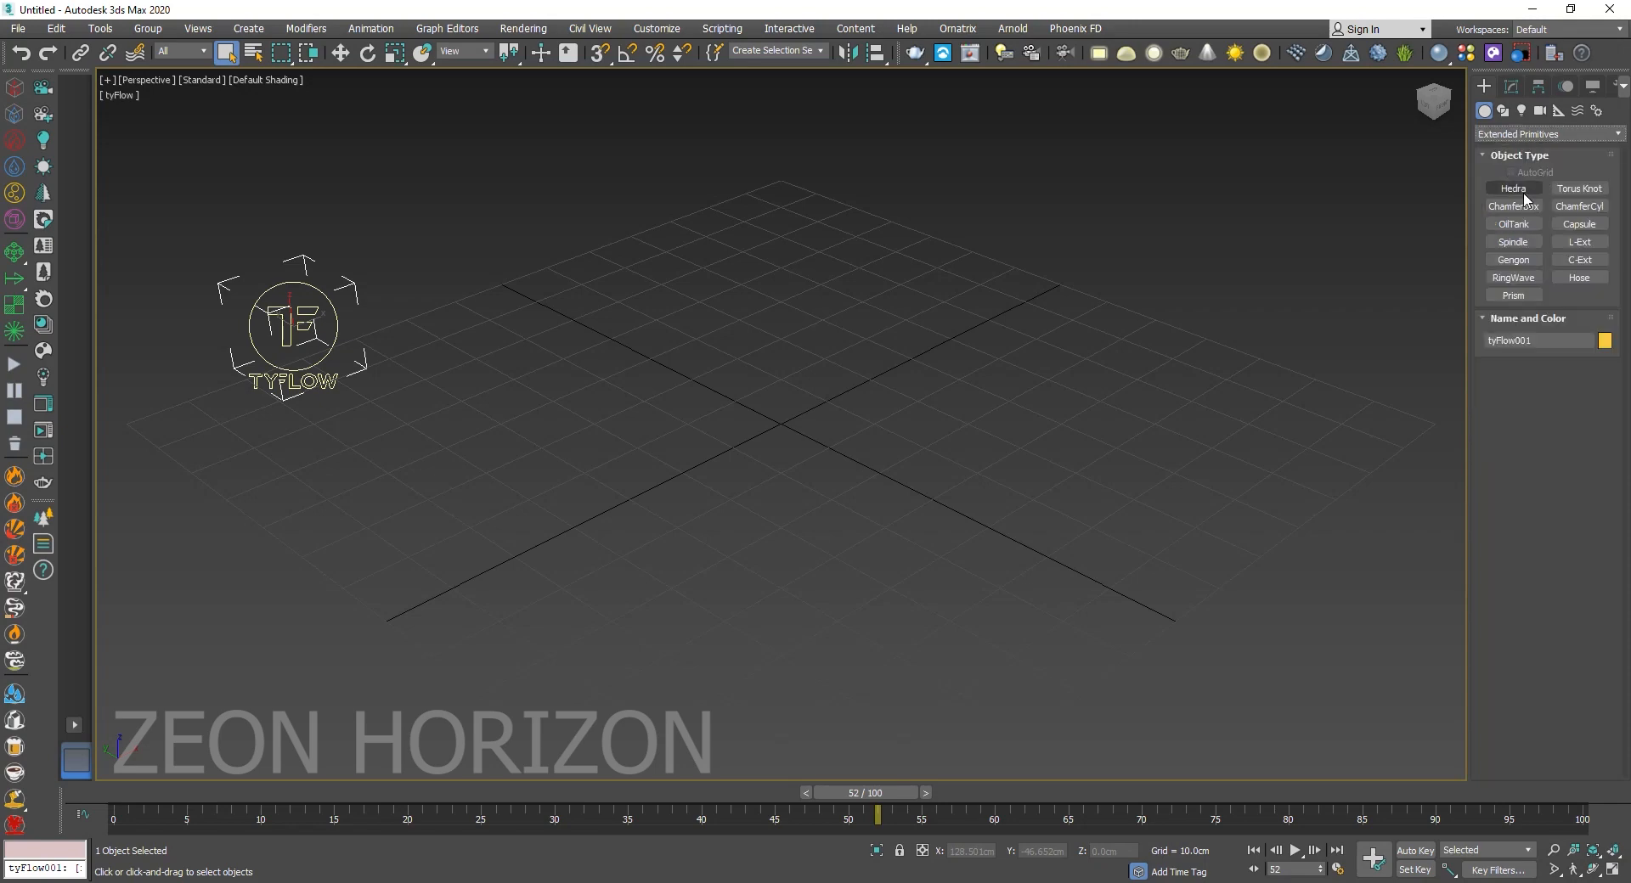
Create a Torus Knot beside tyFlow001 with 300 segments and adjusted Sides.
{"action": "left_click", "coordinate": [1579, 189]}
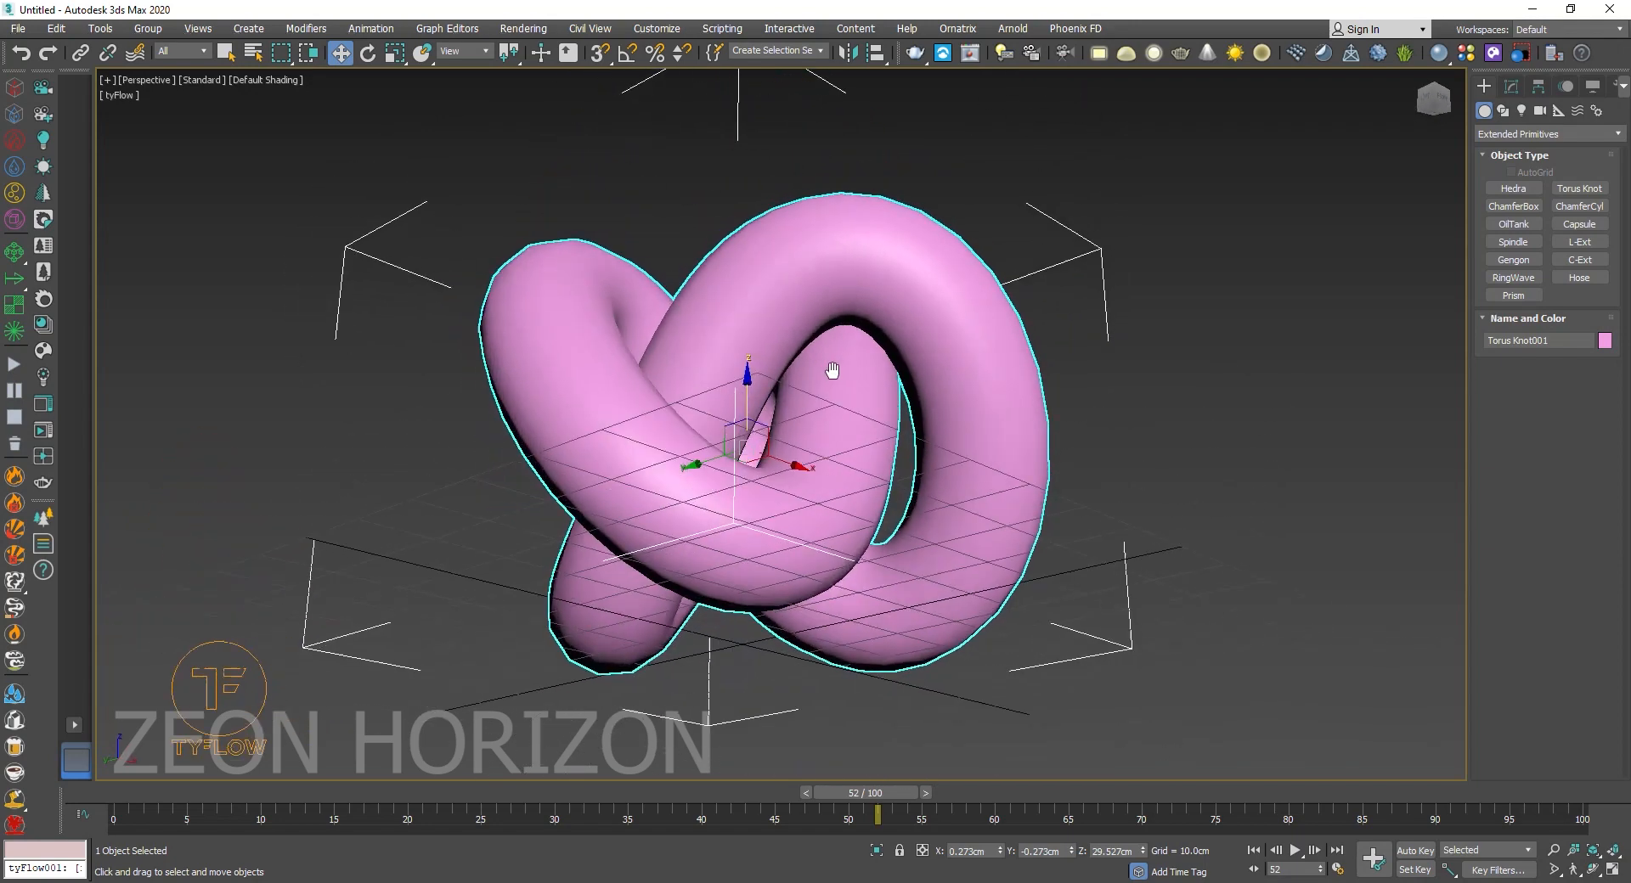
{"action": "left_click_drag", "start_coordinate": [833, 369], "coordinate": [873, 572]}
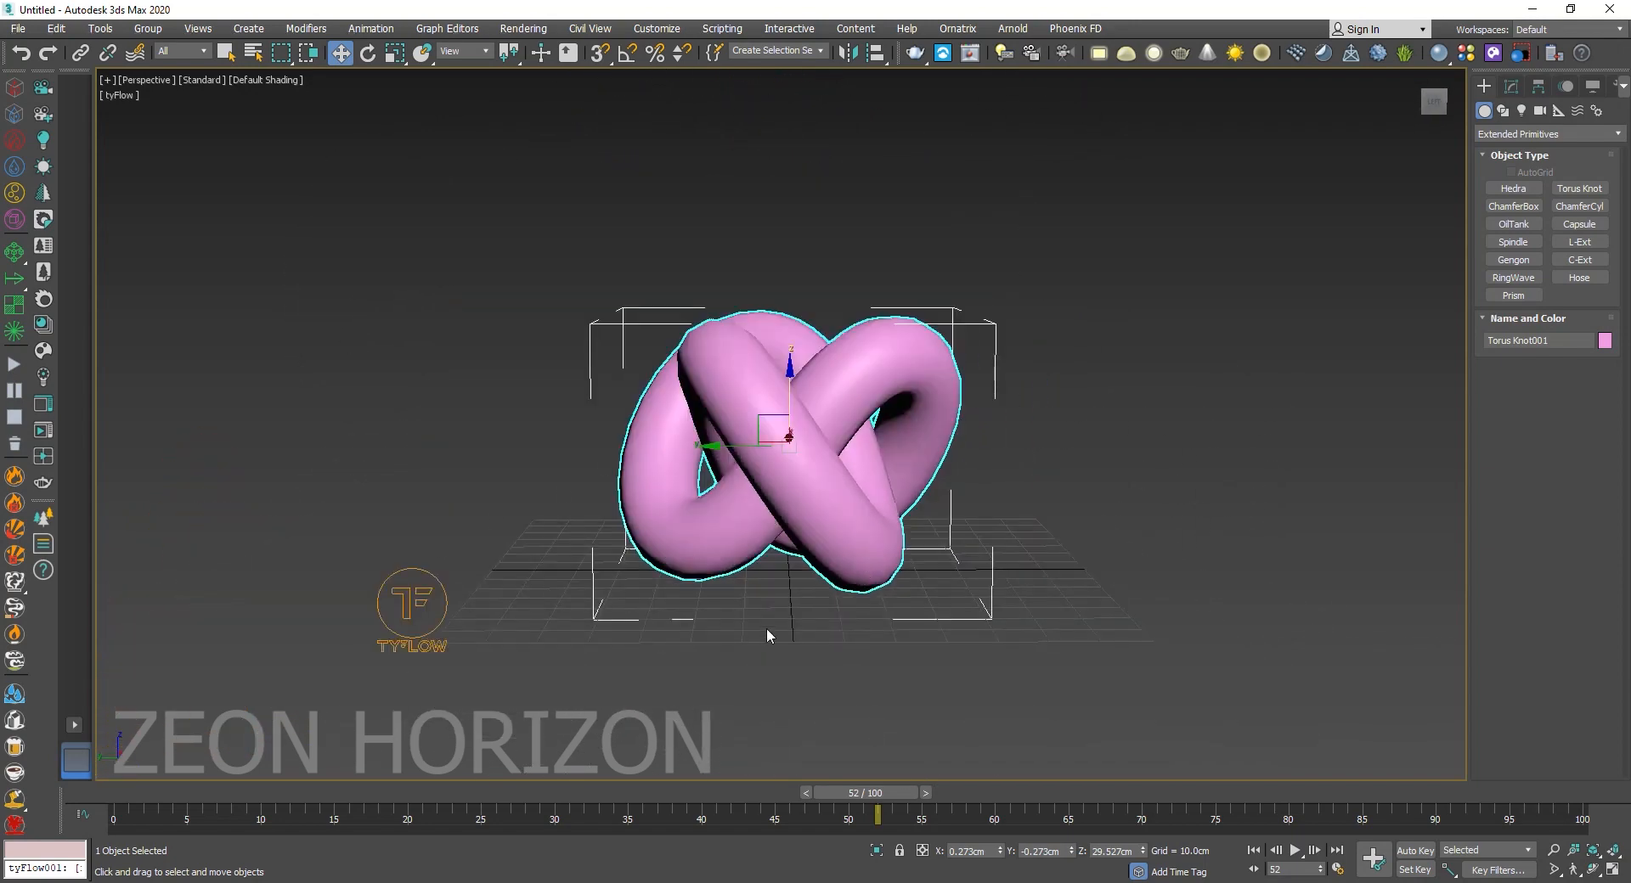
{"action": "left_click_drag", "start_coordinate": [788, 434], "coordinate": [793, 384]}
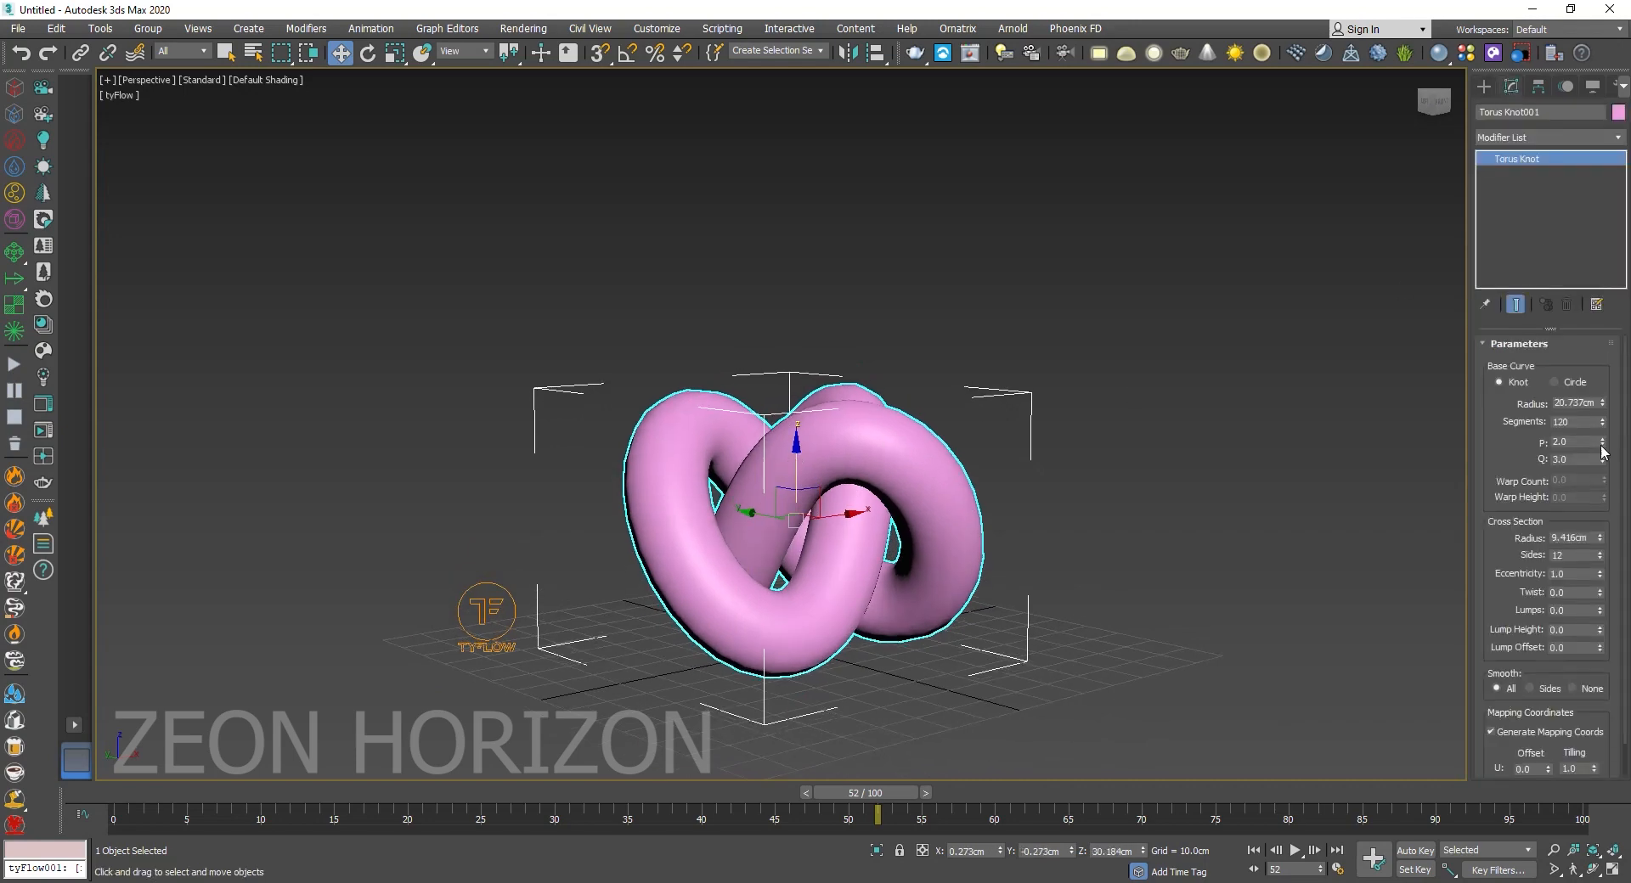
{"action": "triple_click", "coordinate": [1570, 422]}
{"action": "type", "text": "300"}
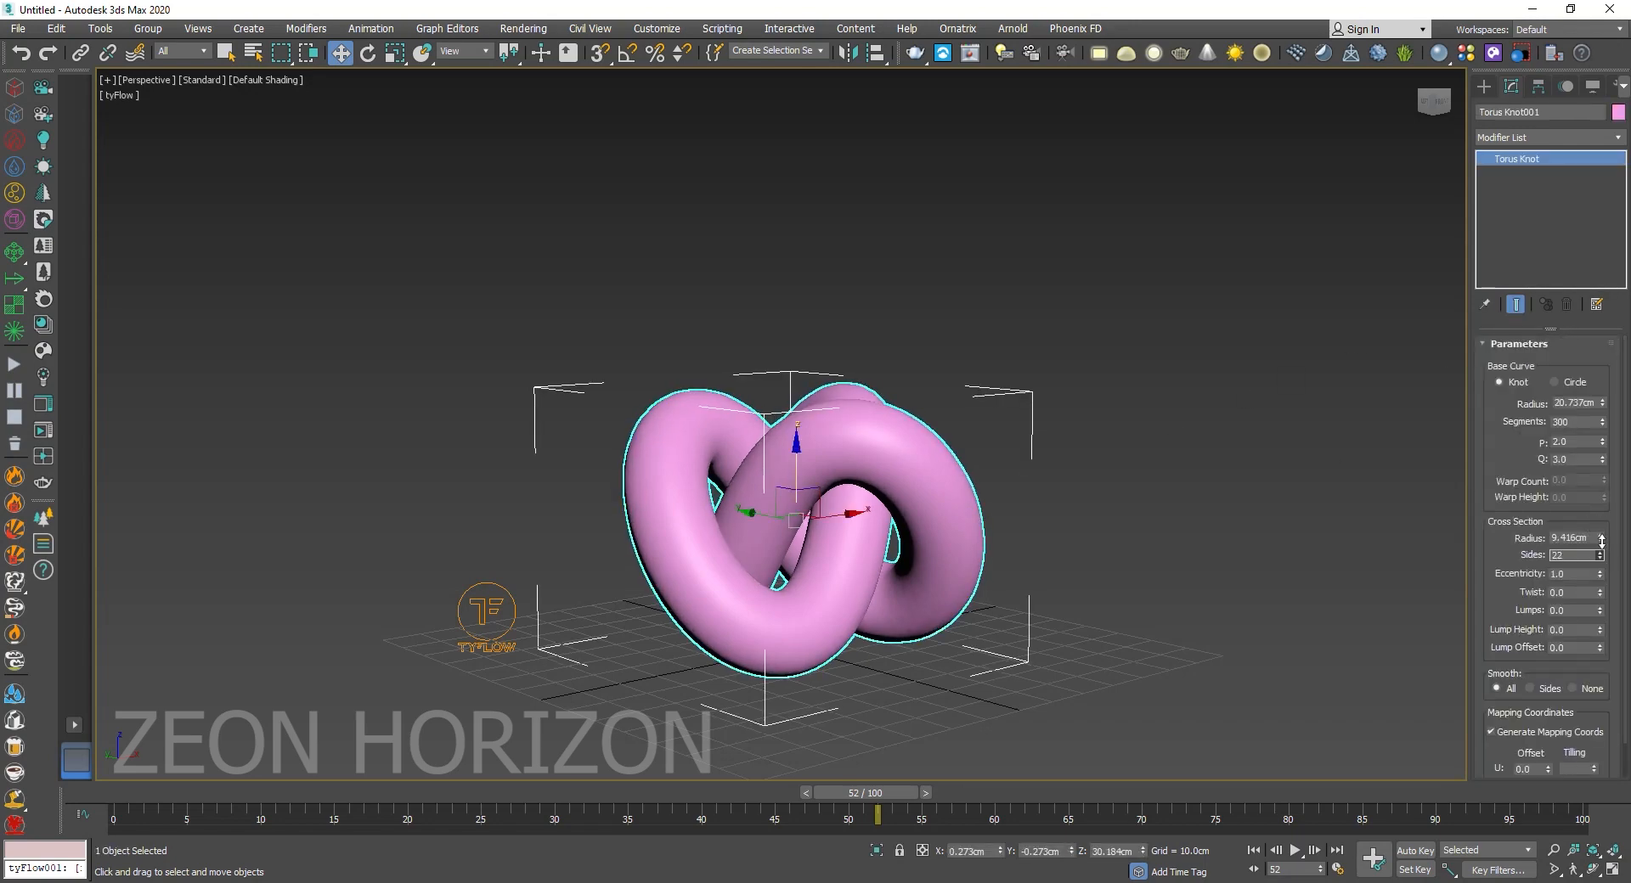
{"action": "left_click", "coordinate": [1602, 552]}
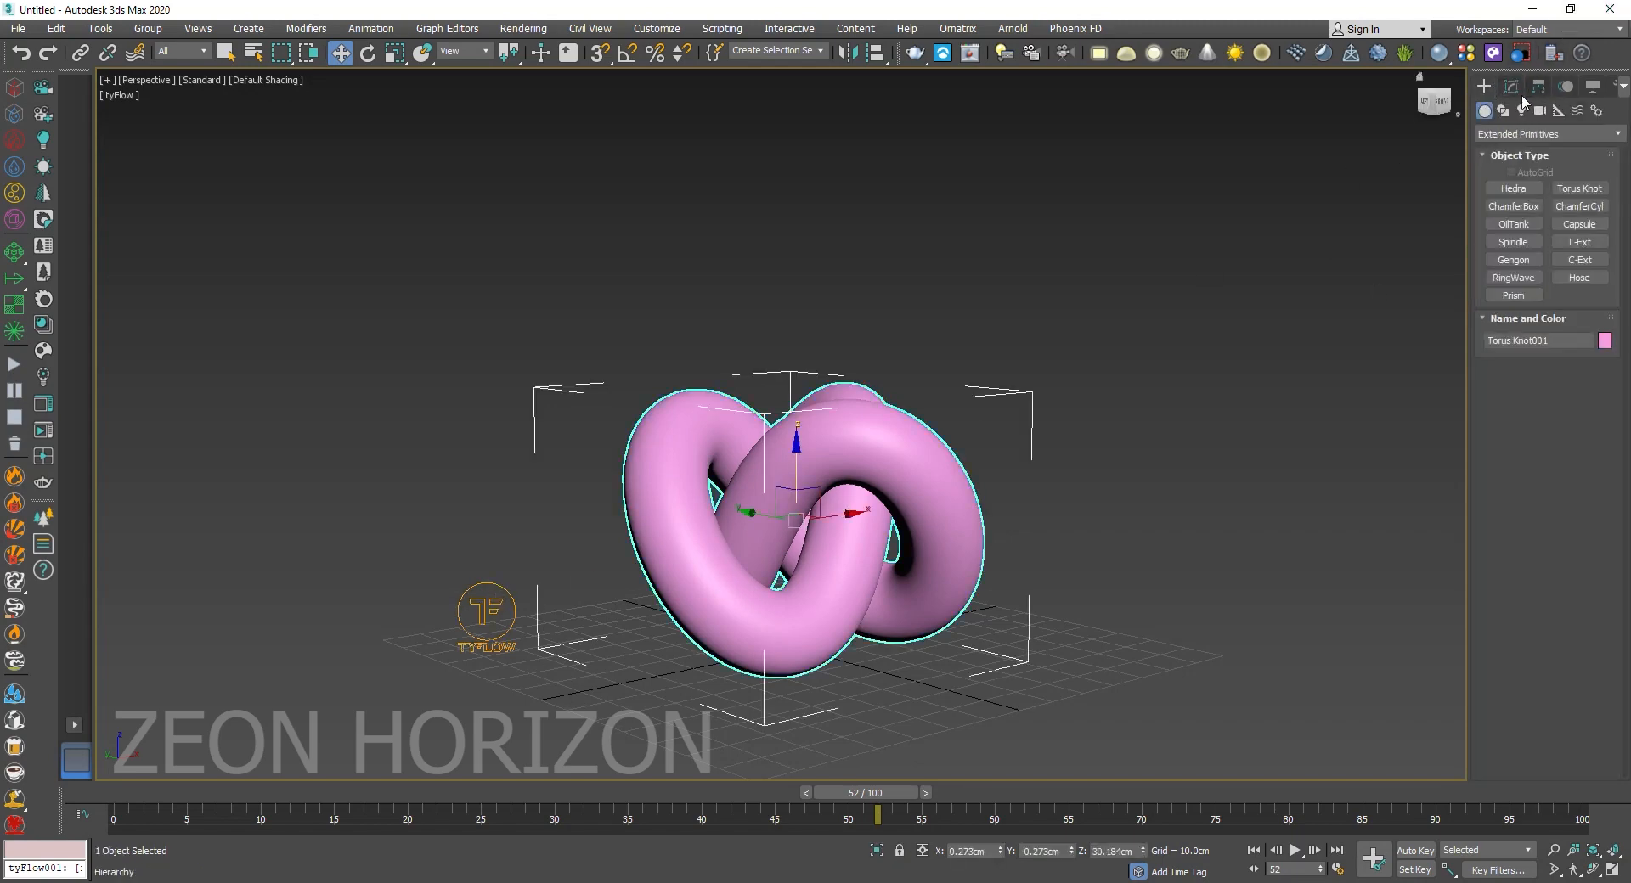
{"action": "left_click", "coordinate": [1513, 87]}
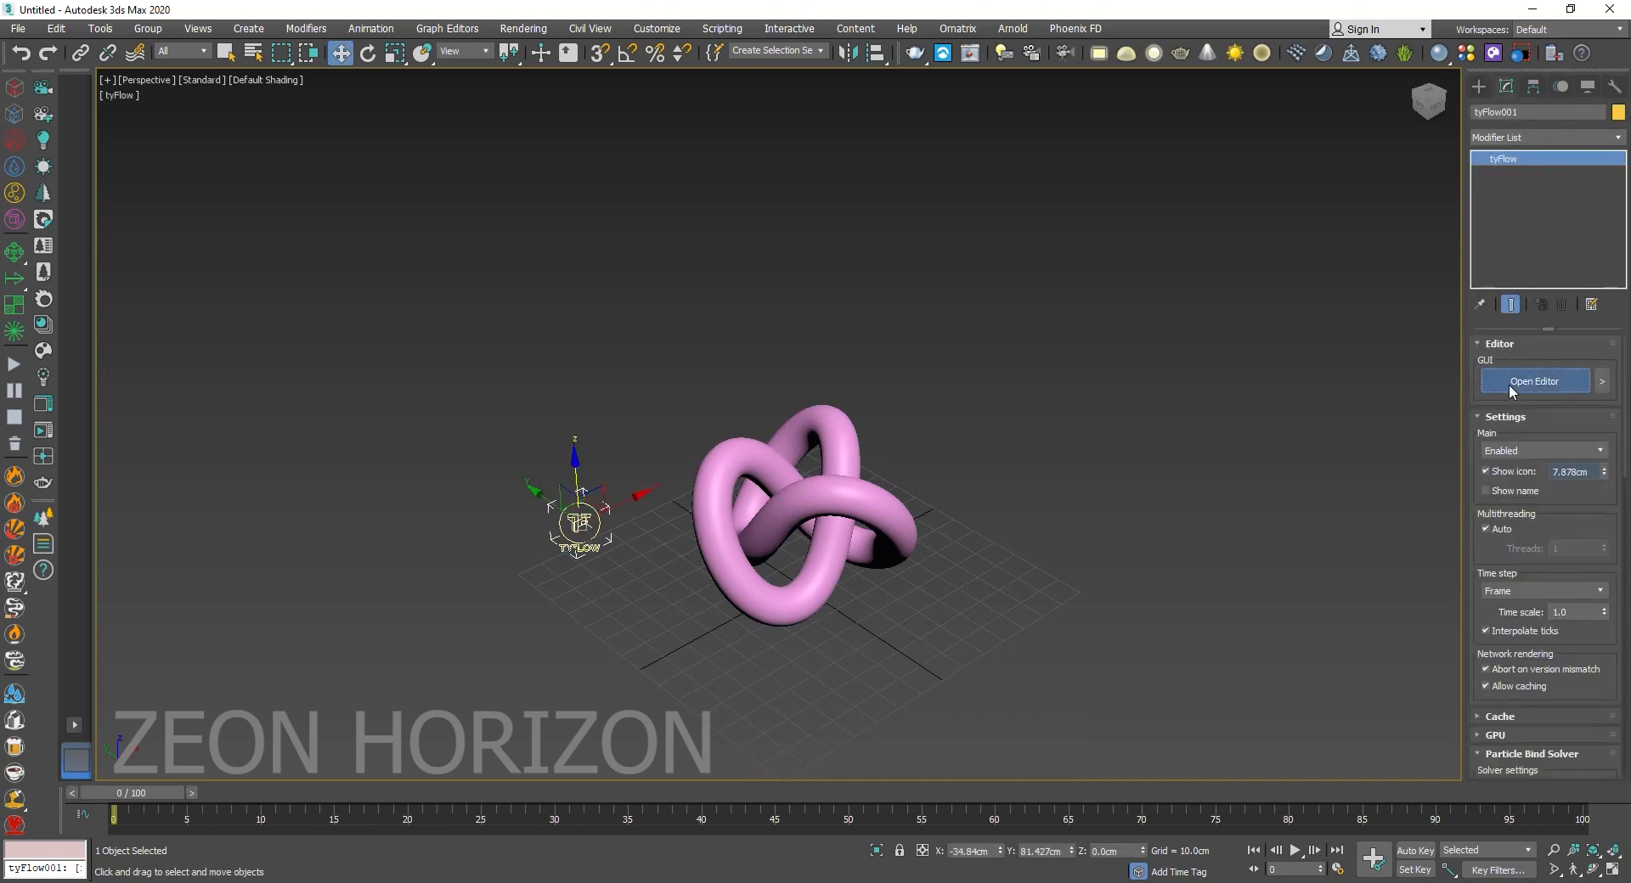
Open the tyFlow001 editor, move it aside, and scroll through the operator list.
{"action": "left_click", "coordinate": [1534, 384]}
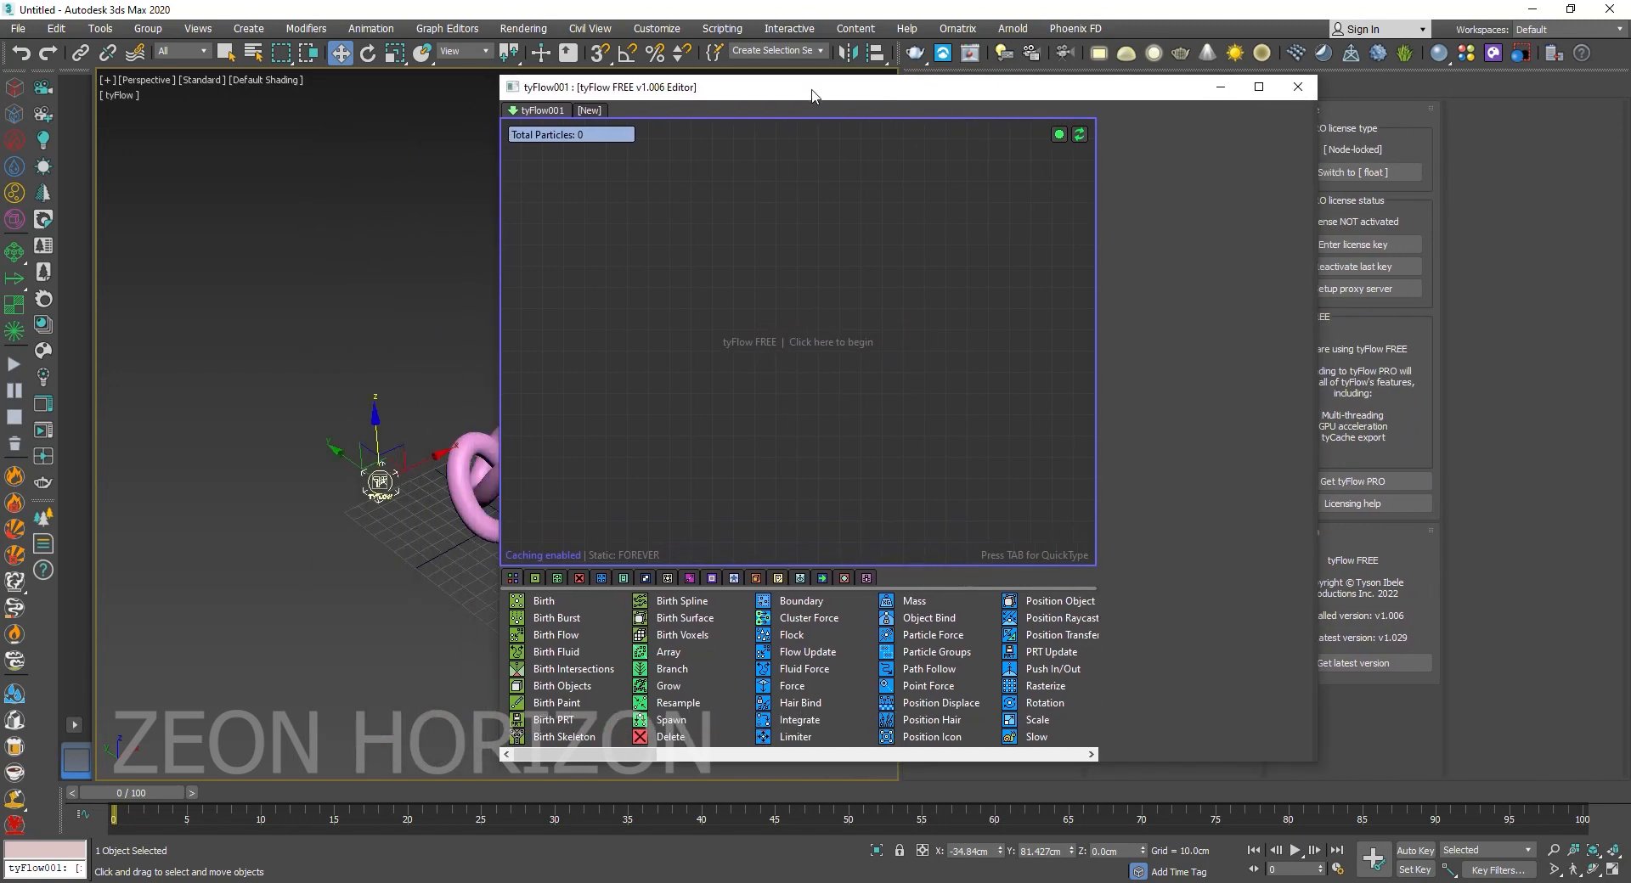
{"action": "left_click_drag", "start_coordinate": [811, 86], "coordinate": [1121, 84]}
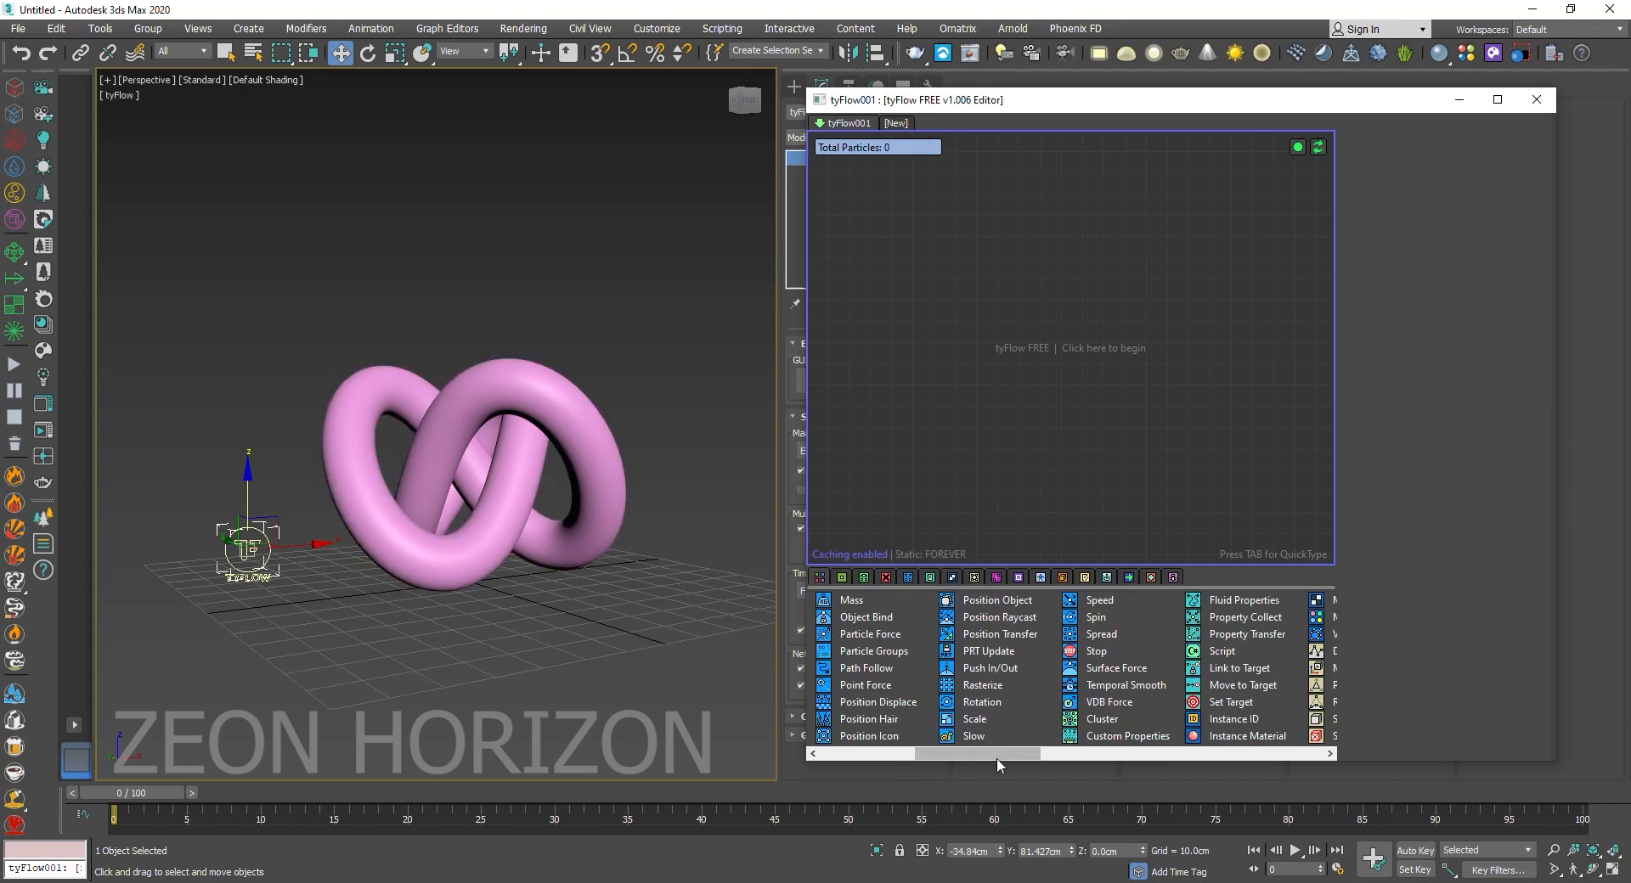
{"action": "scroll", "scroll_direction": "right", "scroll_amount": 3}
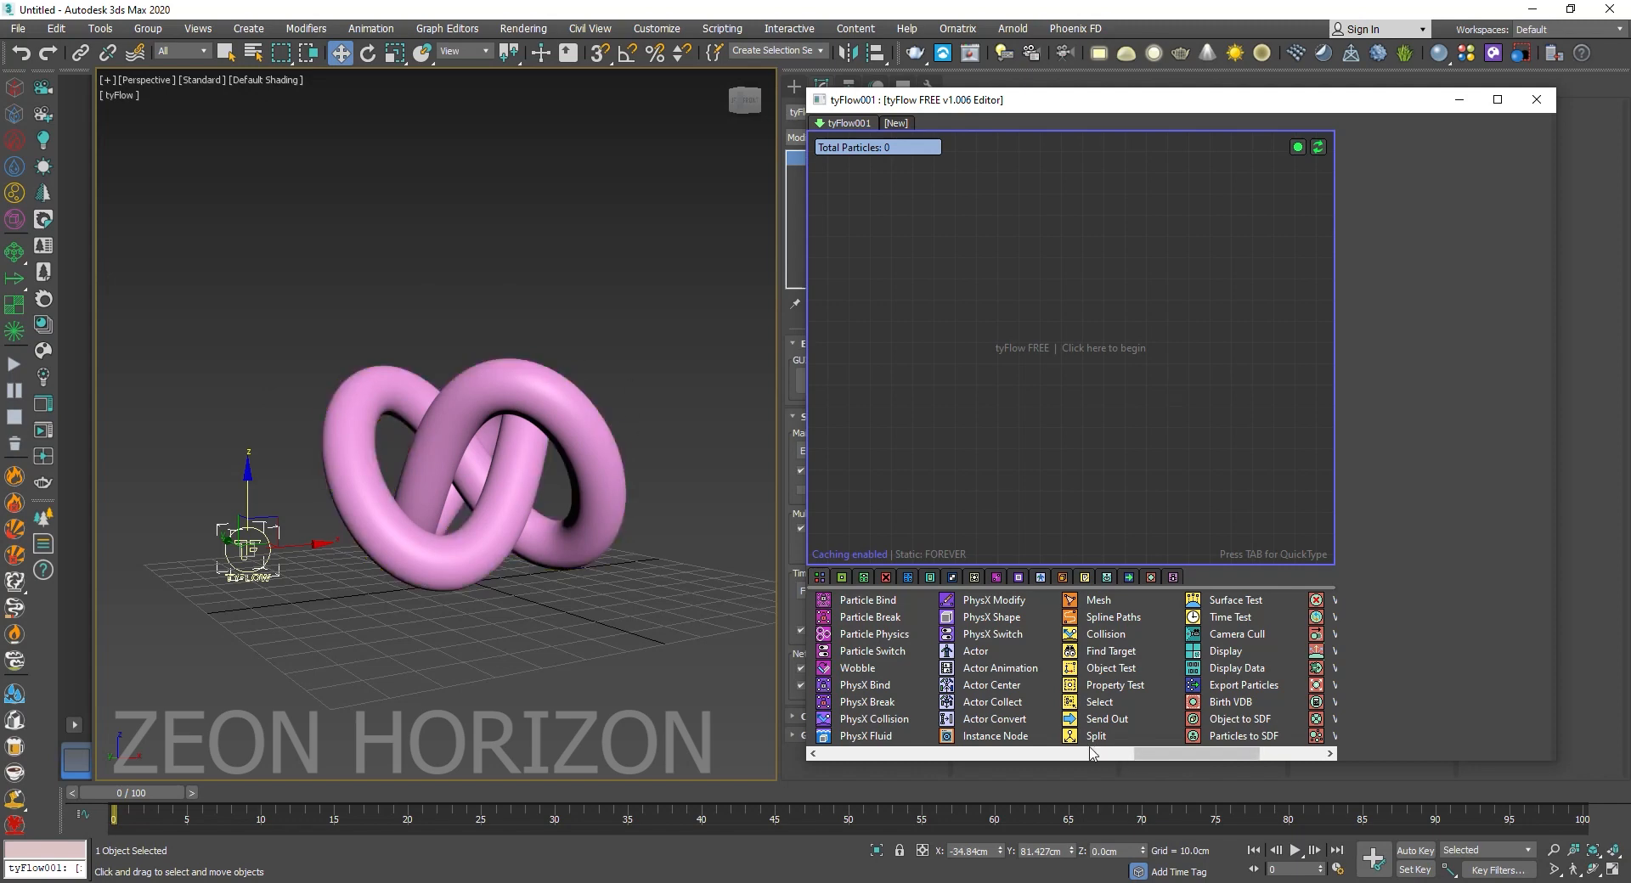
{"action": "scroll", "scroll_direction": "right", "scroll_amount": 3}
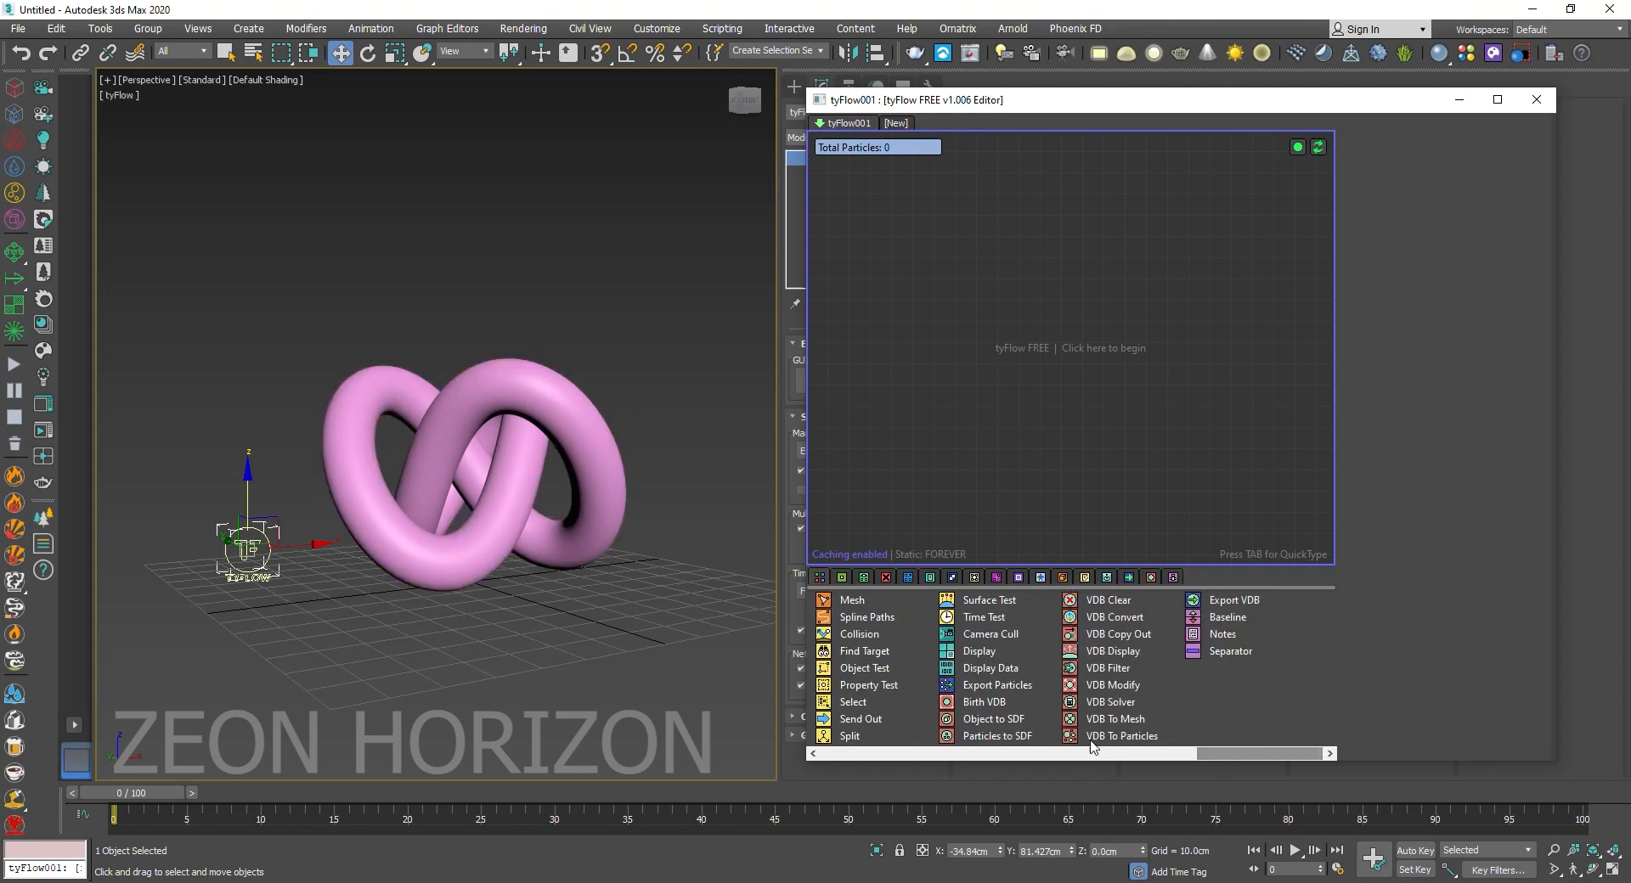
Add a Birth VDB event and set its voxel size to 1.0cm.
{"action": "left_click", "coordinate": [982, 702]}
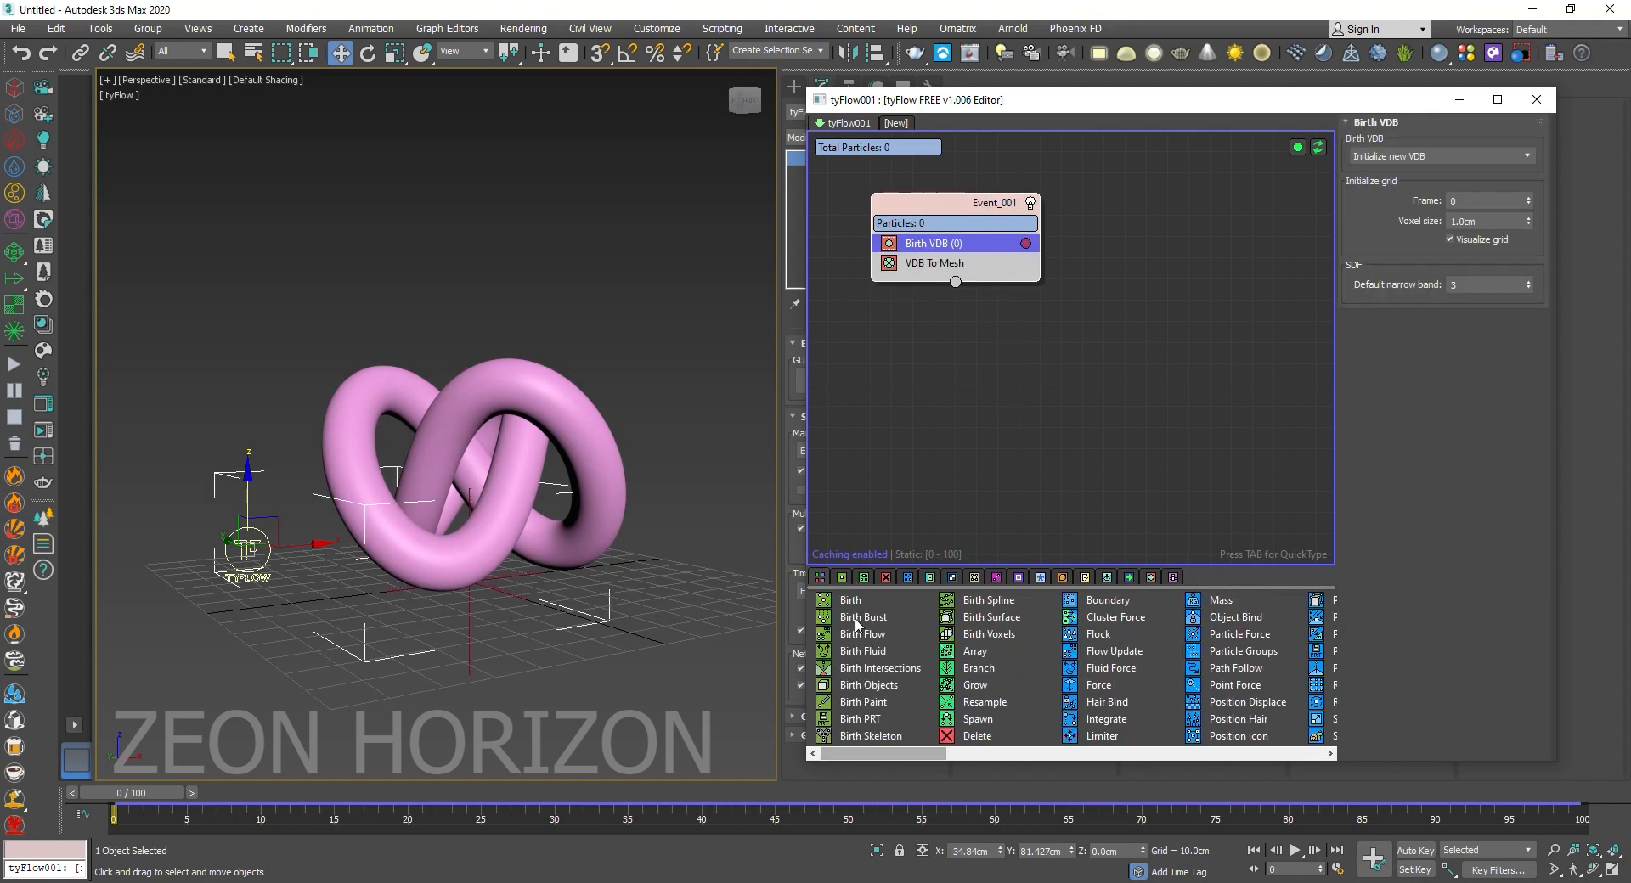
{"action": "mouse_move", "coordinate": [514, 599]}
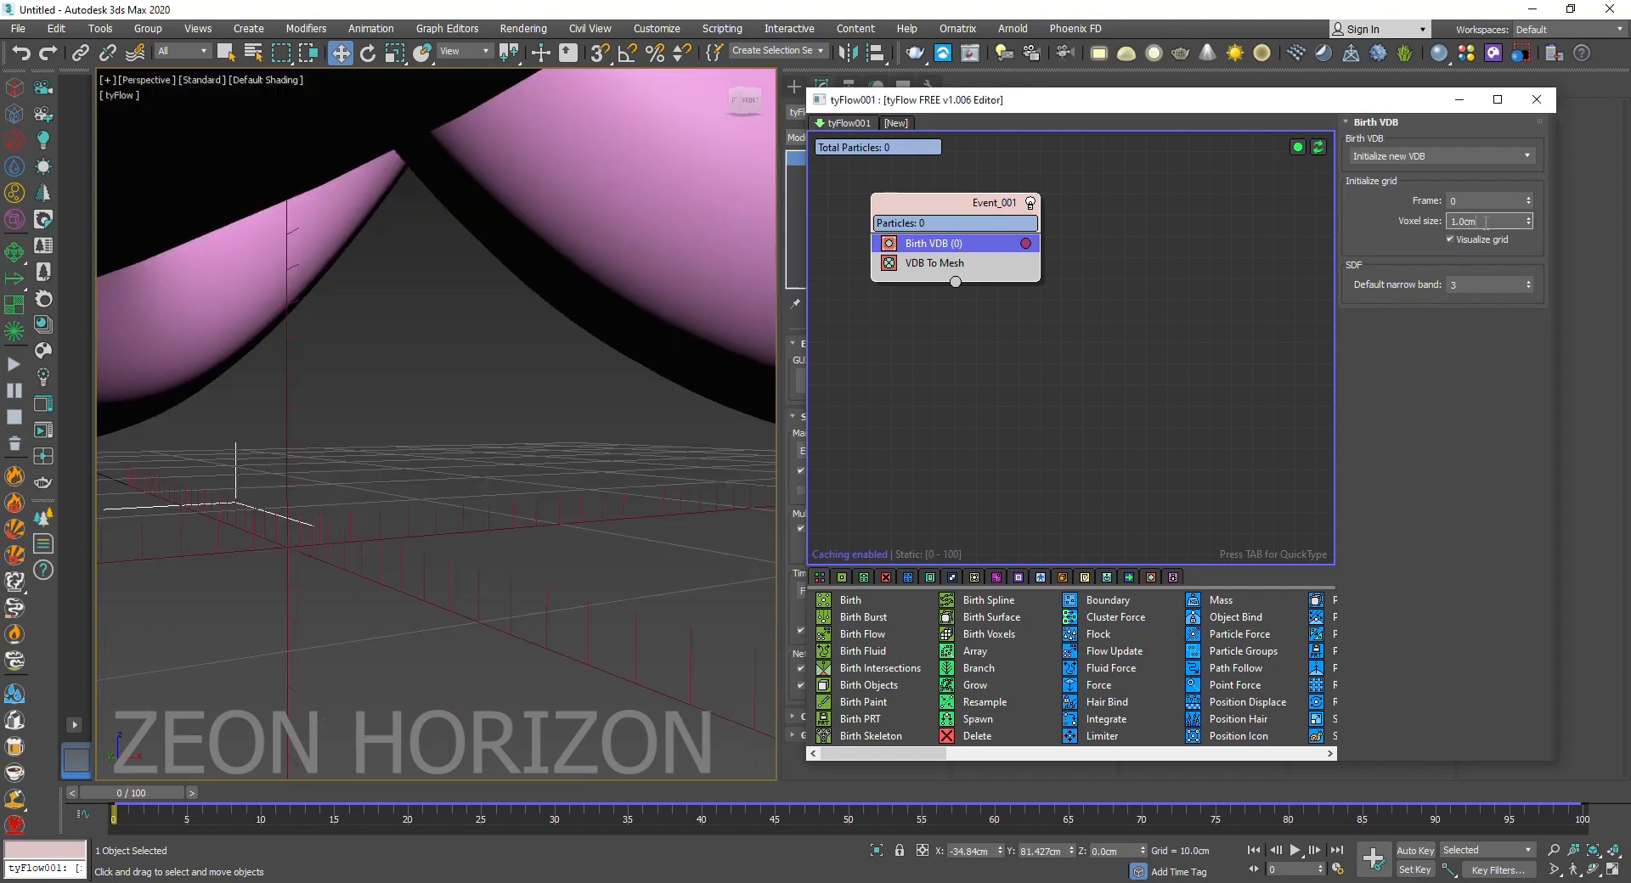
{"action": "triple_click", "coordinate": [1471, 221]}
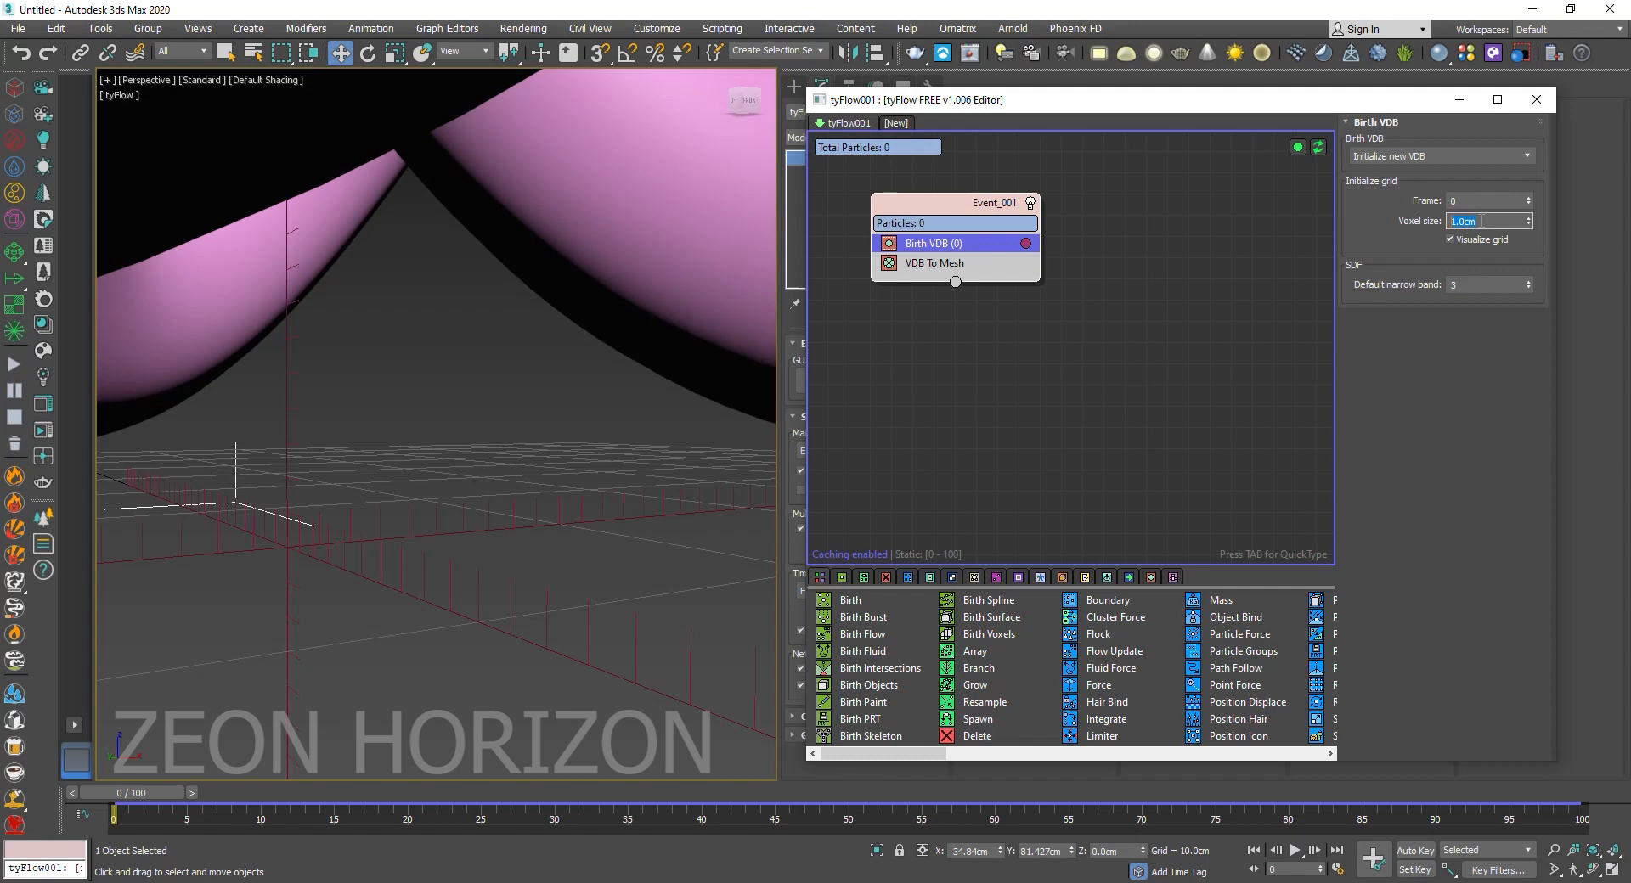
{"action": "mouse_move", "coordinate": [1486, 221]}
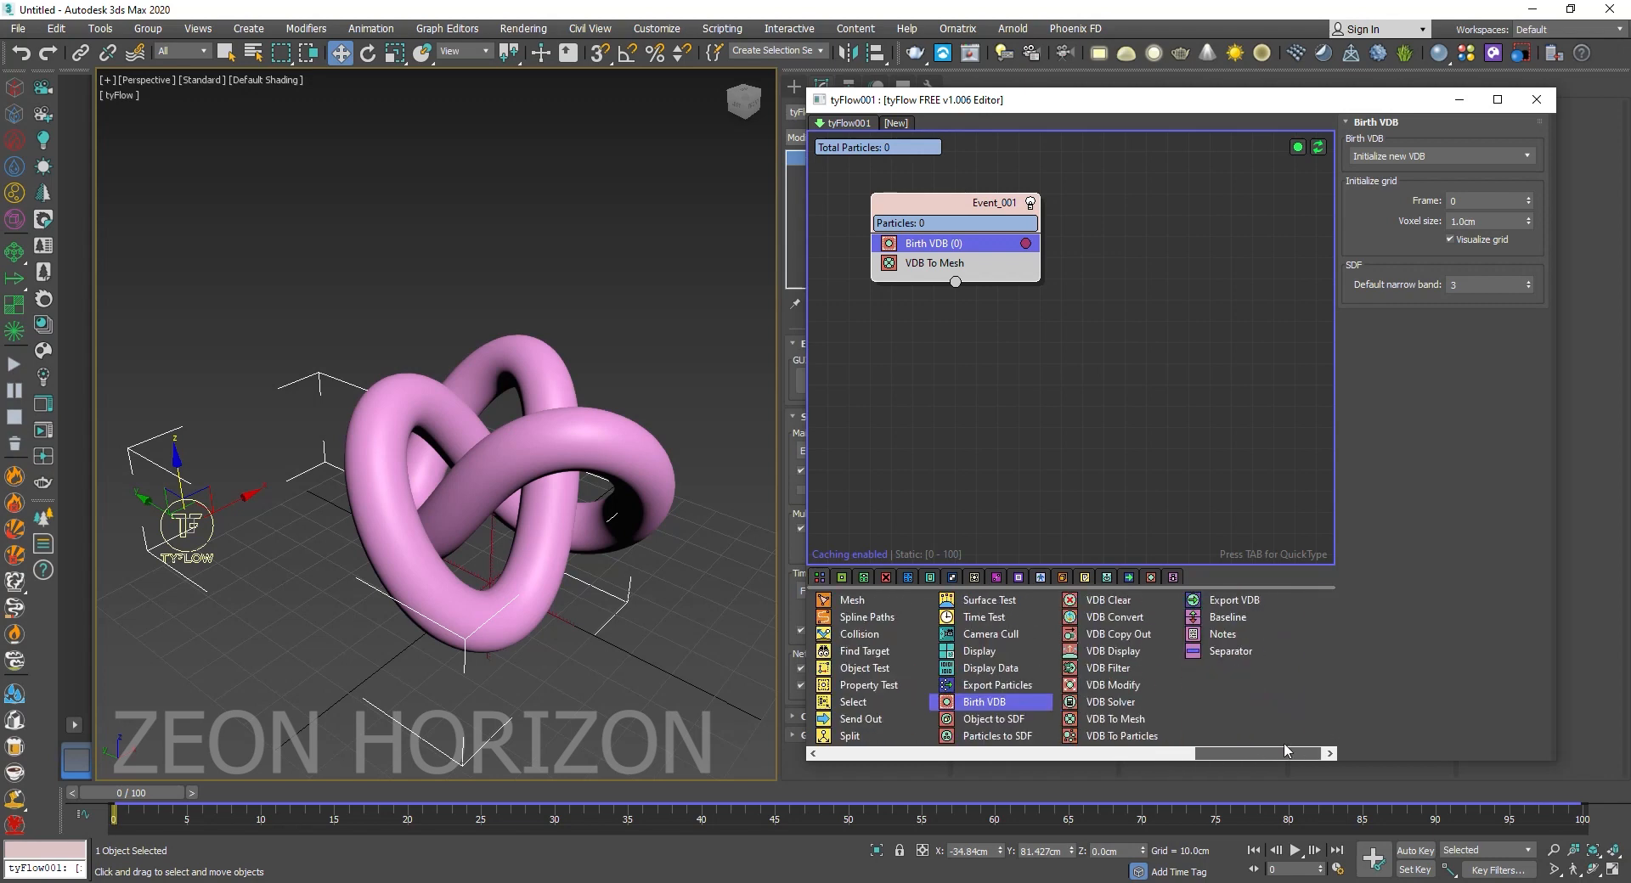
{"action": "mouse_move", "coordinate": [992, 719]}
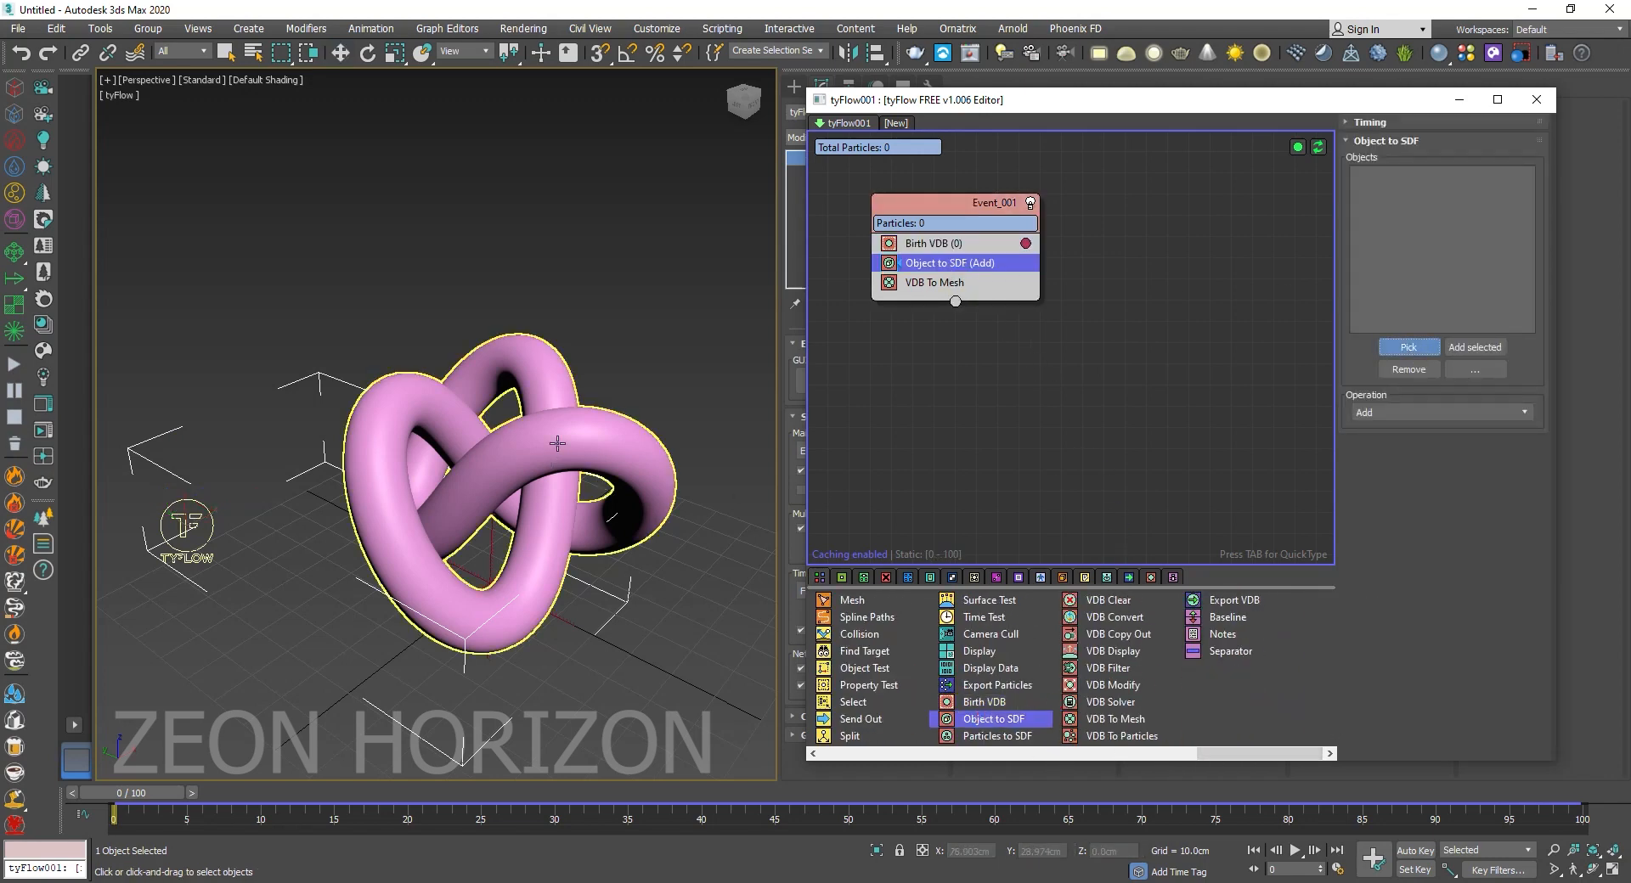
Pick Torus Knot001 as the Object to SDF source and review the Birth VDB settings.
{"action": "left_click", "coordinate": [1408, 347]}
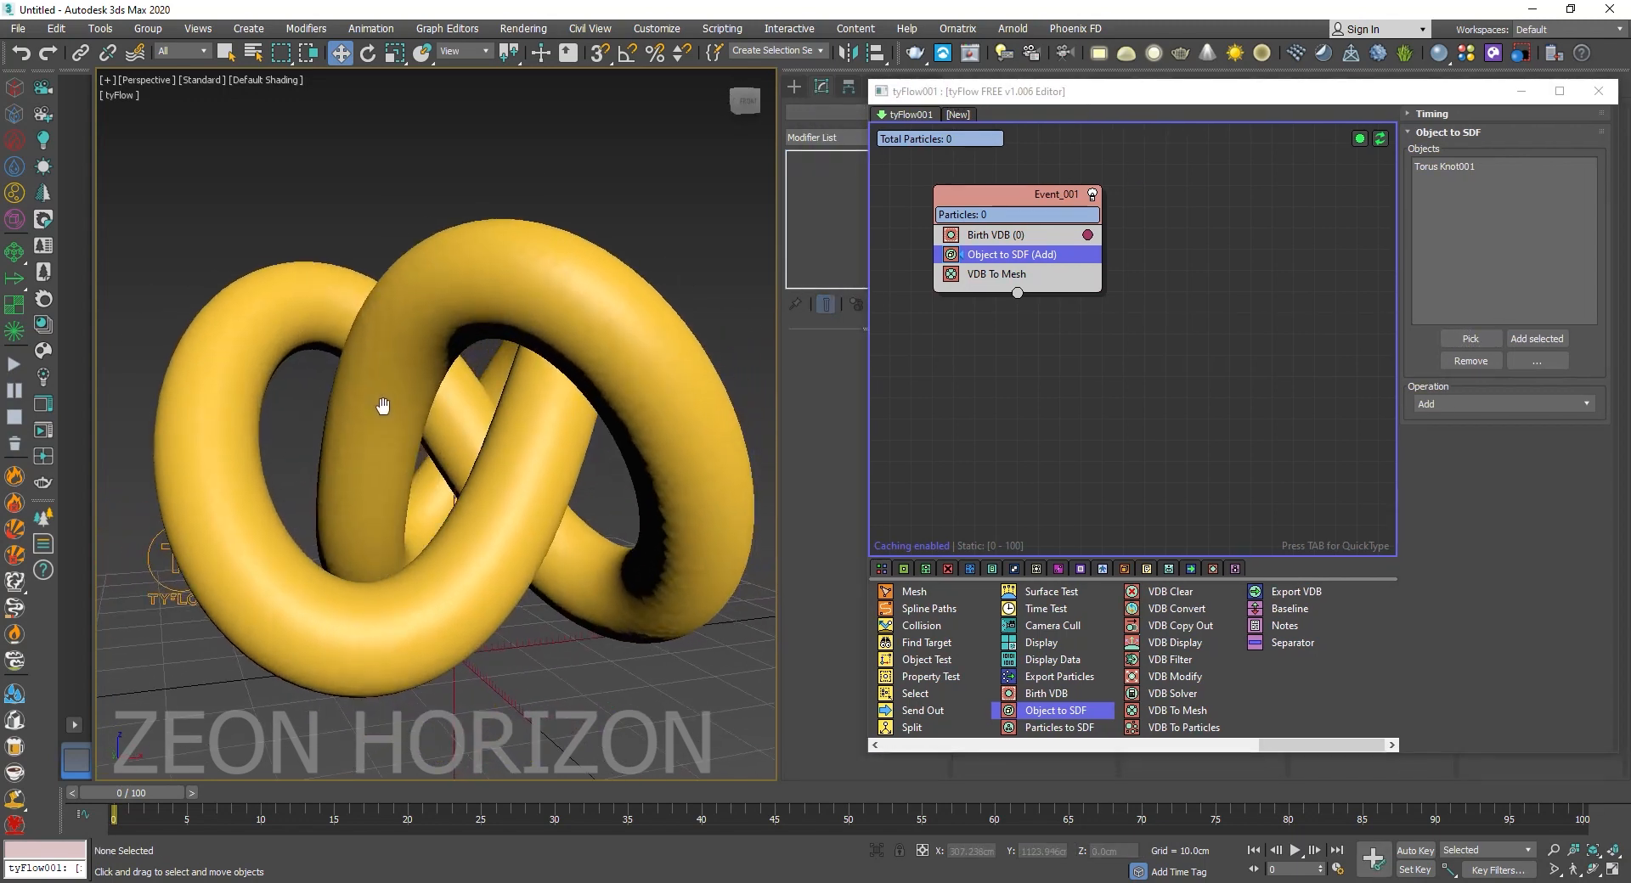
{"action": "left_click", "coordinate": [993, 234]}
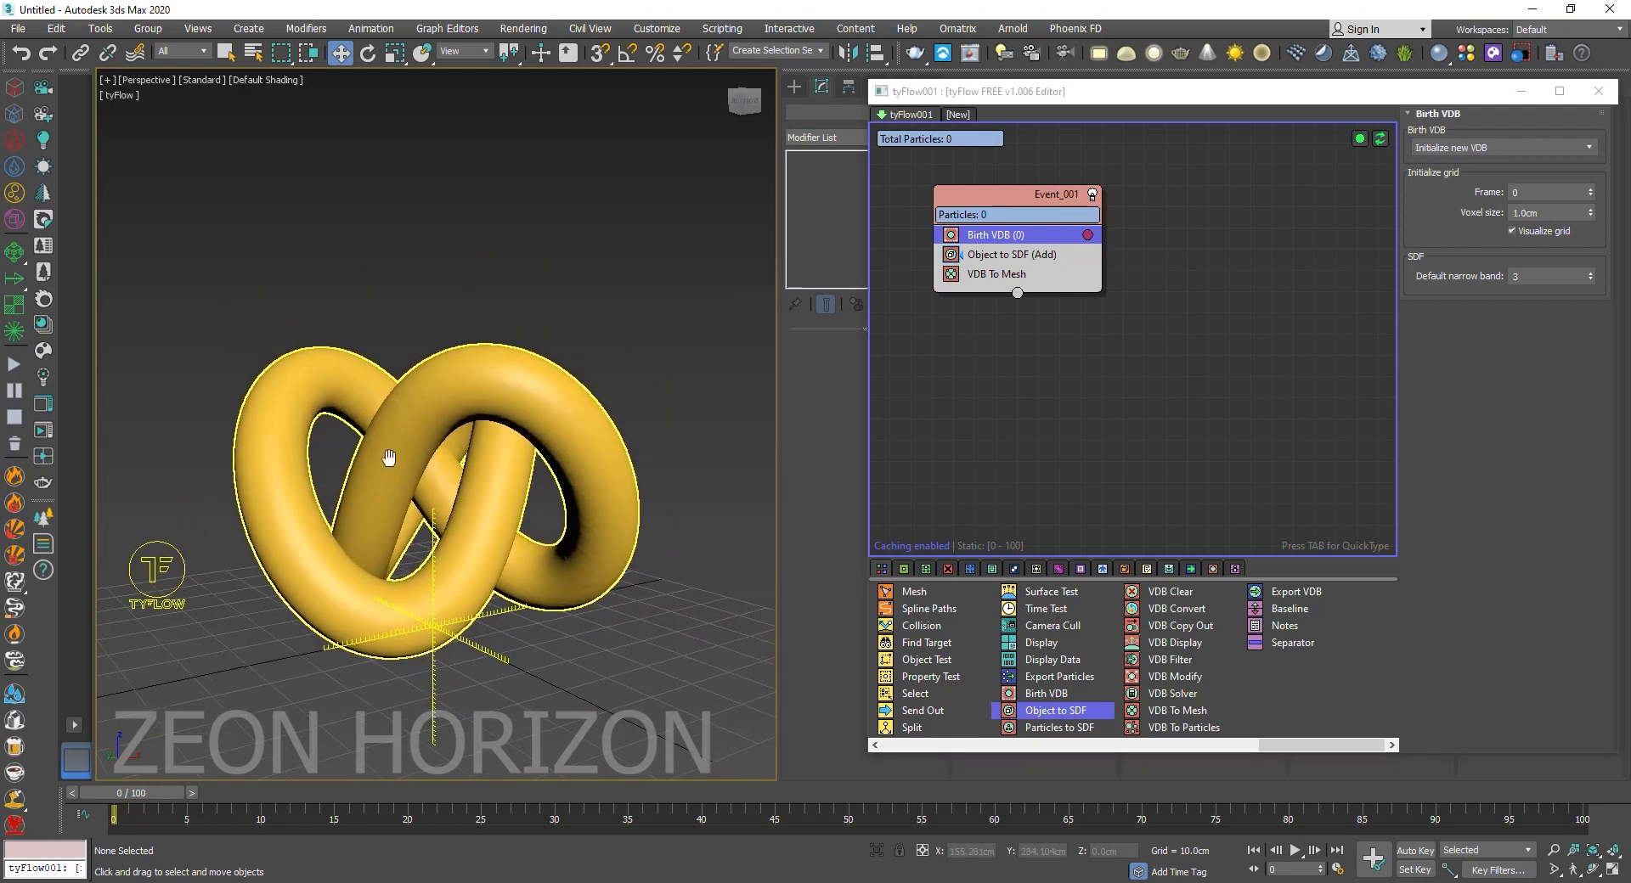
{"action": "left_click", "coordinate": [1011, 254]}
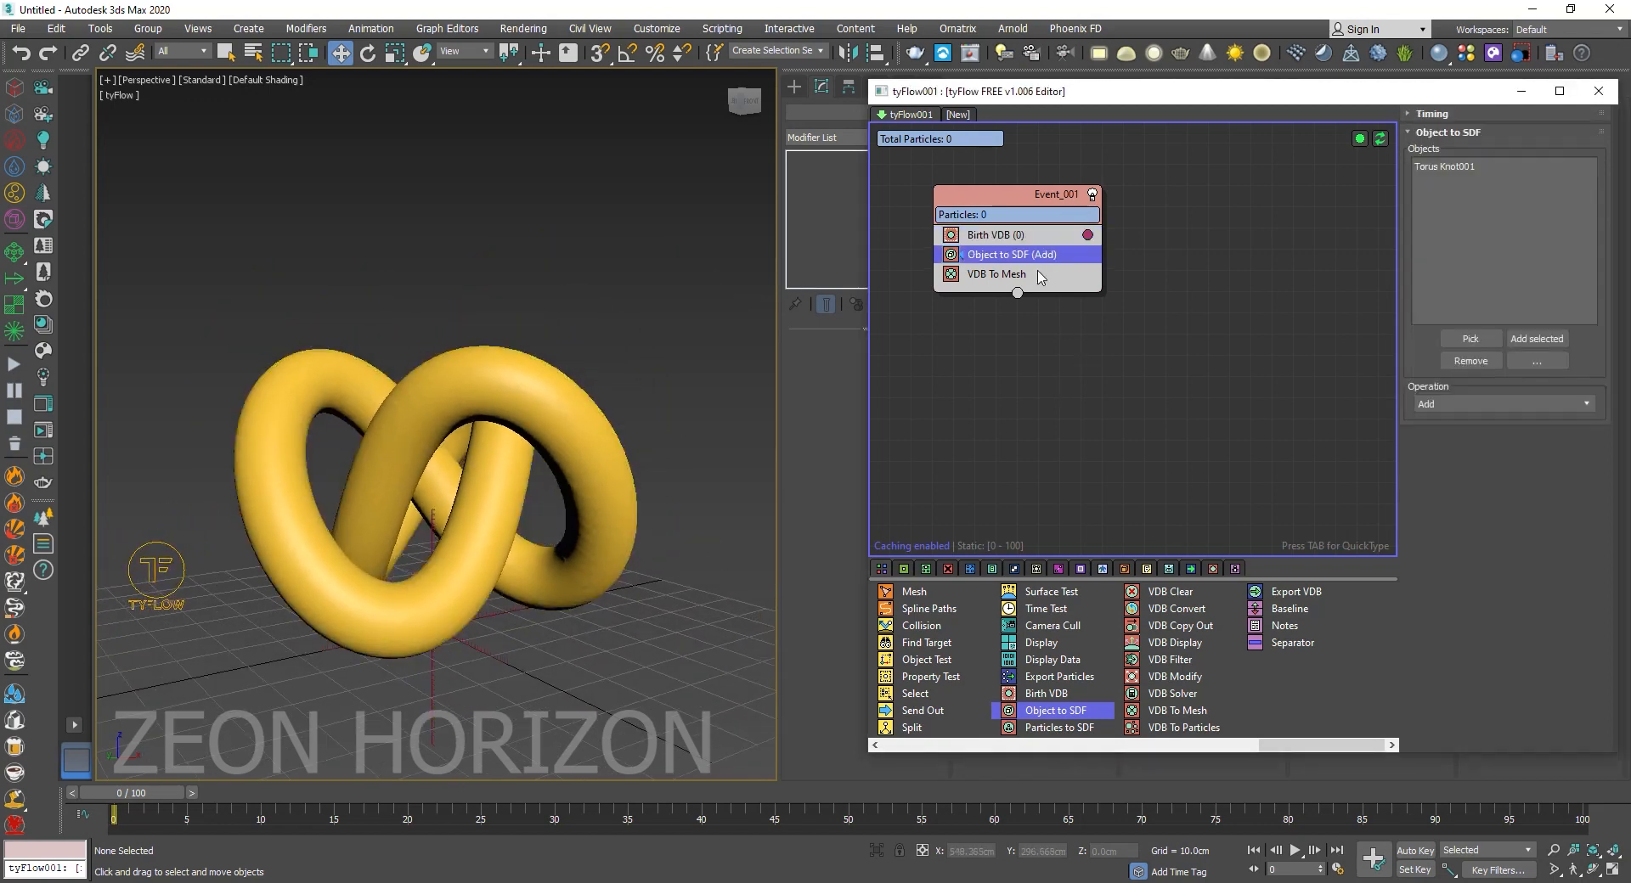
{"action": "mouse_move", "coordinate": [1220, 601]}
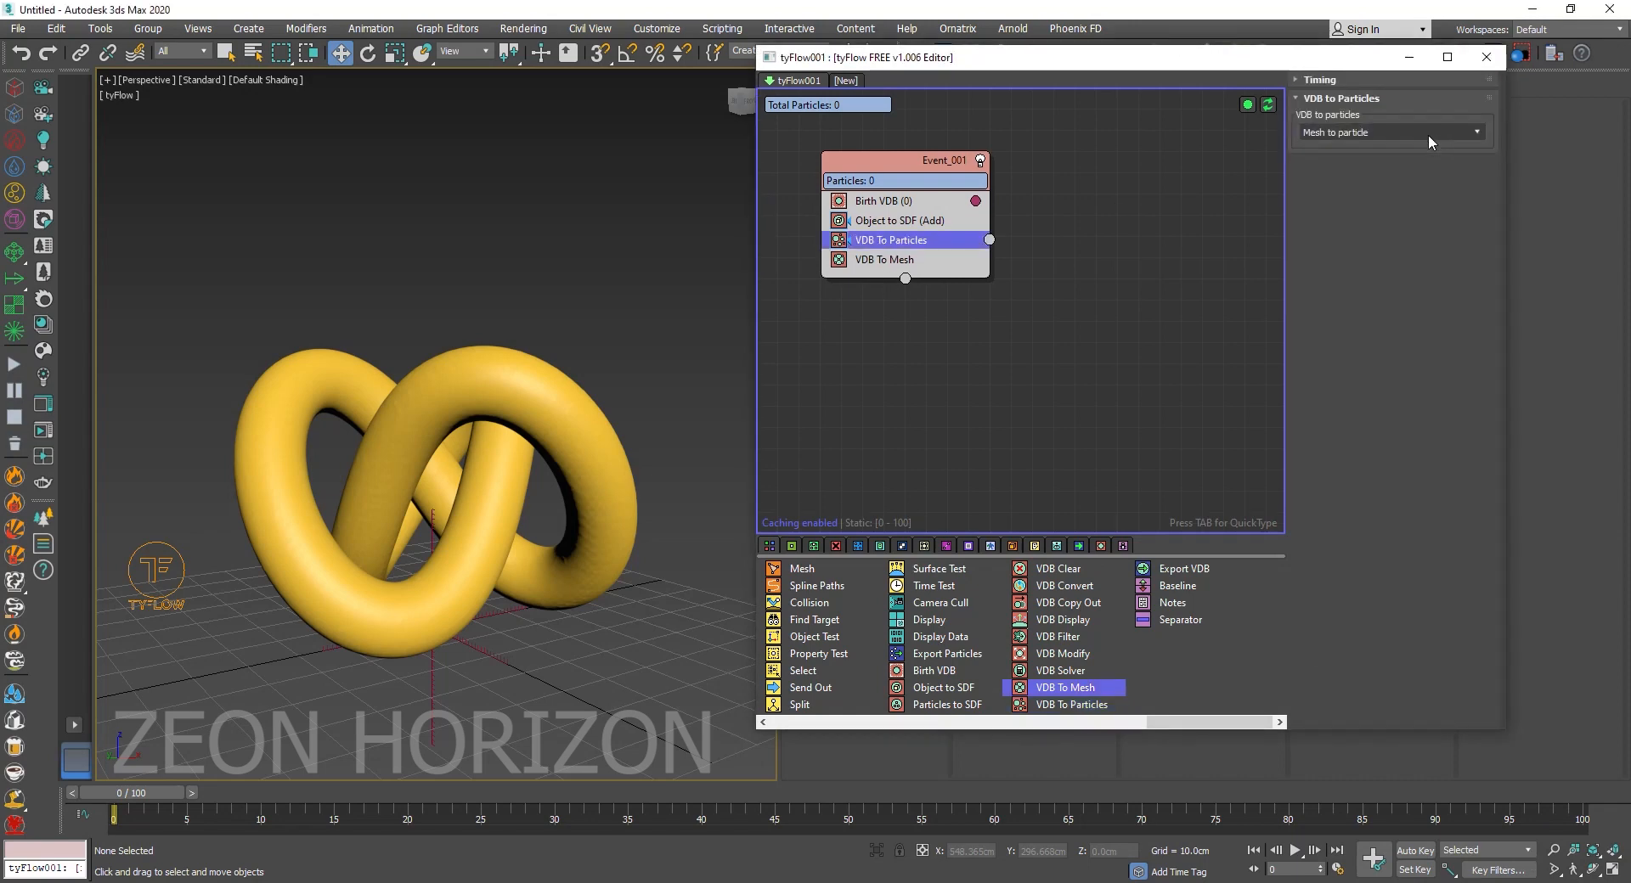
Set VDB To Particles to 'Pack mesh with particles' and disable VDB To Mesh.
{"action": "left_click", "coordinate": [1474, 132]}
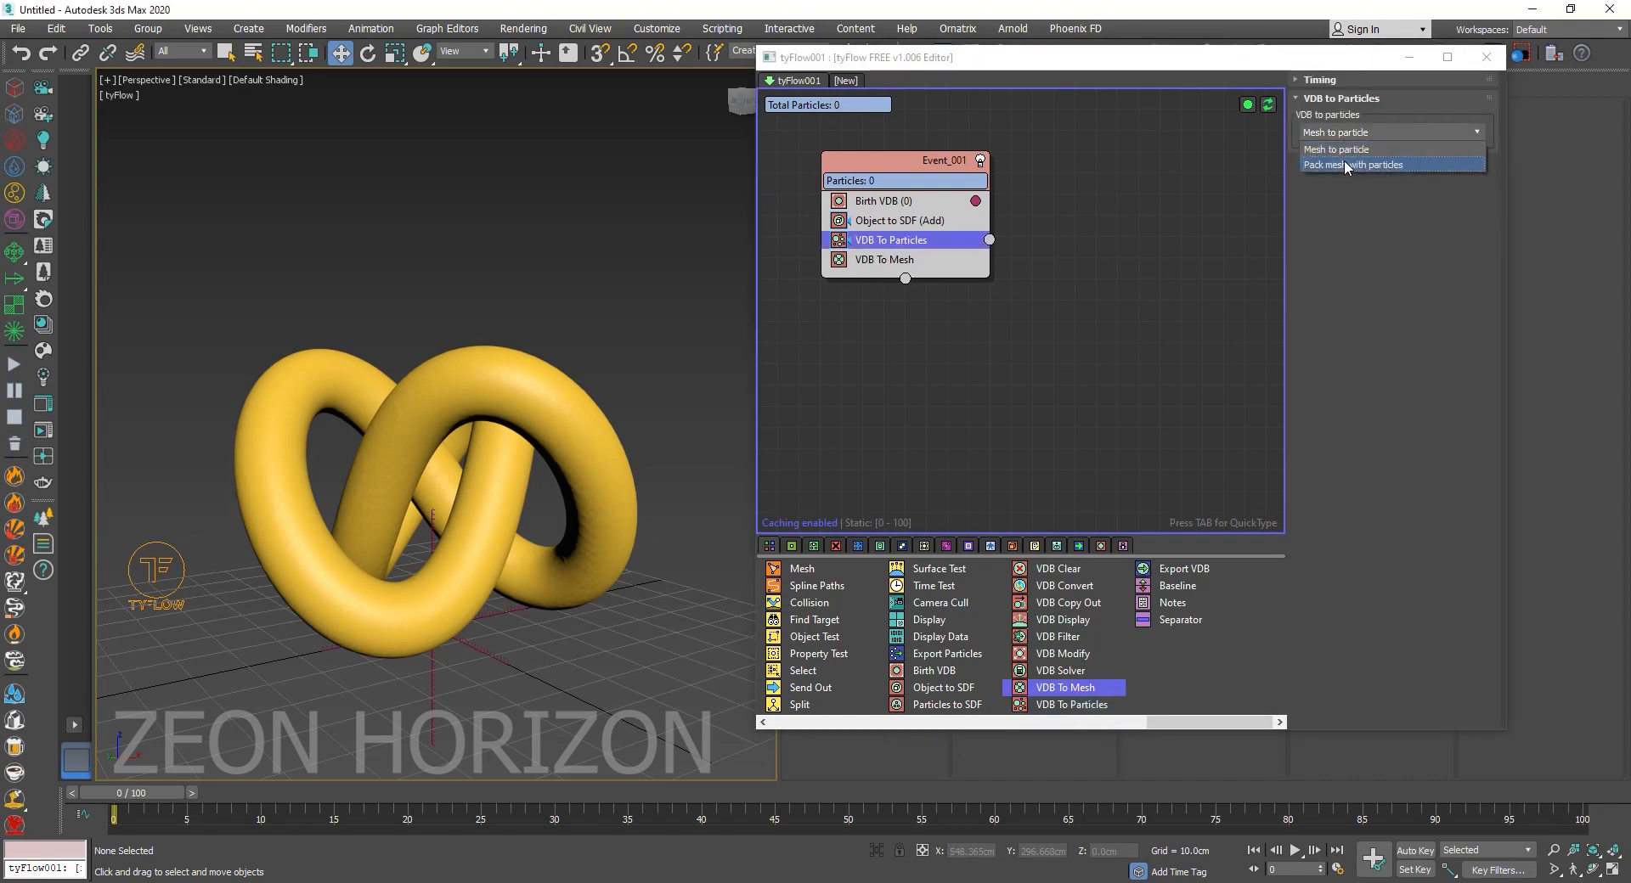
{"action": "left_click", "coordinate": [1353, 165]}
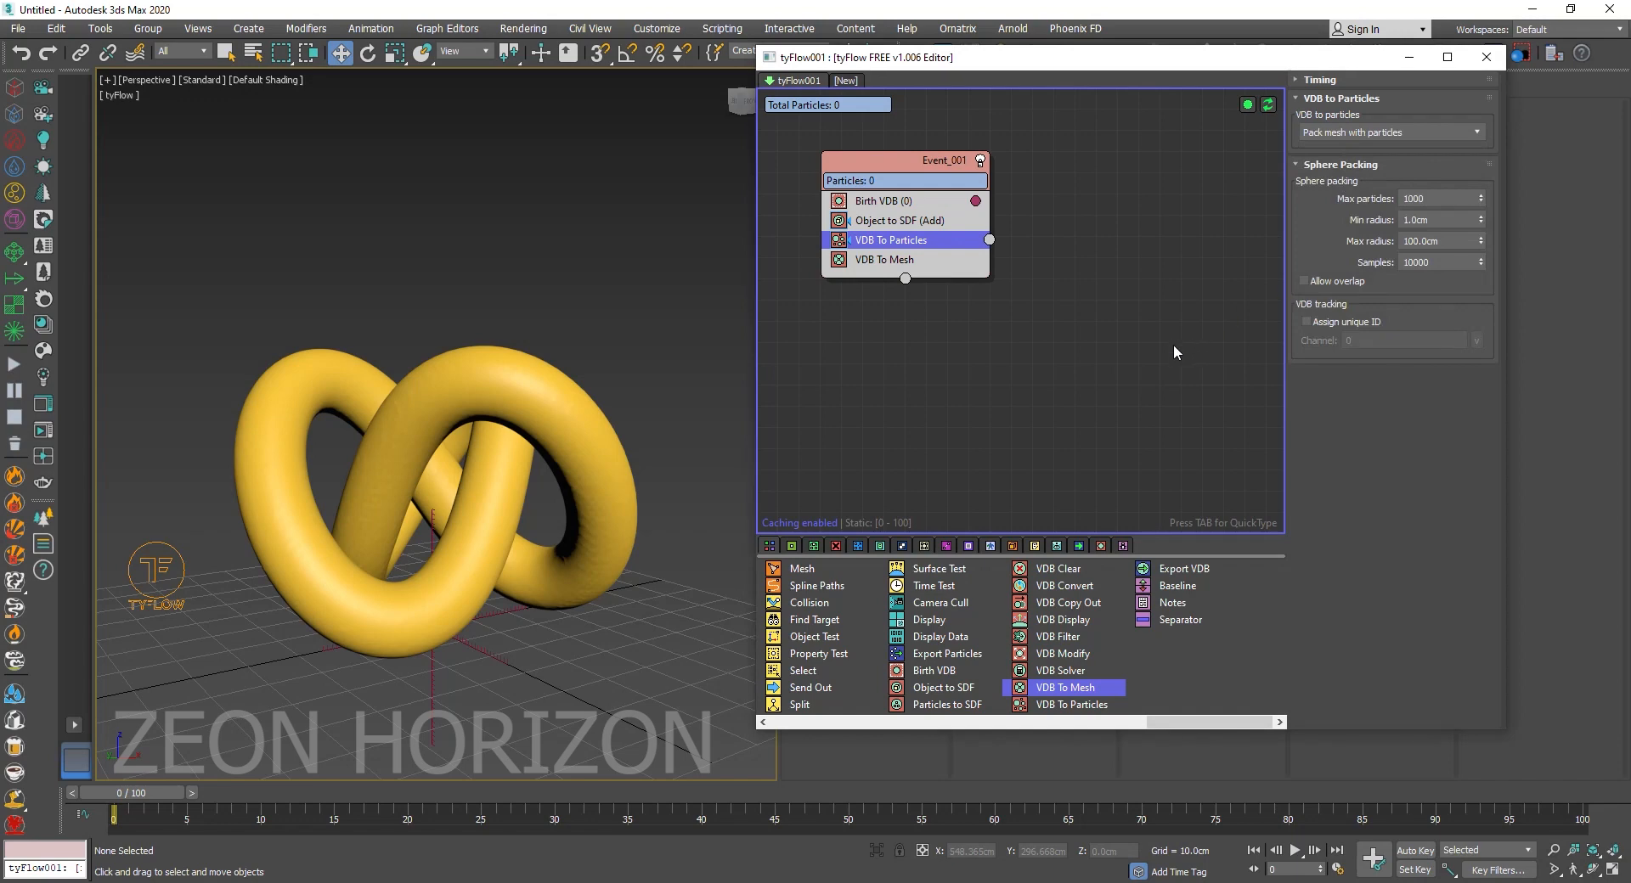
{"action": "mouse_move", "coordinate": [848, 269]}
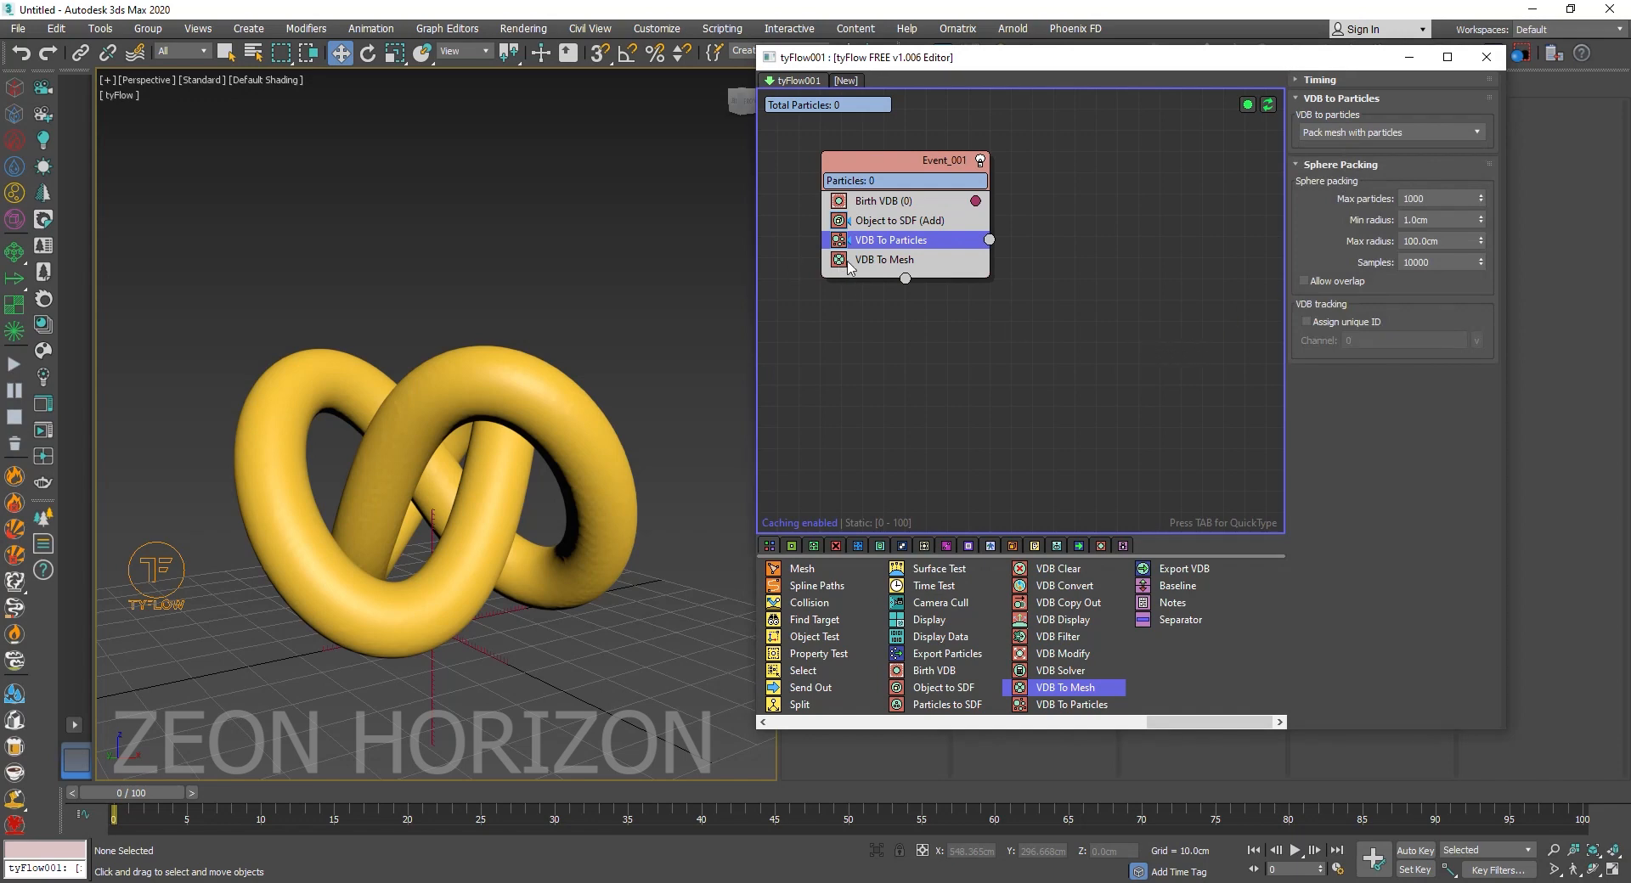
{"action": "left_click", "coordinate": [839, 259]}
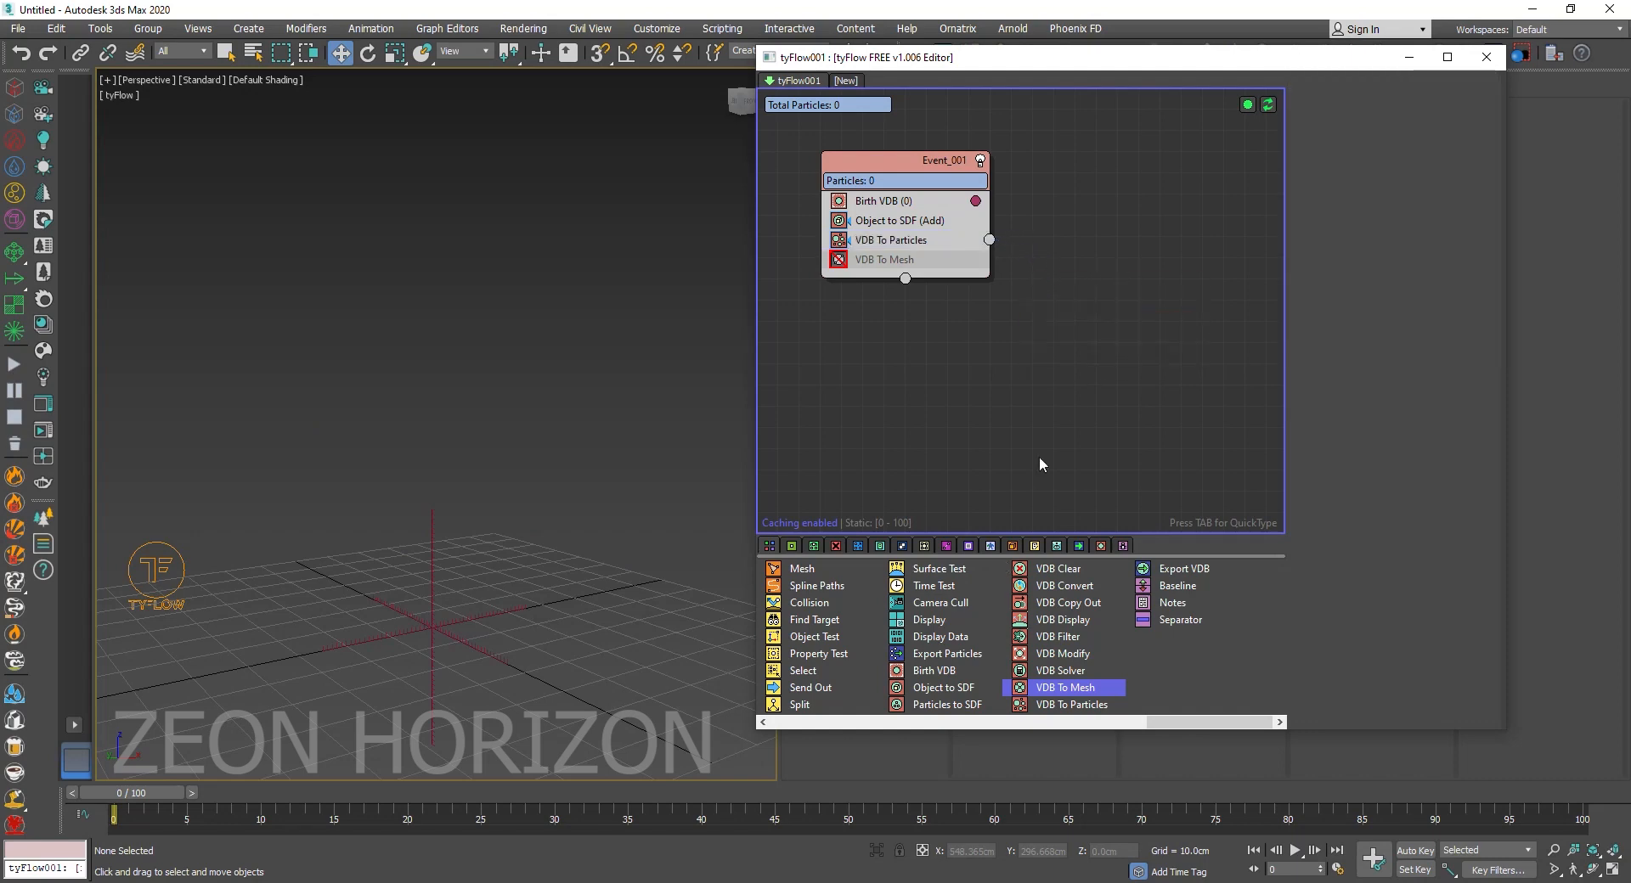
Add a Shape operator set to Sphere (MidRes), filling the knot with 346 spheres.
{"action": "type", "text": "sha"}
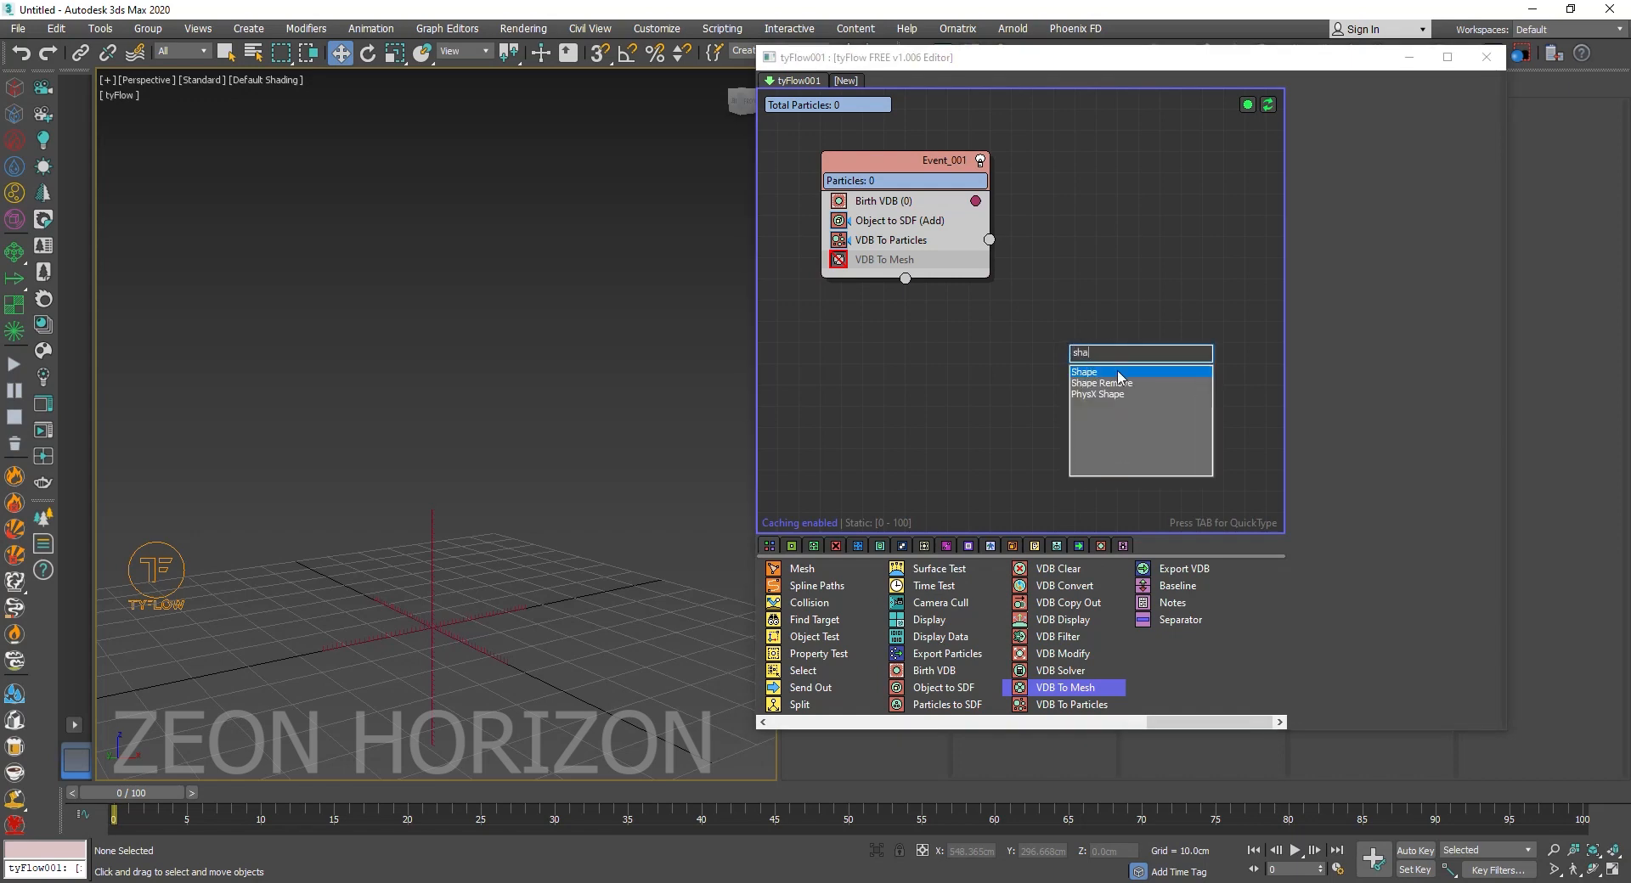
{"action": "left_click", "coordinate": [1084, 373]}
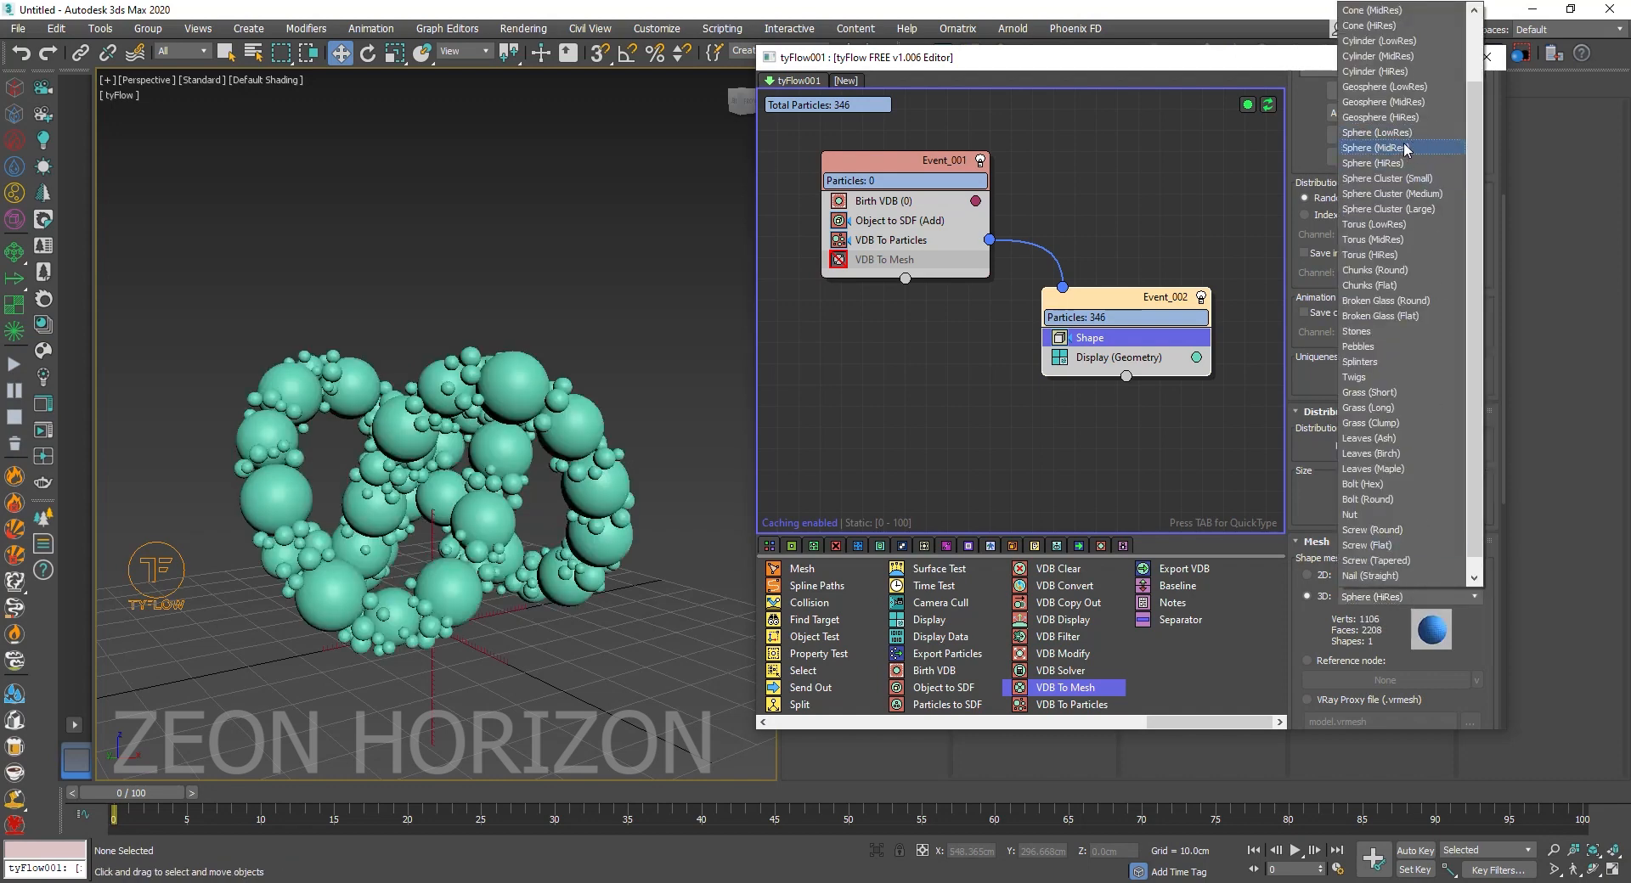
{"action": "mouse_move", "coordinate": [1394, 164]}
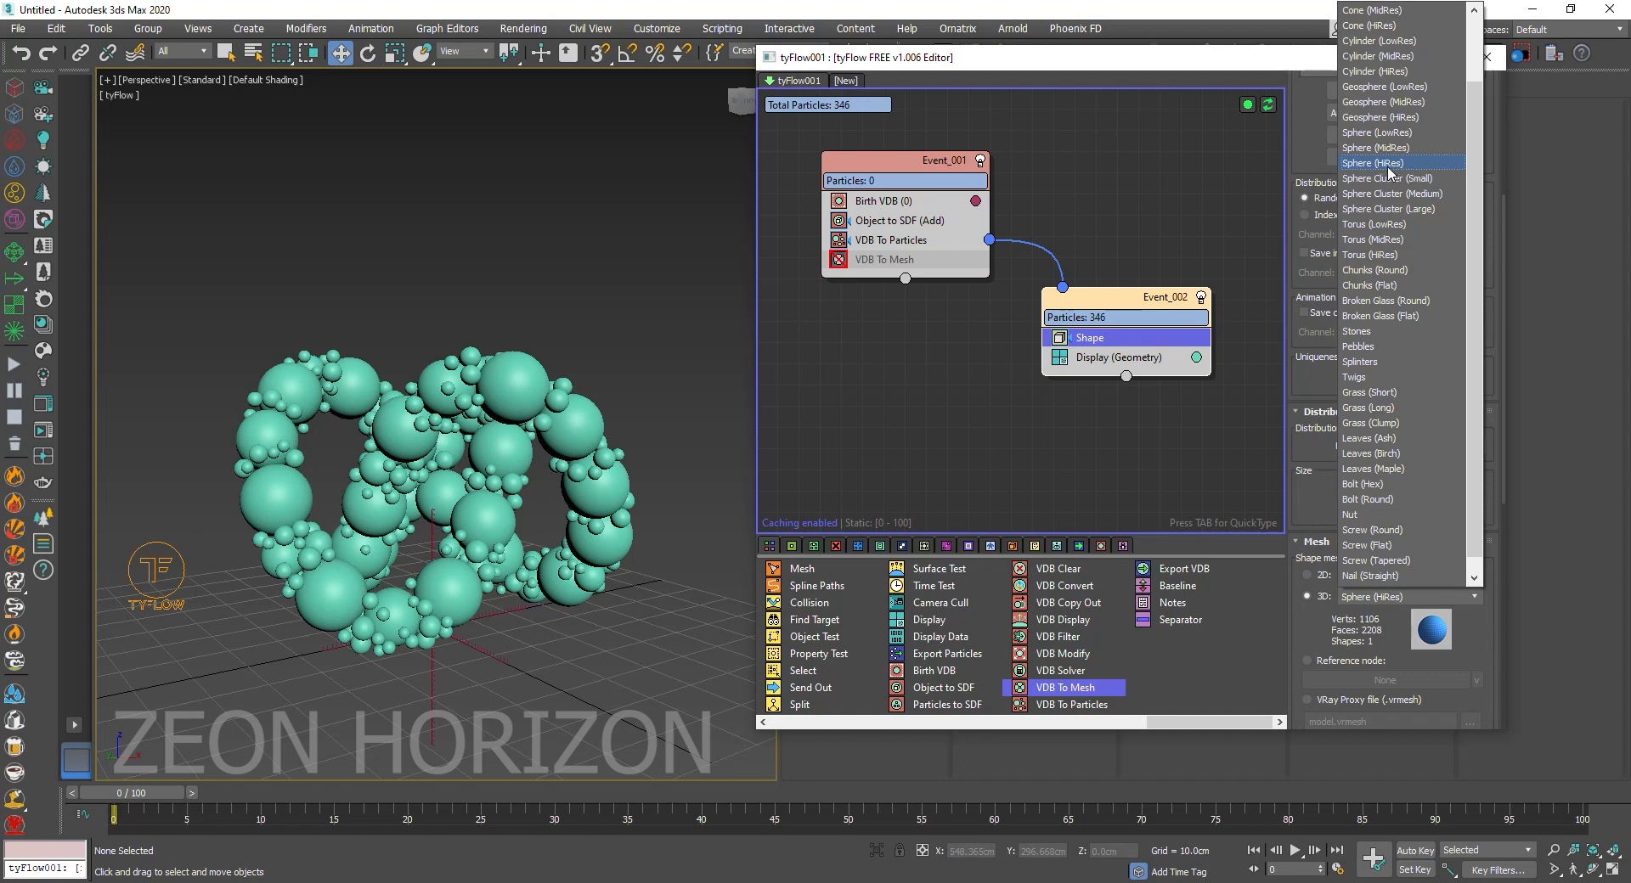
{"action": "mouse_move", "coordinate": [1377, 147]}
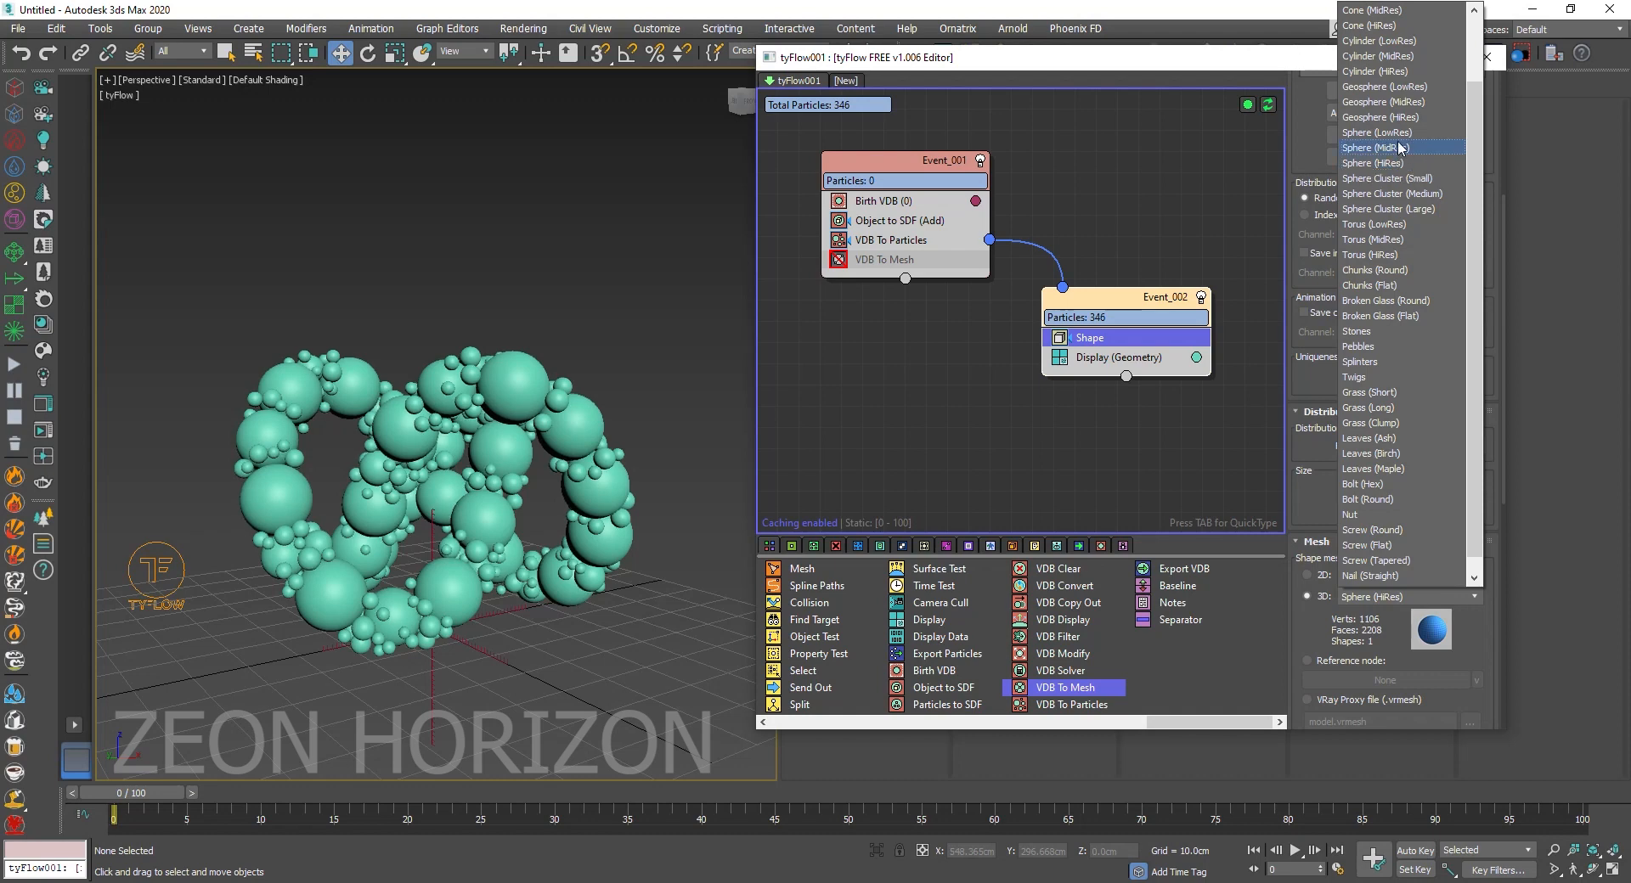
{"action": "left_click", "coordinate": [1375, 147]}
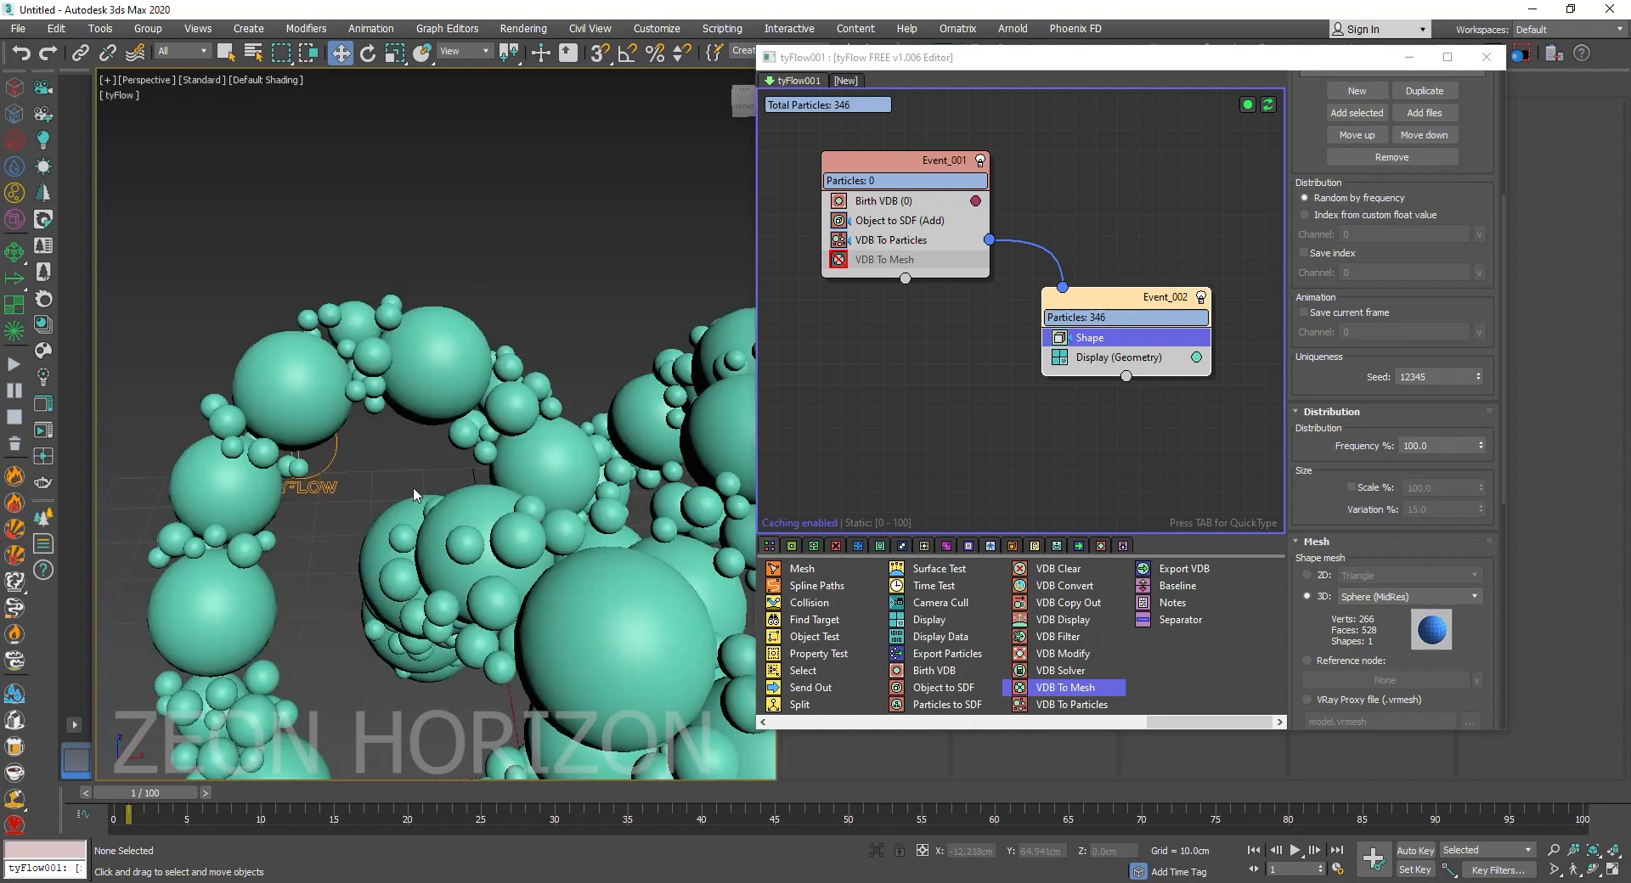
{"action": "left_click_drag", "start_coordinate": [416, 494], "coordinate": [343, 477]}
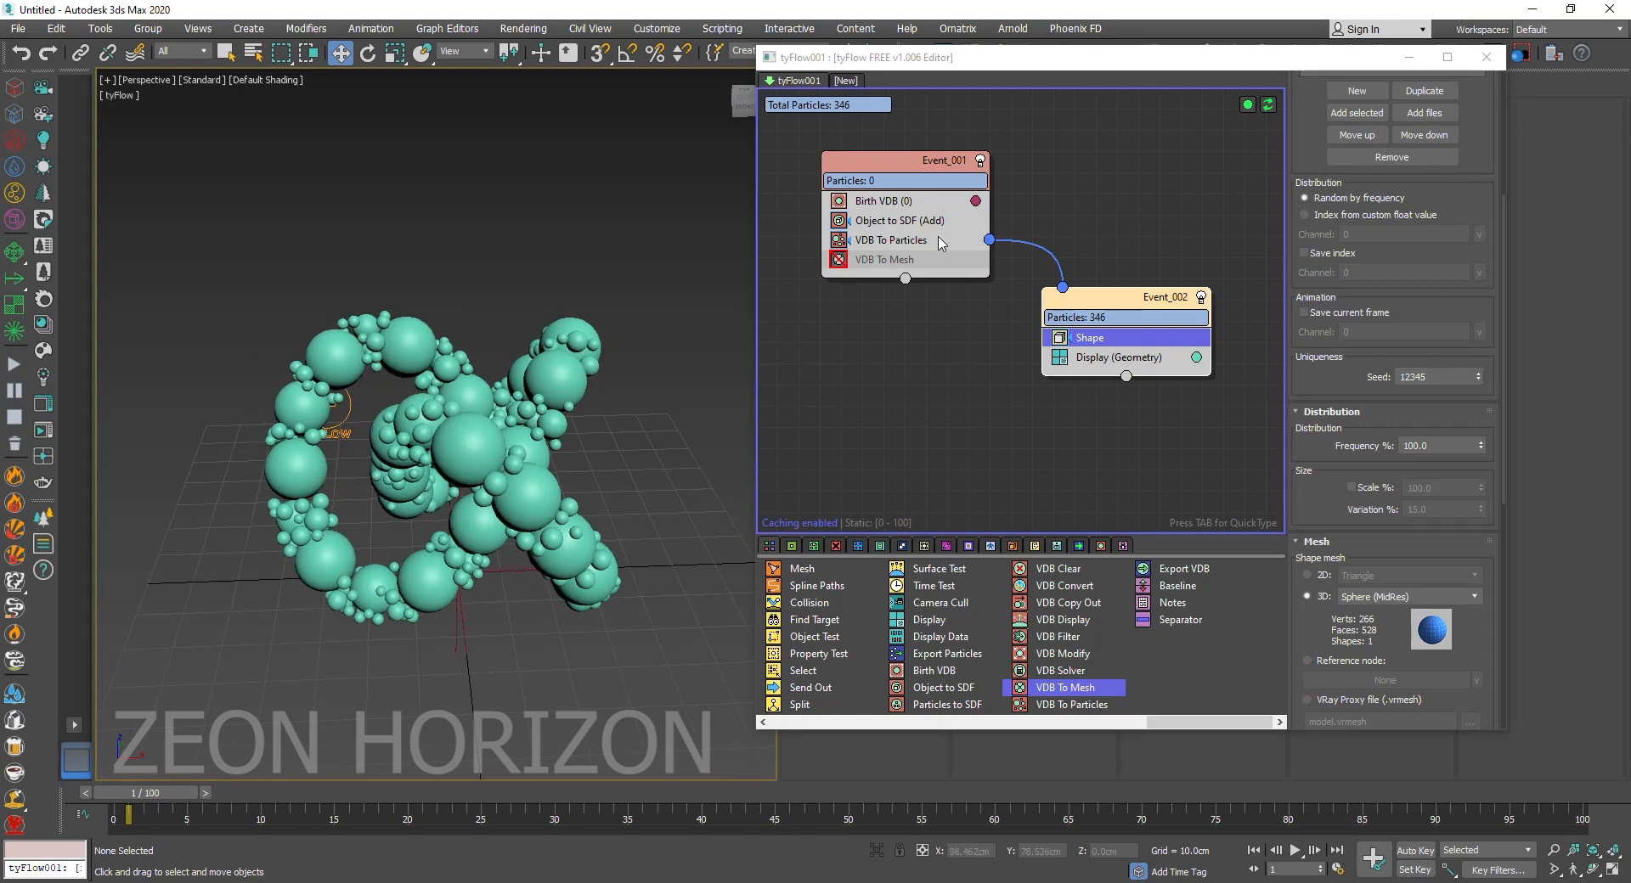
{"action": "left_click", "coordinate": [891, 239]}
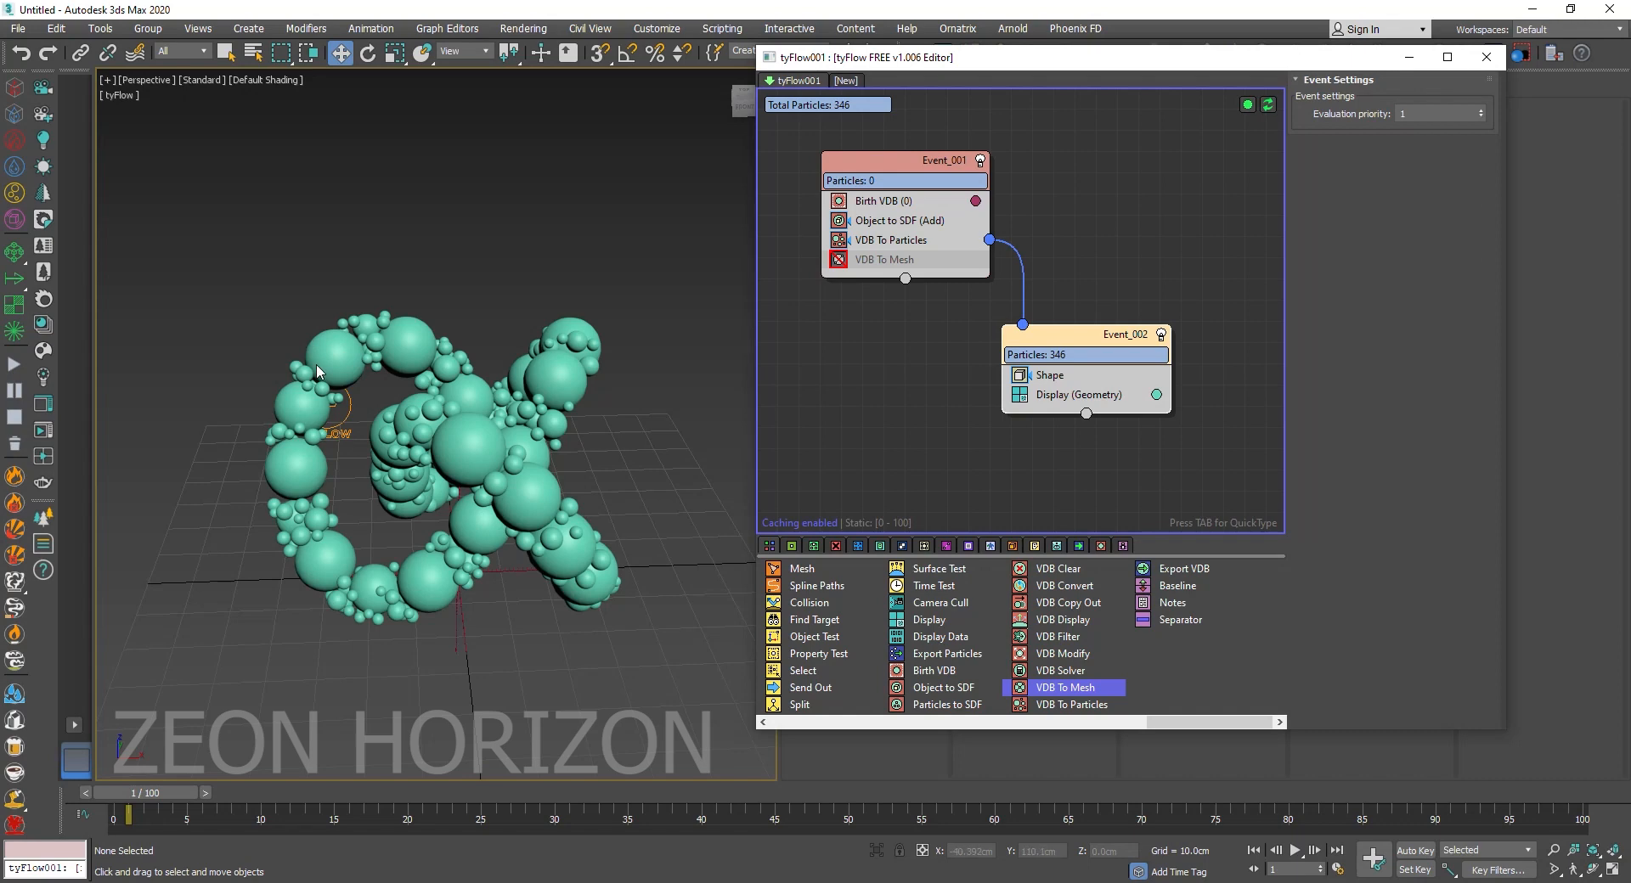
{"action": "mouse_move", "coordinate": [366, 341]}
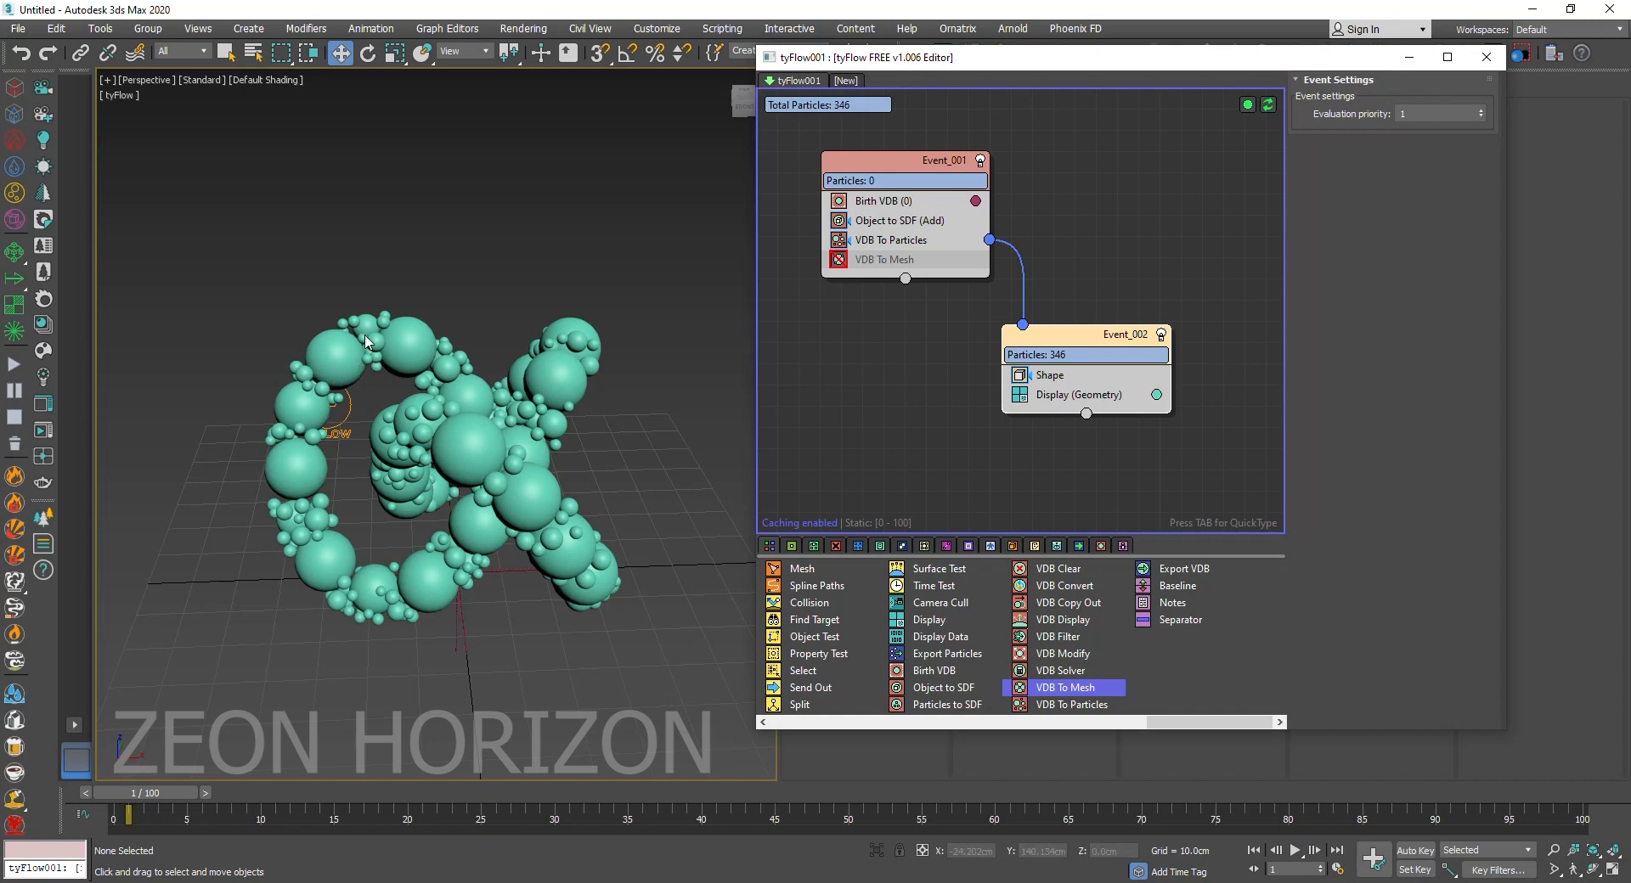
Insert a Material ID operator into Event_002 with its mode set to Random.
{"action": "left_click_drag", "start_coordinate": [1086, 334], "coordinate": [1065, 336]}
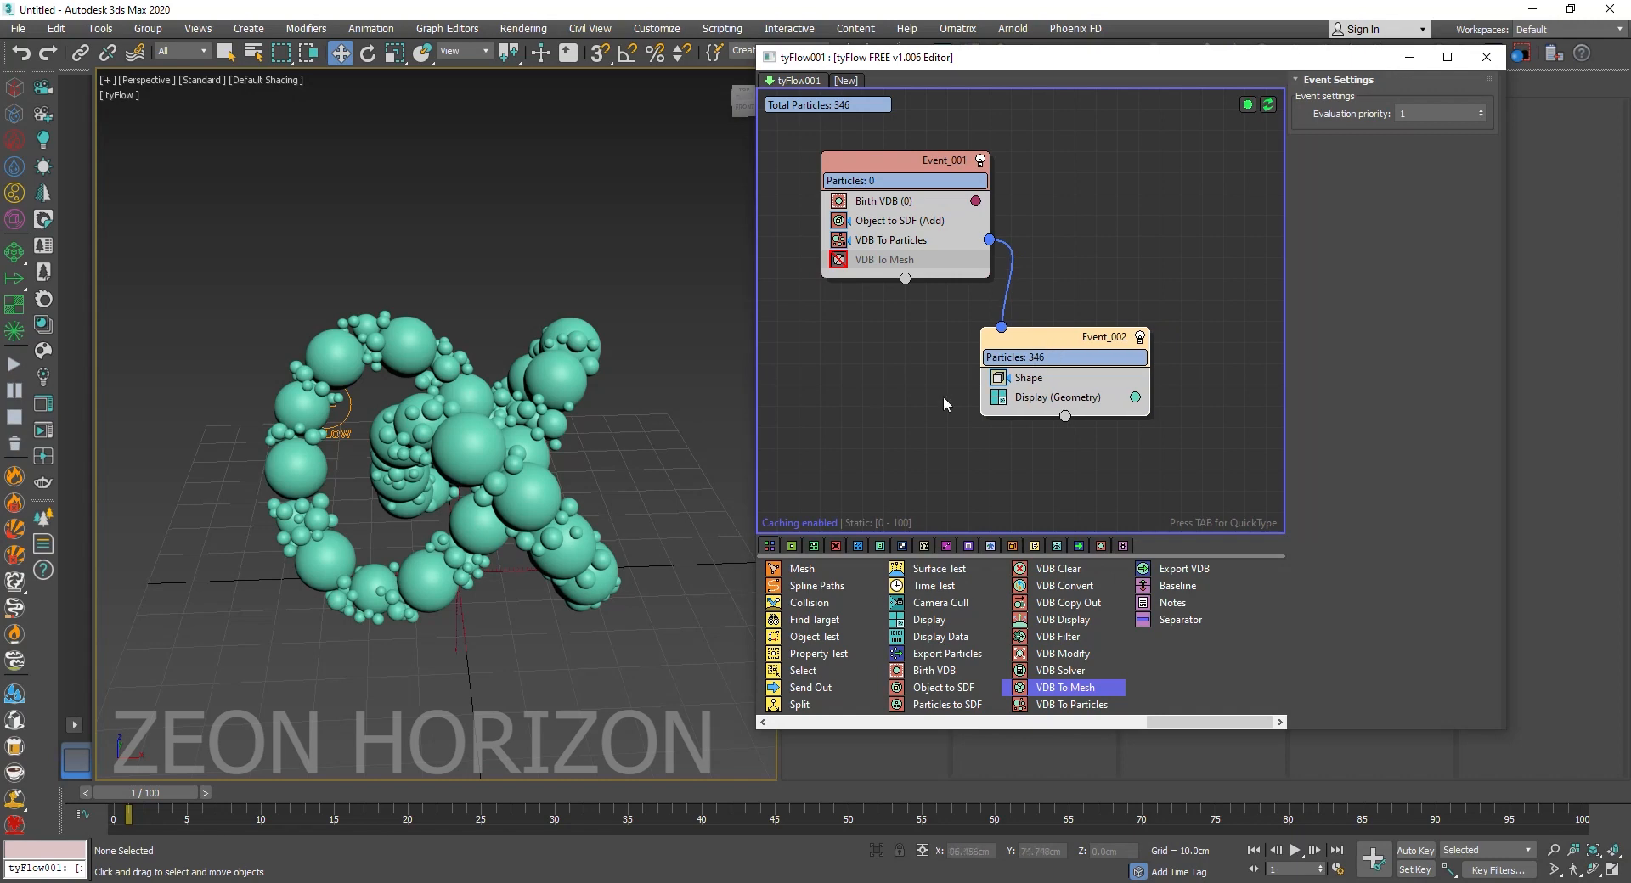
{"action": "left_click", "coordinate": [1028, 378]}
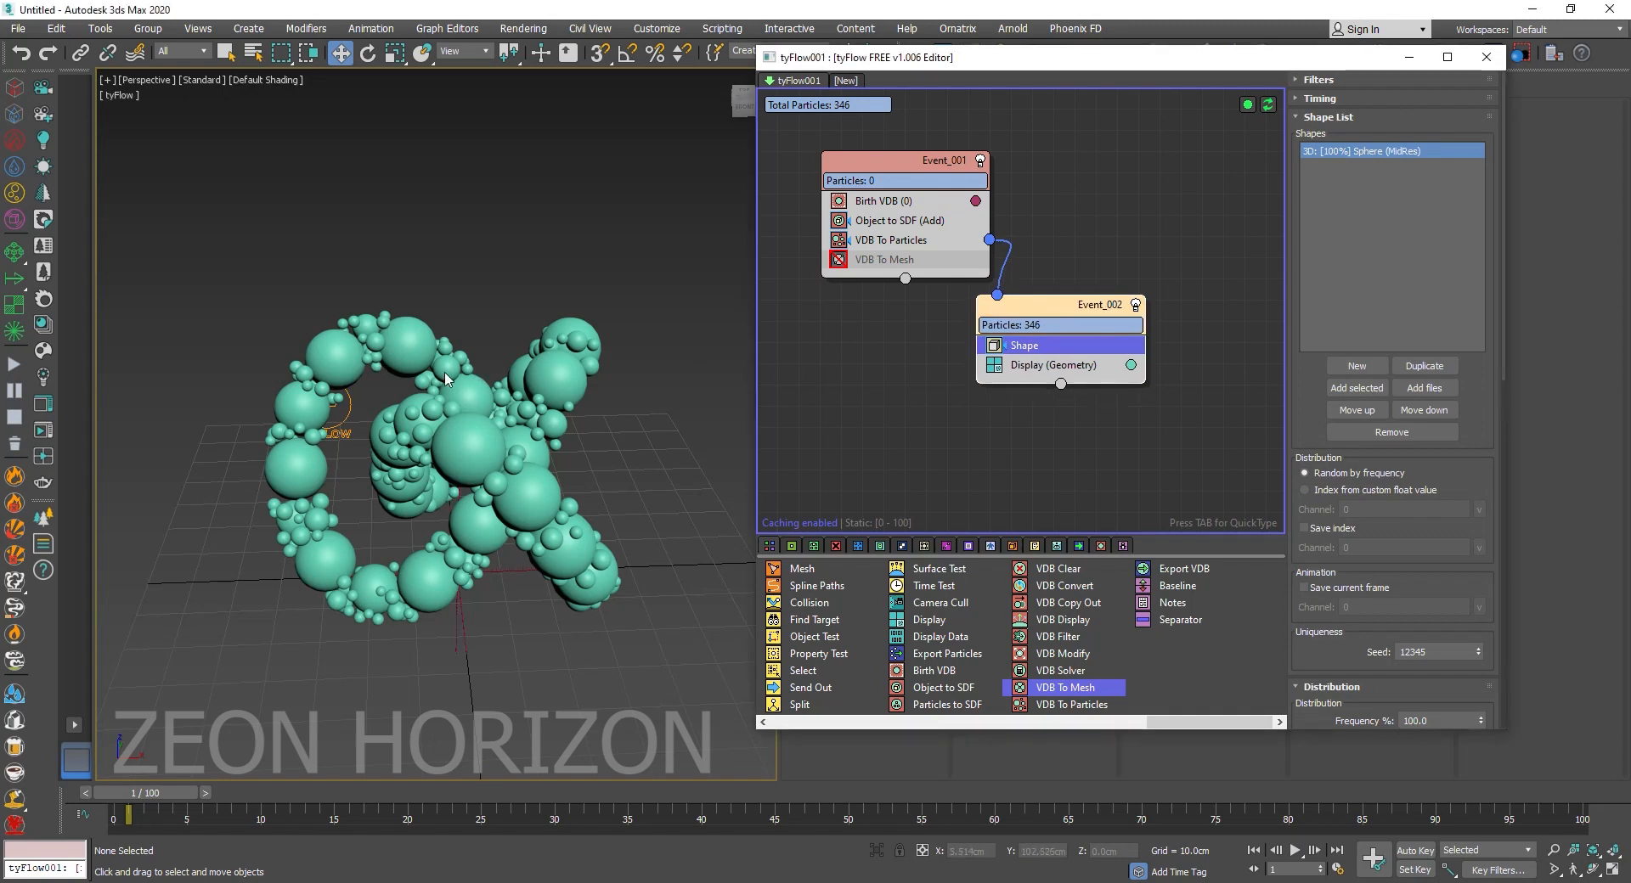
{"action": "mouse_move", "coordinate": [541, 387]}
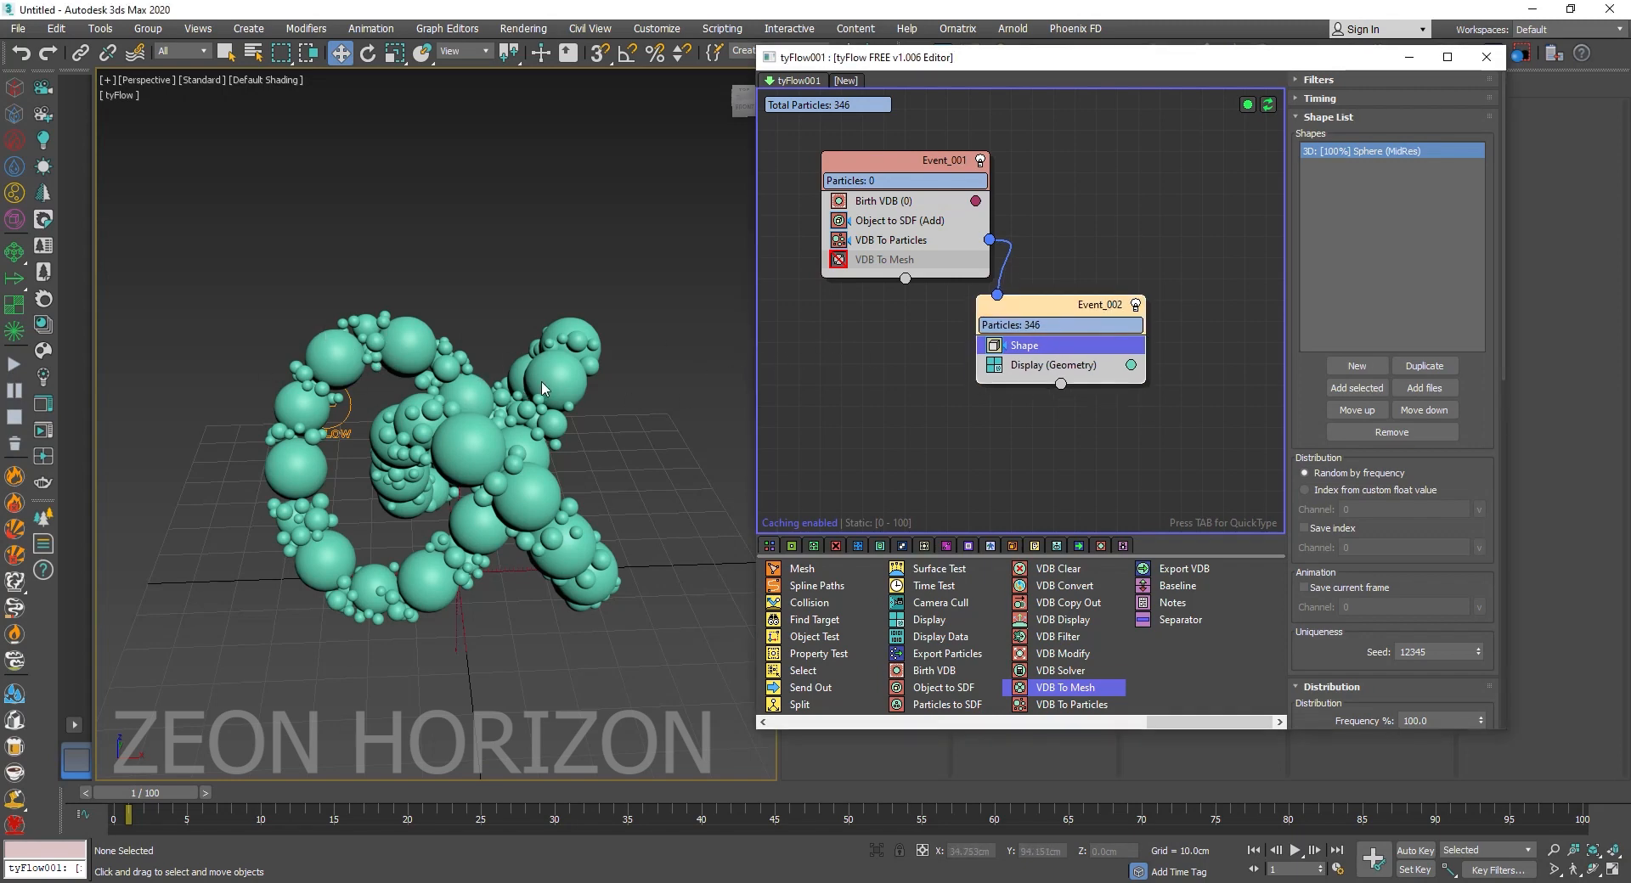
{"action": "left_click", "coordinate": [1052, 352]}
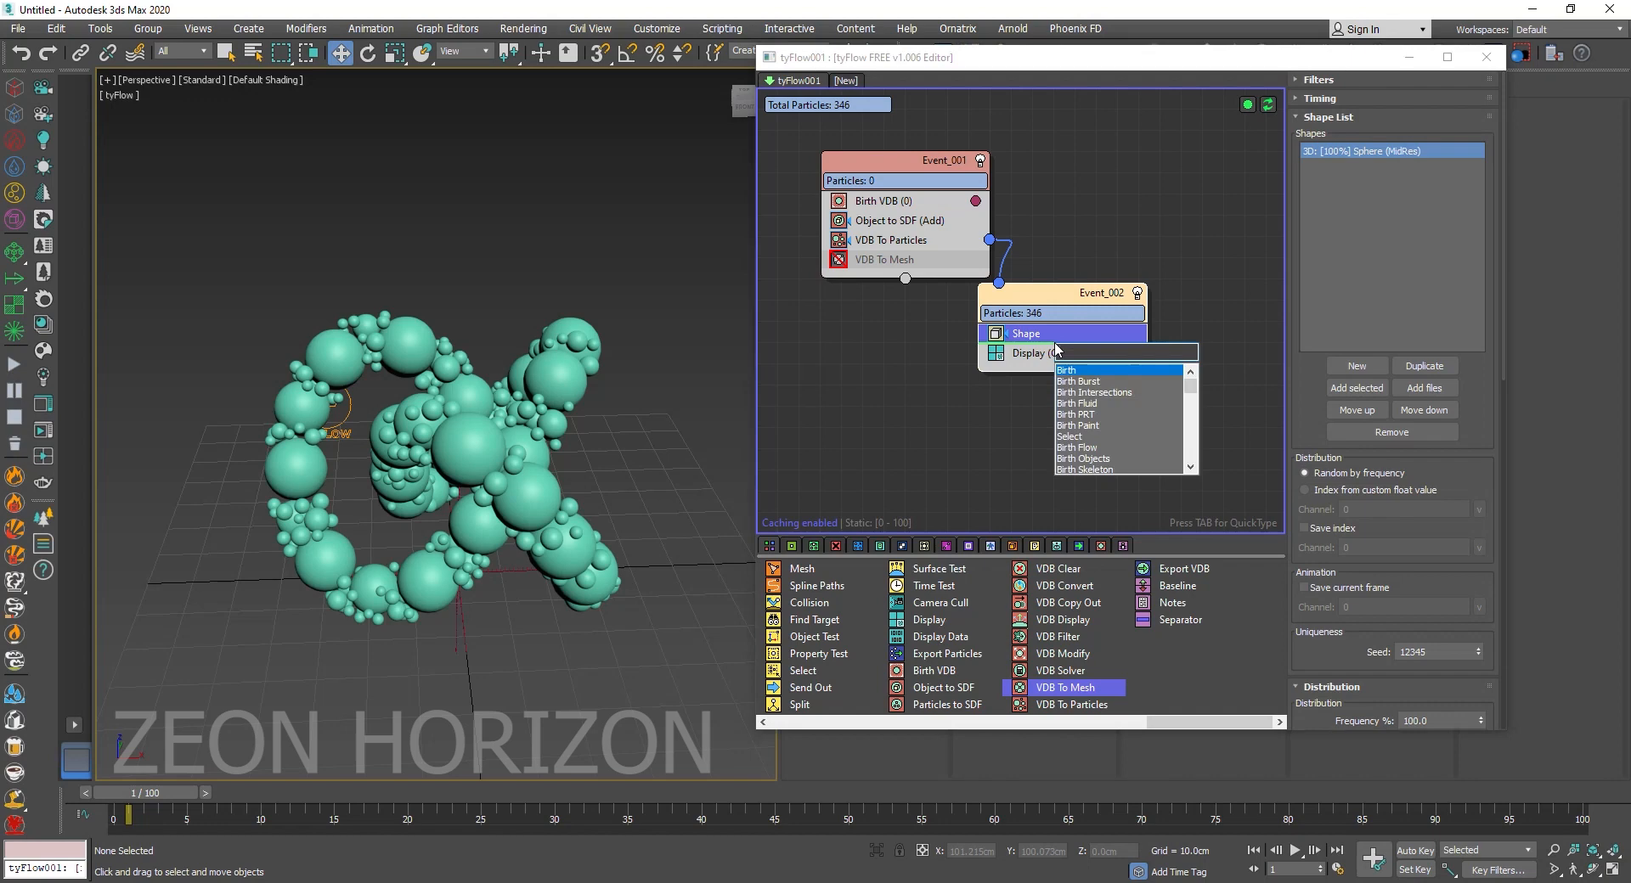
{"action": "type", "text": "ma"}
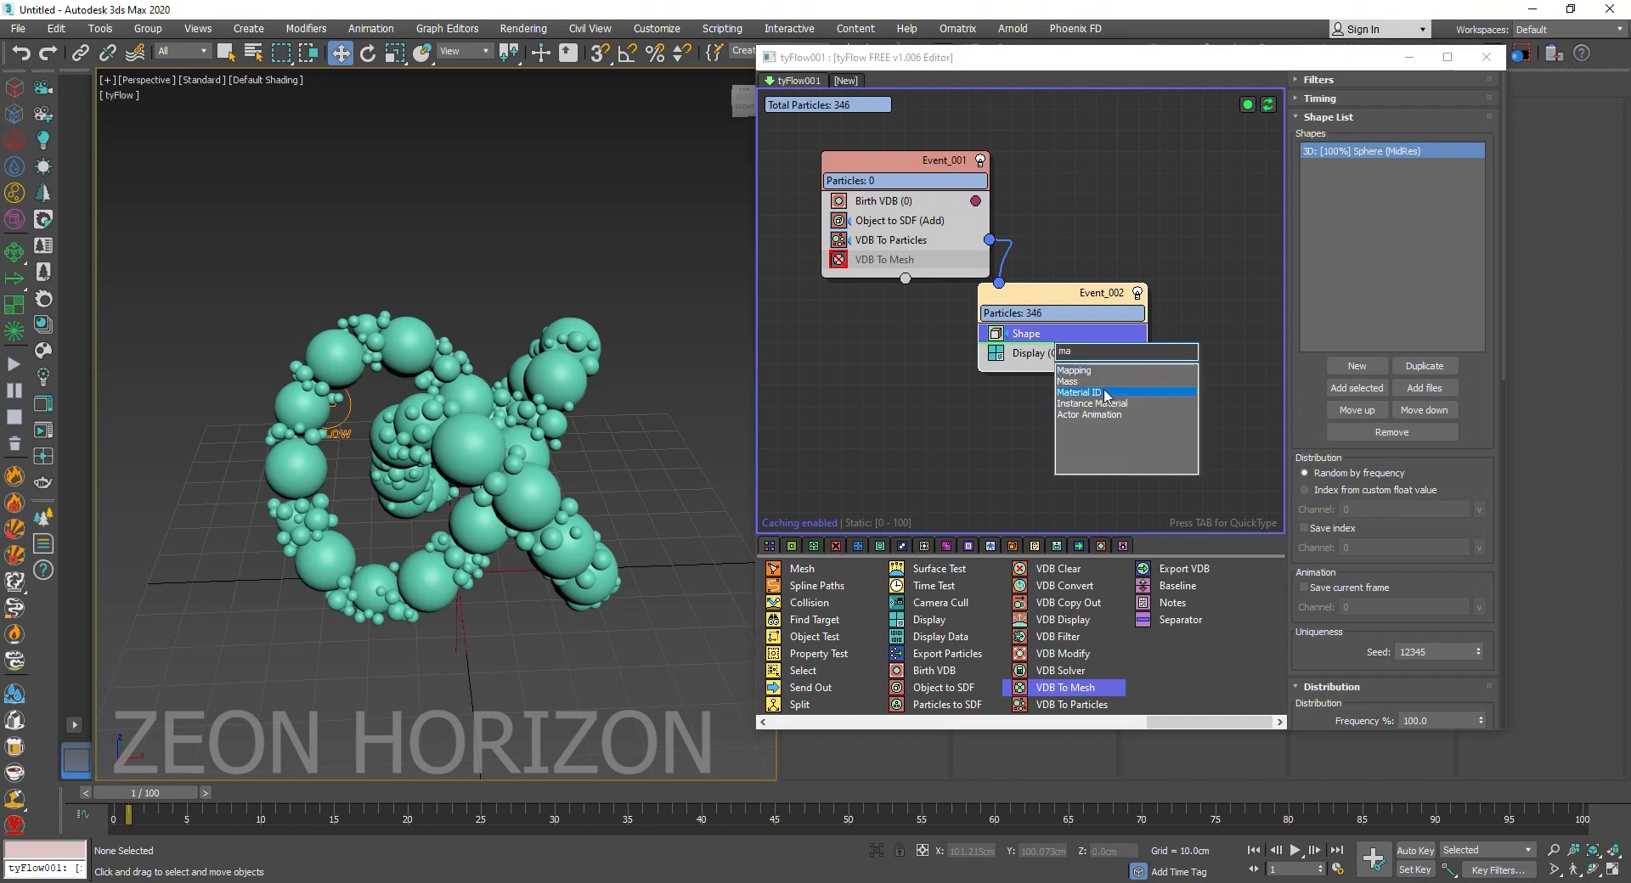
{"action": "left_click", "coordinate": [1080, 393]}
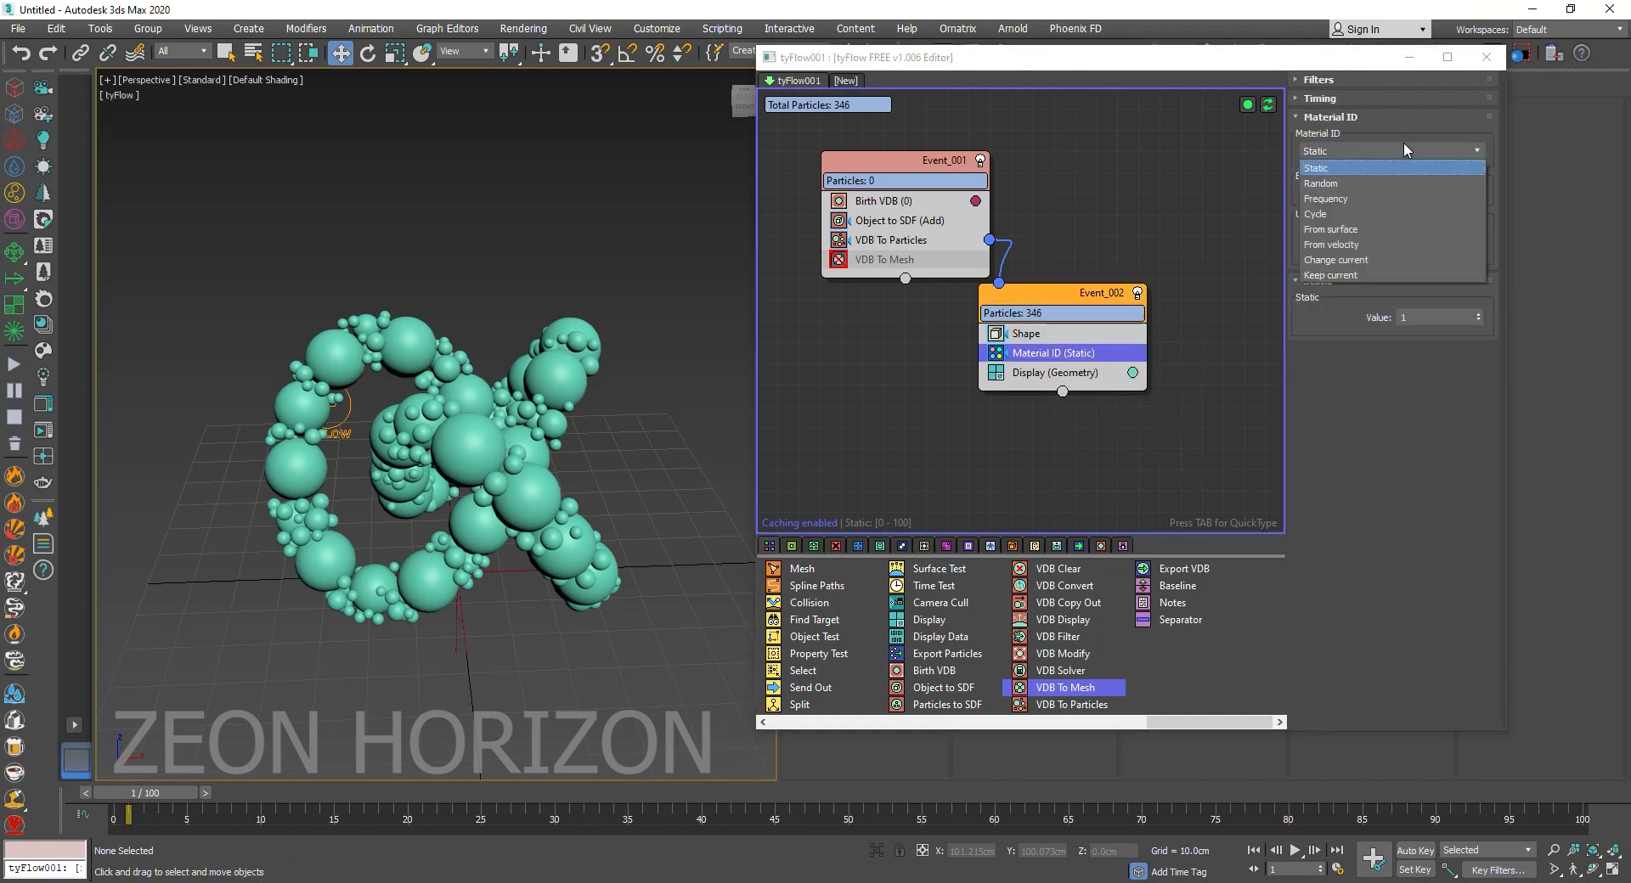
{"action": "mouse_move", "coordinate": [1320, 184]}
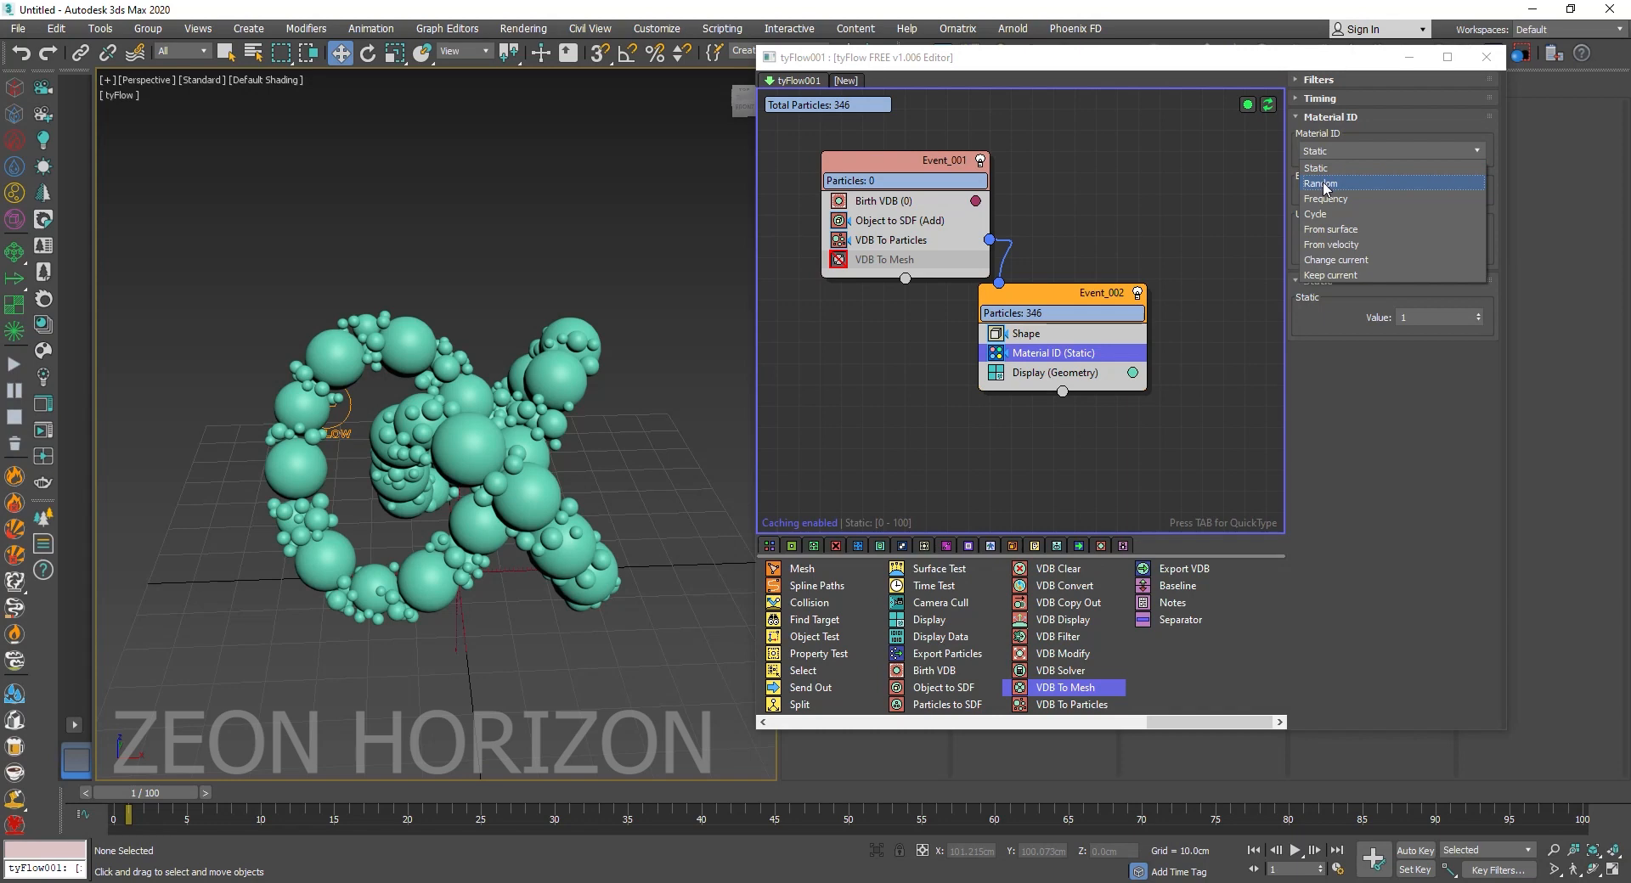
{"action": "left_click", "coordinate": [1321, 184]}
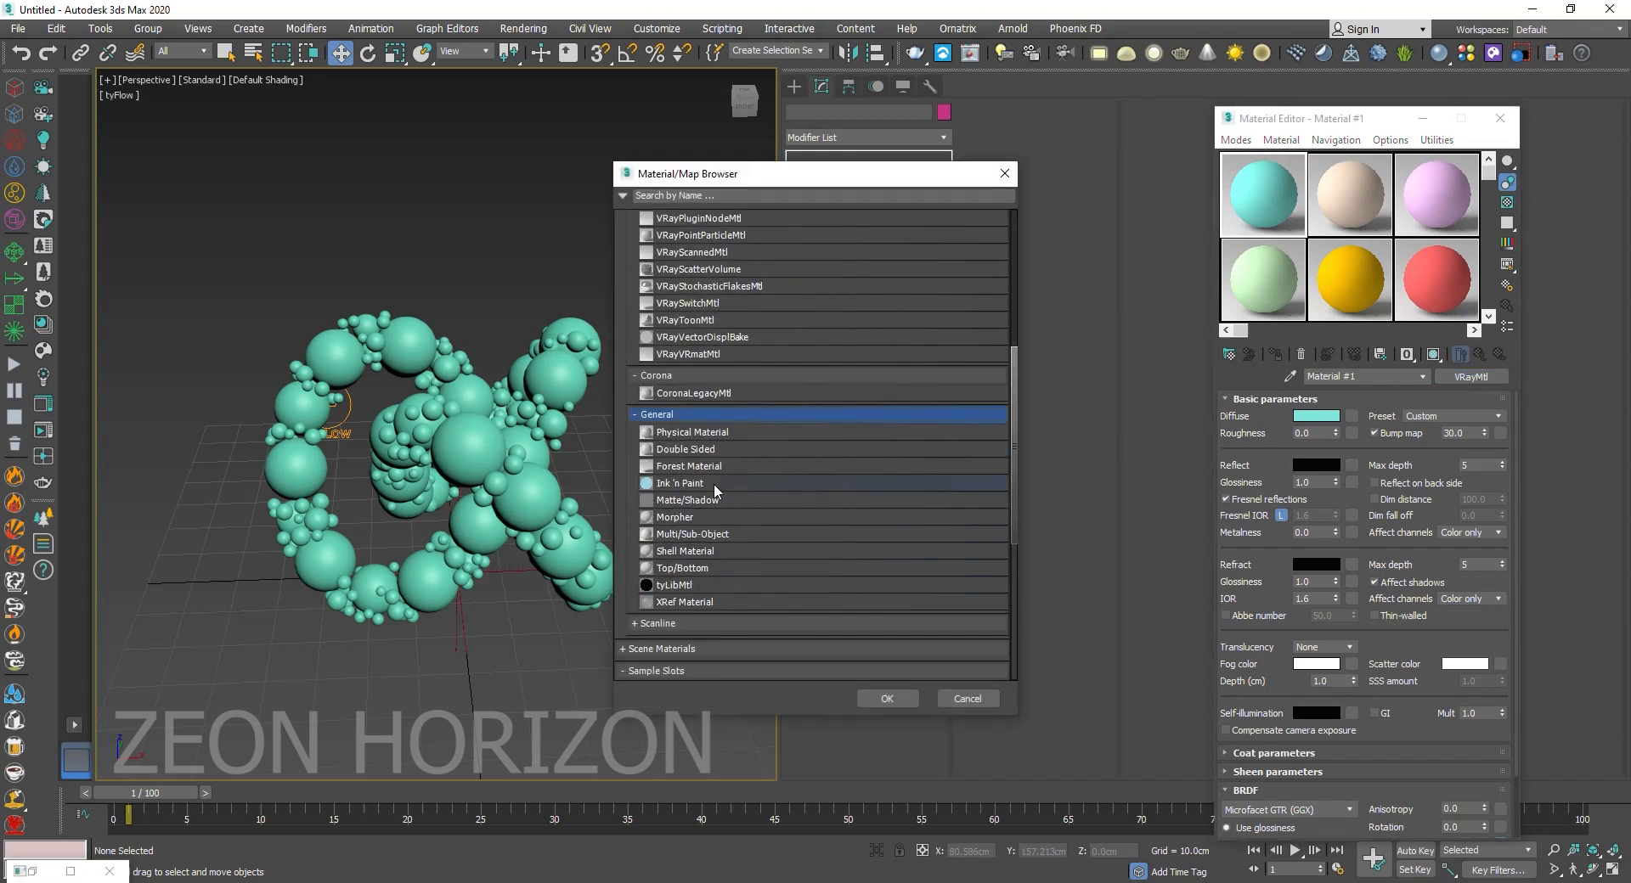
Convert the VRayMtl to Multi/Sub-Object, keeping the original as a sub-material copy.
{"action": "left_click", "coordinate": [692, 533]}
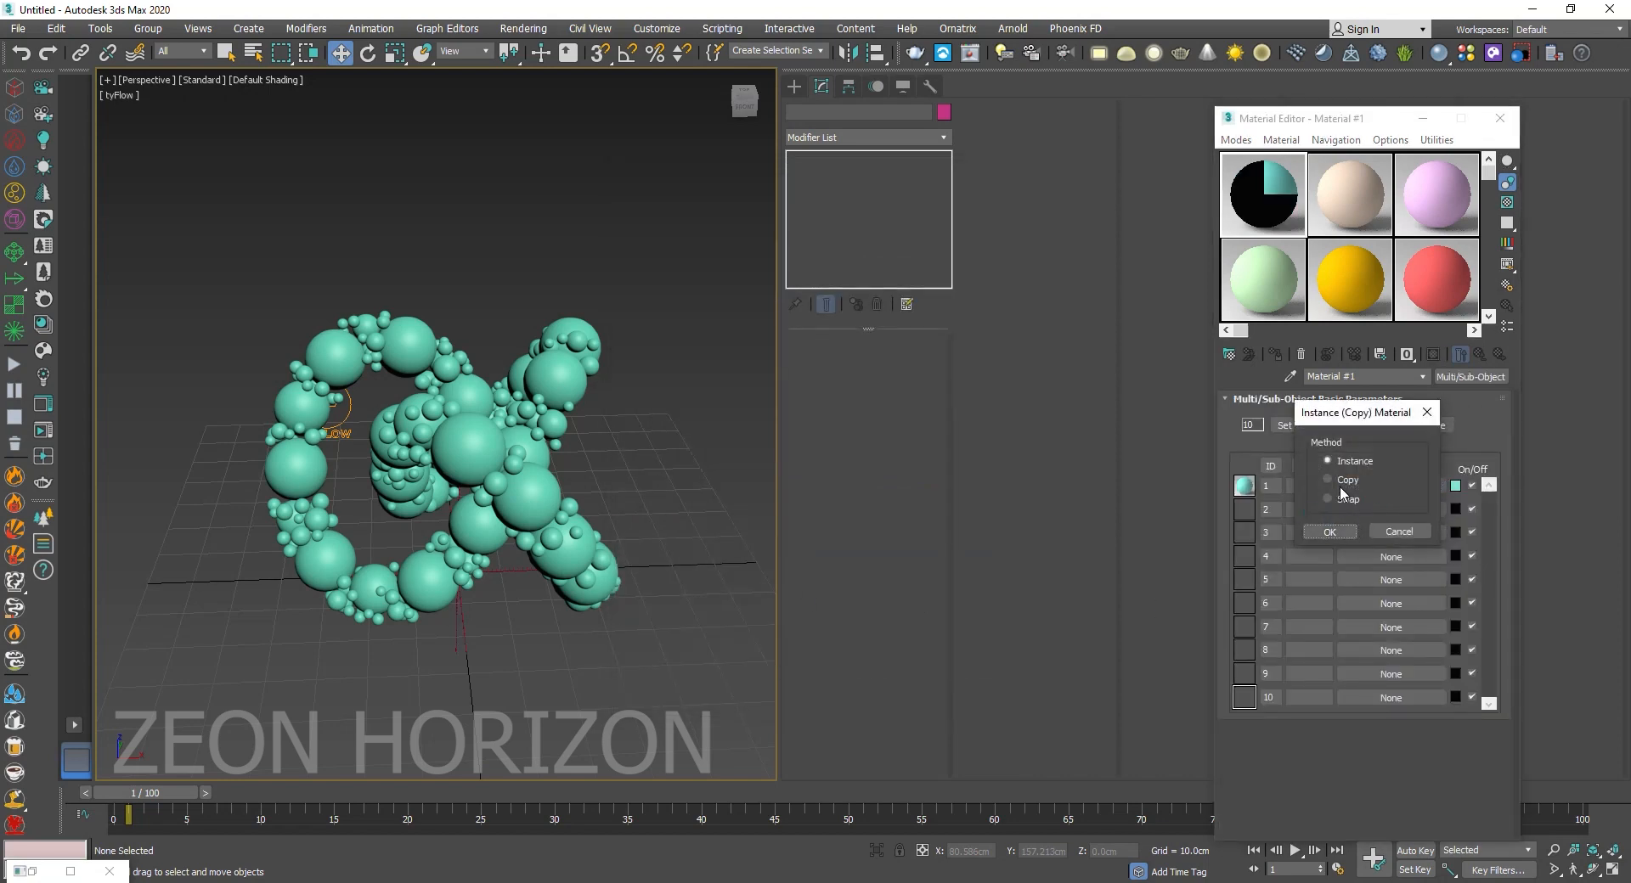
{"action": "left_click", "coordinate": [1329, 531]}
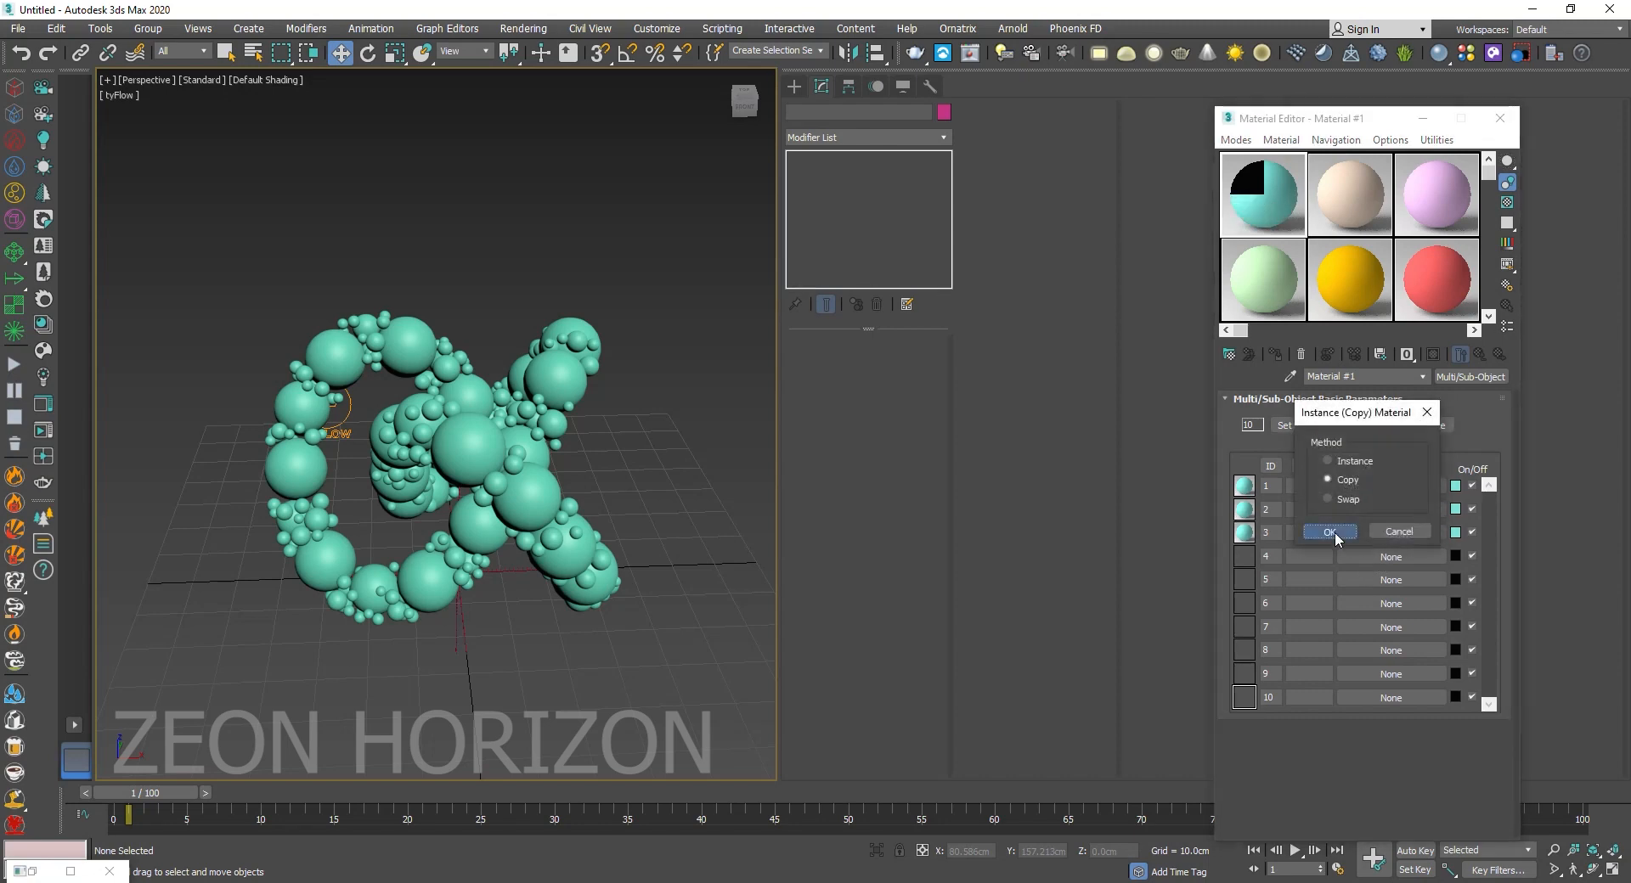
{"action": "left_click", "coordinate": [1330, 532]}
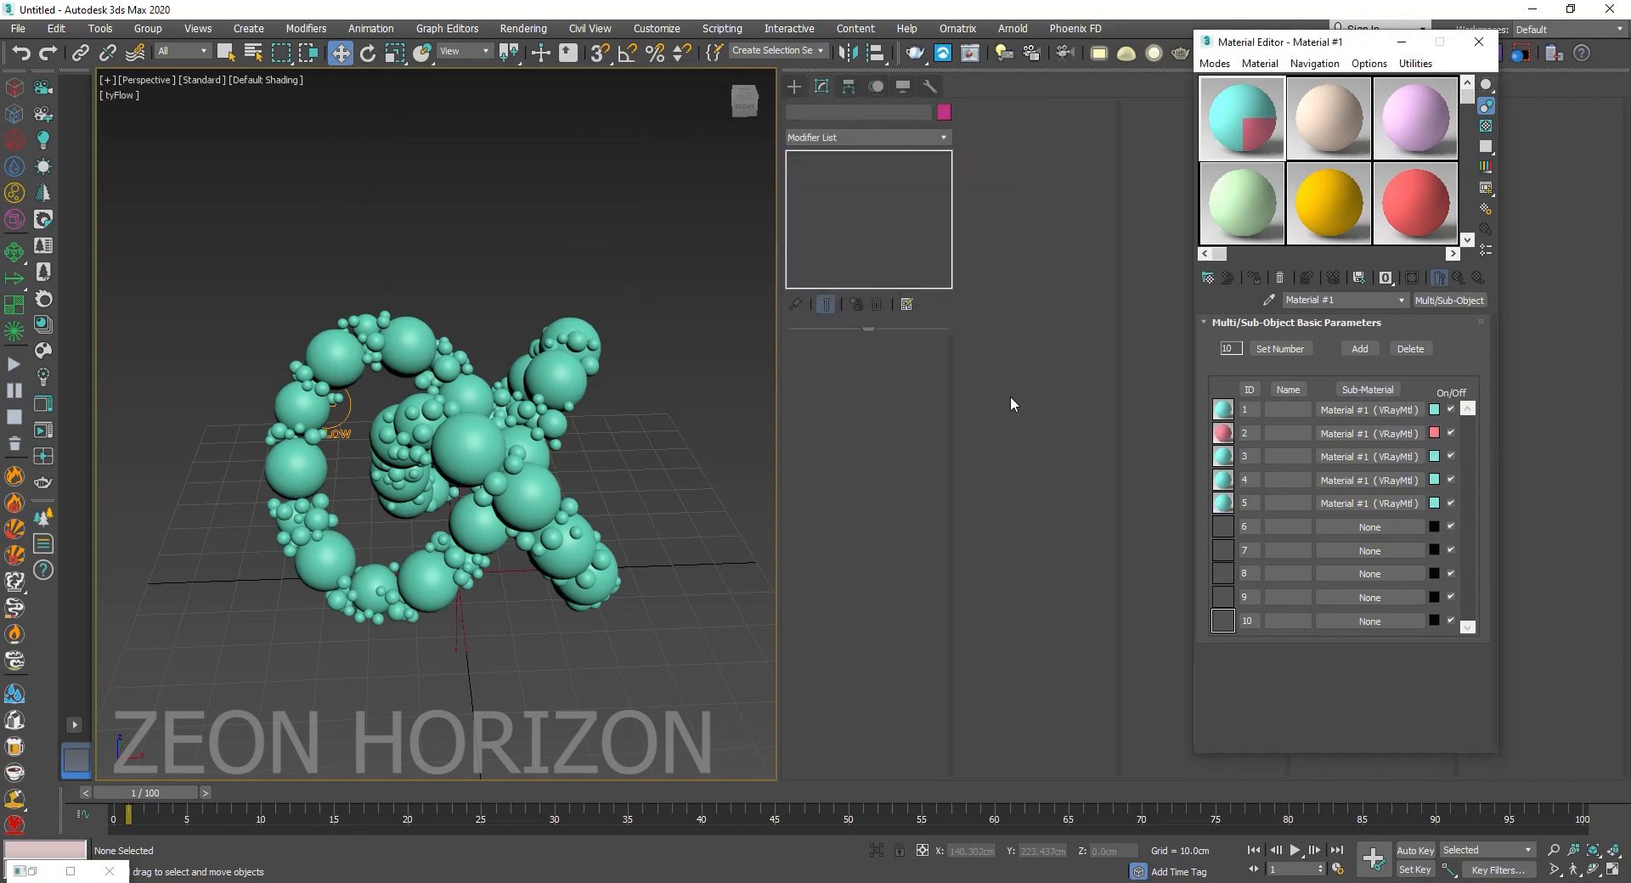
{"action": "mouse_move", "coordinate": [1014, 403]}
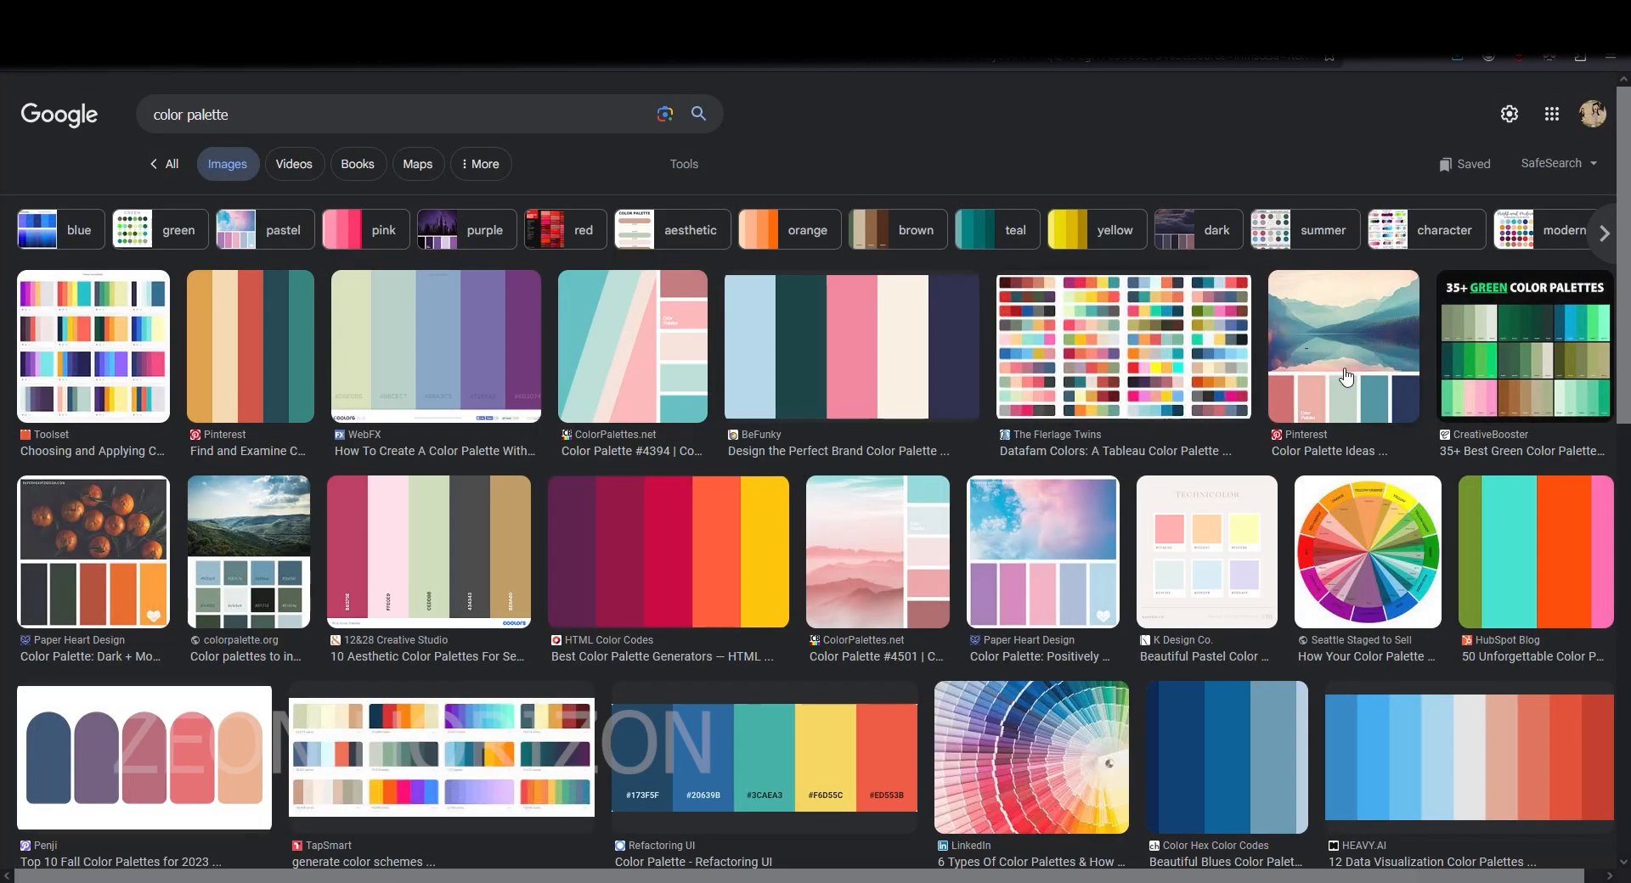
{"action": "mouse_move", "coordinate": [444, 401]}
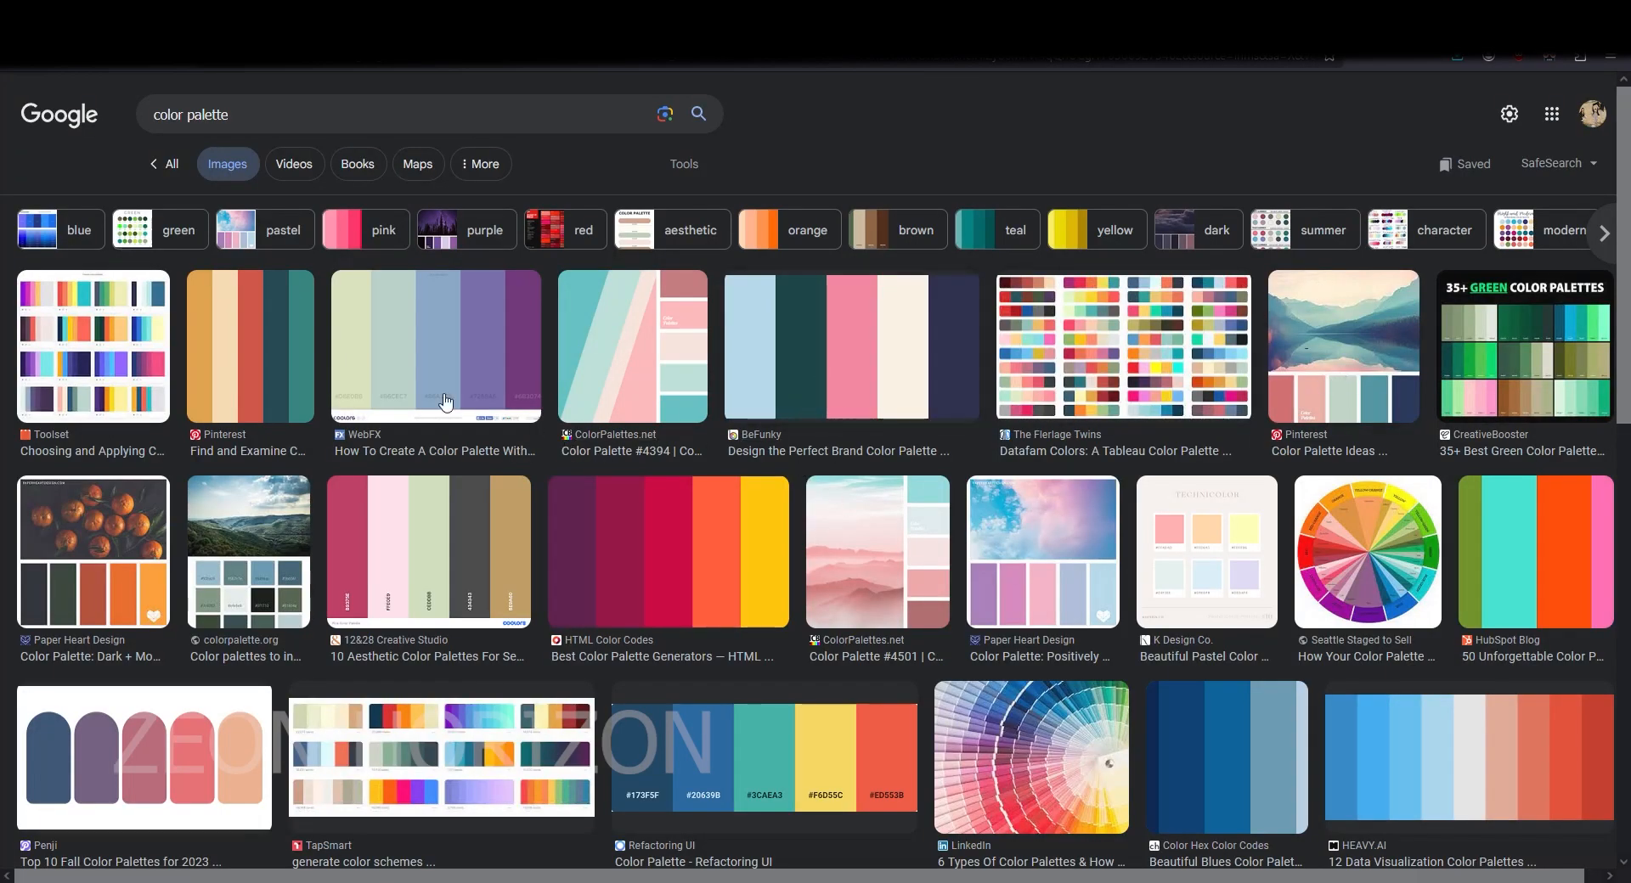
Browse 'color palette' image results and save the Dopely Colors blue-orange palette image.
{"action": "scroll", "scroll_direction": "down", "scroll_amount": 3}
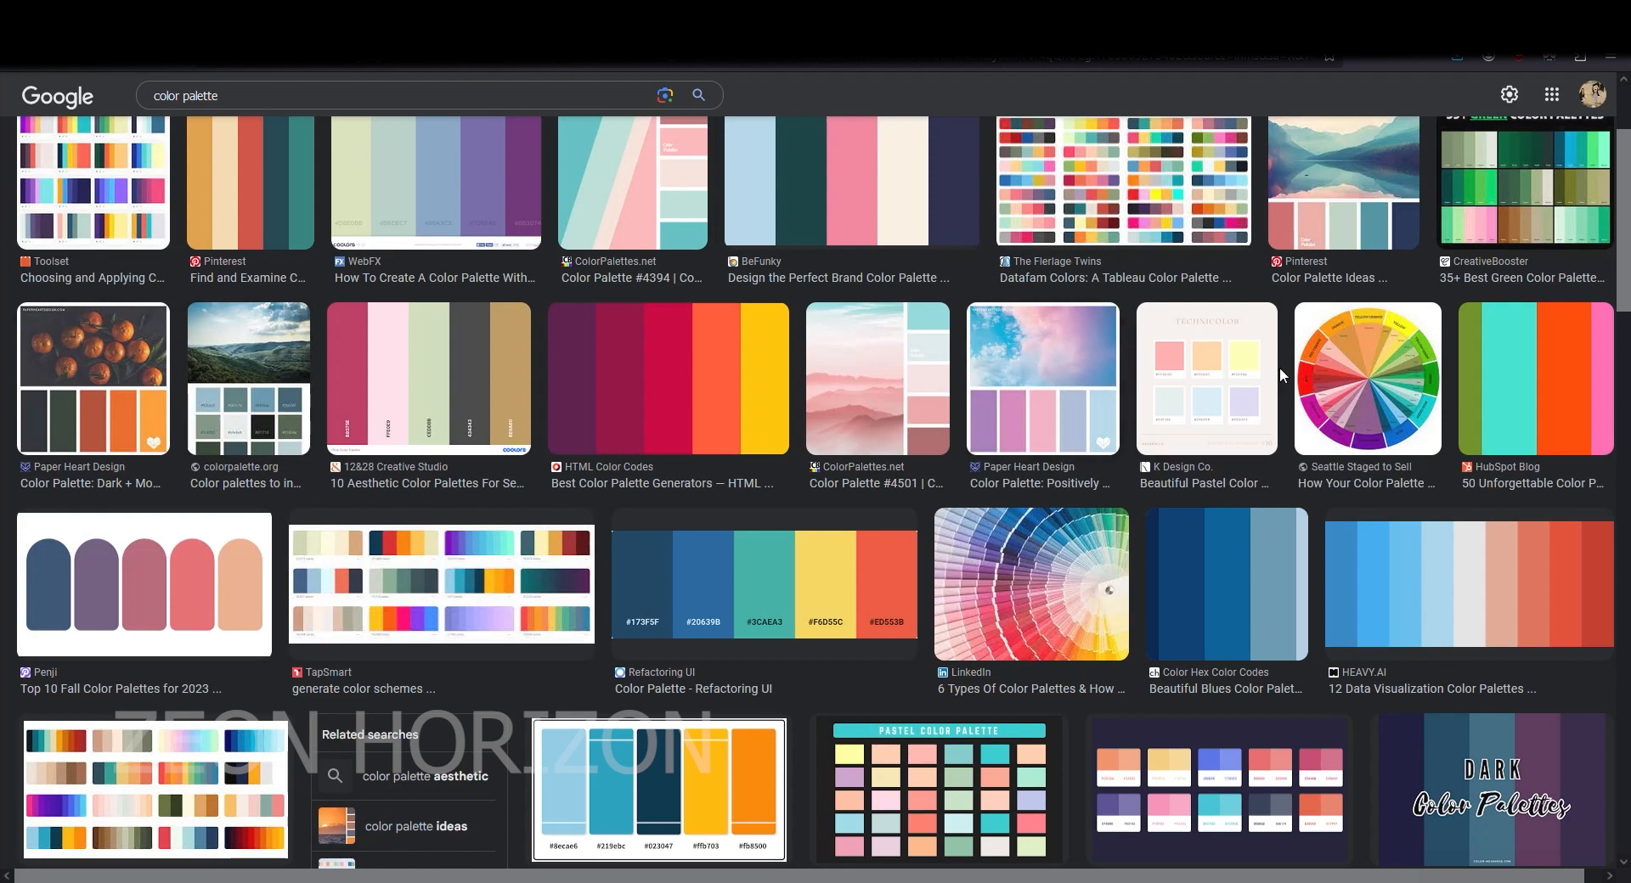
{"action": "left_click", "coordinate": [395, 96]}
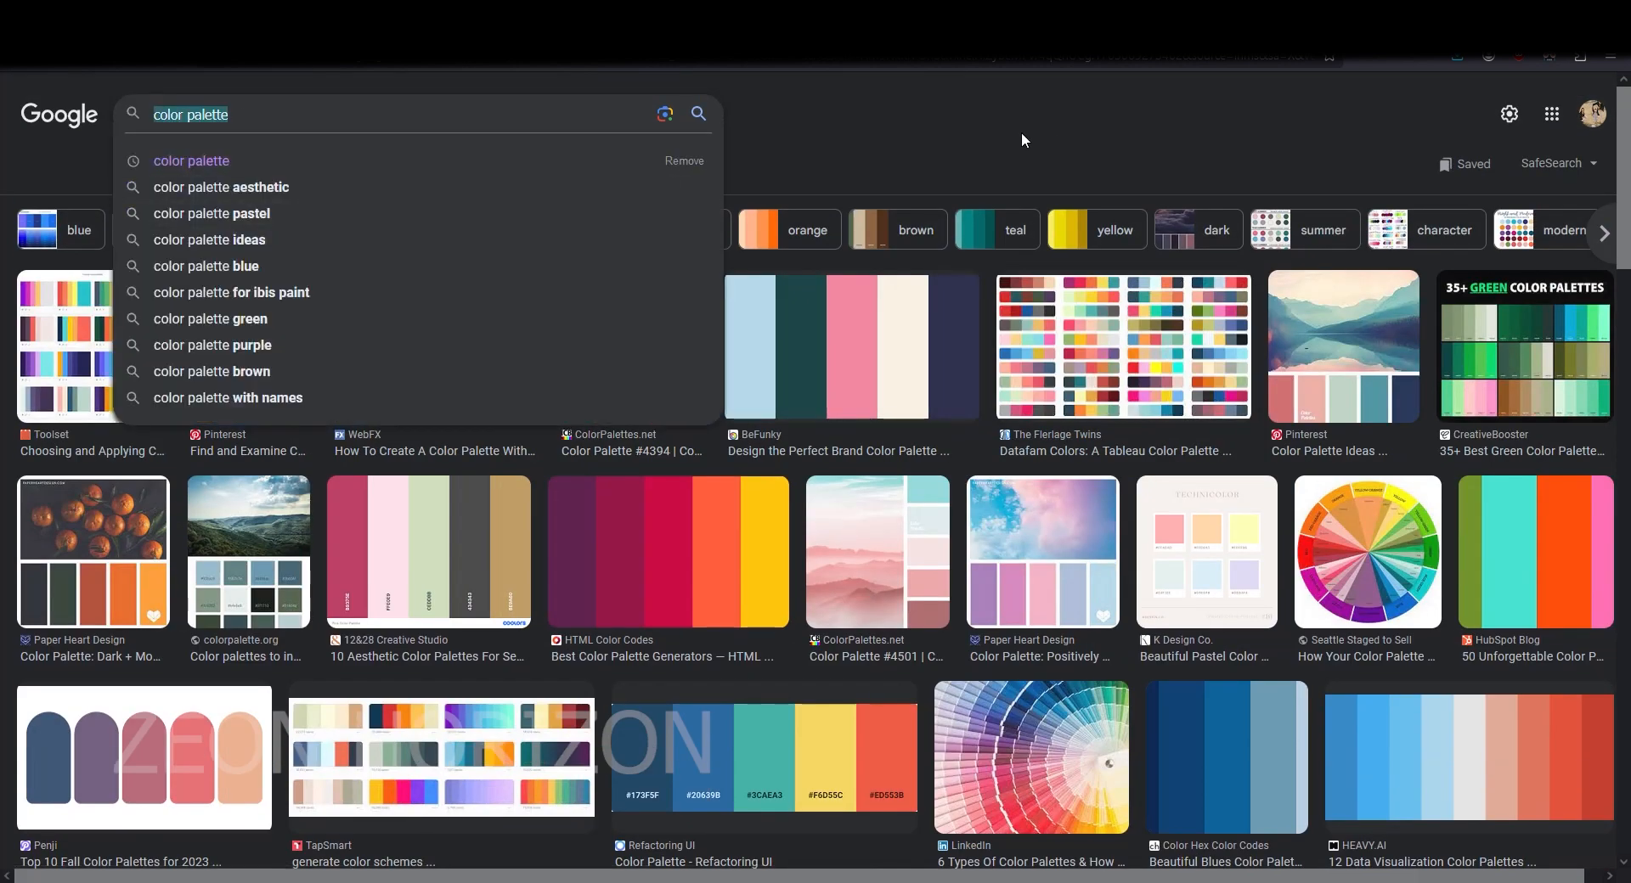
{"action": "scroll", "scroll_direction": "down", "scroll_amount": 3}
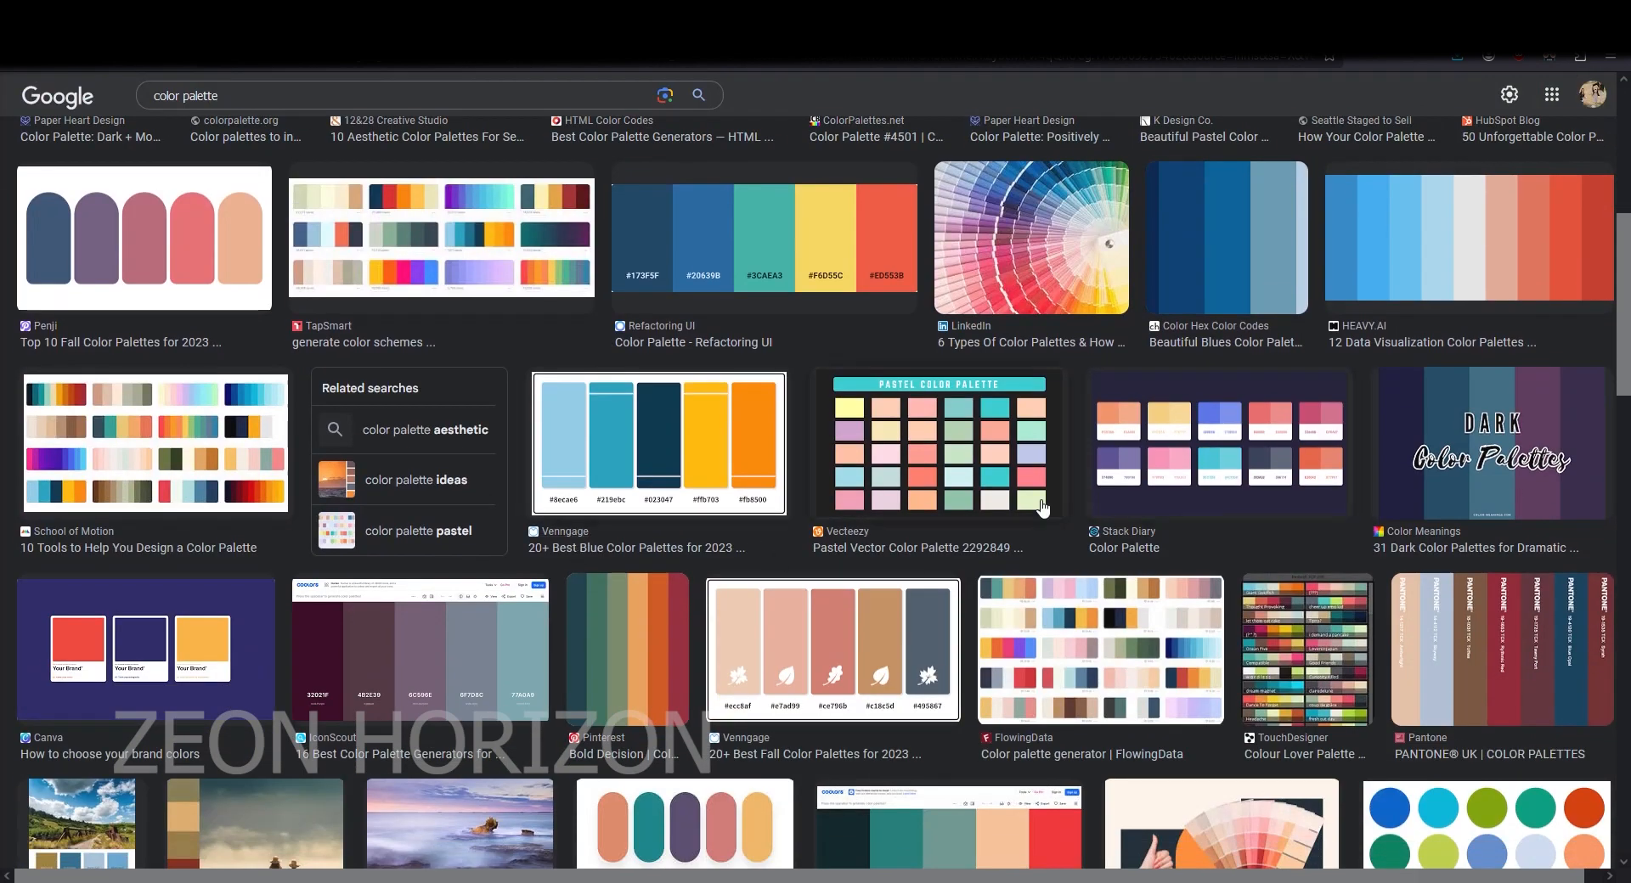
{"action": "scroll", "scroll_direction": "down", "scroll_amount": 3}
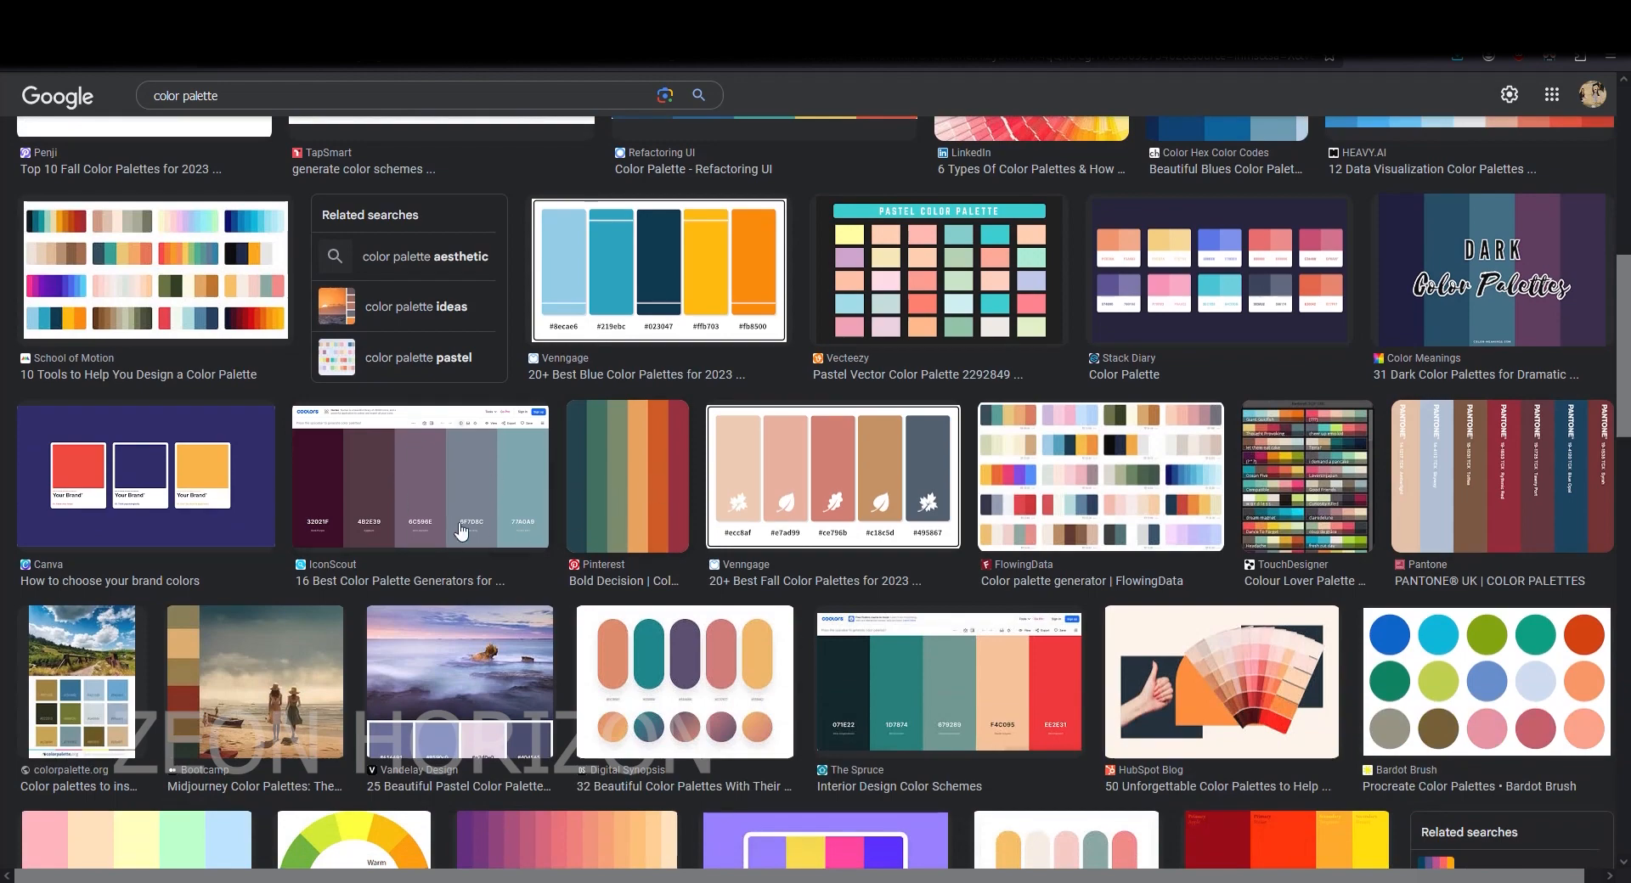
{"action": "mouse_move", "coordinate": [882, 533]}
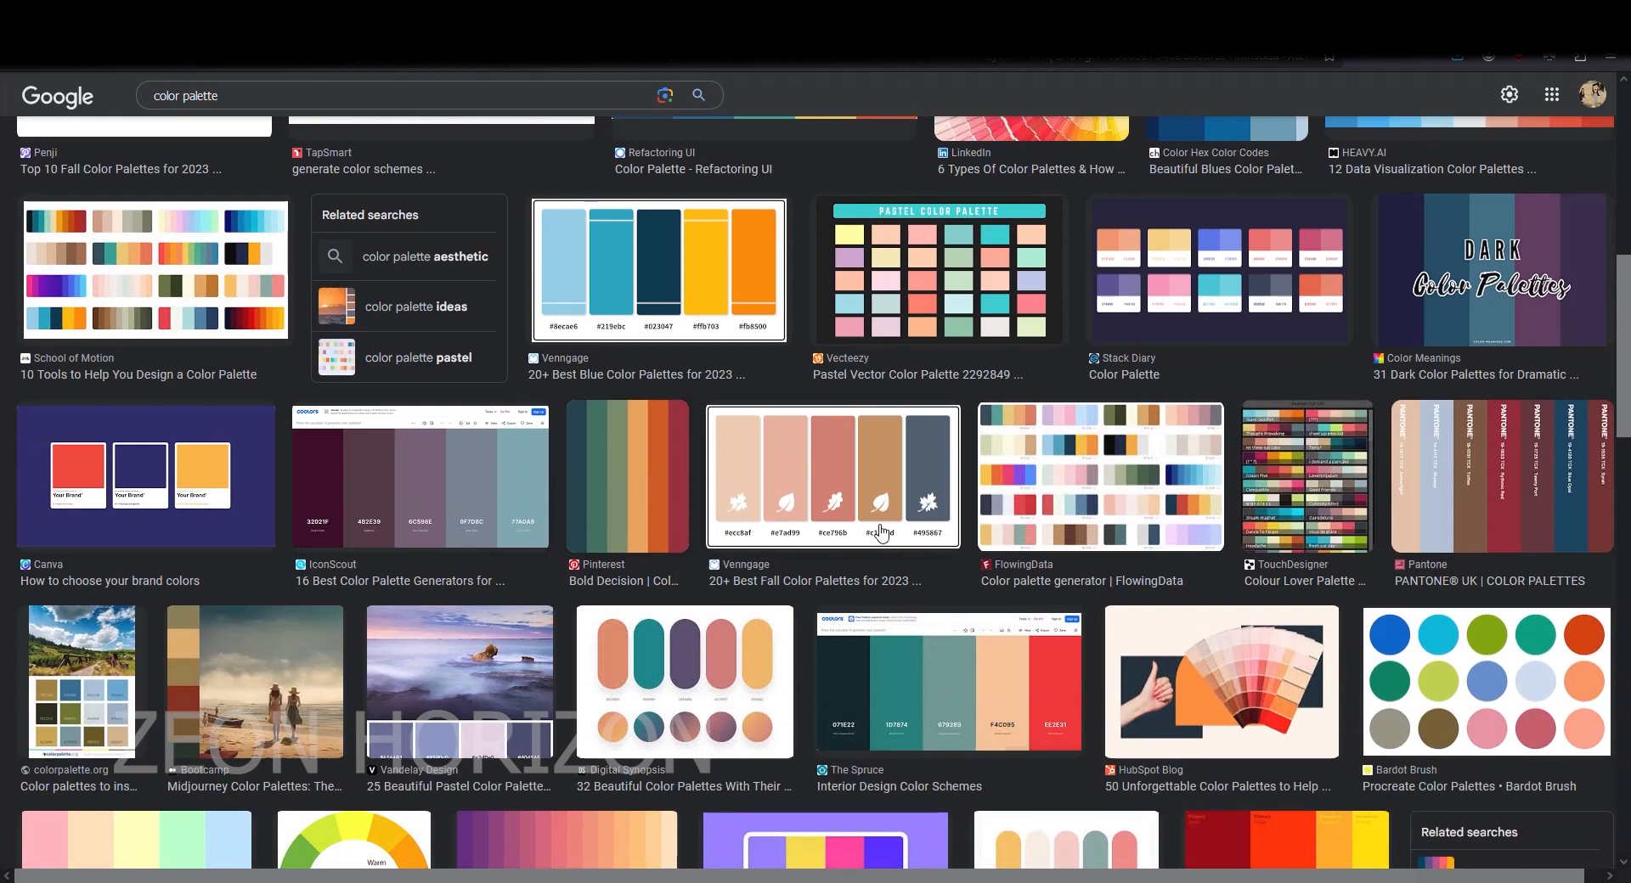
{"action": "scroll", "scroll_direction": "down", "scroll_amount": 3}
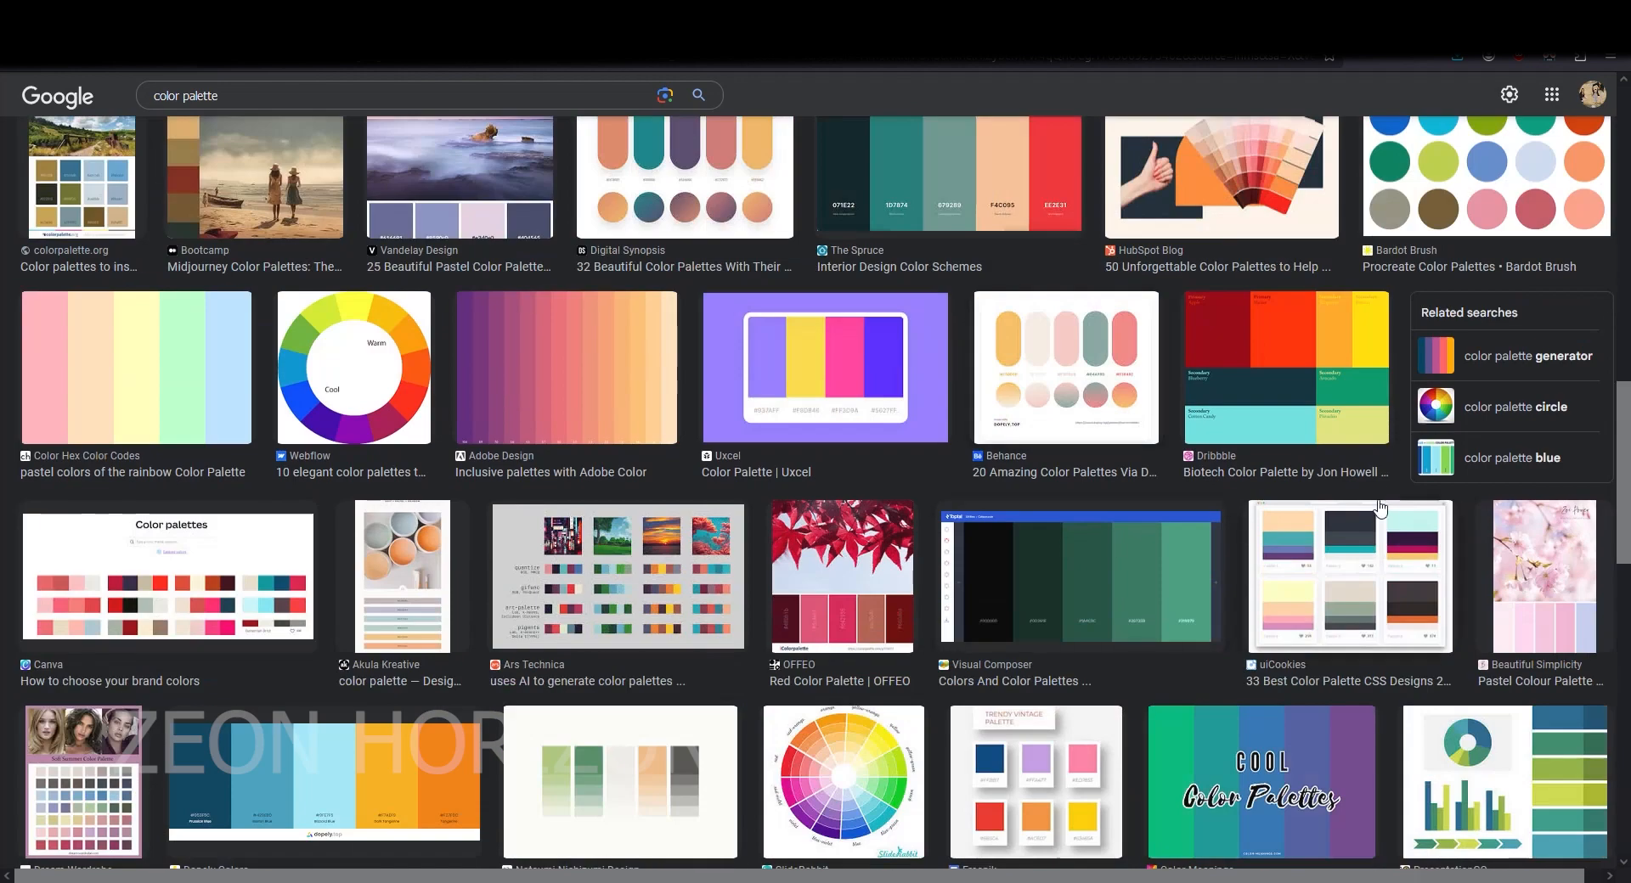
{"action": "scroll", "scroll_direction": "down", "scroll_amount": 3}
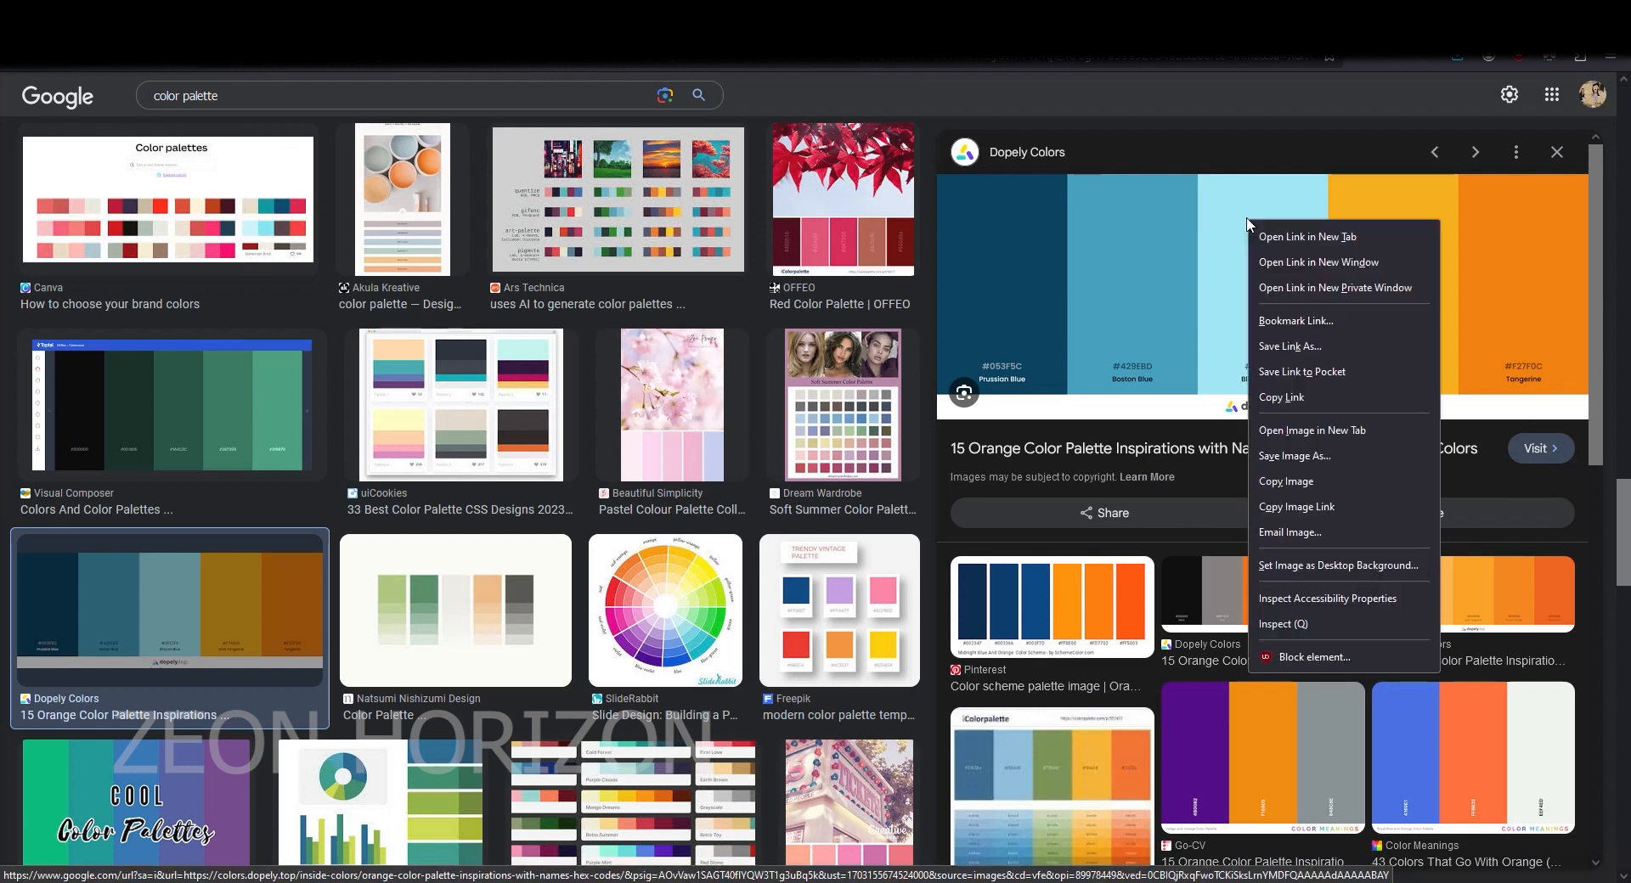
{"action": "left_click", "coordinate": [1331, 467]}
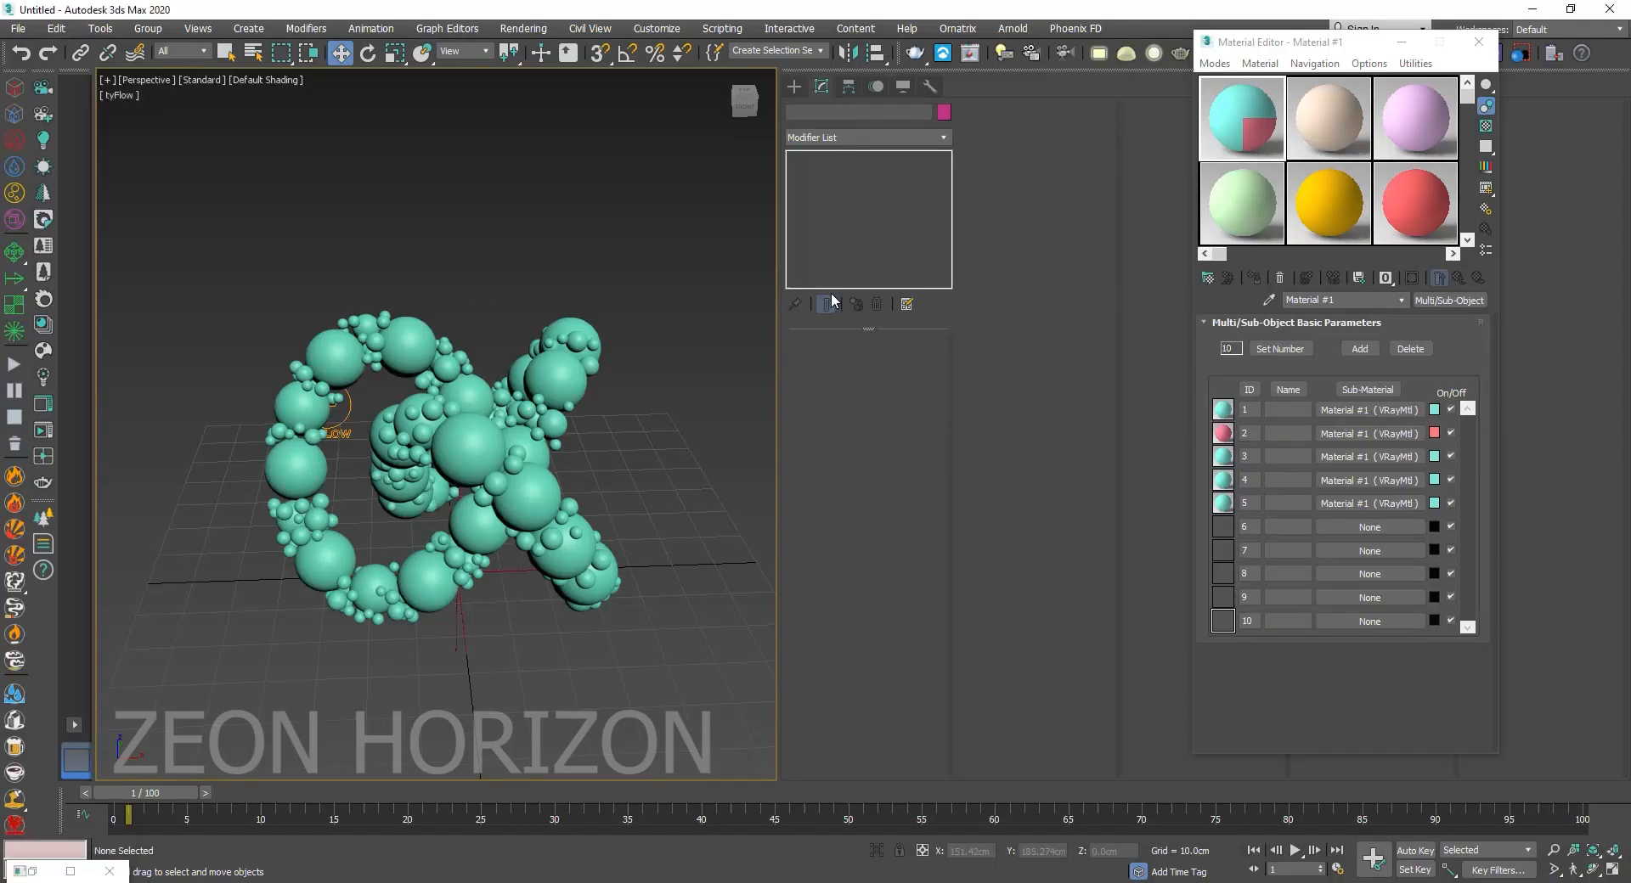
{"action": "mouse_move", "coordinate": [504, 223]}
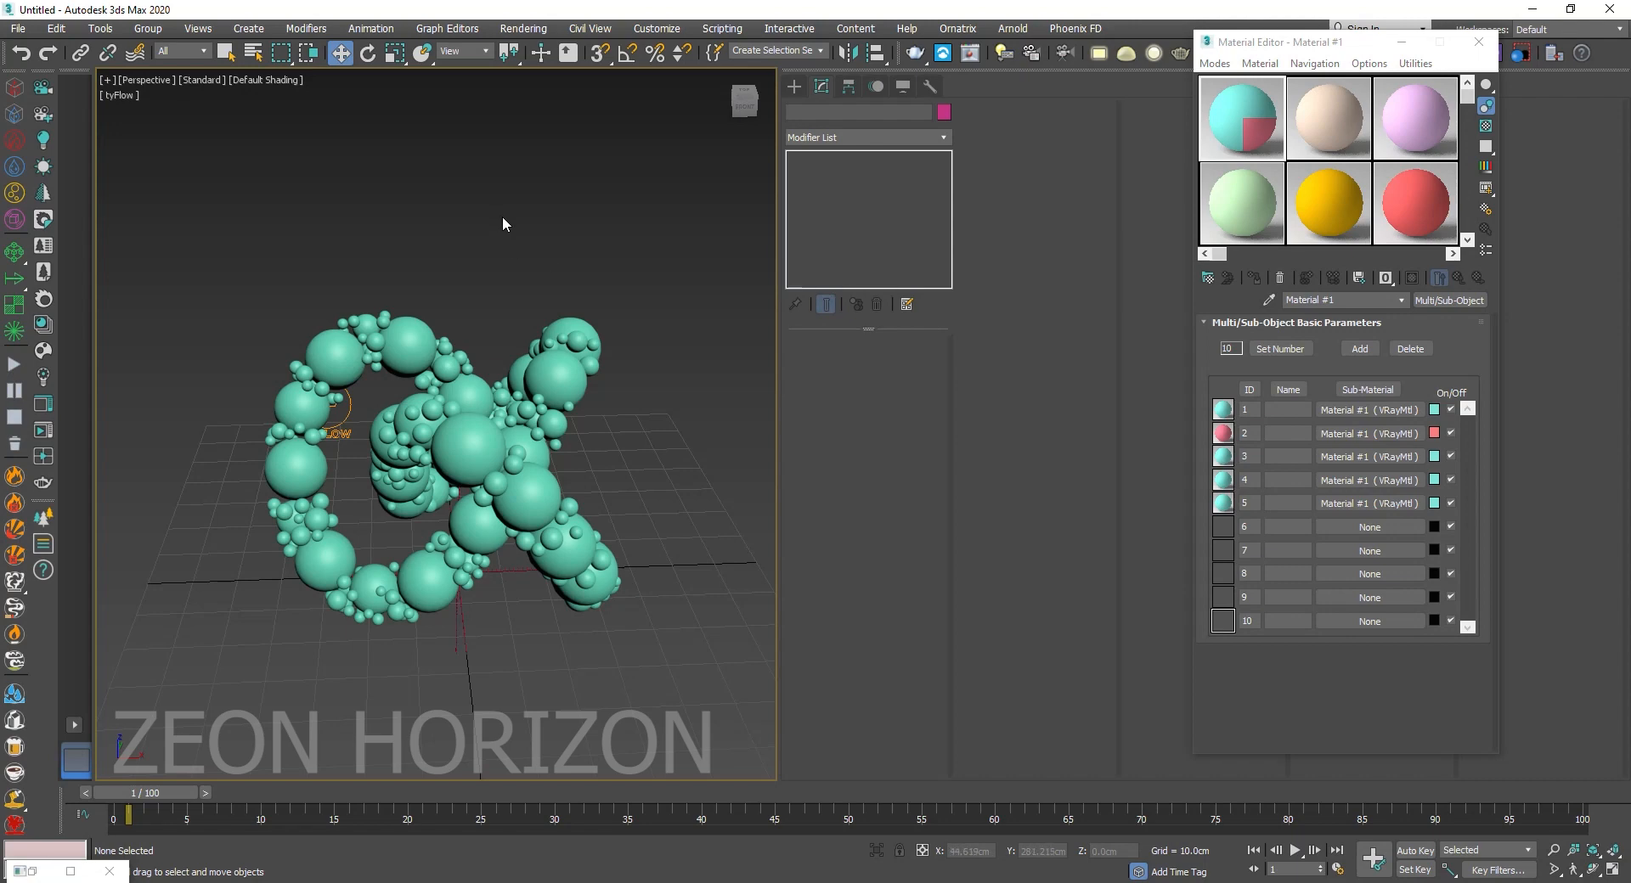
Colour sub-materials IDs 1–5 with the palette, from Prussian blue through to tangerine.
{"action": "left_click", "coordinate": [55, 28]}
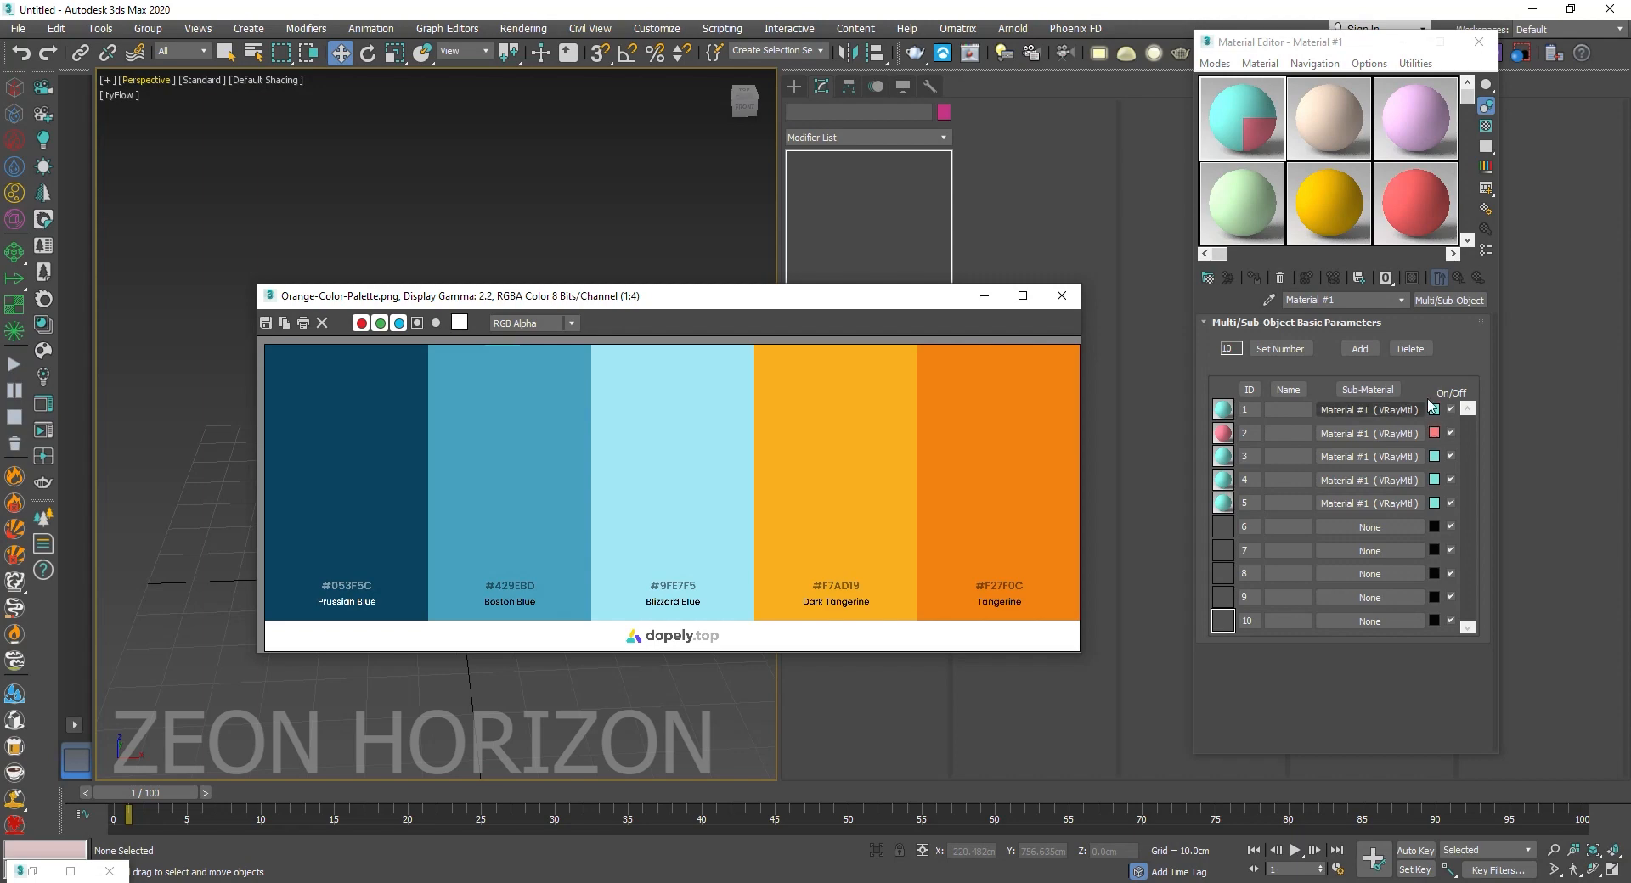
{"action": "left_click", "coordinate": [1434, 409]}
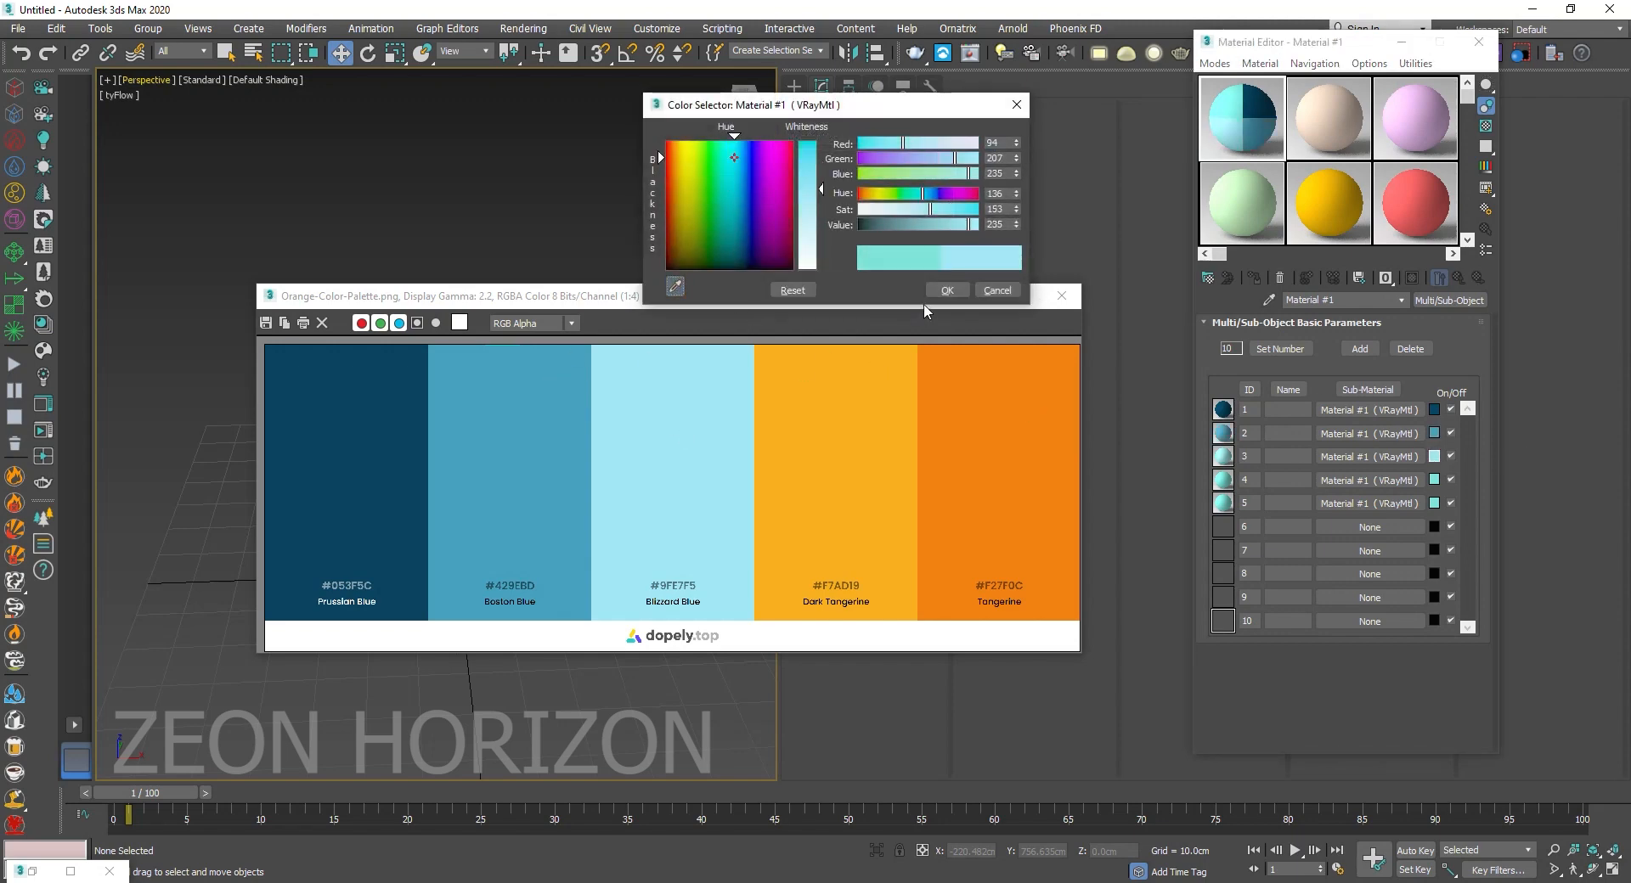
{"action": "left_click", "coordinate": [728, 175]}
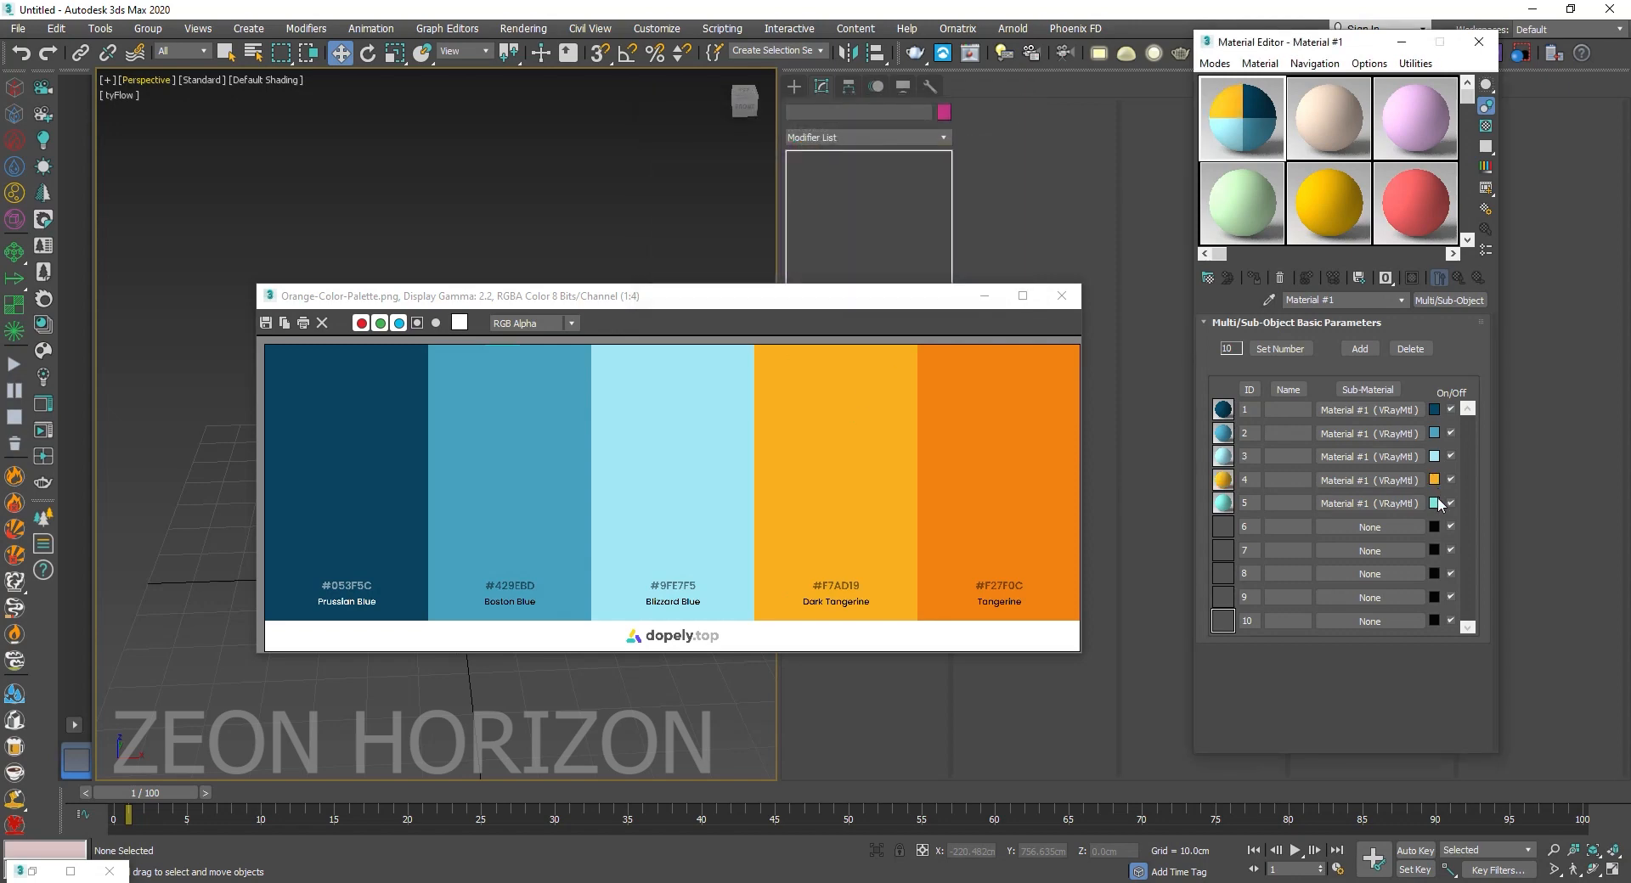
{"action": "left_click", "coordinate": [1434, 503]}
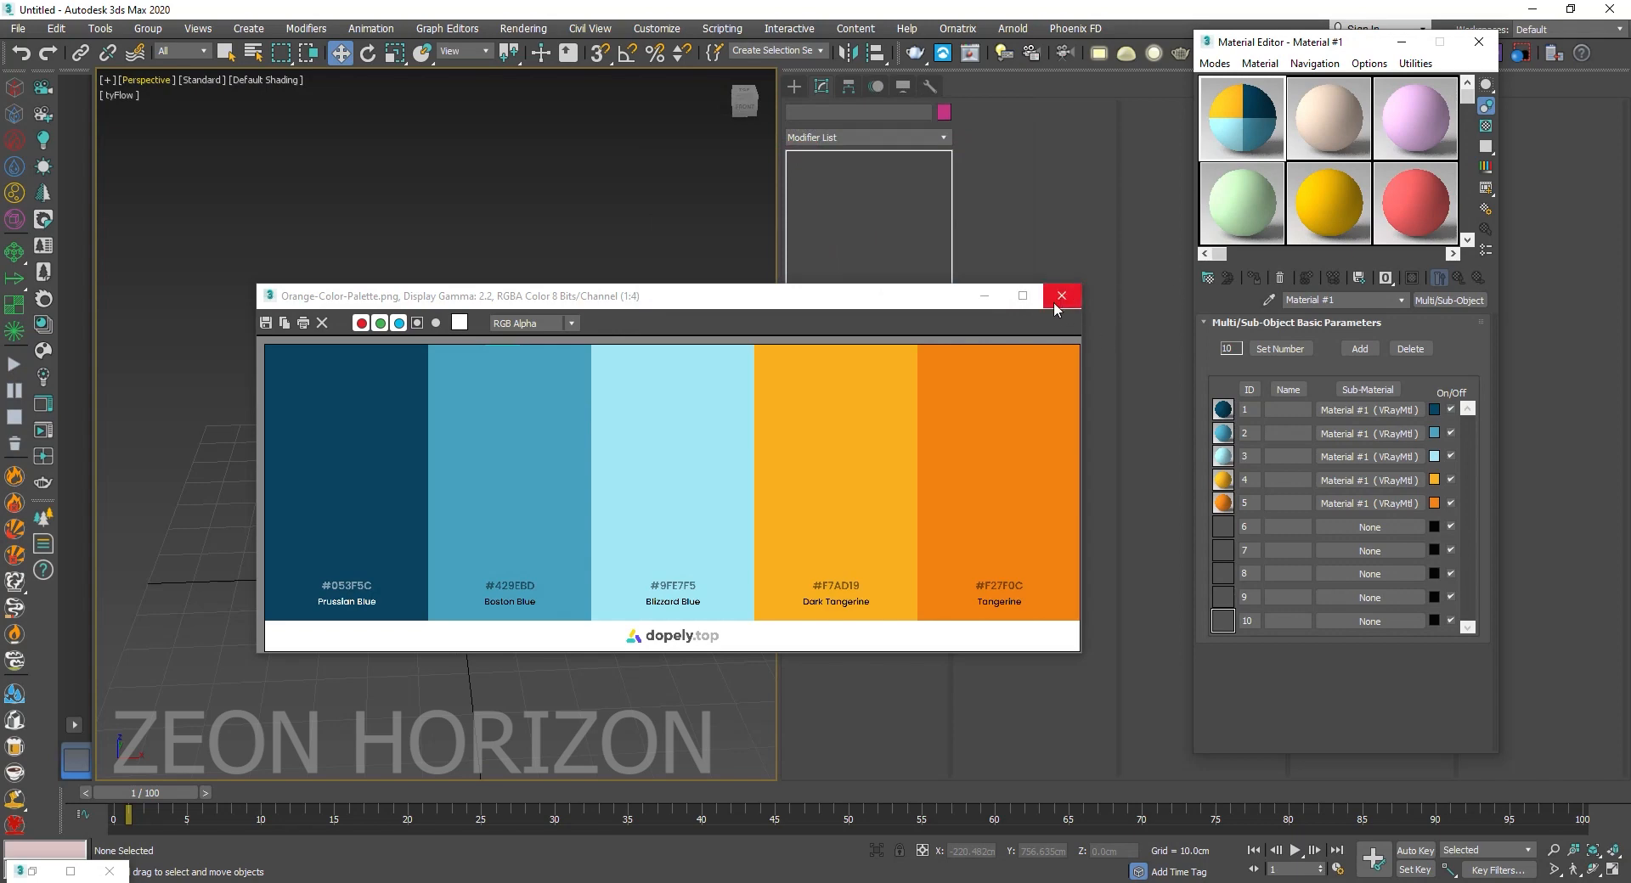
{"action": "left_click", "coordinate": [1060, 295]}
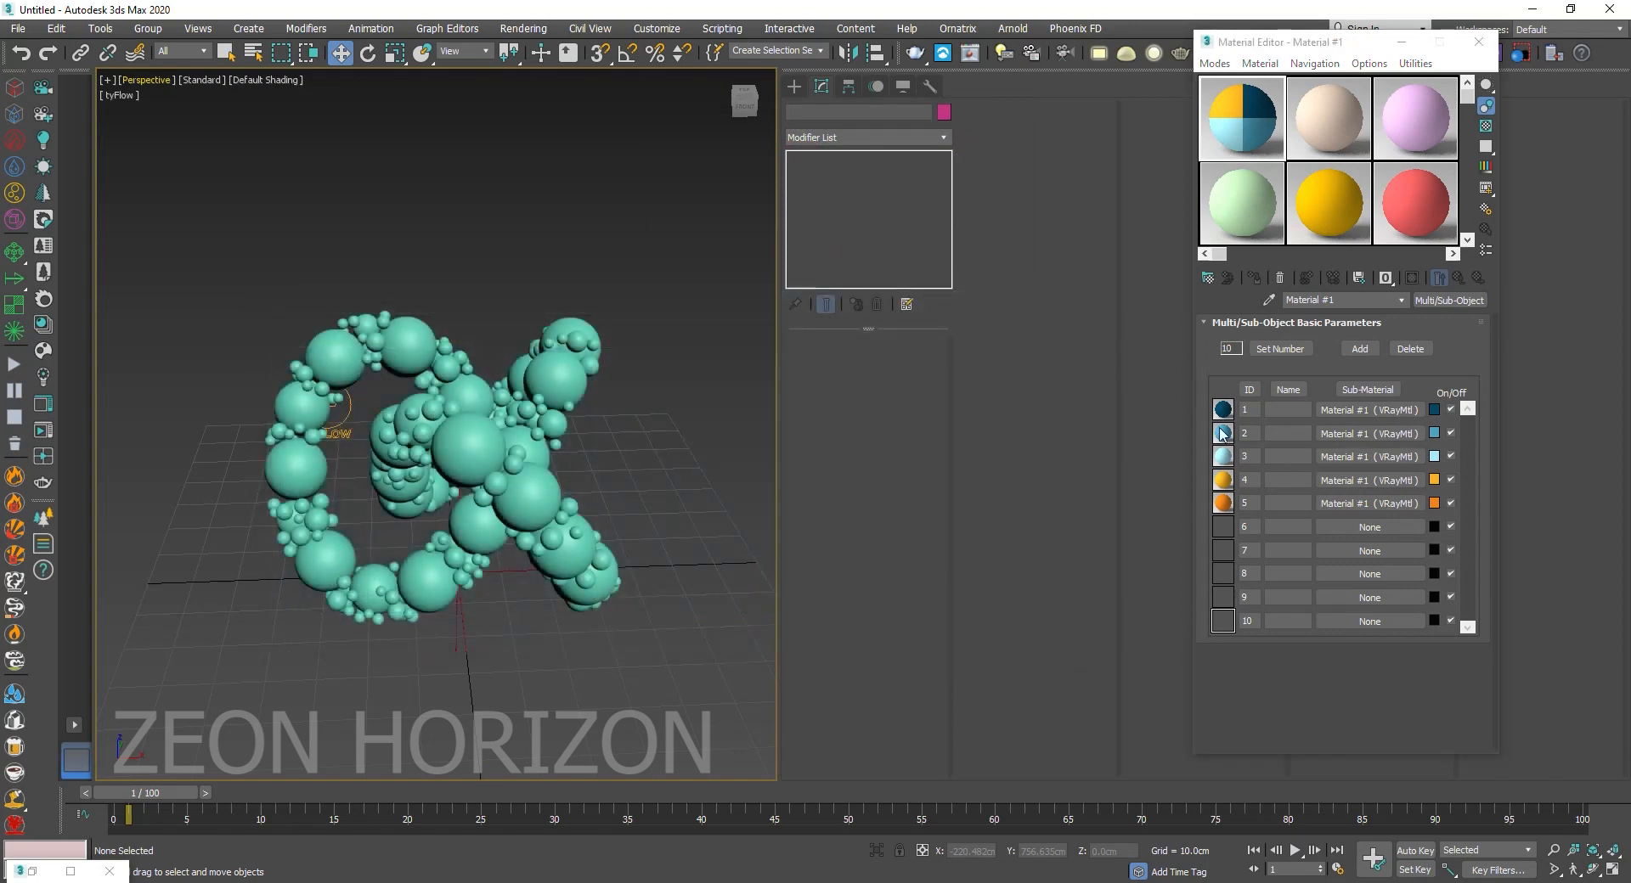
Assign the blue-orange multi-material to tyFlow001 and close the Material Editor.
{"action": "left_click", "coordinate": [447, 364]}
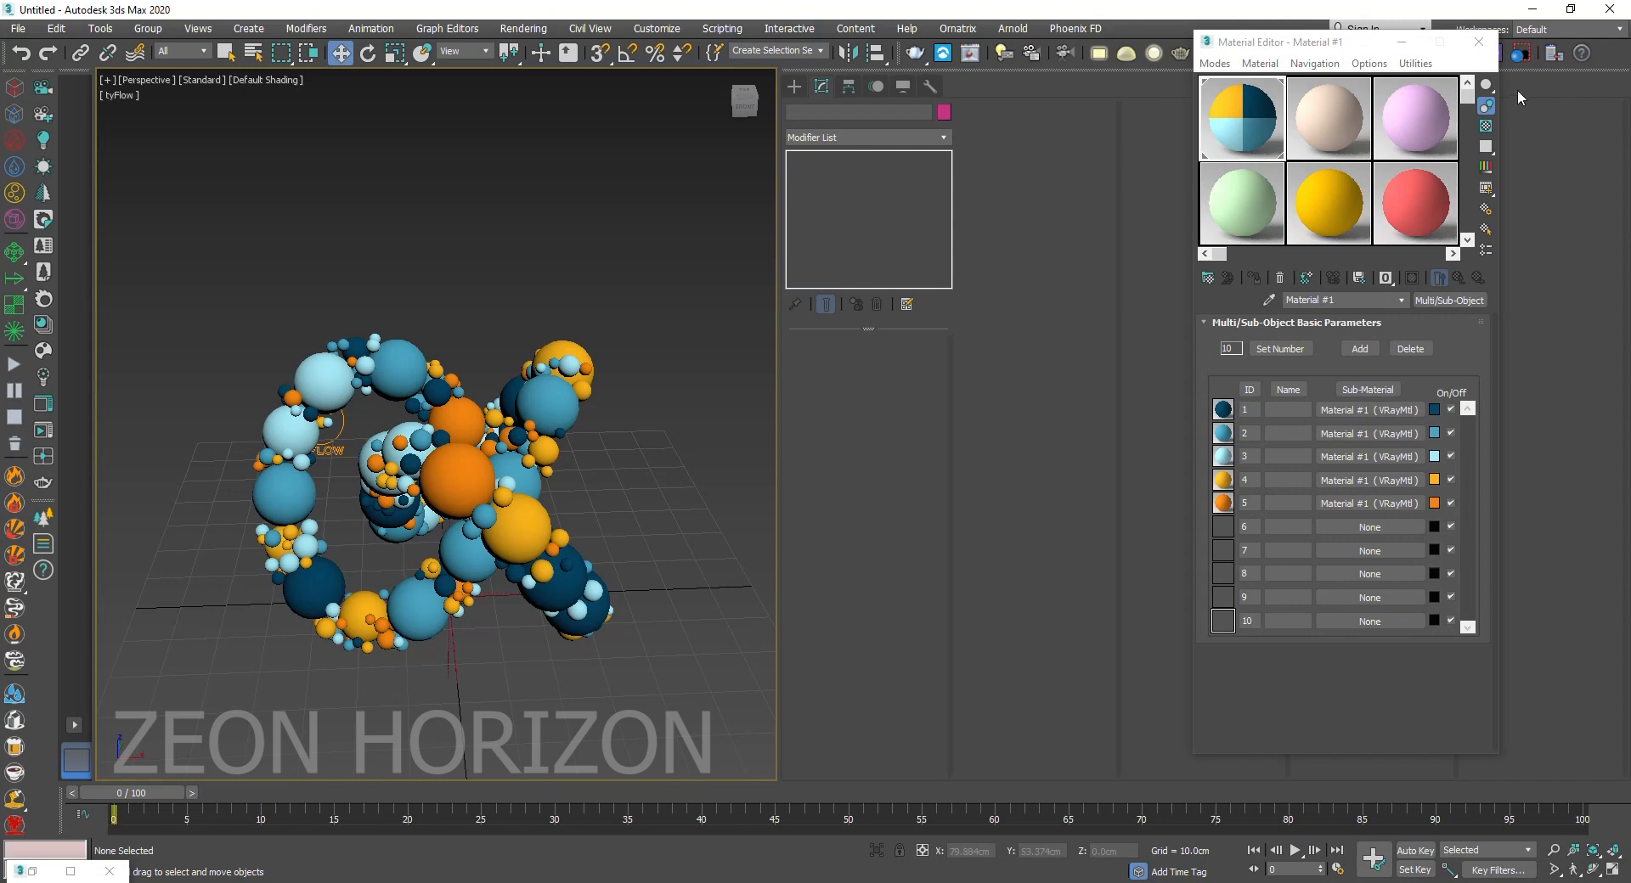
{"action": "left_click", "coordinate": [1477, 42]}
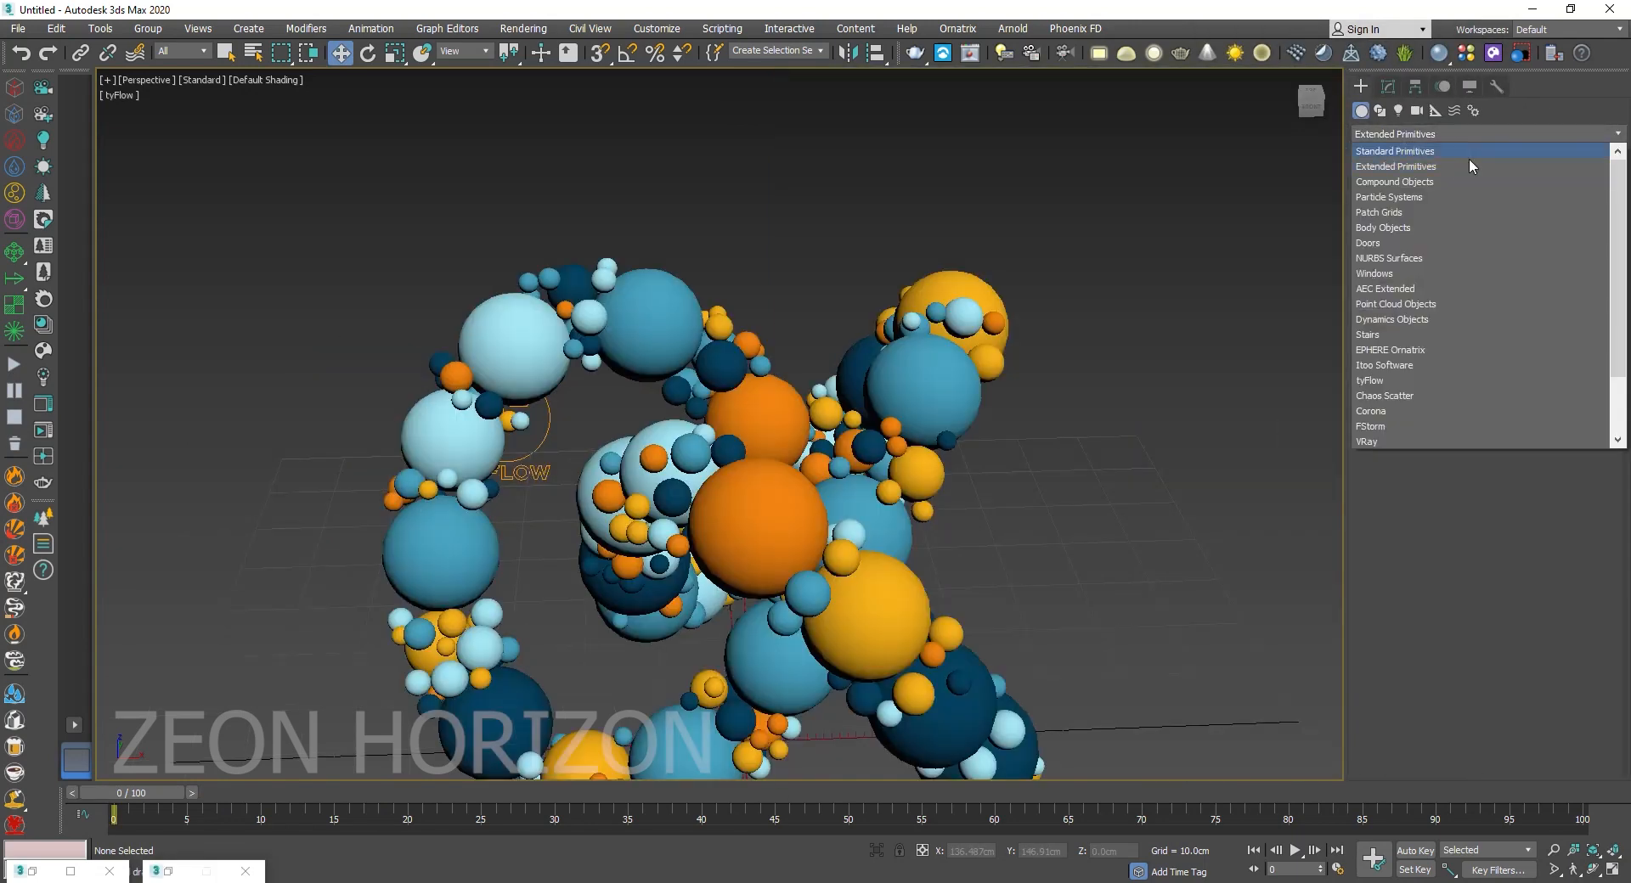
Draw a flat Box001 above the sphere knot and convert it to Editable Poly.
{"action": "left_click", "coordinate": [1393, 152]}
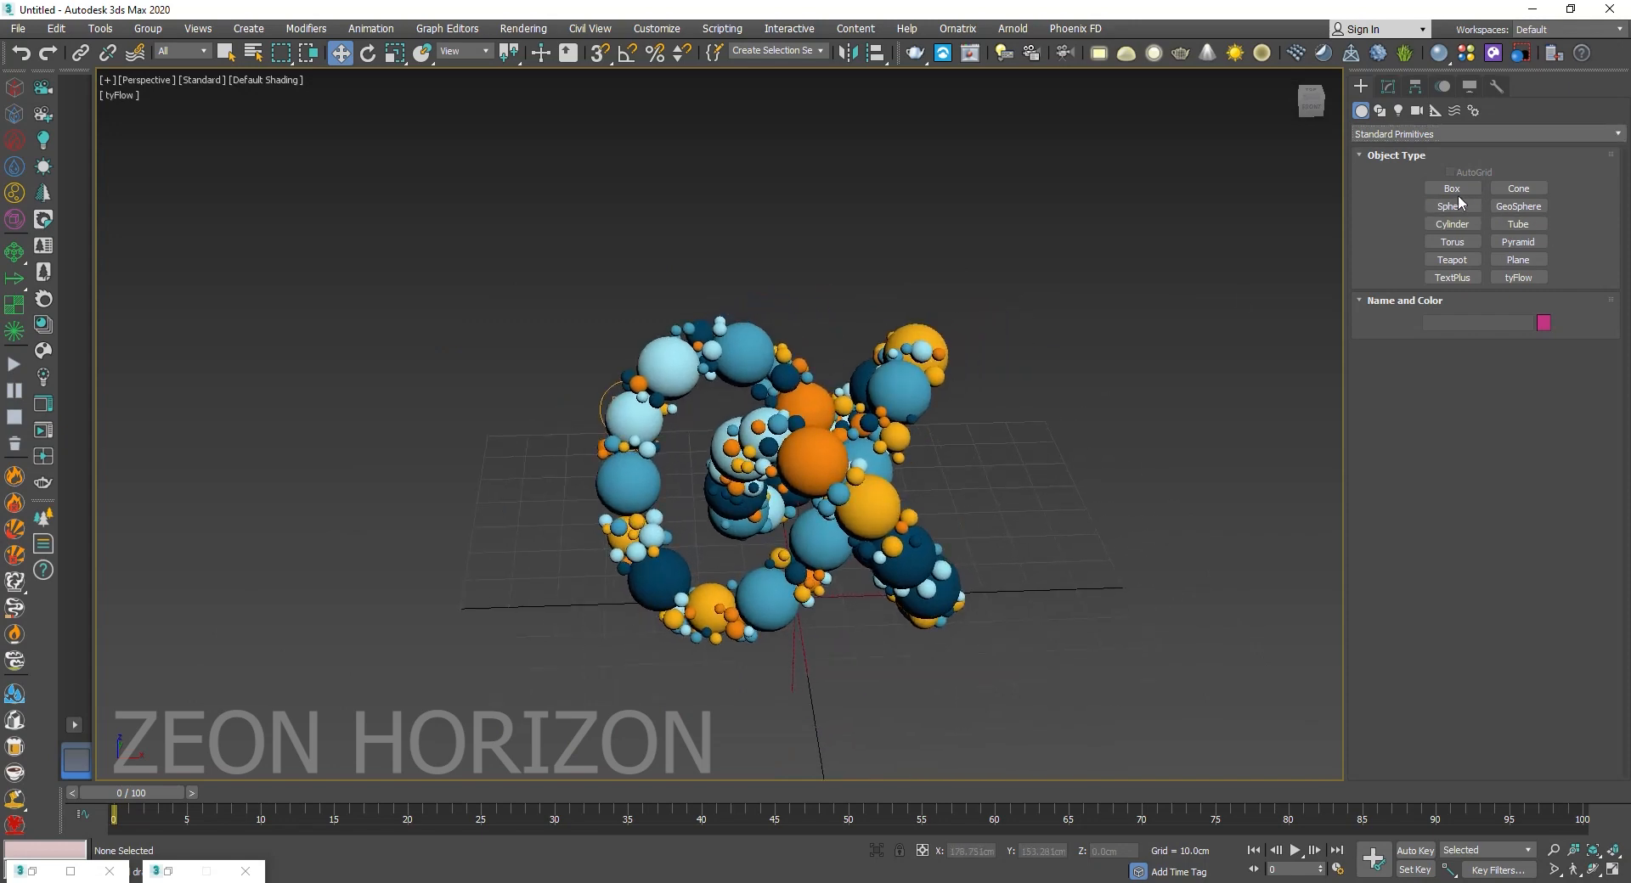
{"action": "left_click", "coordinate": [1450, 189]}
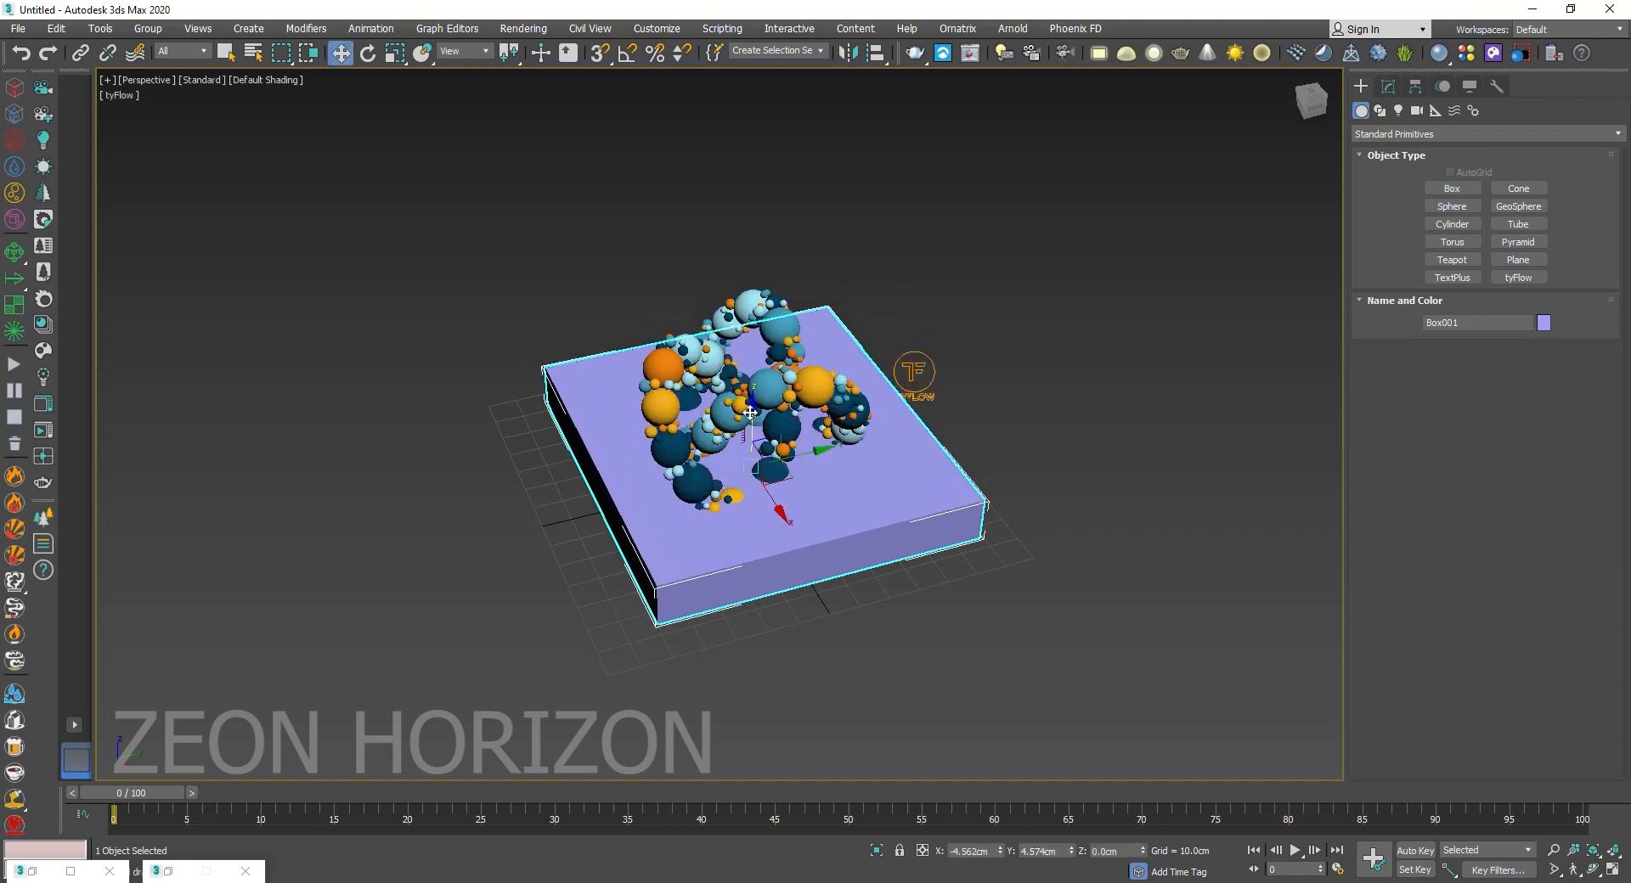
{"action": "left_click_drag", "start_coordinate": [749, 412], "coordinate": [754, 223]}
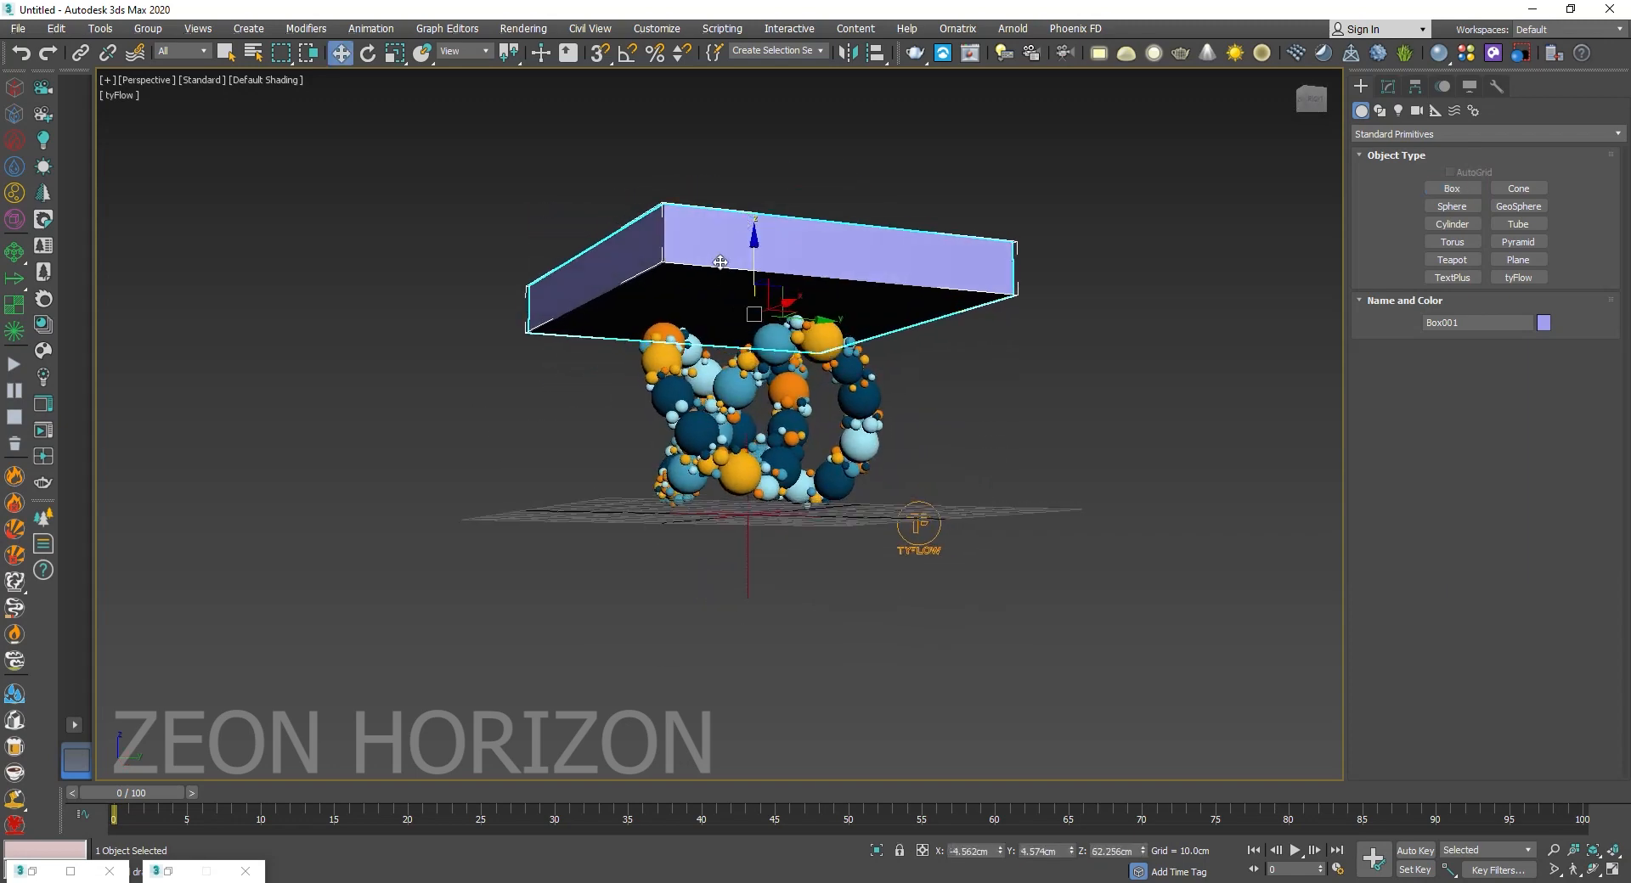
{"action": "left_click", "coordinate": [1387, 87]}
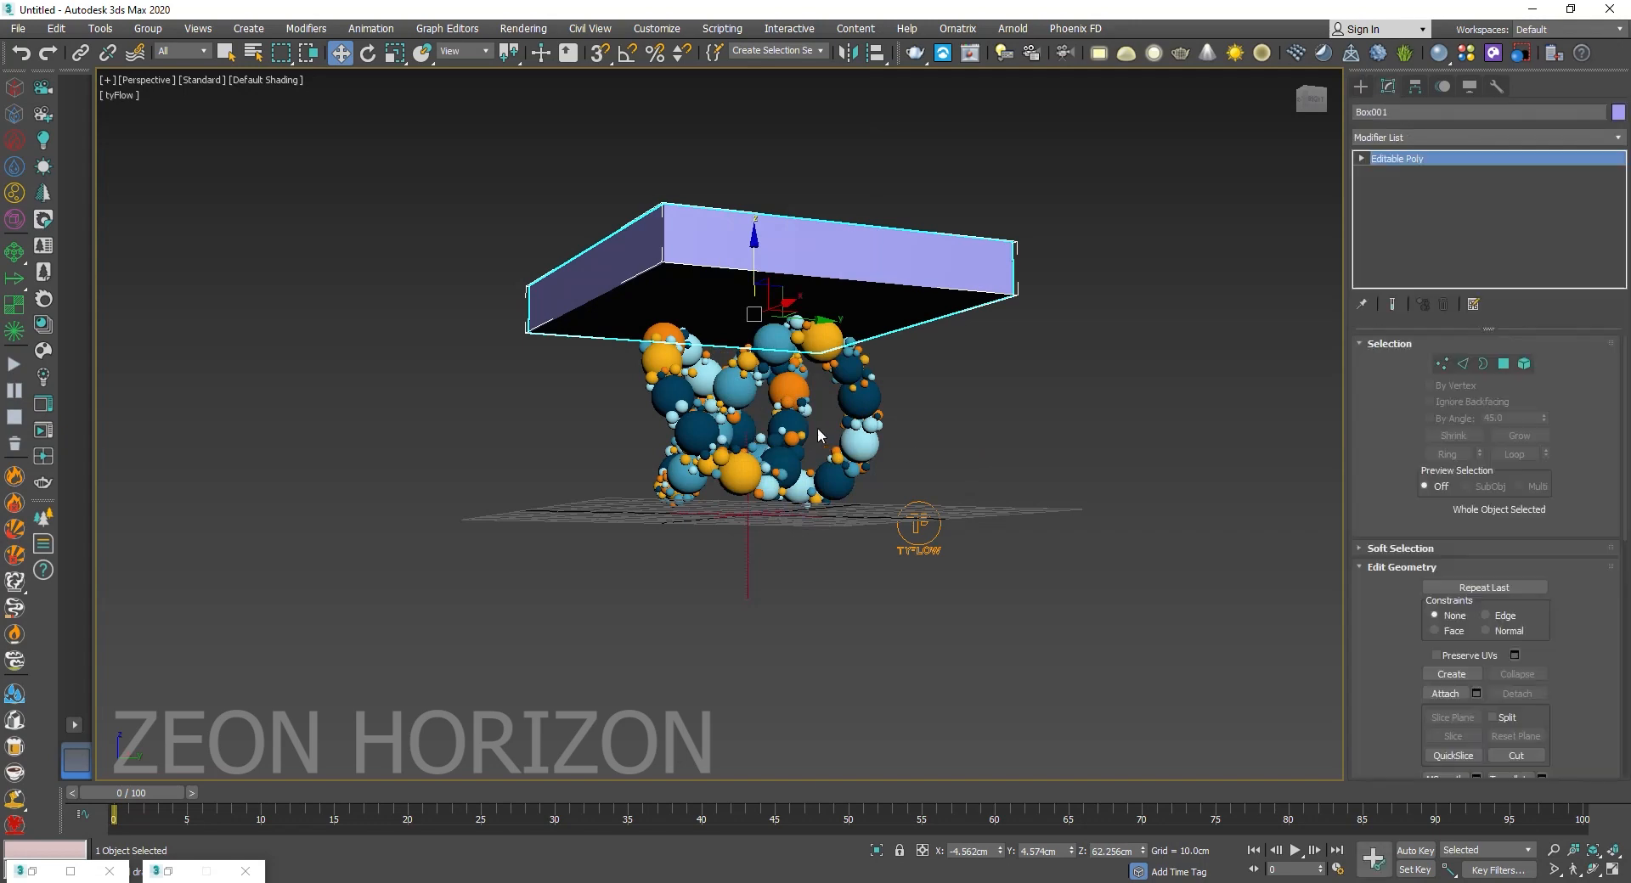
{"action": "left_click", "coordinate": [1505, 364]}
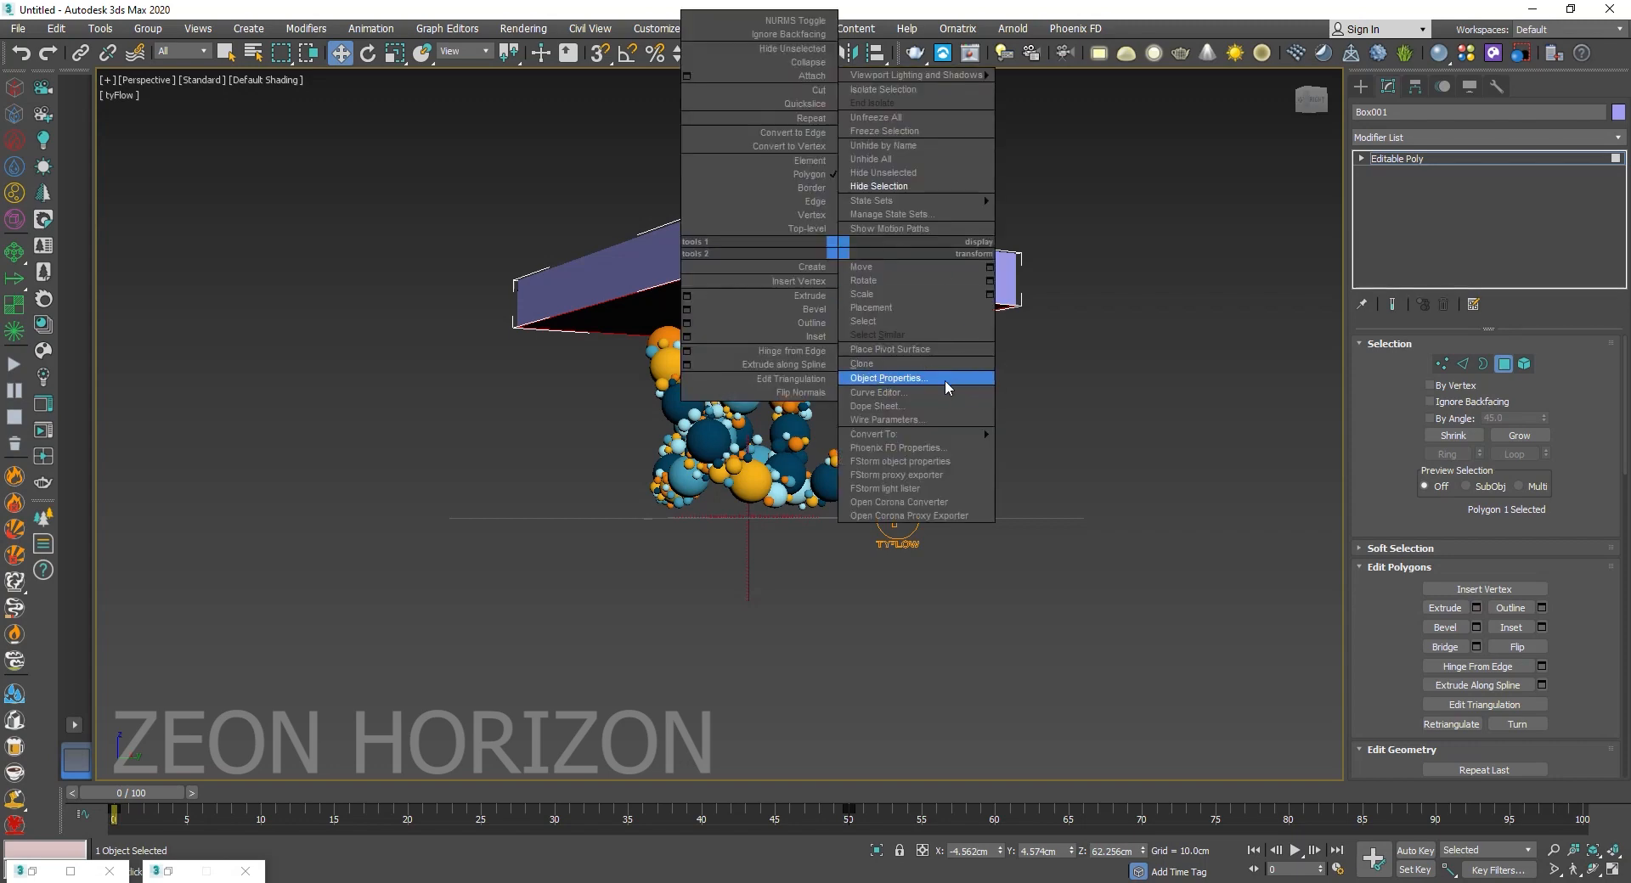
Make Box001 non-renderable and display it as a box outline in Object Properties.
{"action": "left_click", "coordinate": [902, 378]}
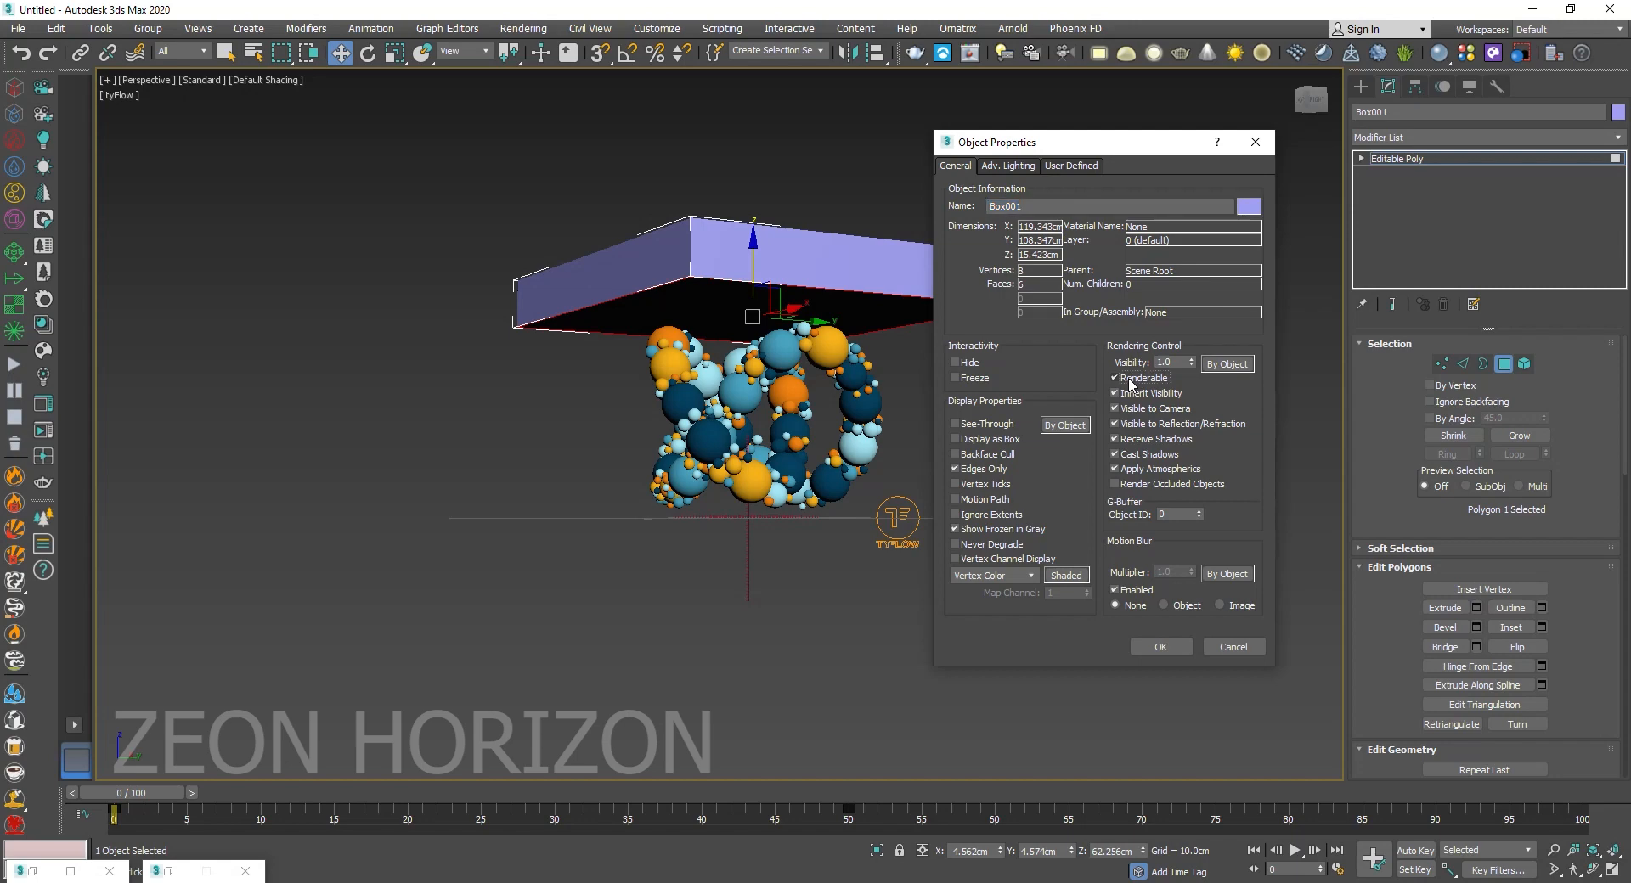
{"action": "left_click", "coordinate": [1116, 378]}
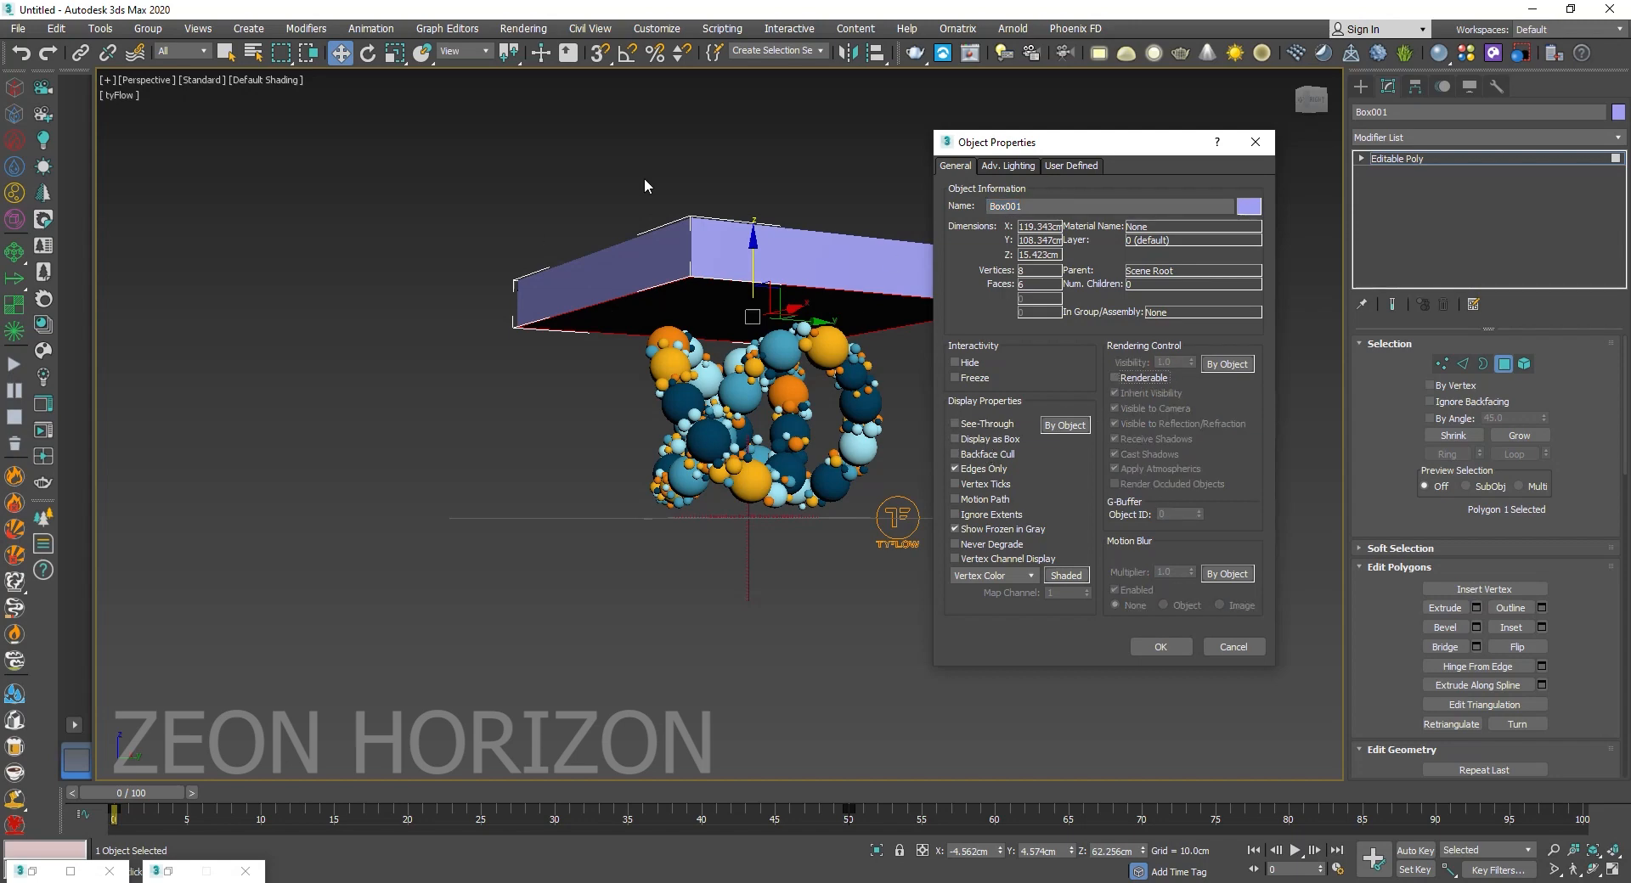
{"action": "left_click", "coordinate": [955, 439]}
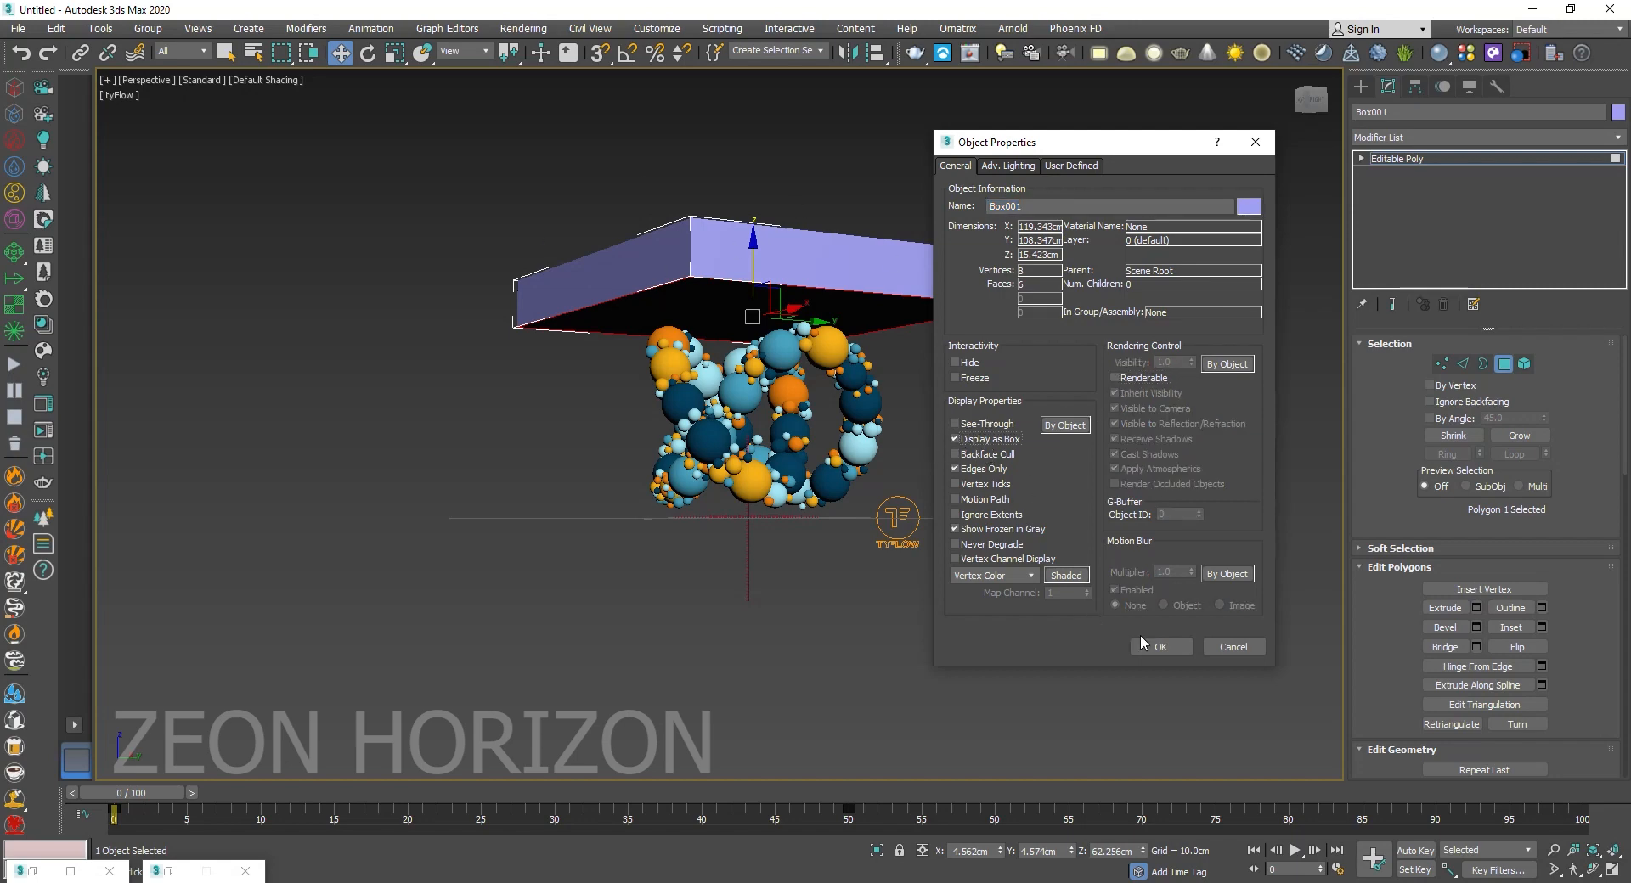
{"action": "left_click", "coordinate": [1159, 646]}
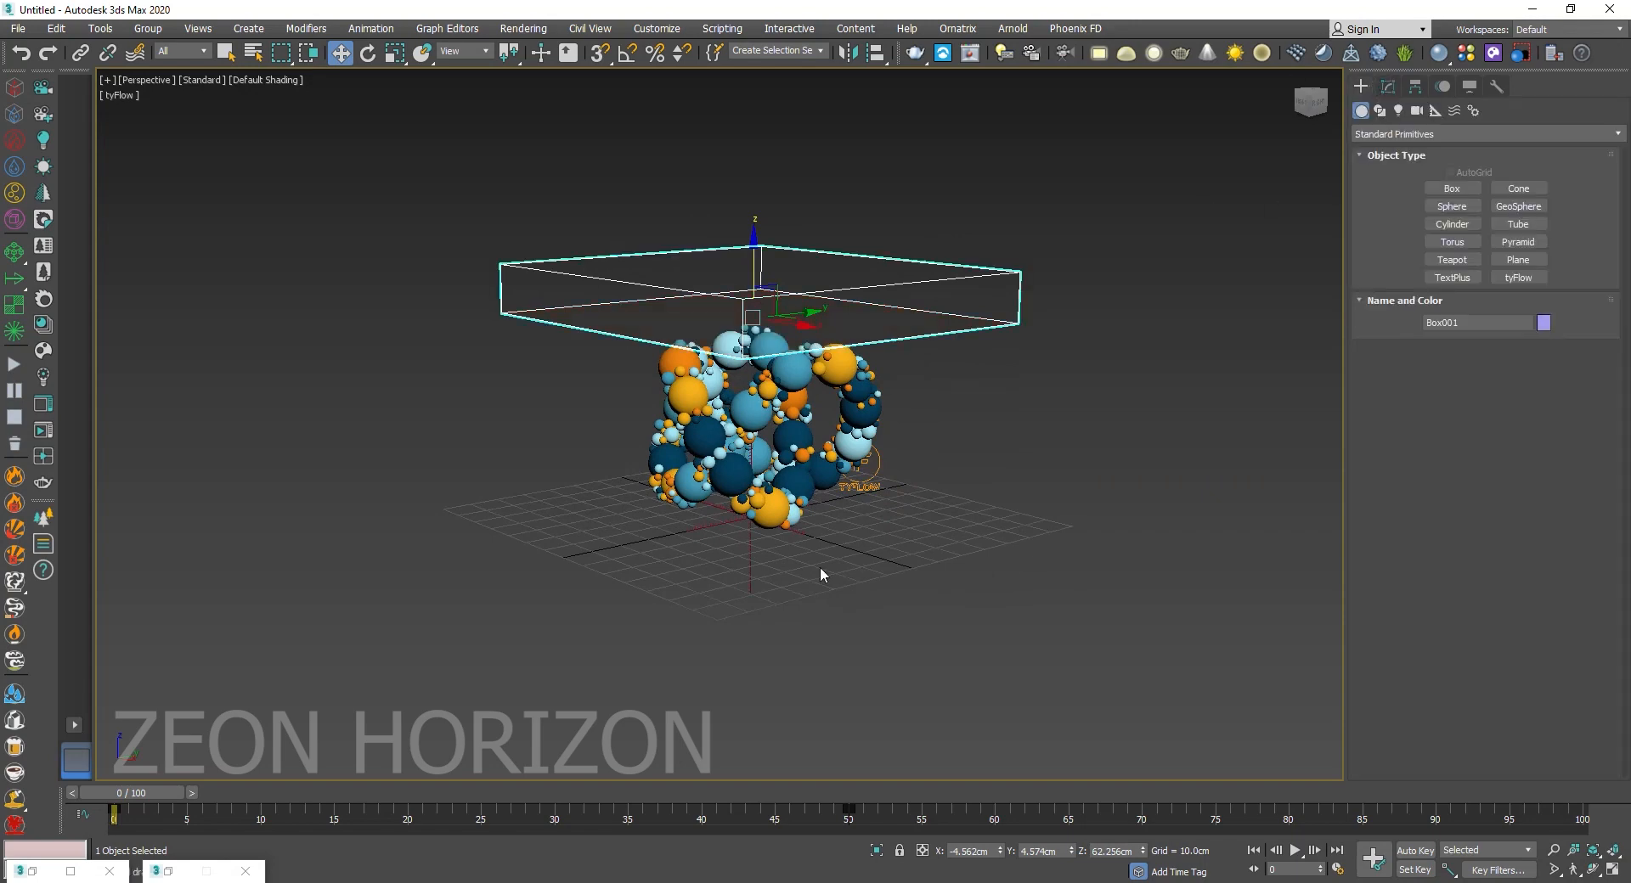
{"action": "mouse_move", "coordinate": [170, 865]}
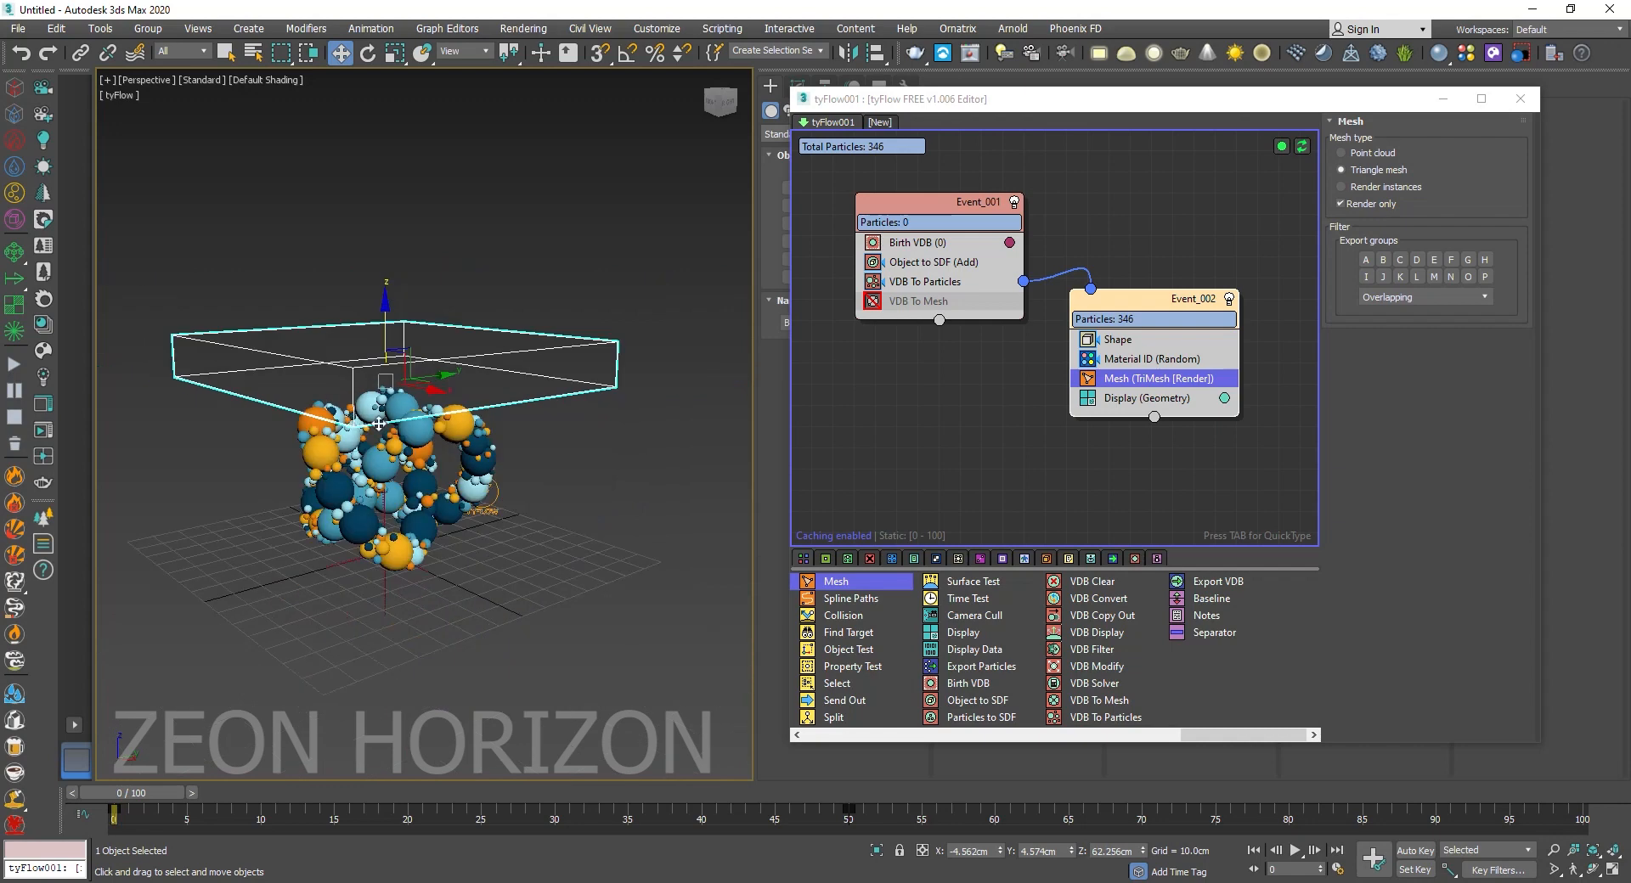
Add PhysX Shape and Kinematic Switch to Event_002, plus a Surface Test for inside Box001.
{"action": "left_click", "coordinate": [1150, 357]}
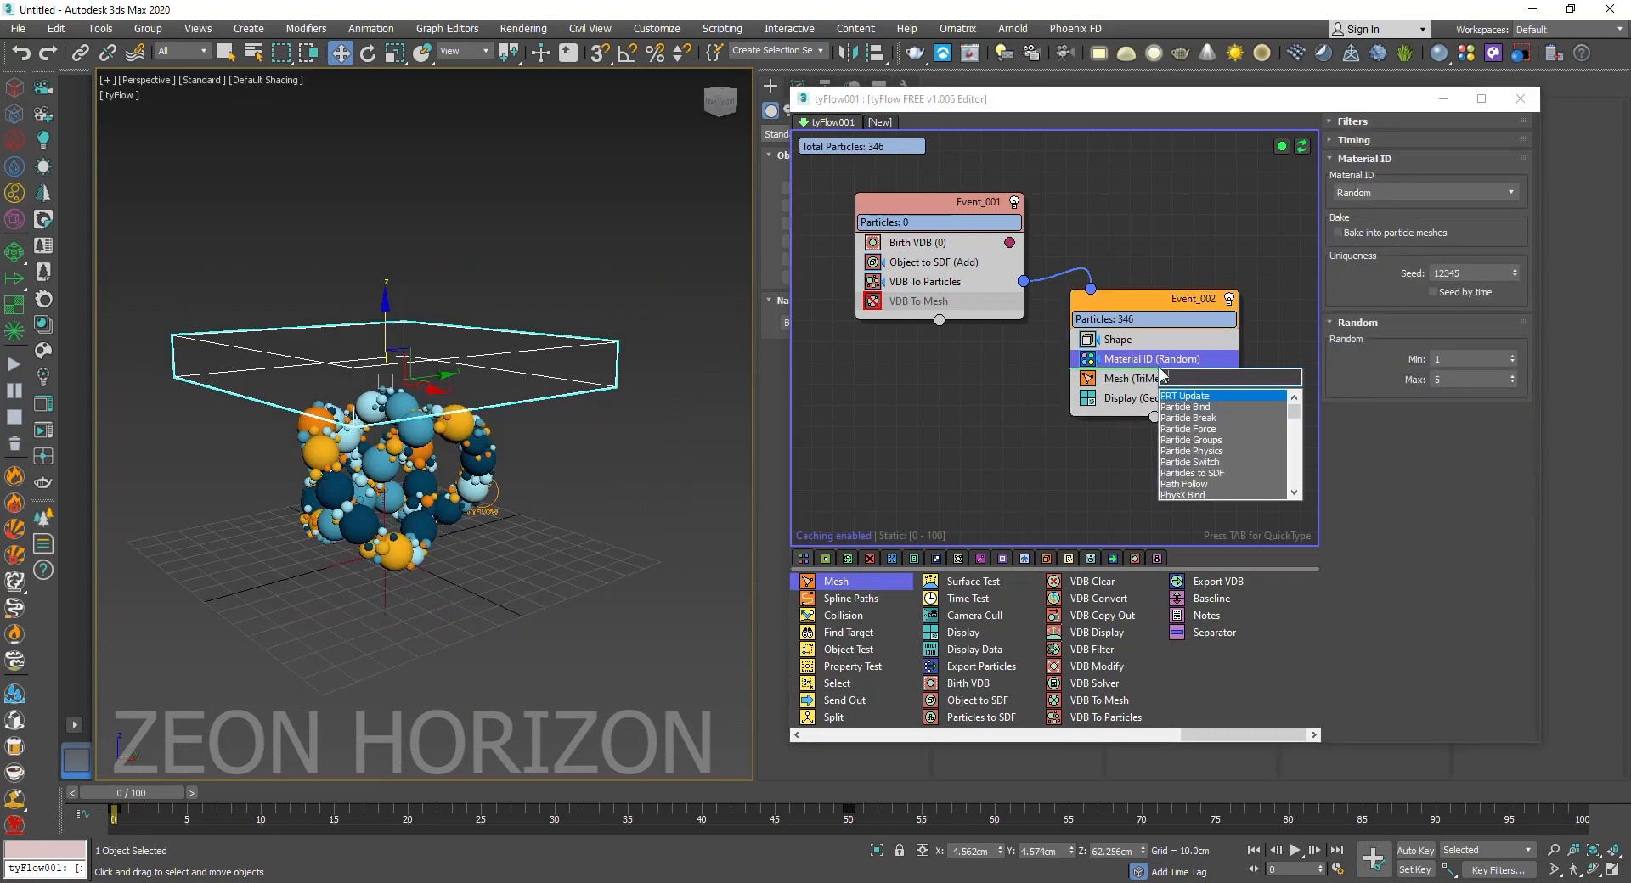
{"action": "type", "text": "phy"}
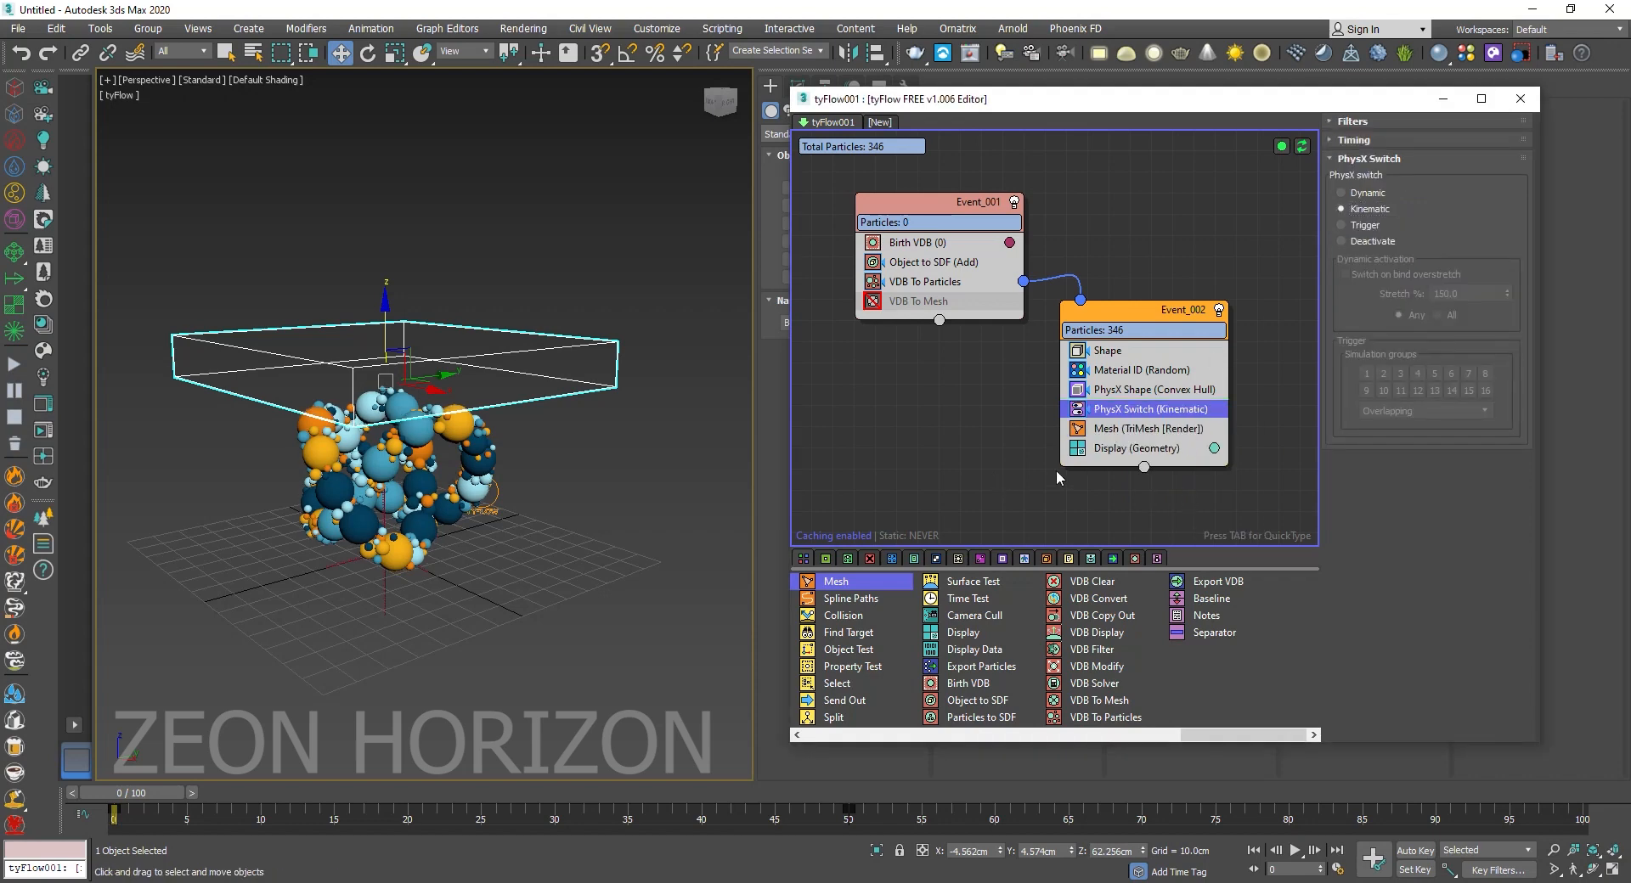
{"action": "mouse_move", "coordinate": [972, 581]}
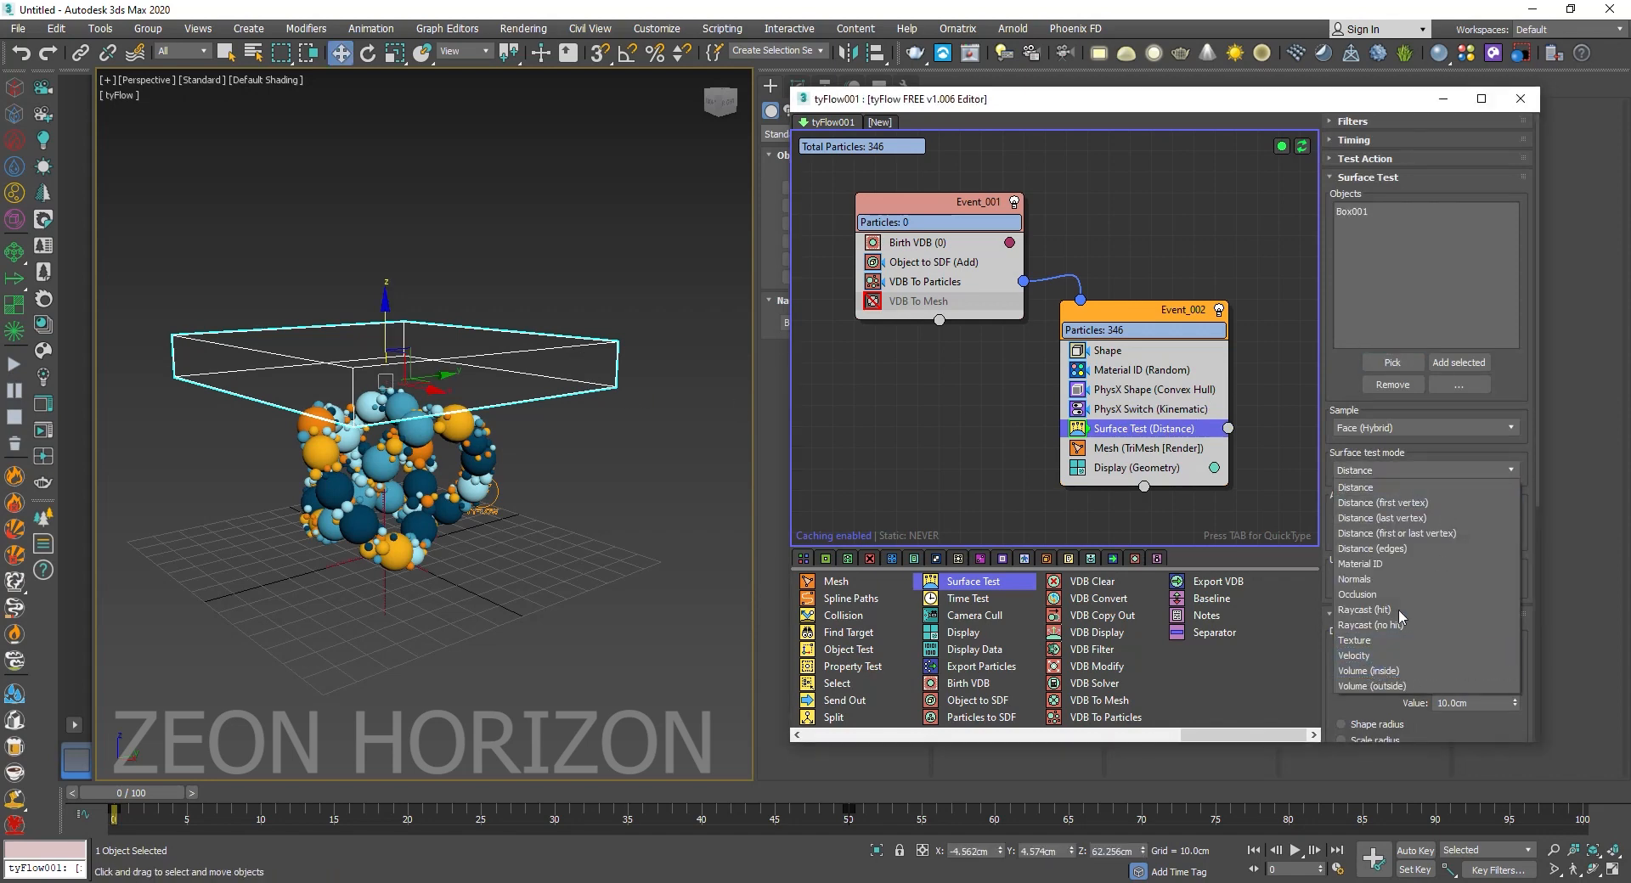
{"action": "left_click", "coordinate": [1353, 486]}
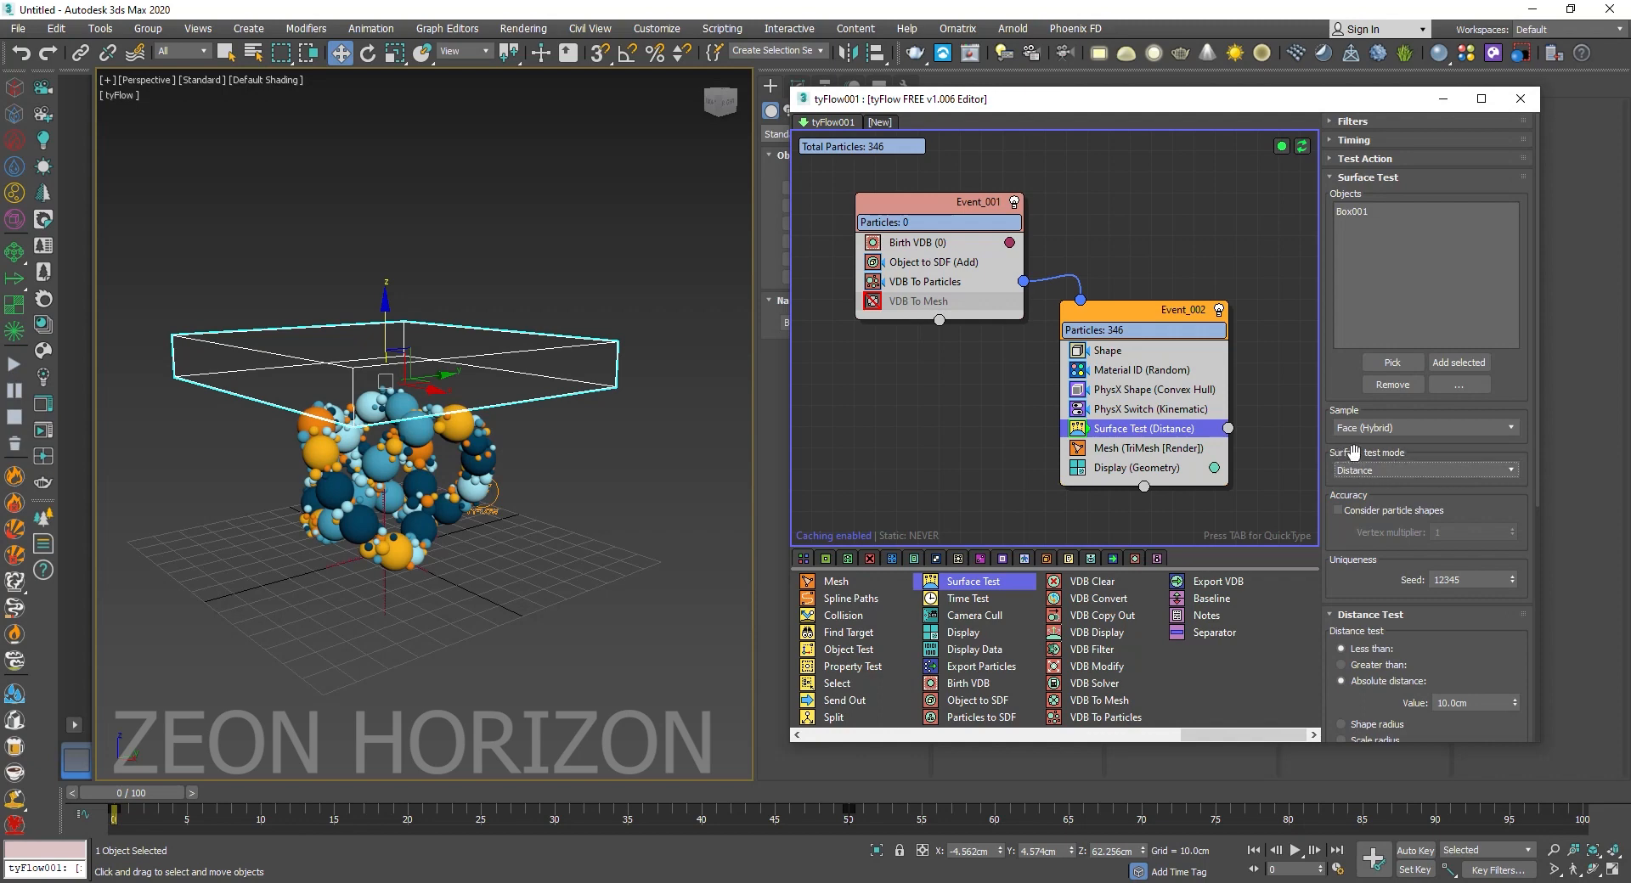
{"action": "left_click", "coordinate": [1509, 469]}
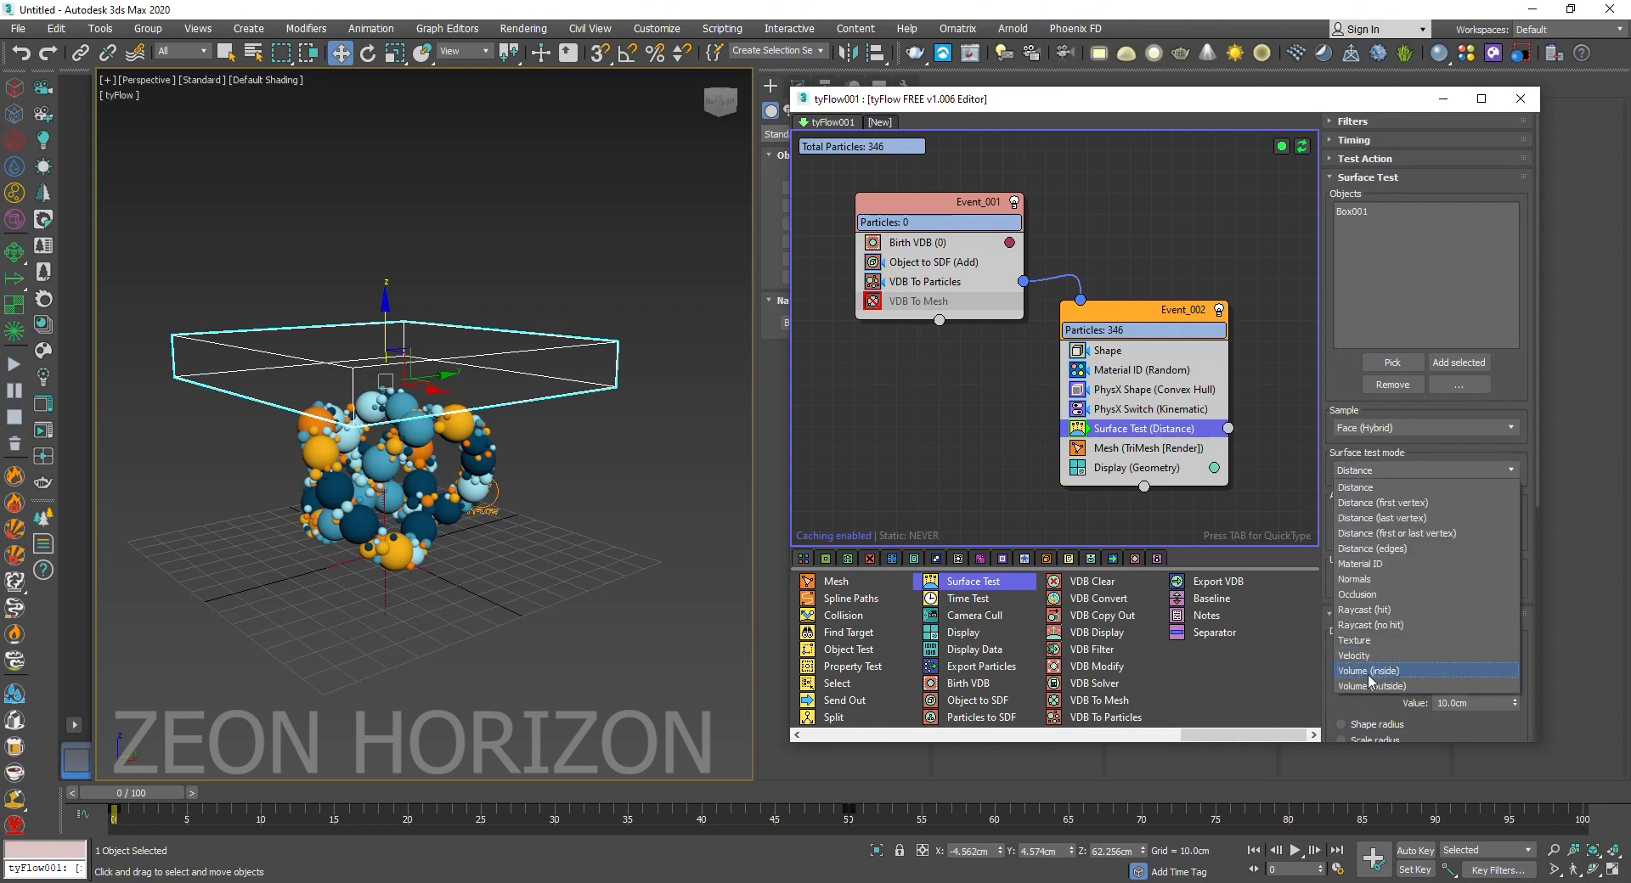
{"action": "left_click", "coordinate": [1370, 670]}
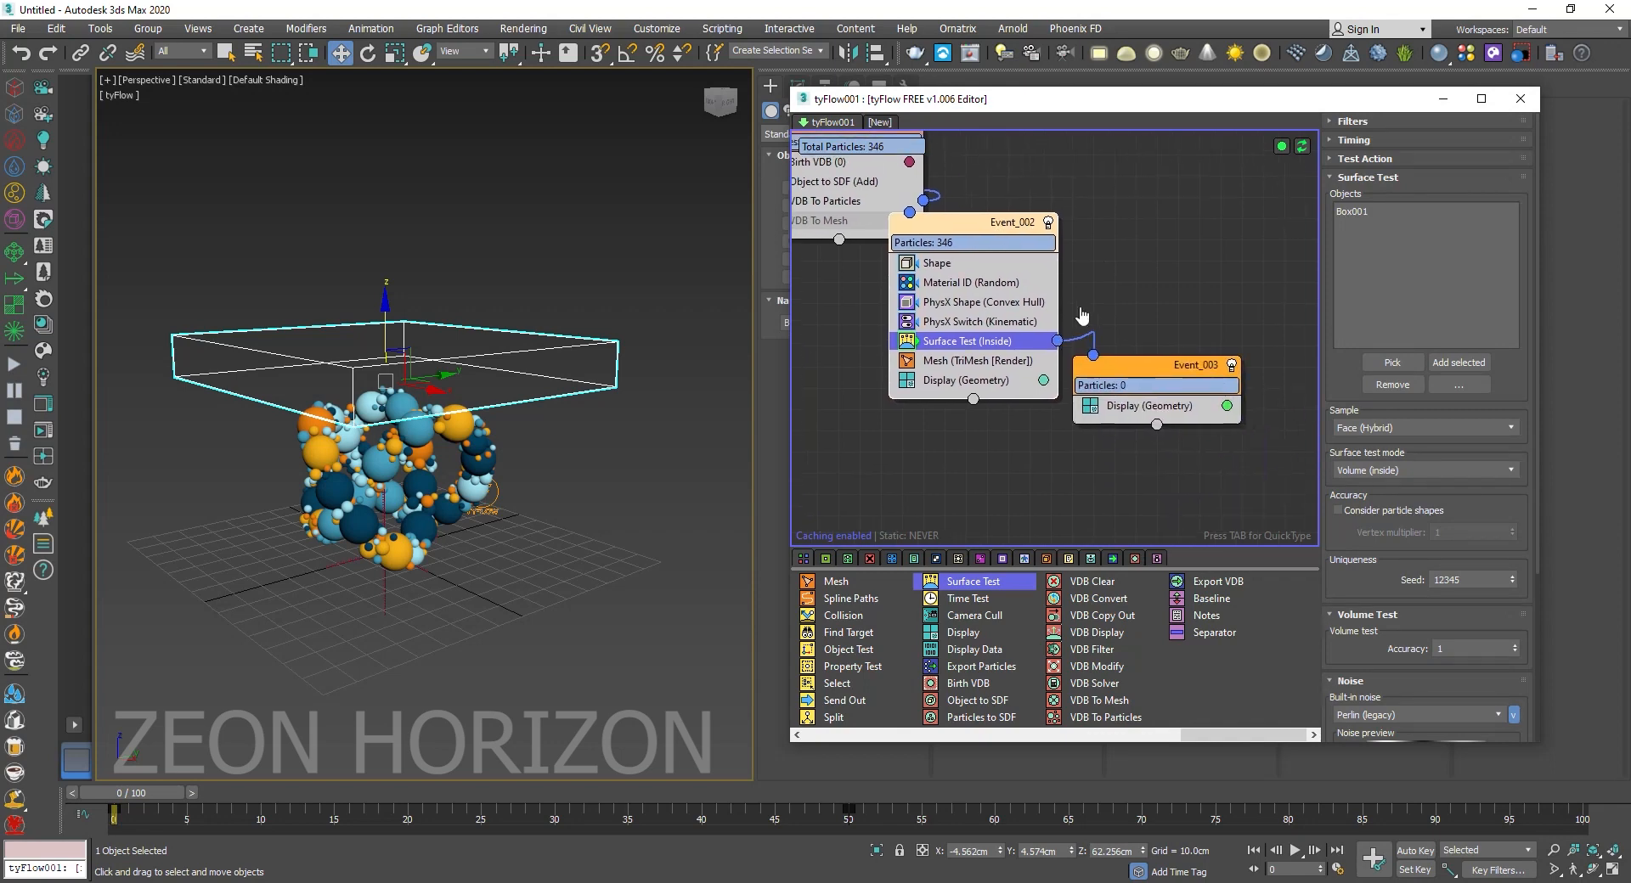
Add a Dynamic PhysX Switch to Event_003, review the physics settings, and scrub the collapse.
{"action": "left_click", "coordinate": [978, 314]}
{"action": "type", "text": "phy"}
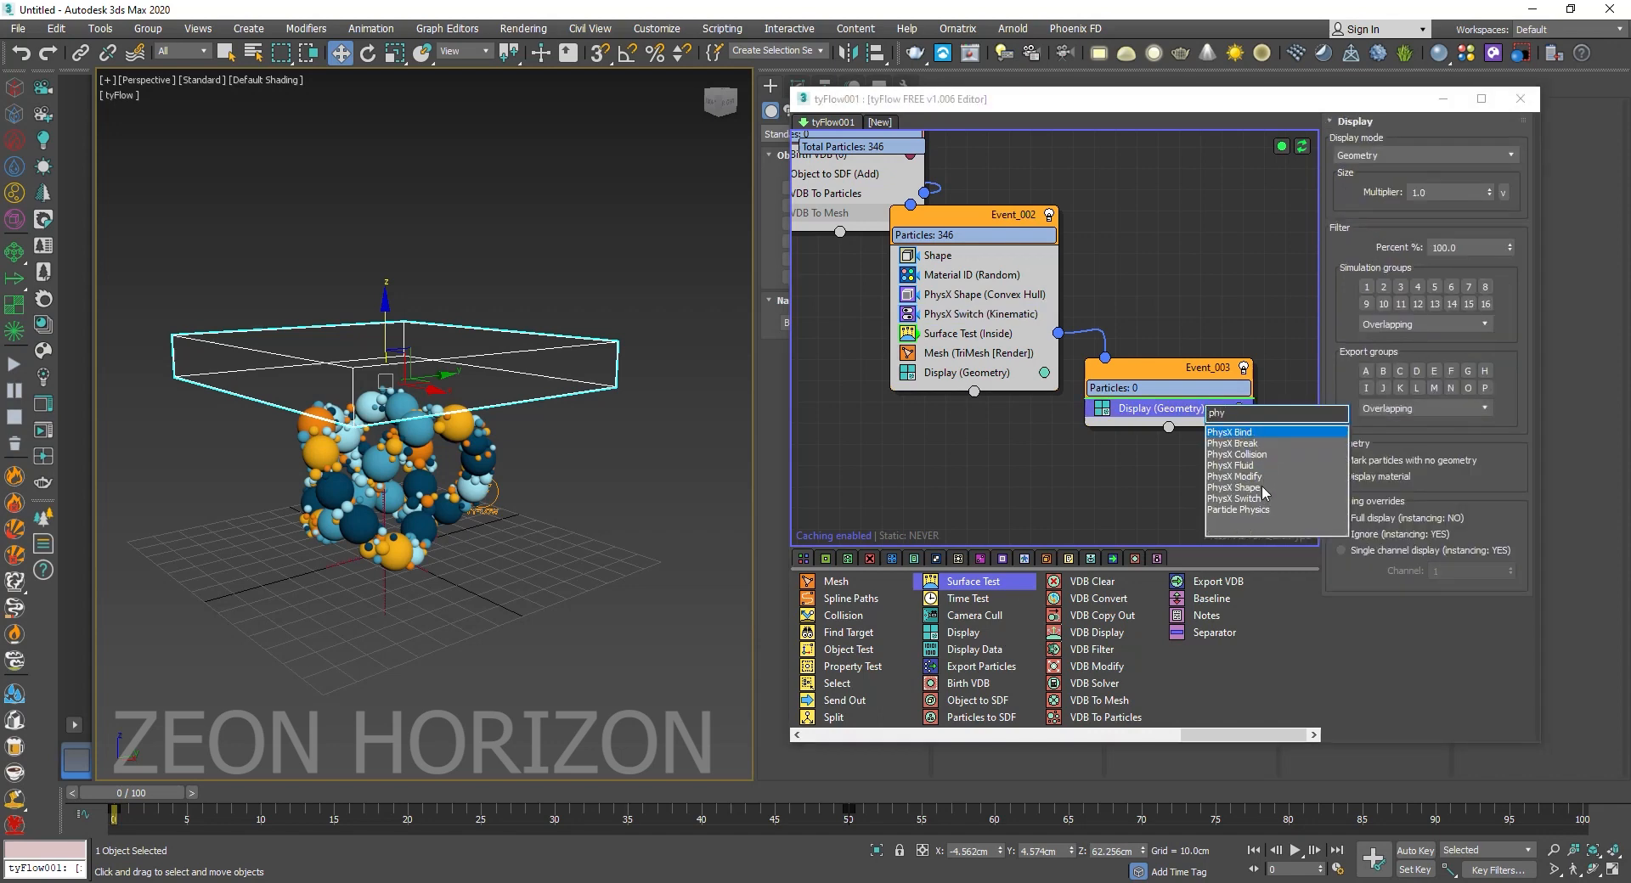
{"action": "mouse_move", "coordinate": [1264, 507]}
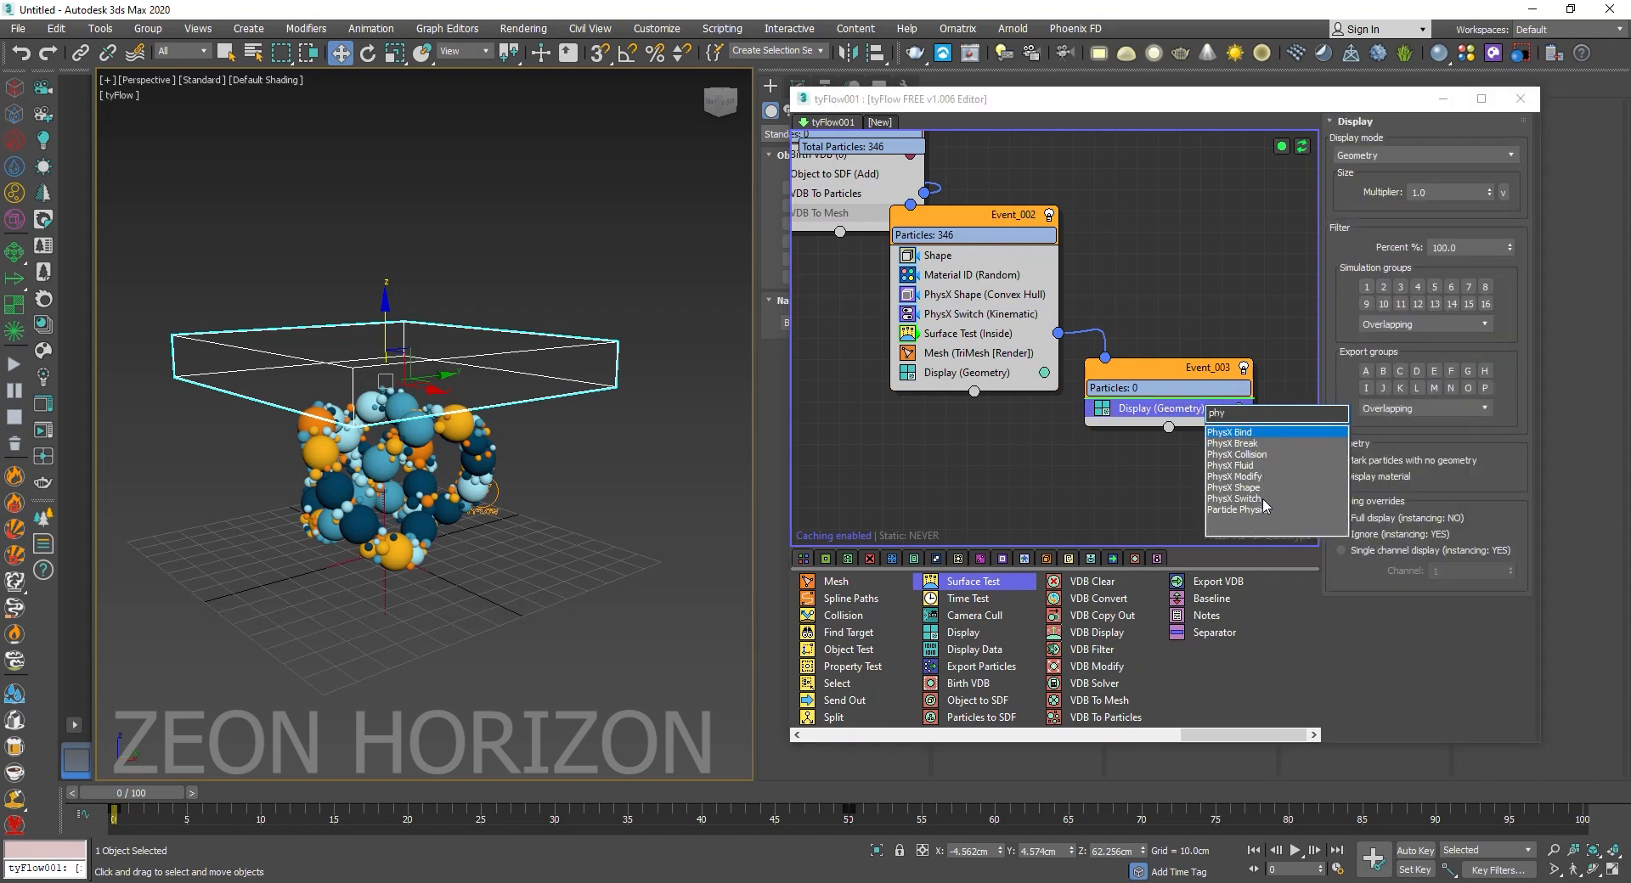
{"action": "left_click", "coordinate": [1234, 499]}
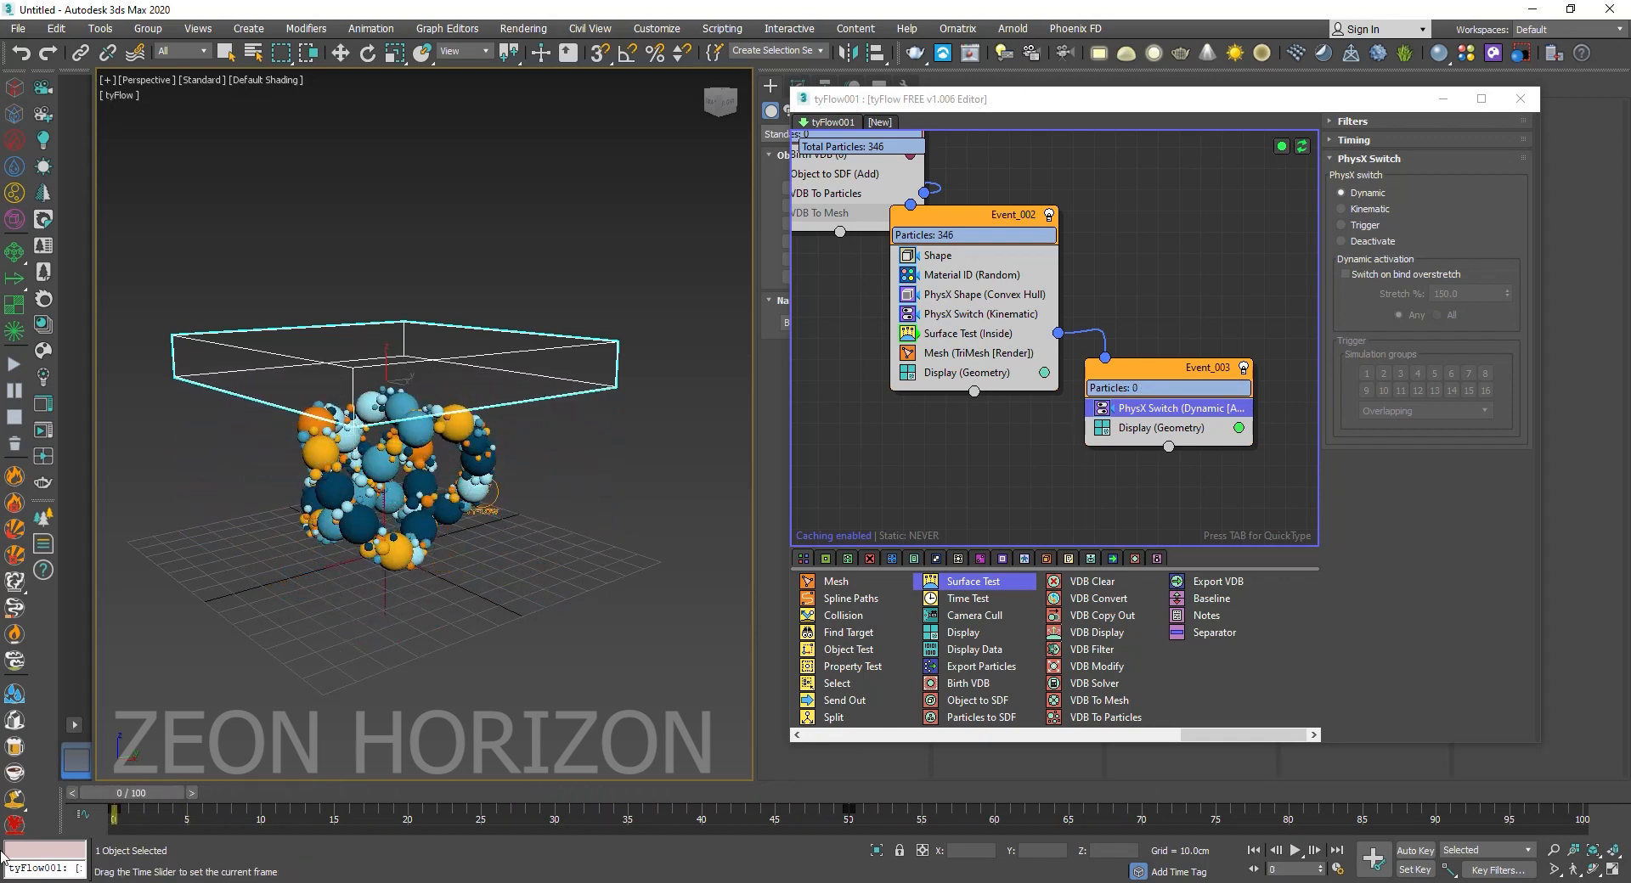
{"action": "left_click", "coordinate": [979, 295]}
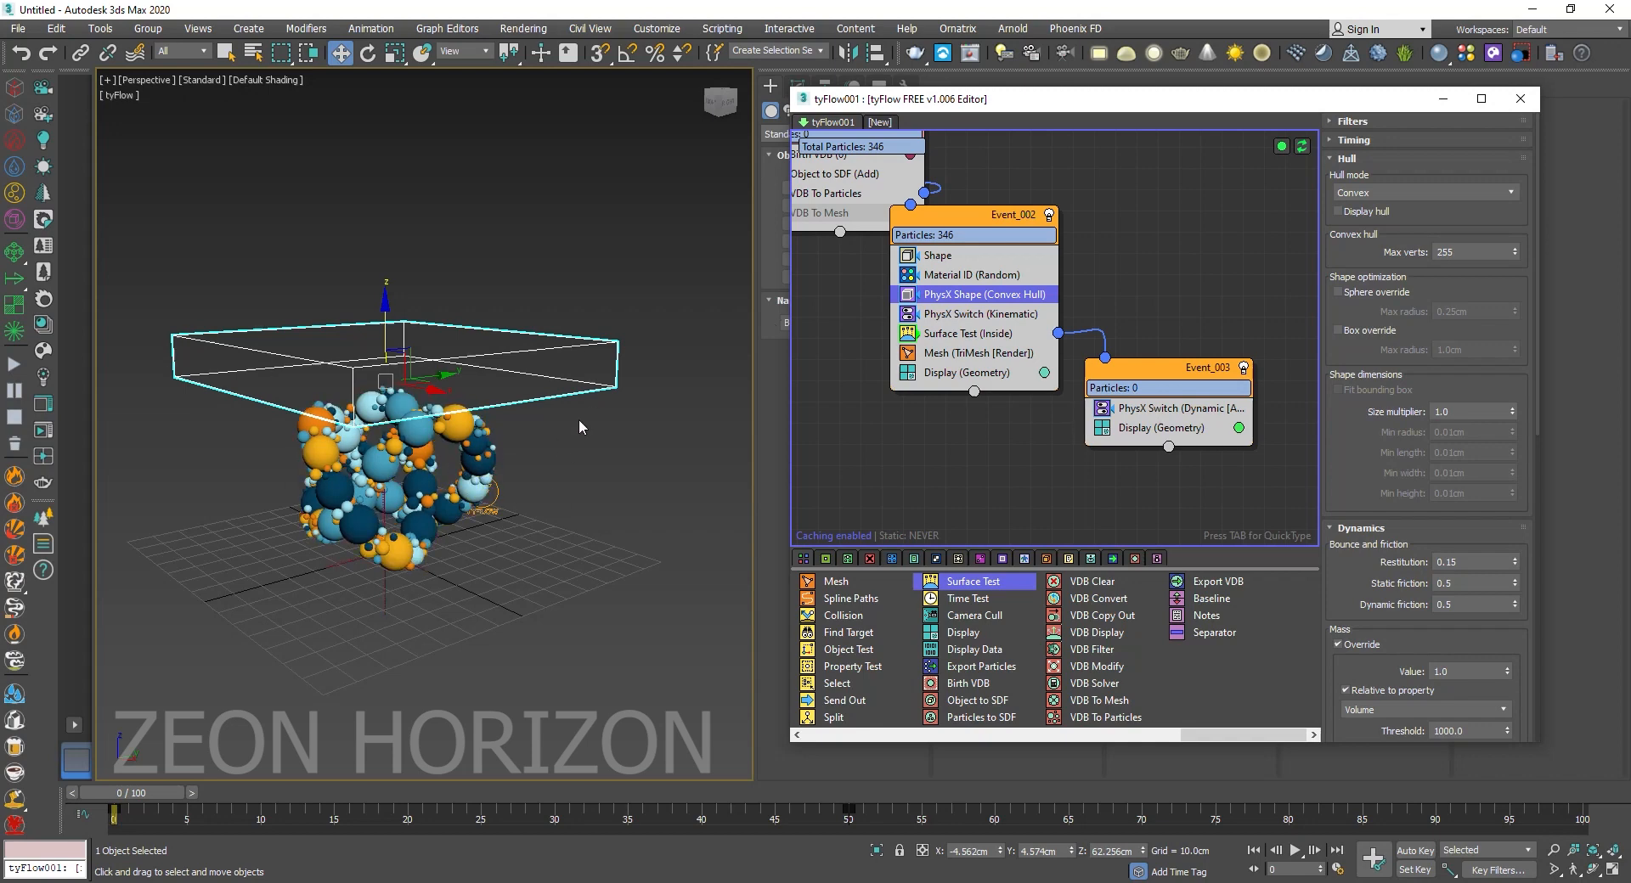
{"action": "left_click", "coordinate": [977, 315]}
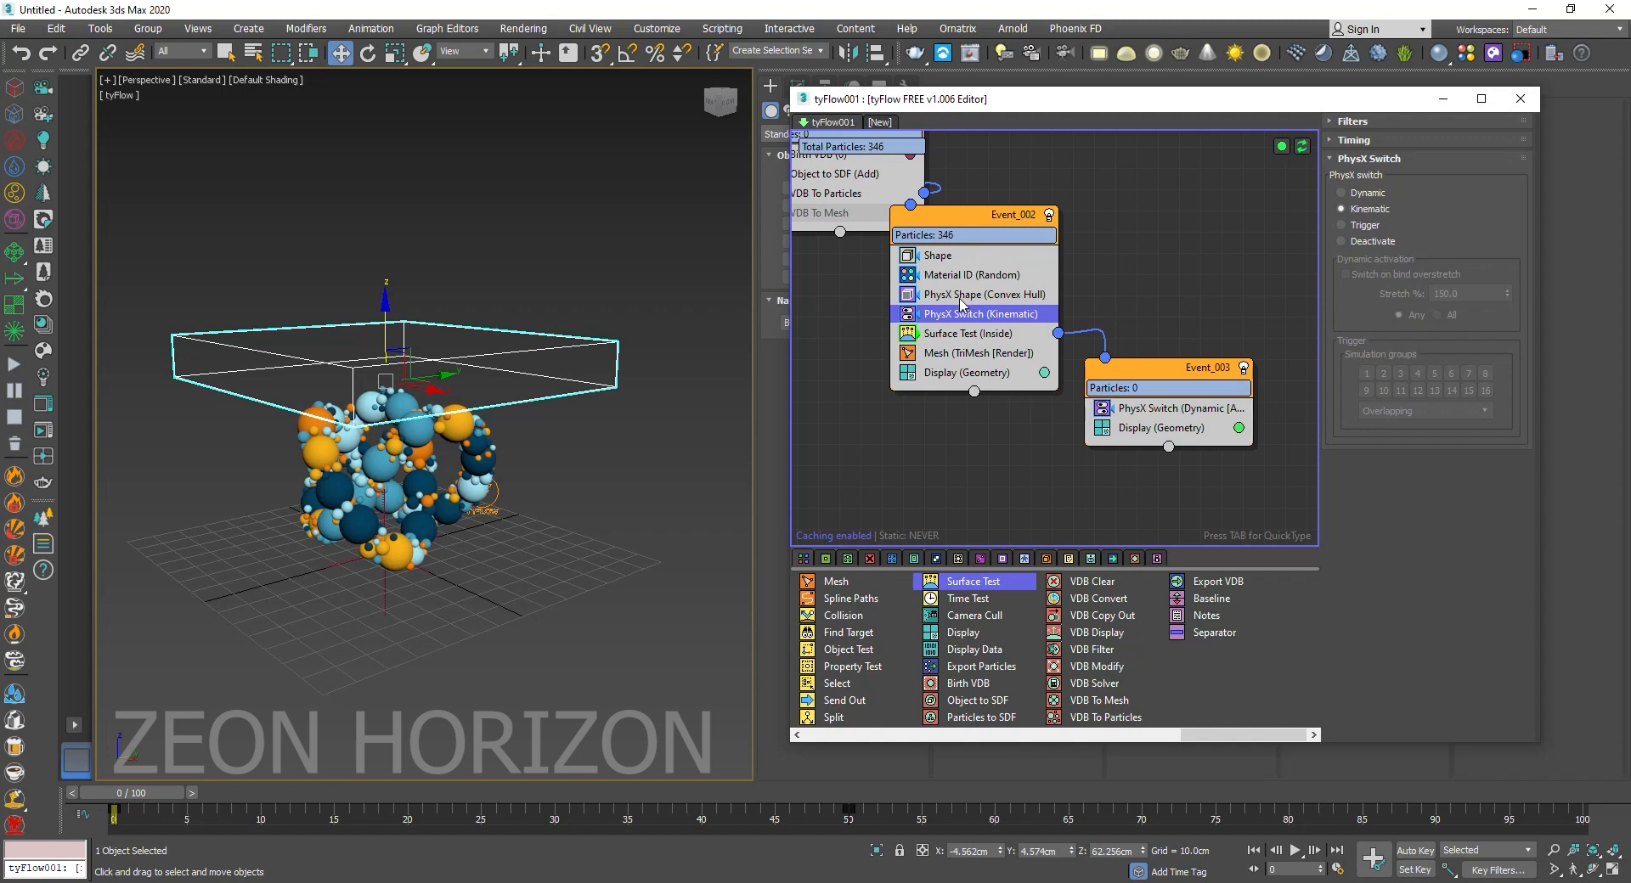
{"action": "mouse_move", "coordinate": [1386, 217]}
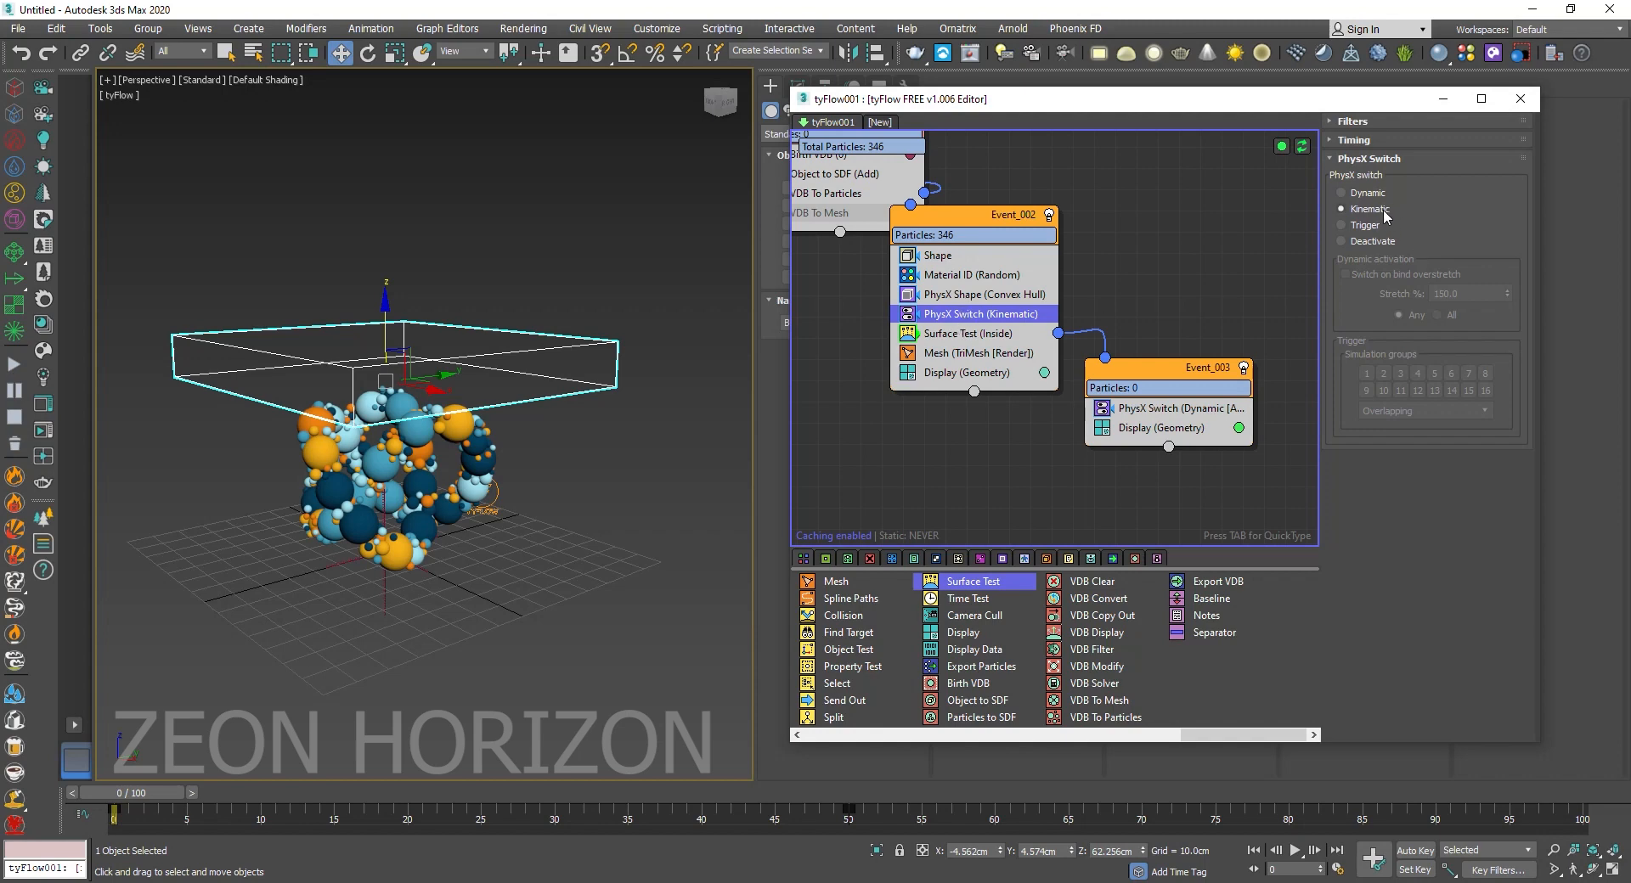
{"action": "mouse_move", "coordinate": [1384, 213]}
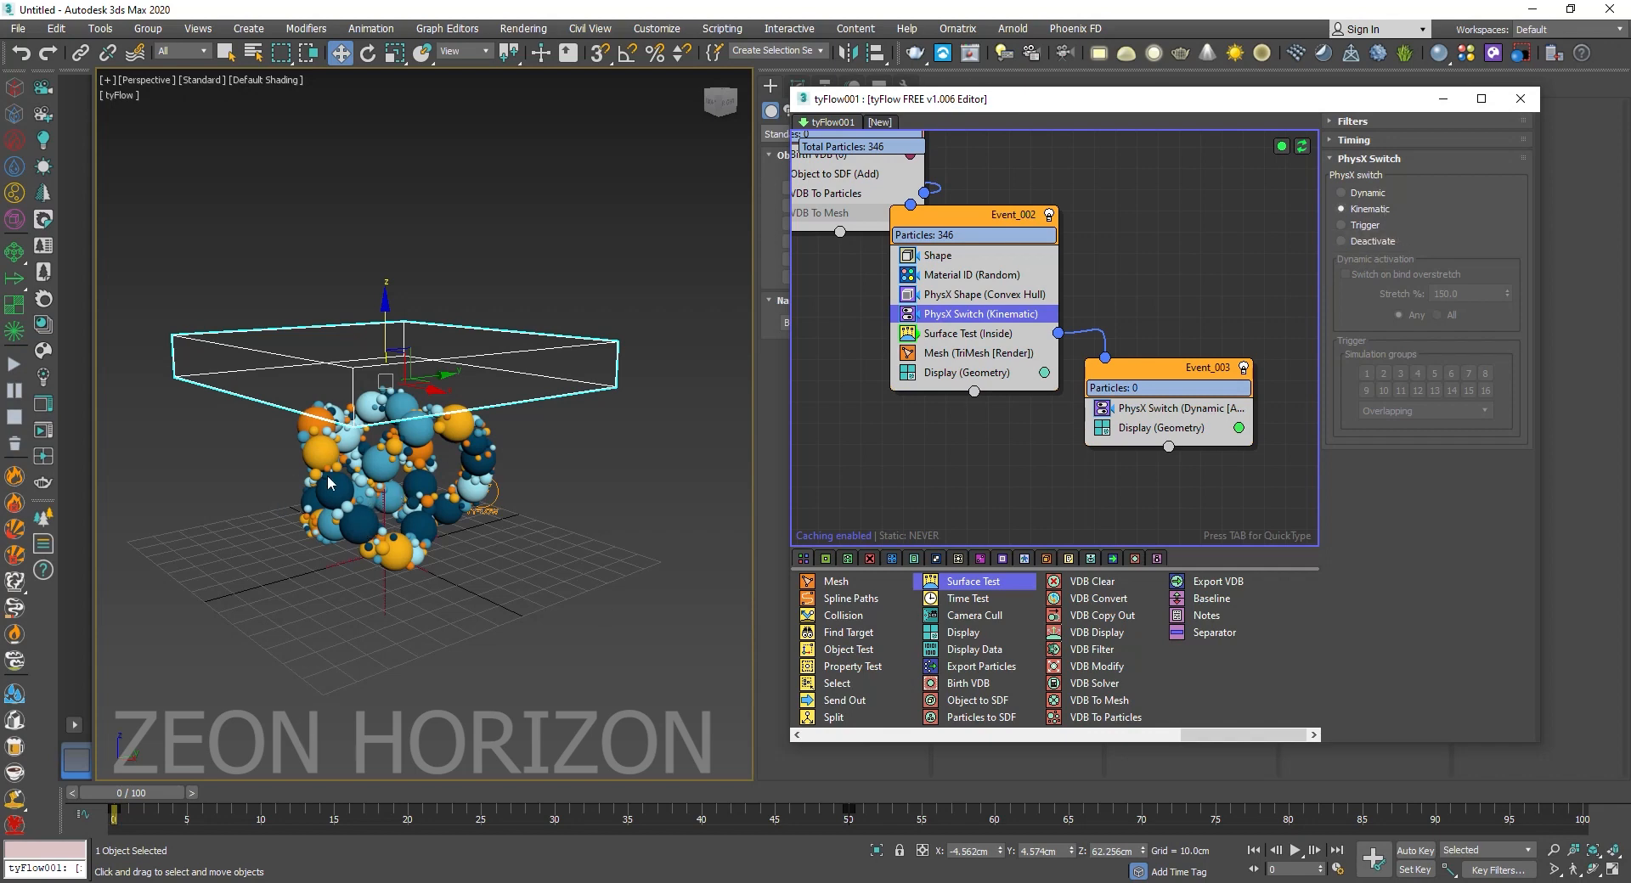
{"action": "mouse_move", "coordinate": [387, 494]}
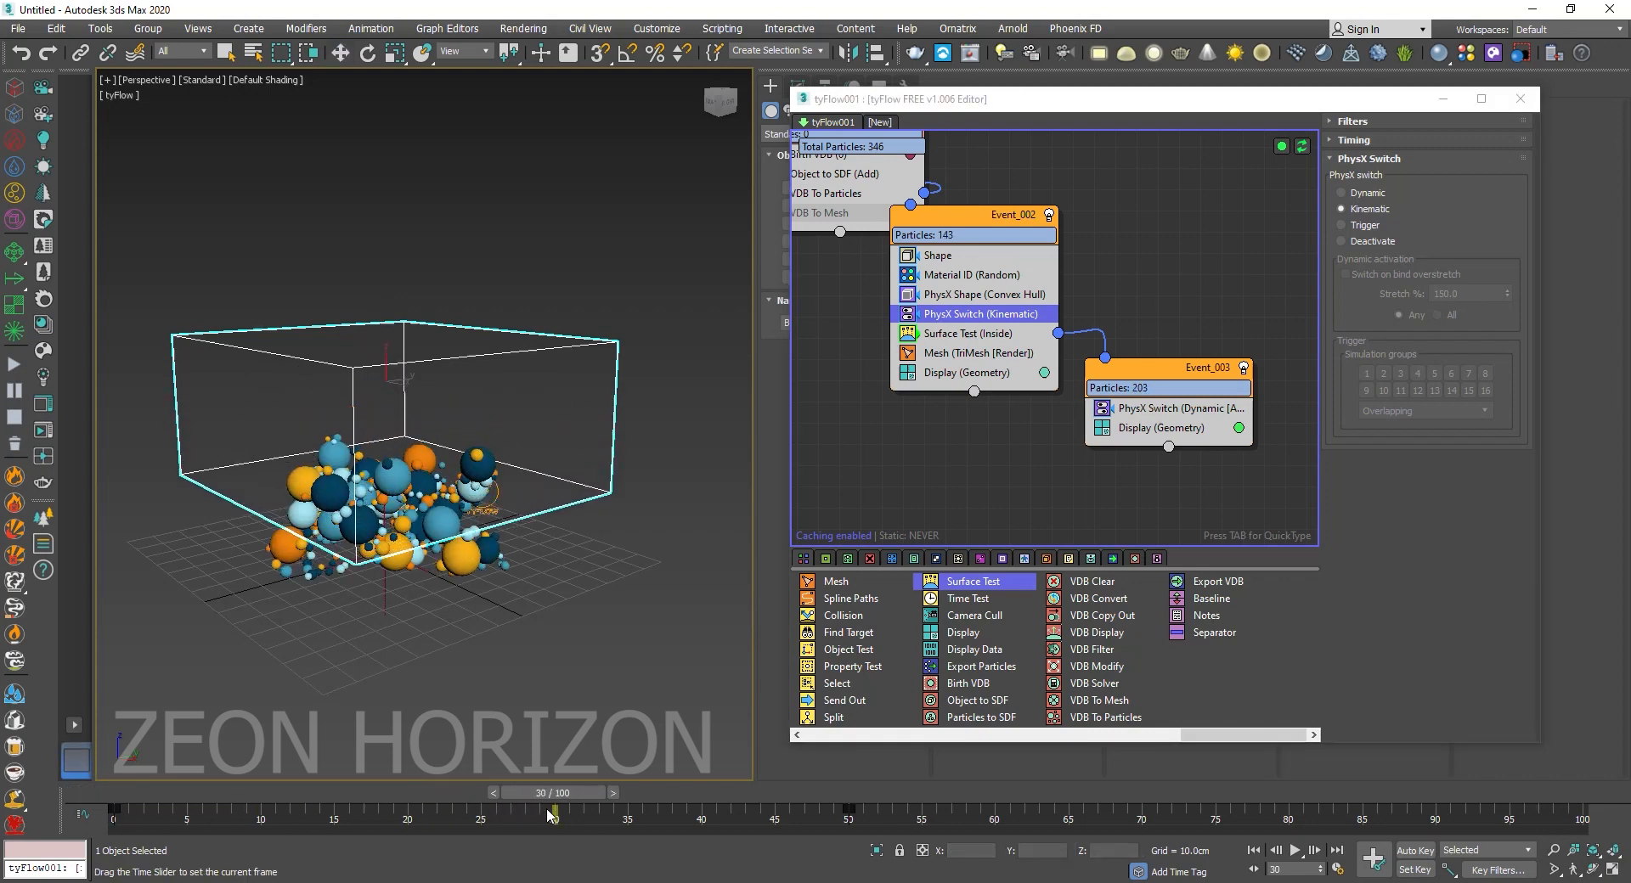
{"action": "left_click_drag", "start_coordinate": [548, 793], "coordinate": [423, 792]}
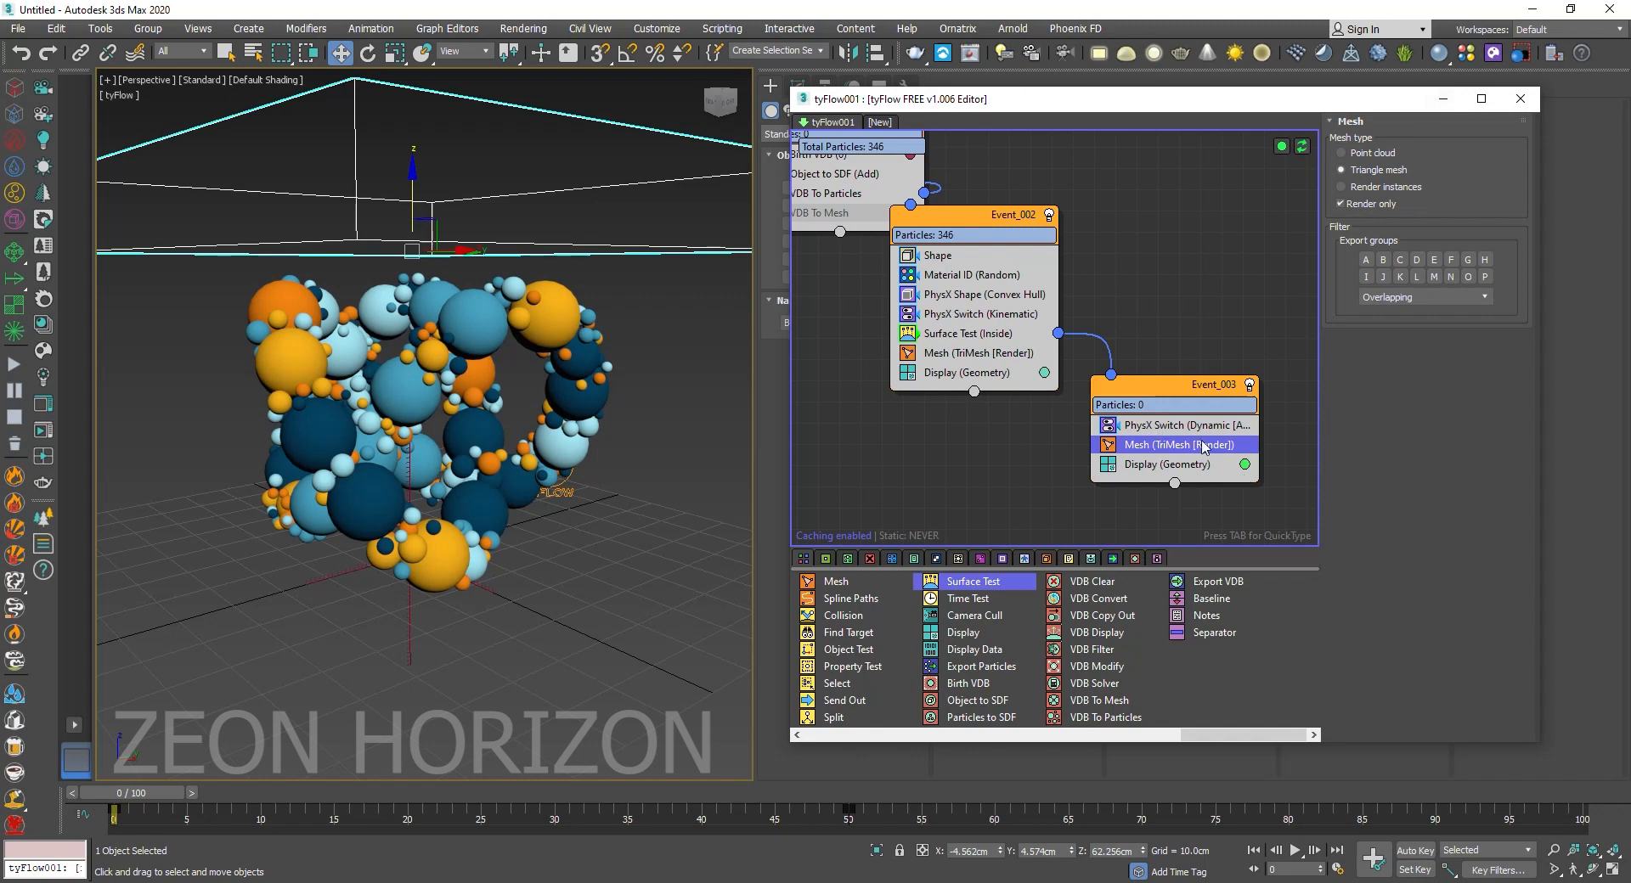
{"action": "mouse_move", "coordinate": [1185, 222]}
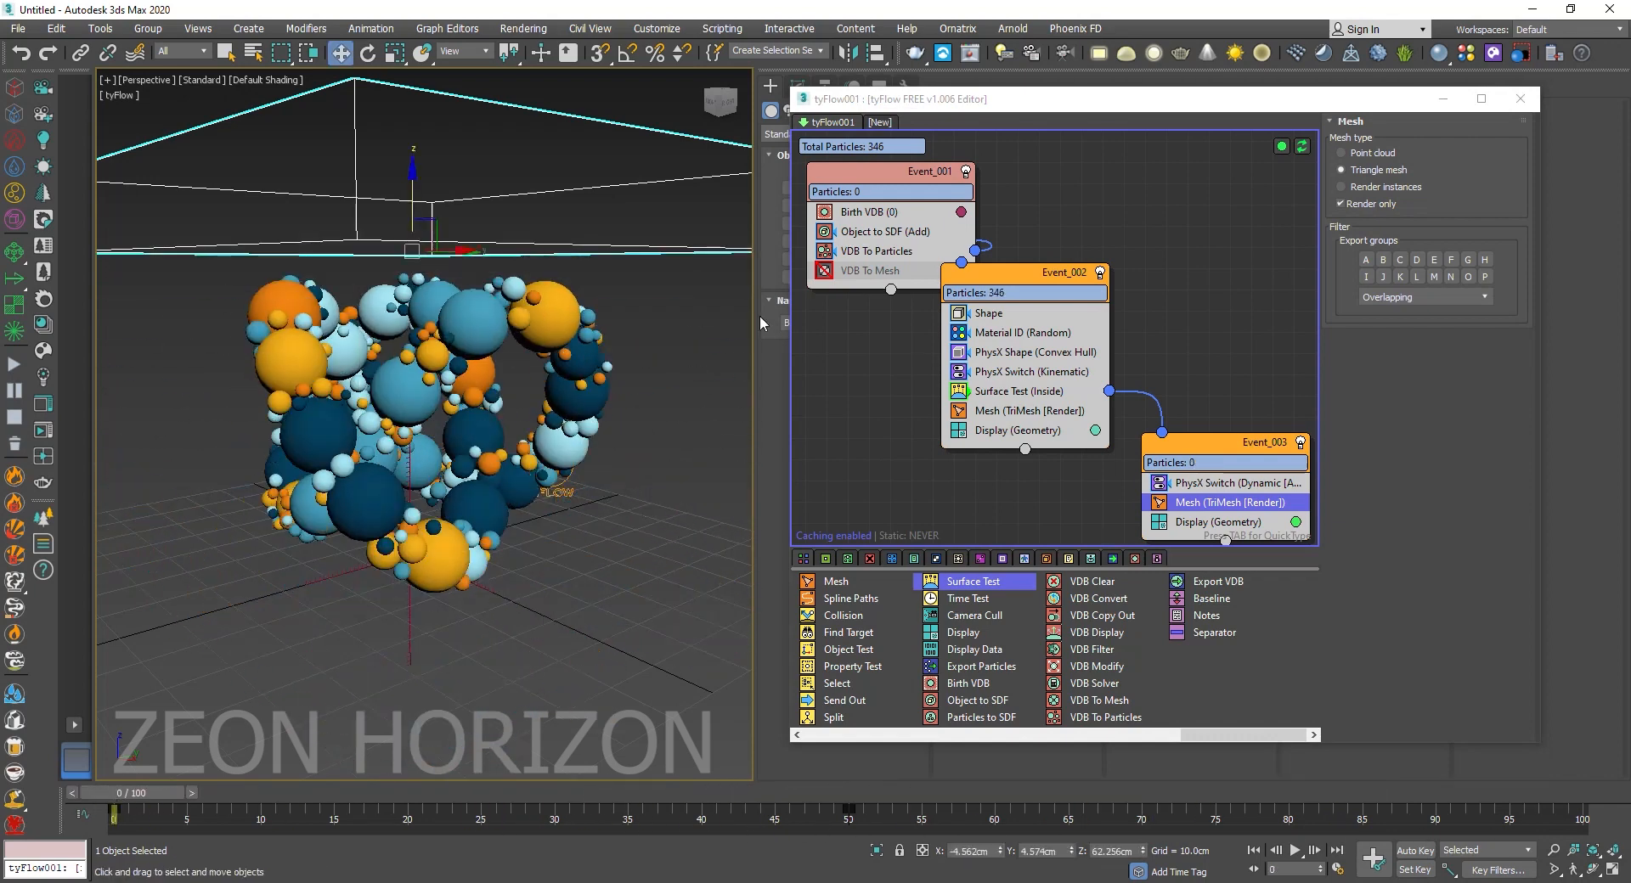
Raise VDB To Particles sphere packing amounts and samples, giving 352 particles.
{"action": "left_click", "coordinate": [879, 251]}
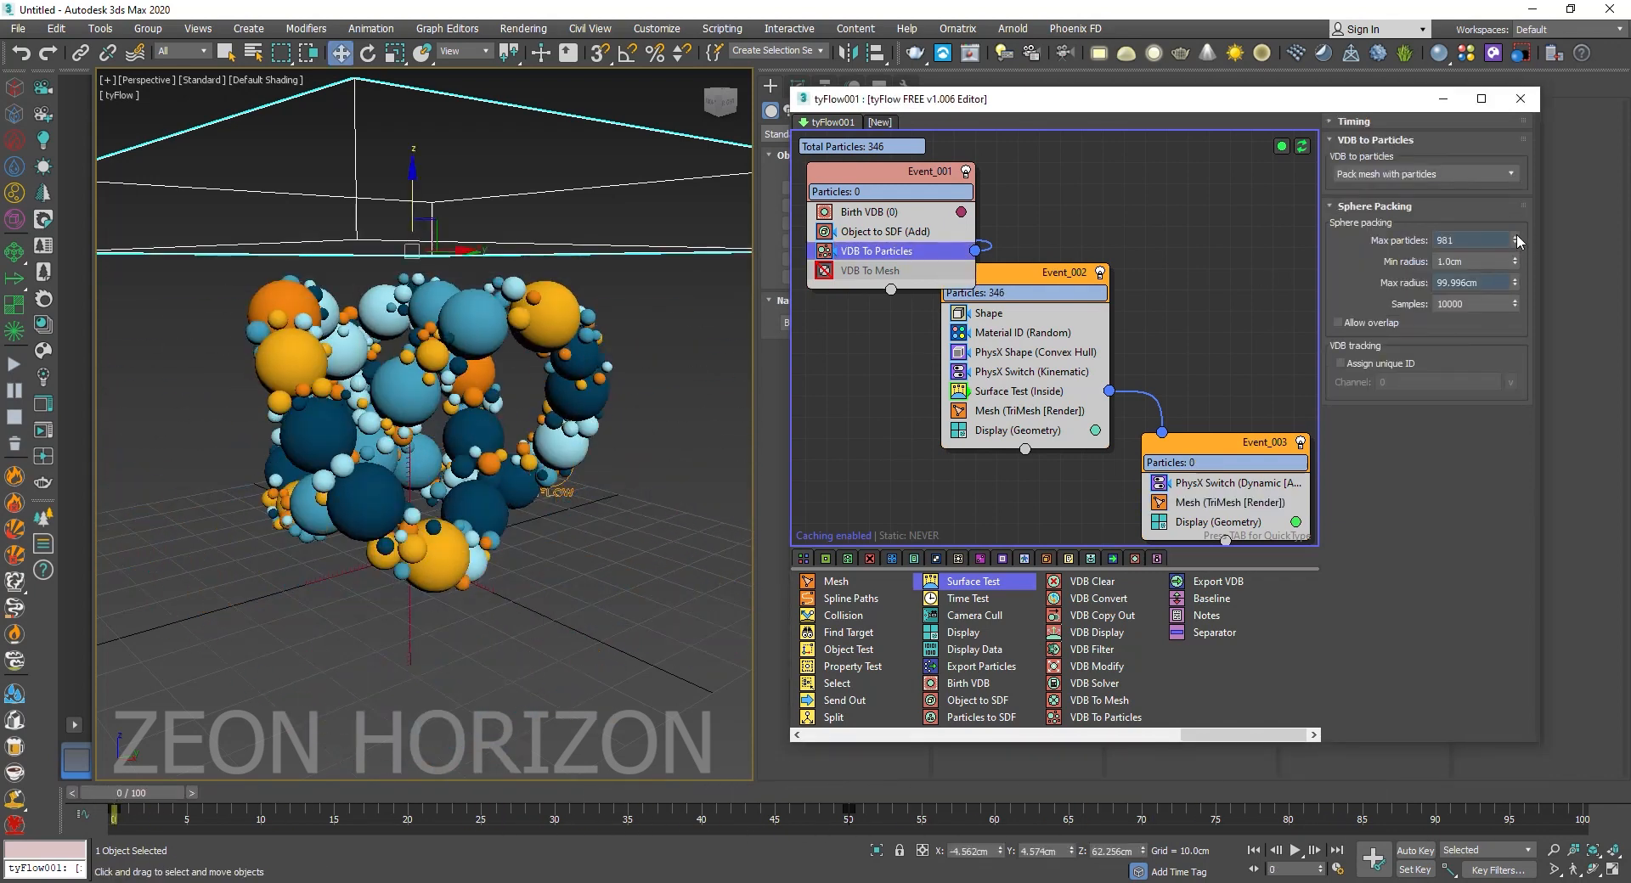
{"action": "left_click", "coordinate": [1518, 236]}
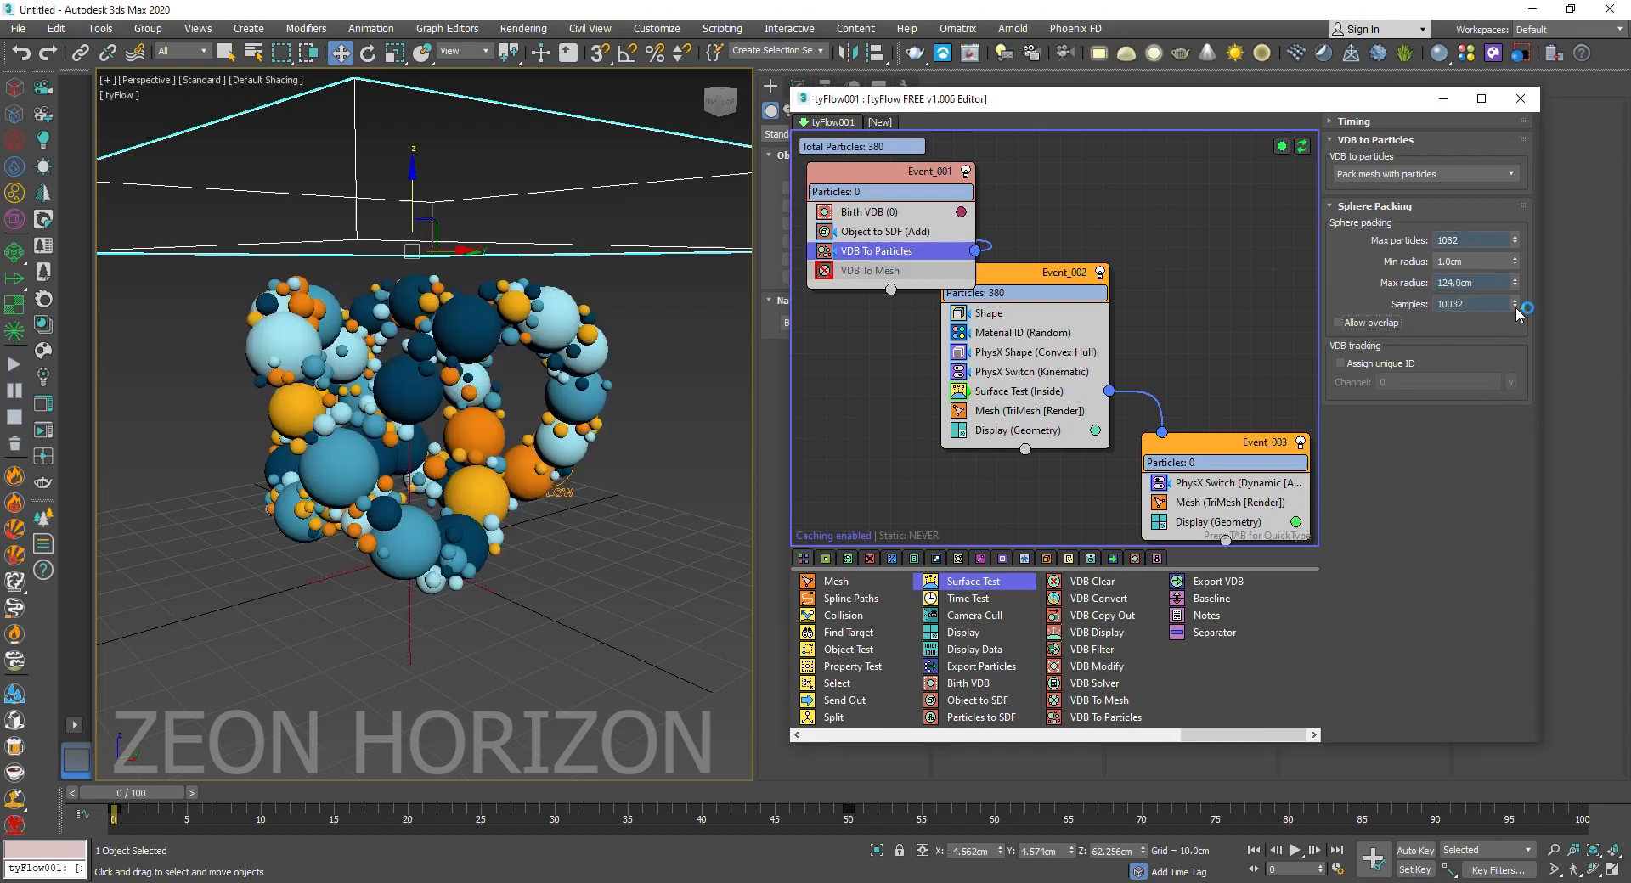
{"action": "left_click", "coordinate": [1515, 302]}
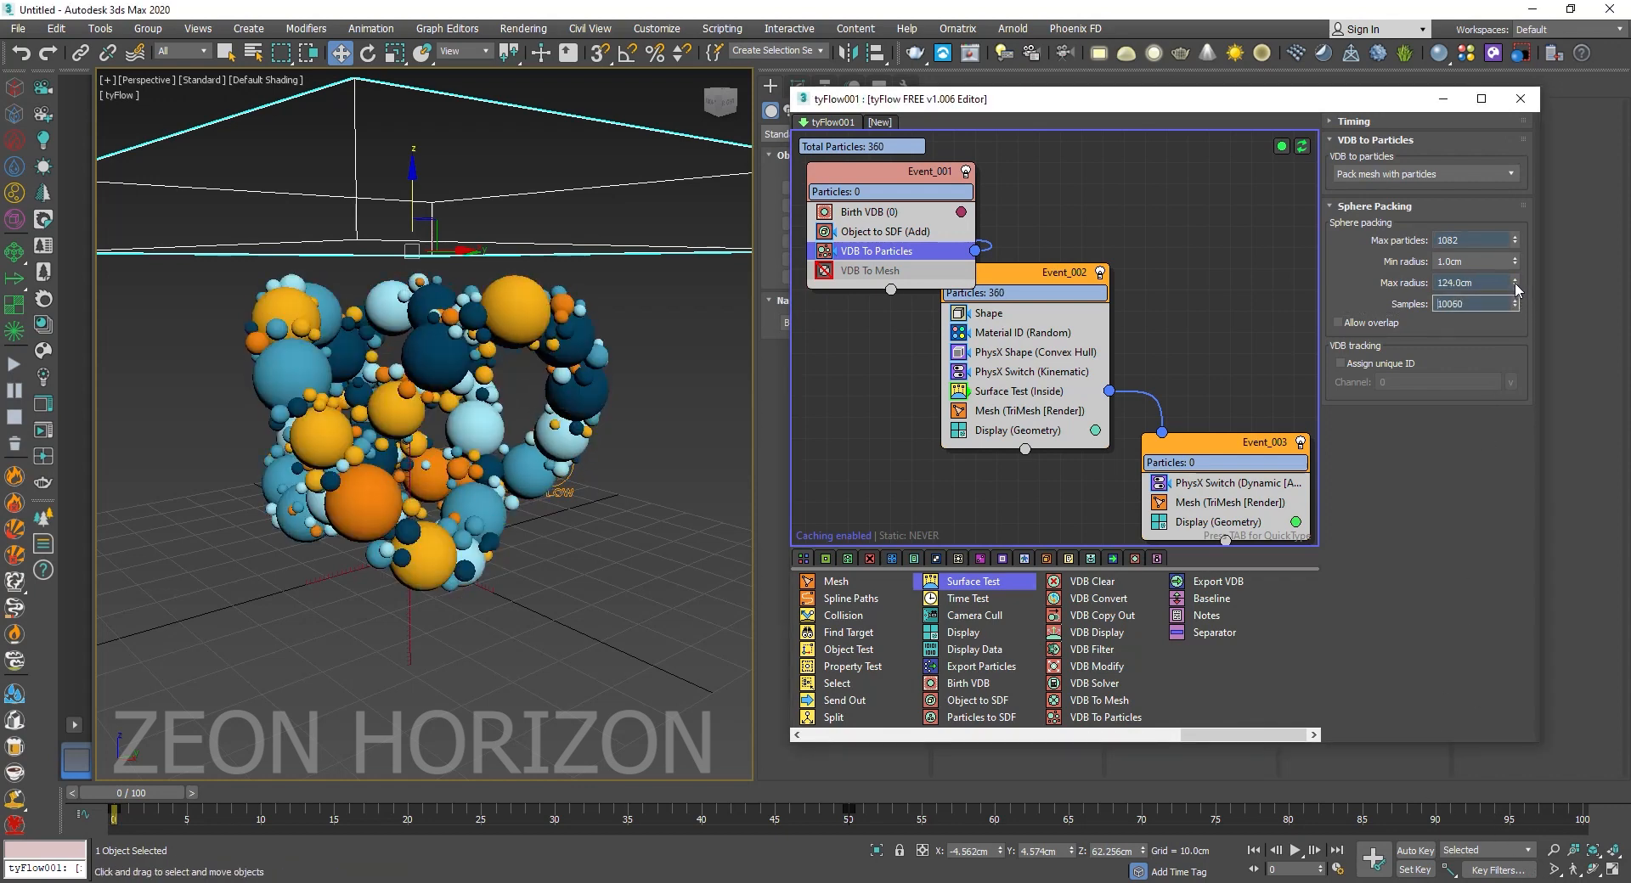
{"action": "left_click", "coordinate": [1515, 300]}
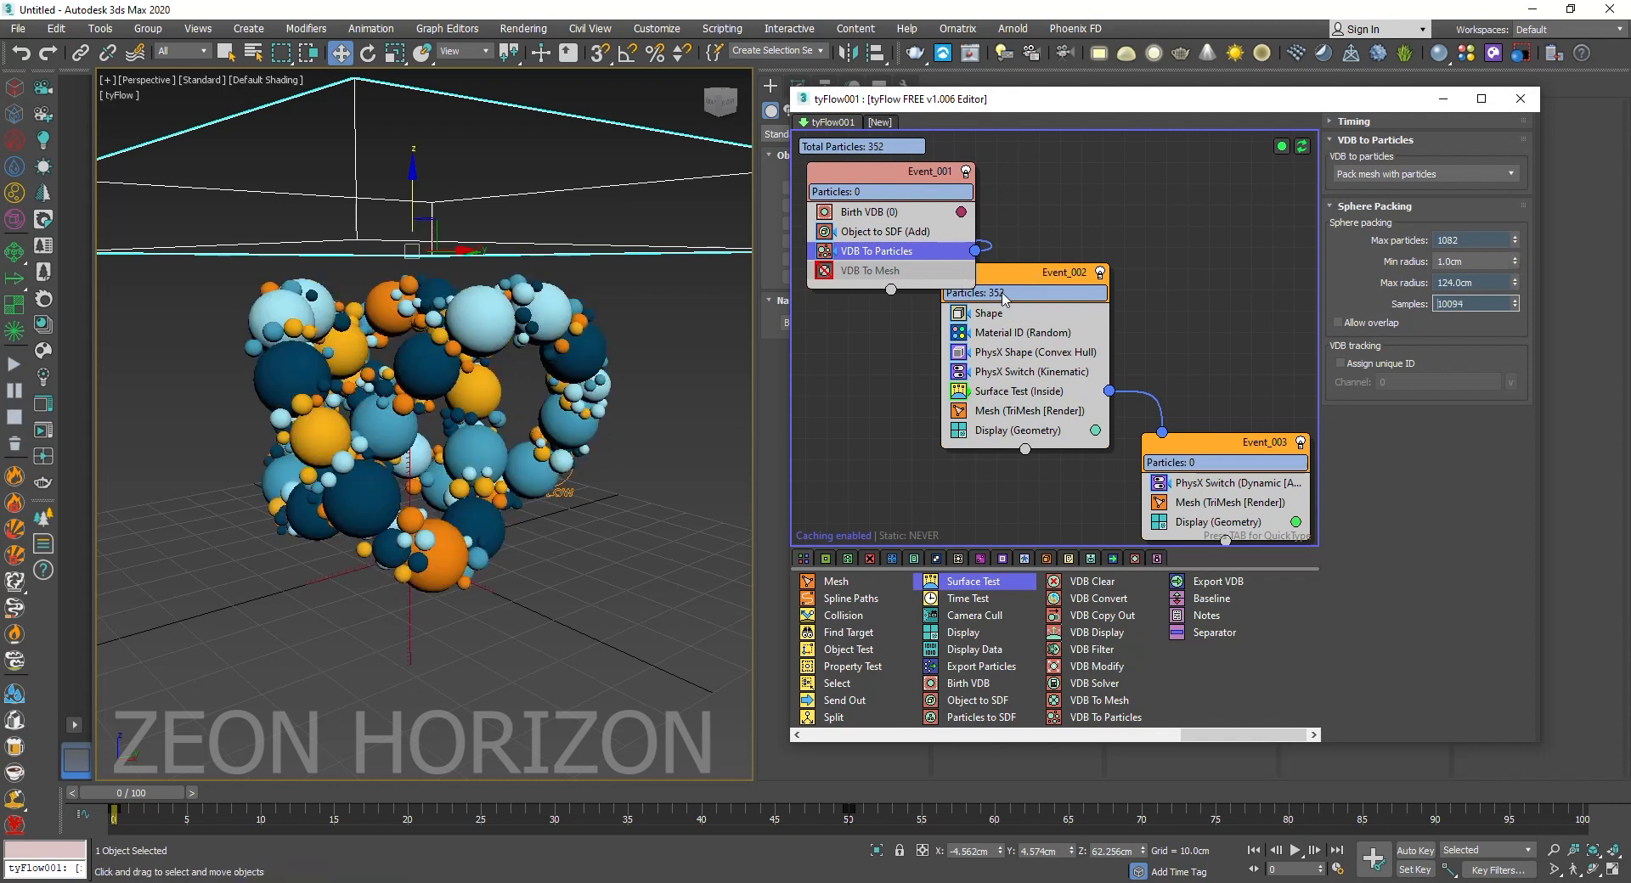
{"action": "mouse_move", "coordinate": [999, 300]}
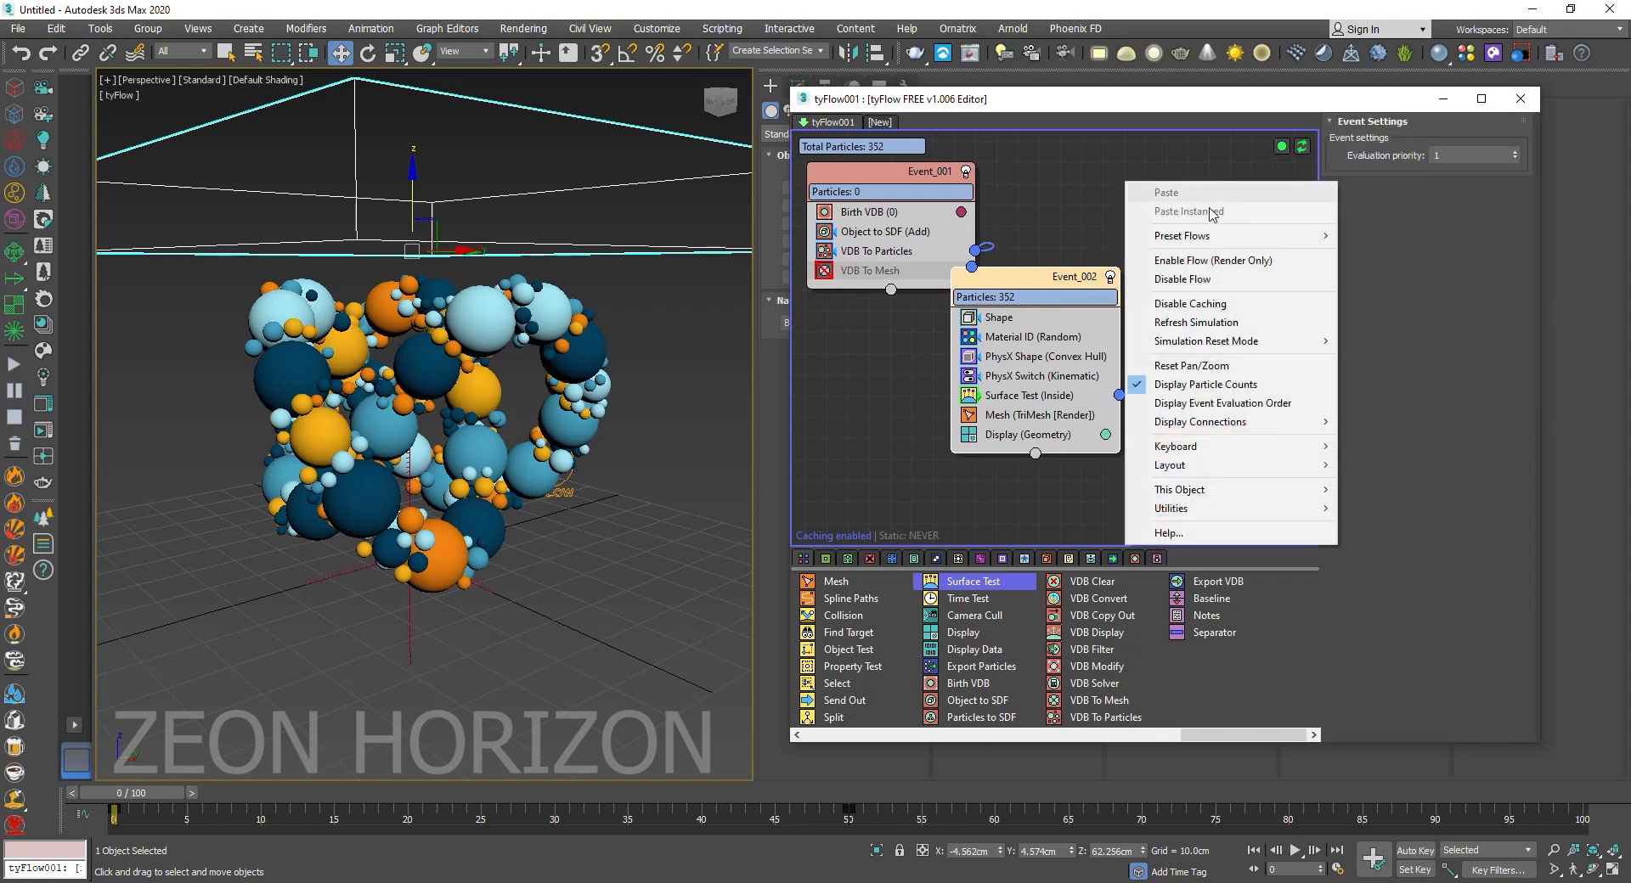
{"action": "mouse_move", "coordinate": [1205, 384]}
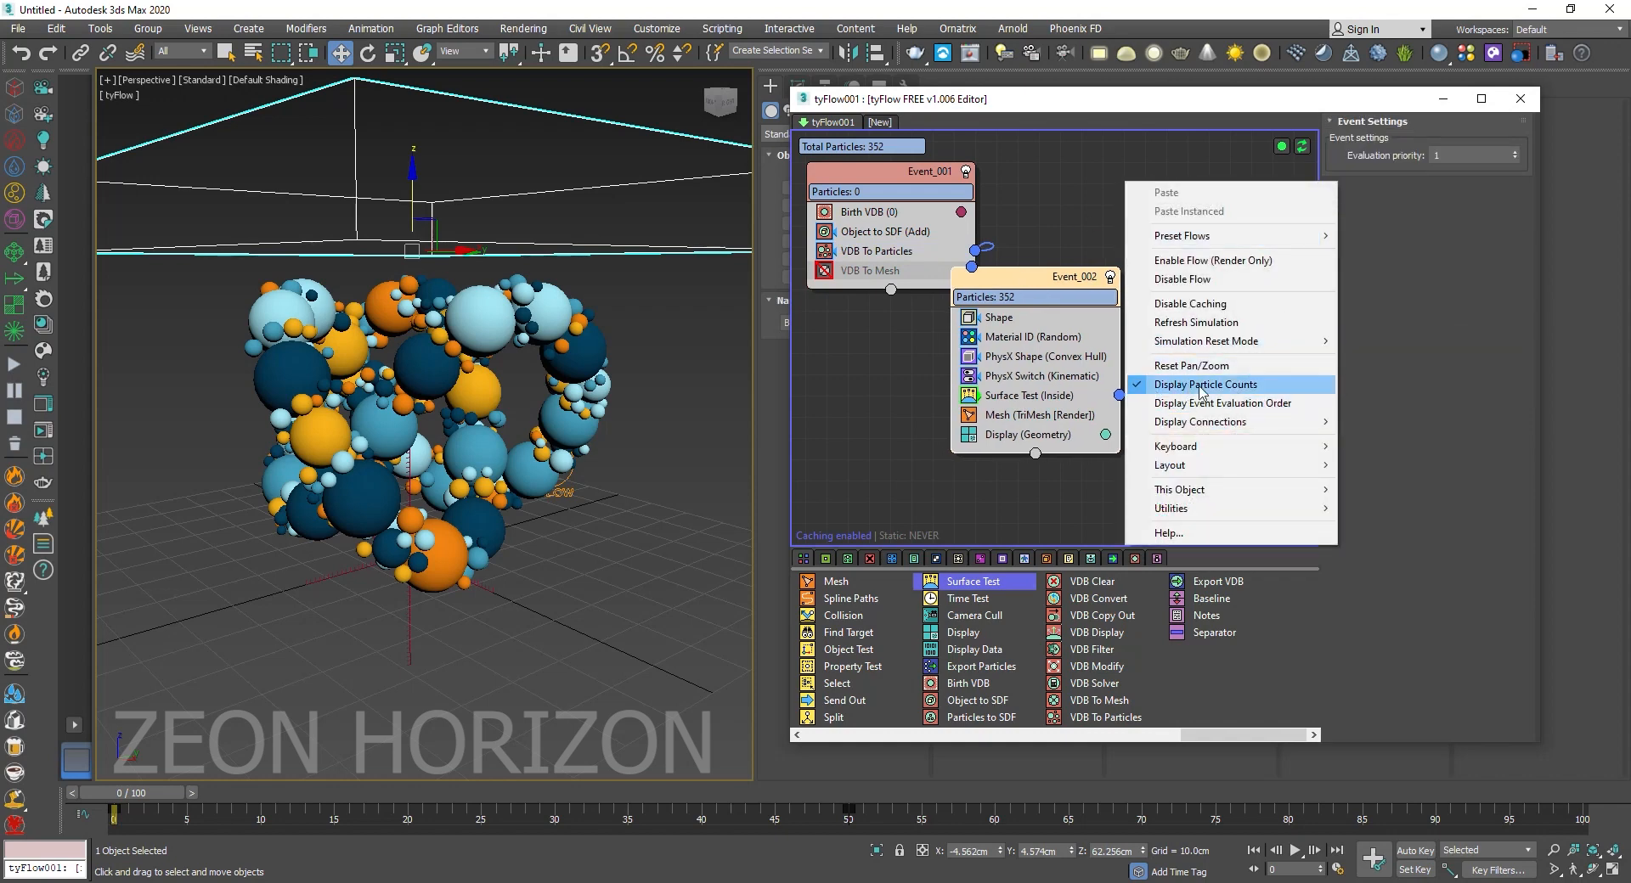
{"action": "mouse_move", "coordinate": [1223, 402]}
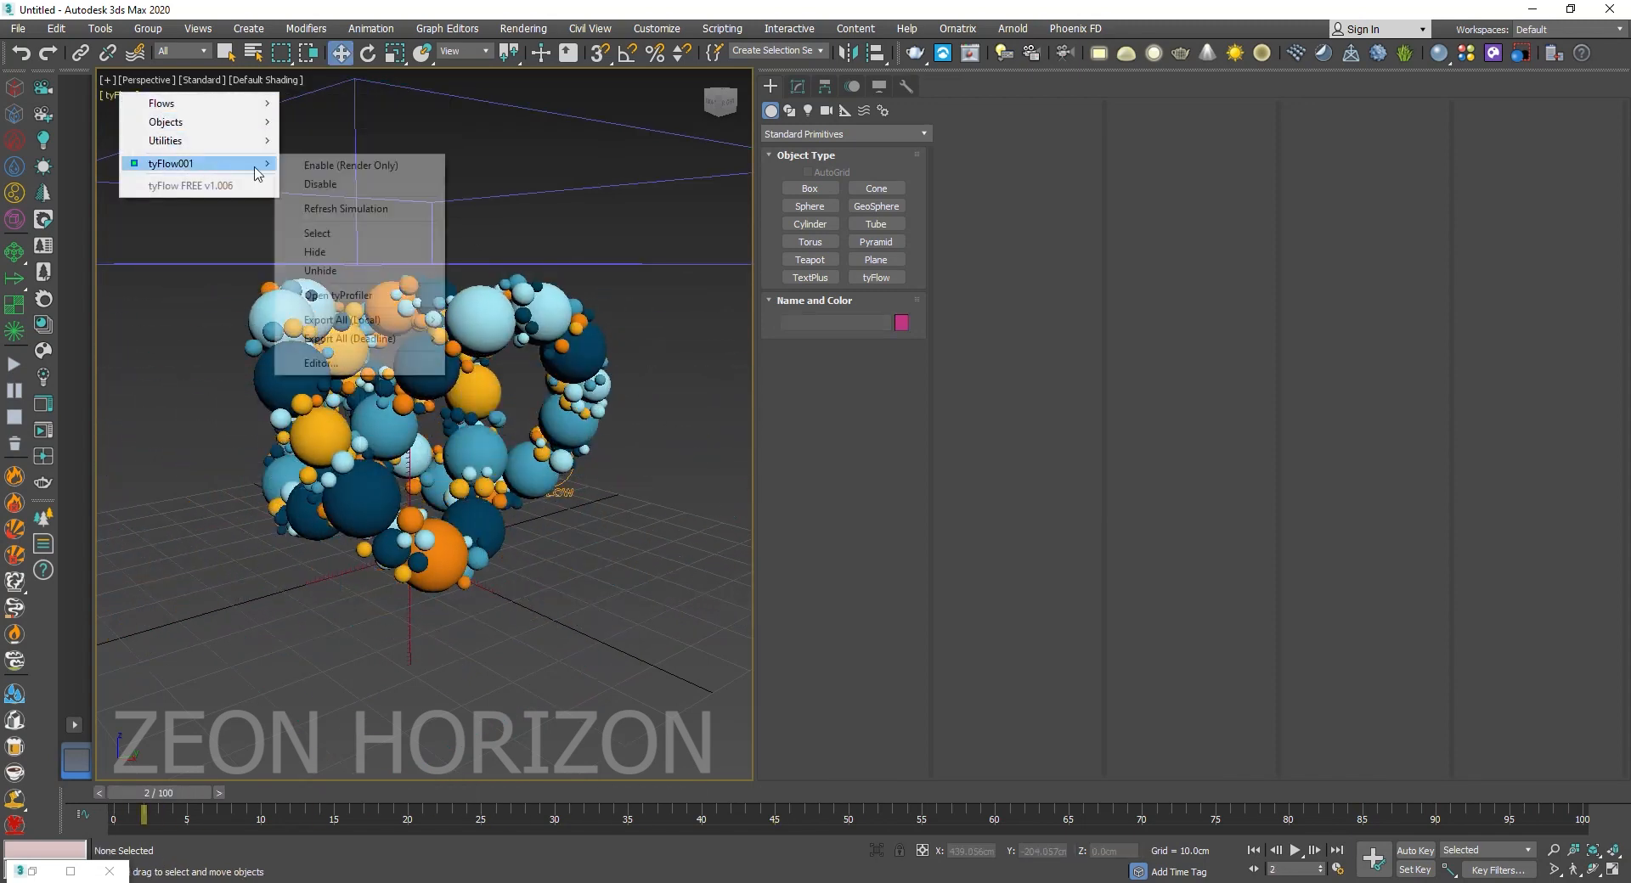
Enable tyFlow001's simulation retimer, key Frame from 100 to 0, and preview playback.
{"action": "left_click", "coordinate": [319, 364]}
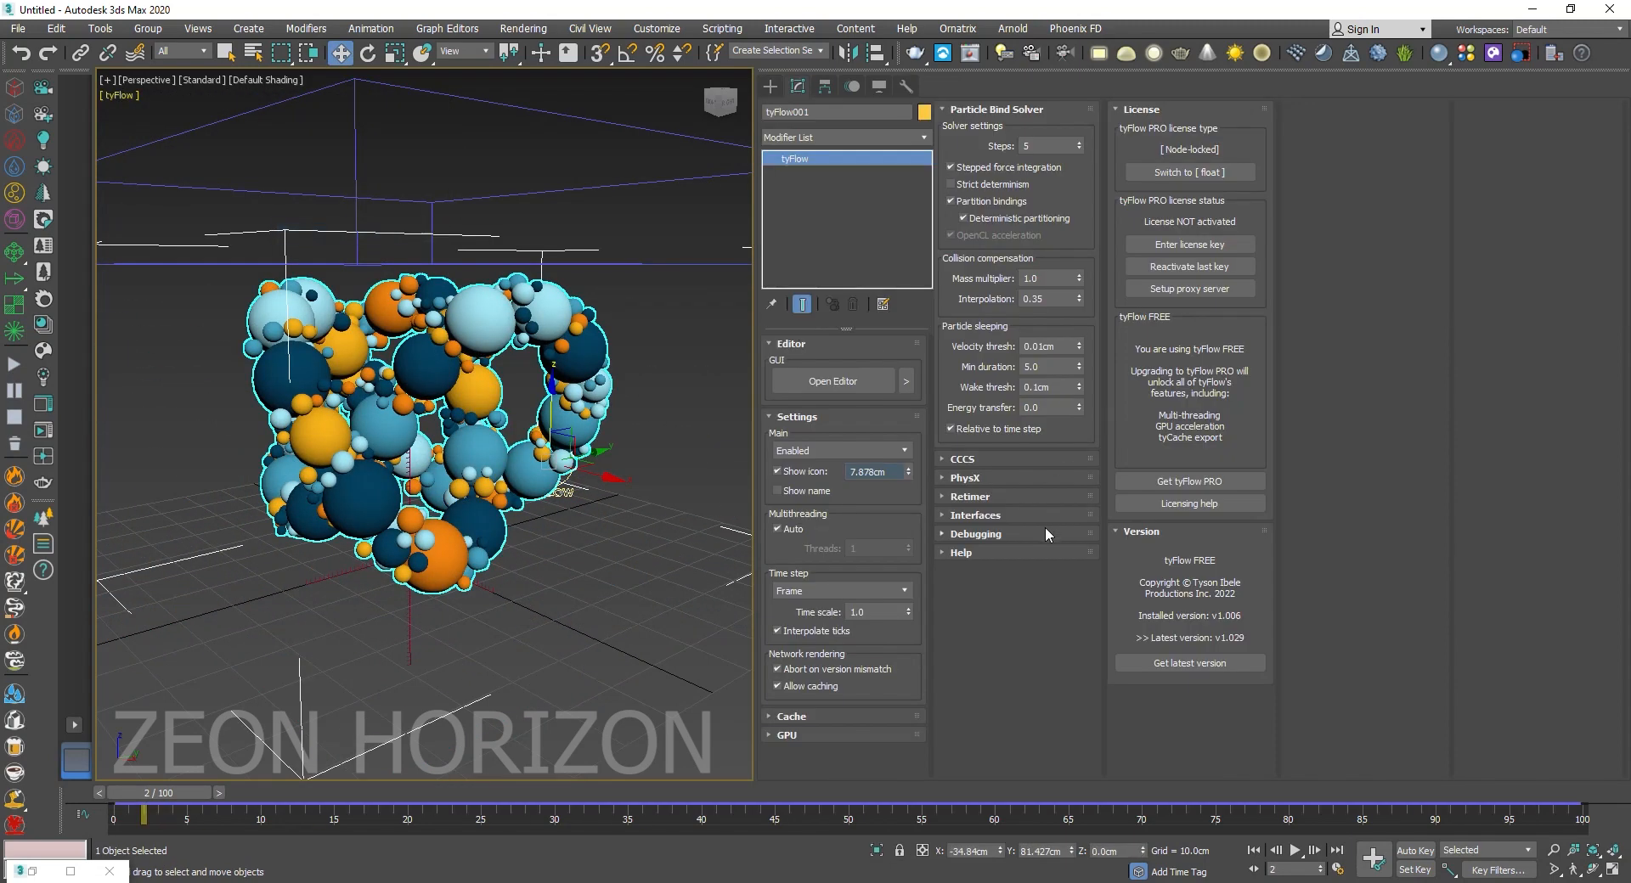
{"action": "left_click", "coordinate": [970, 496]}
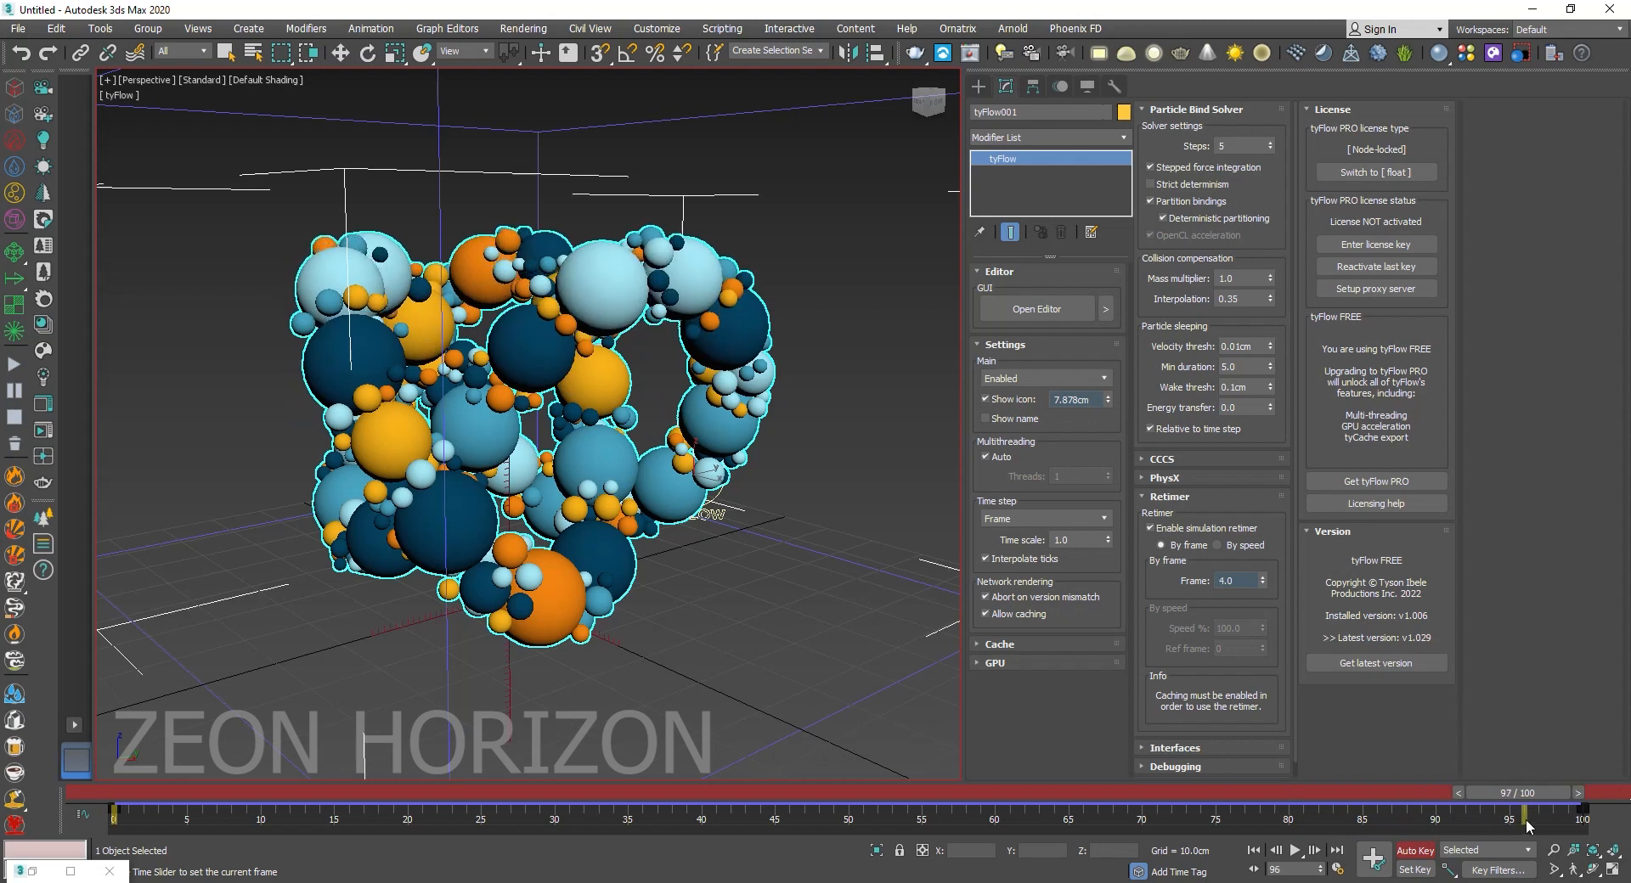
{"action": "left_click", "coordinate": [1297, 850]}
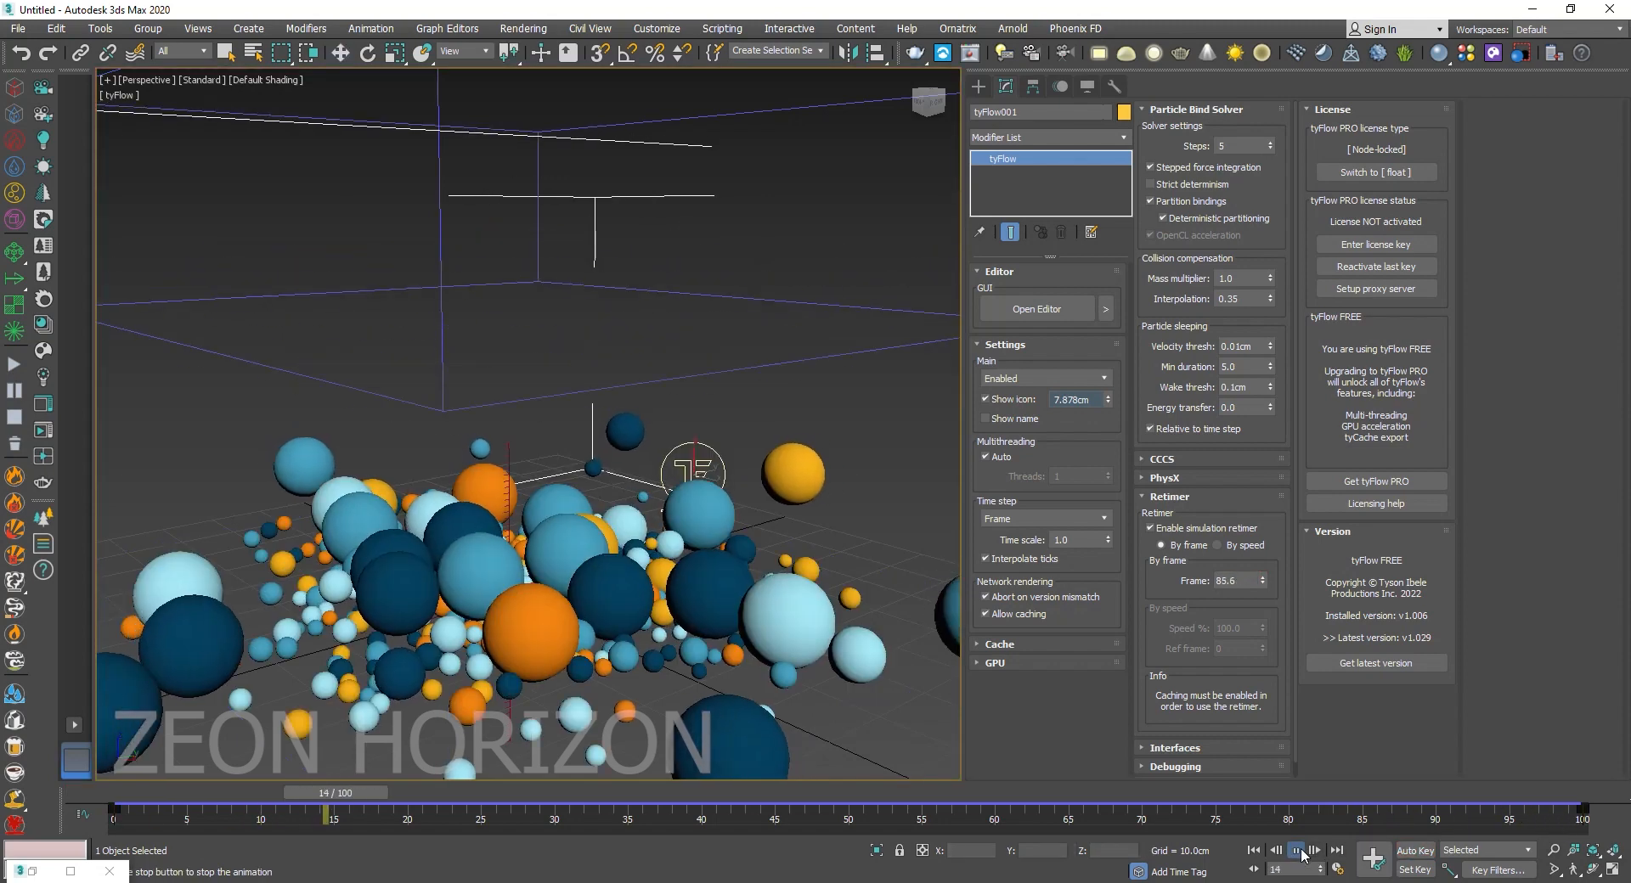
{"action": "left_click", "coordinate": [1297, 850]}
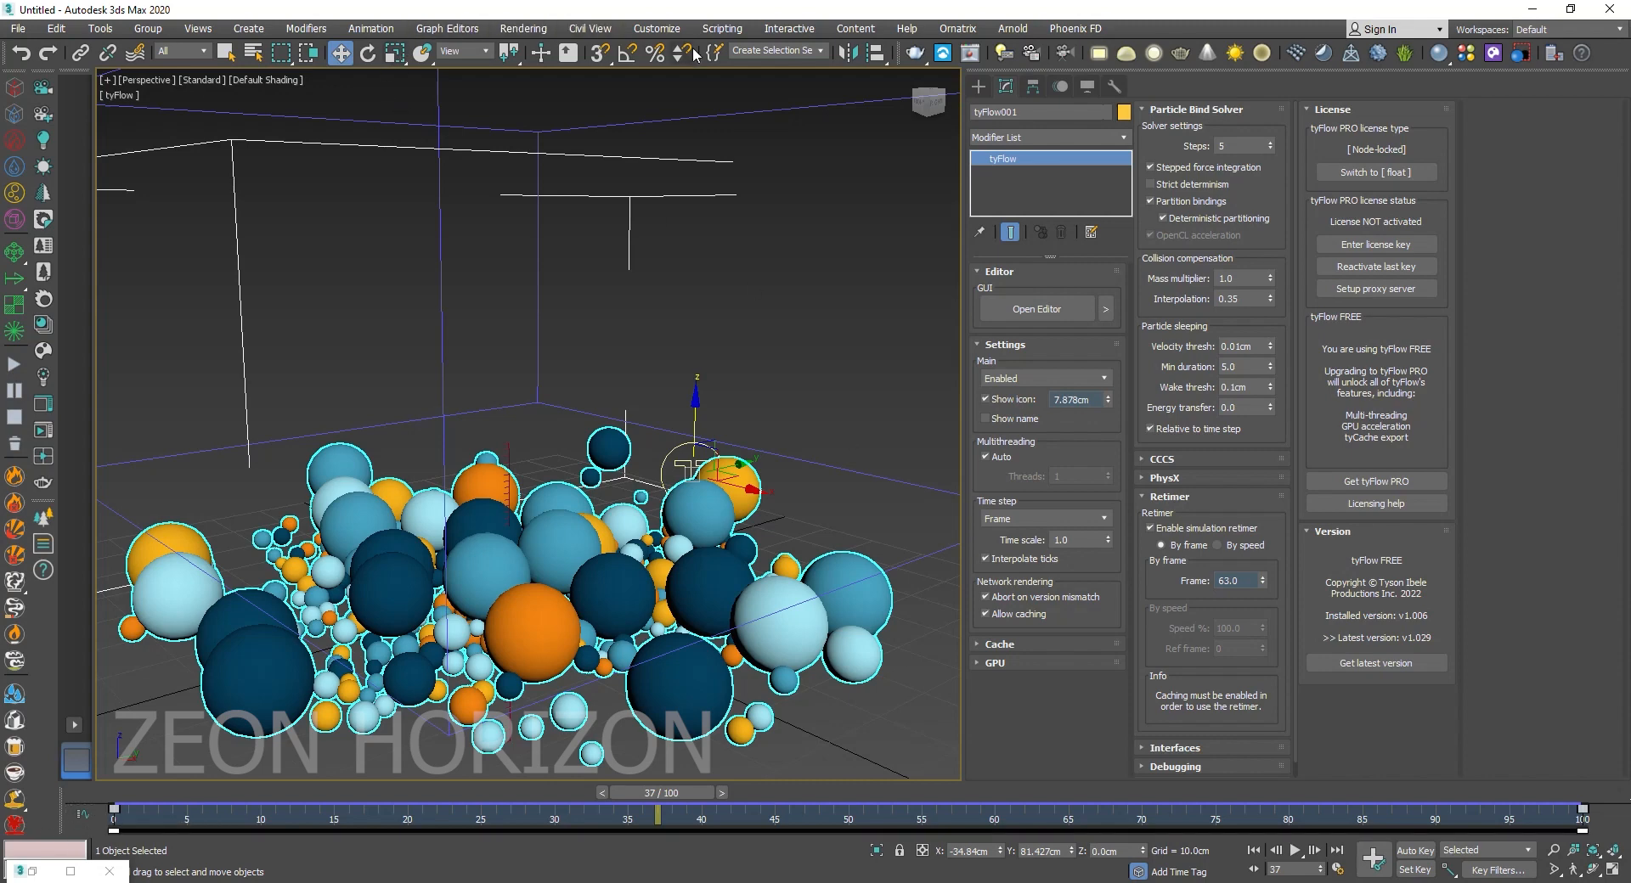
Set tyFlow001's retimerFrame keys to linear tangents in the Track View Curve Editor.
{"action": "left_click", "coordinate": [446, 28]}
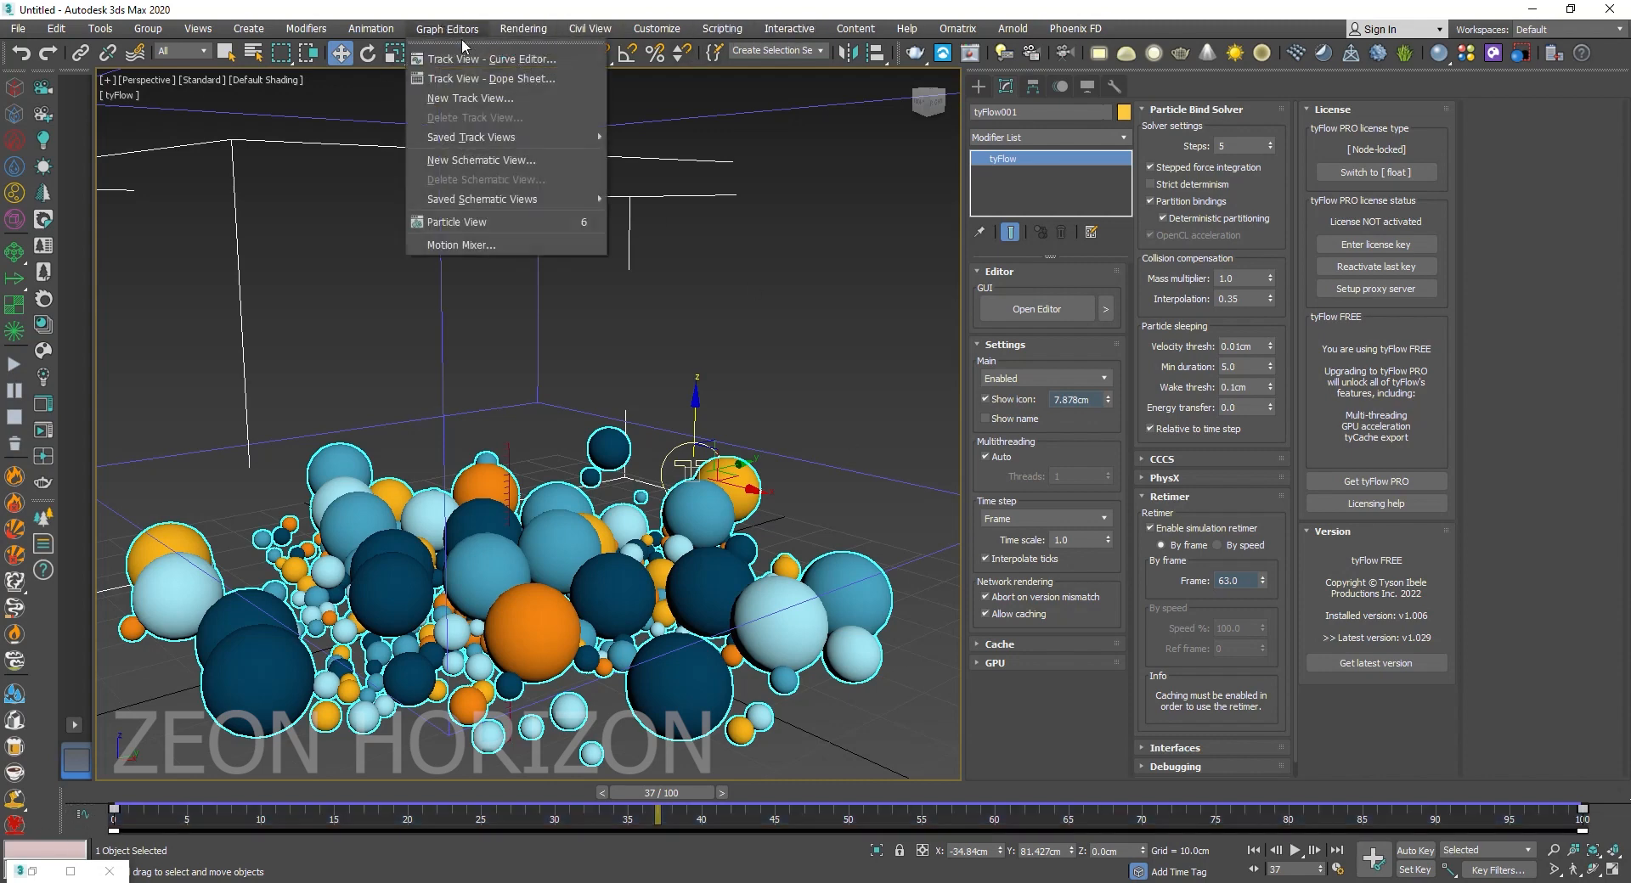
{"action": "left_click", "coordinate": [493, 59]}
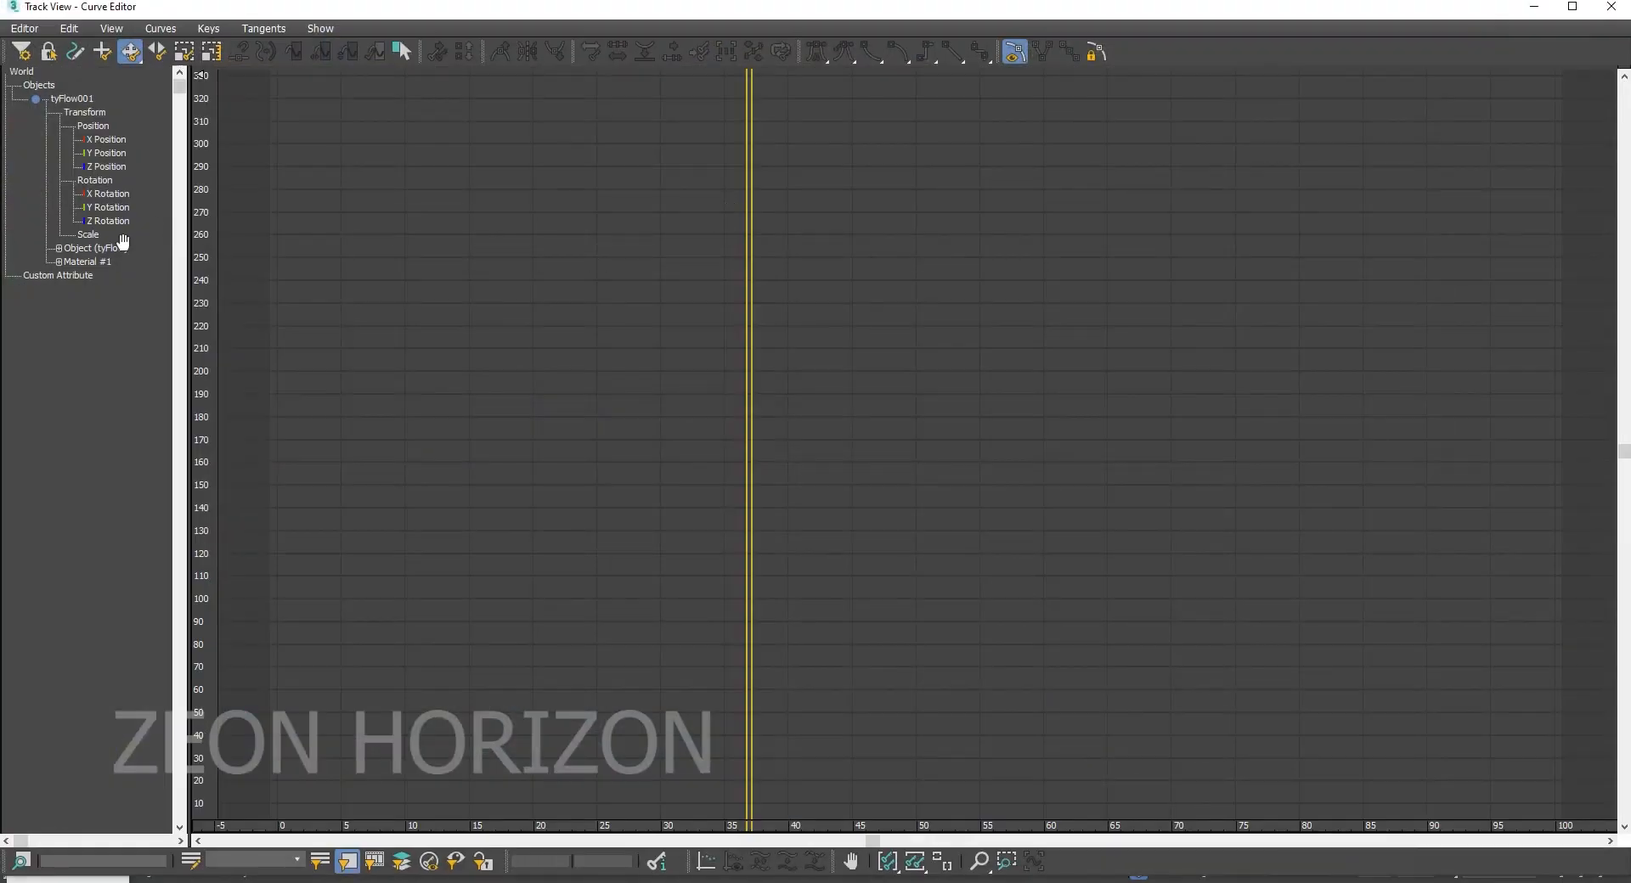
{"action": "mouse_move", "coordinate": [62, 270]}
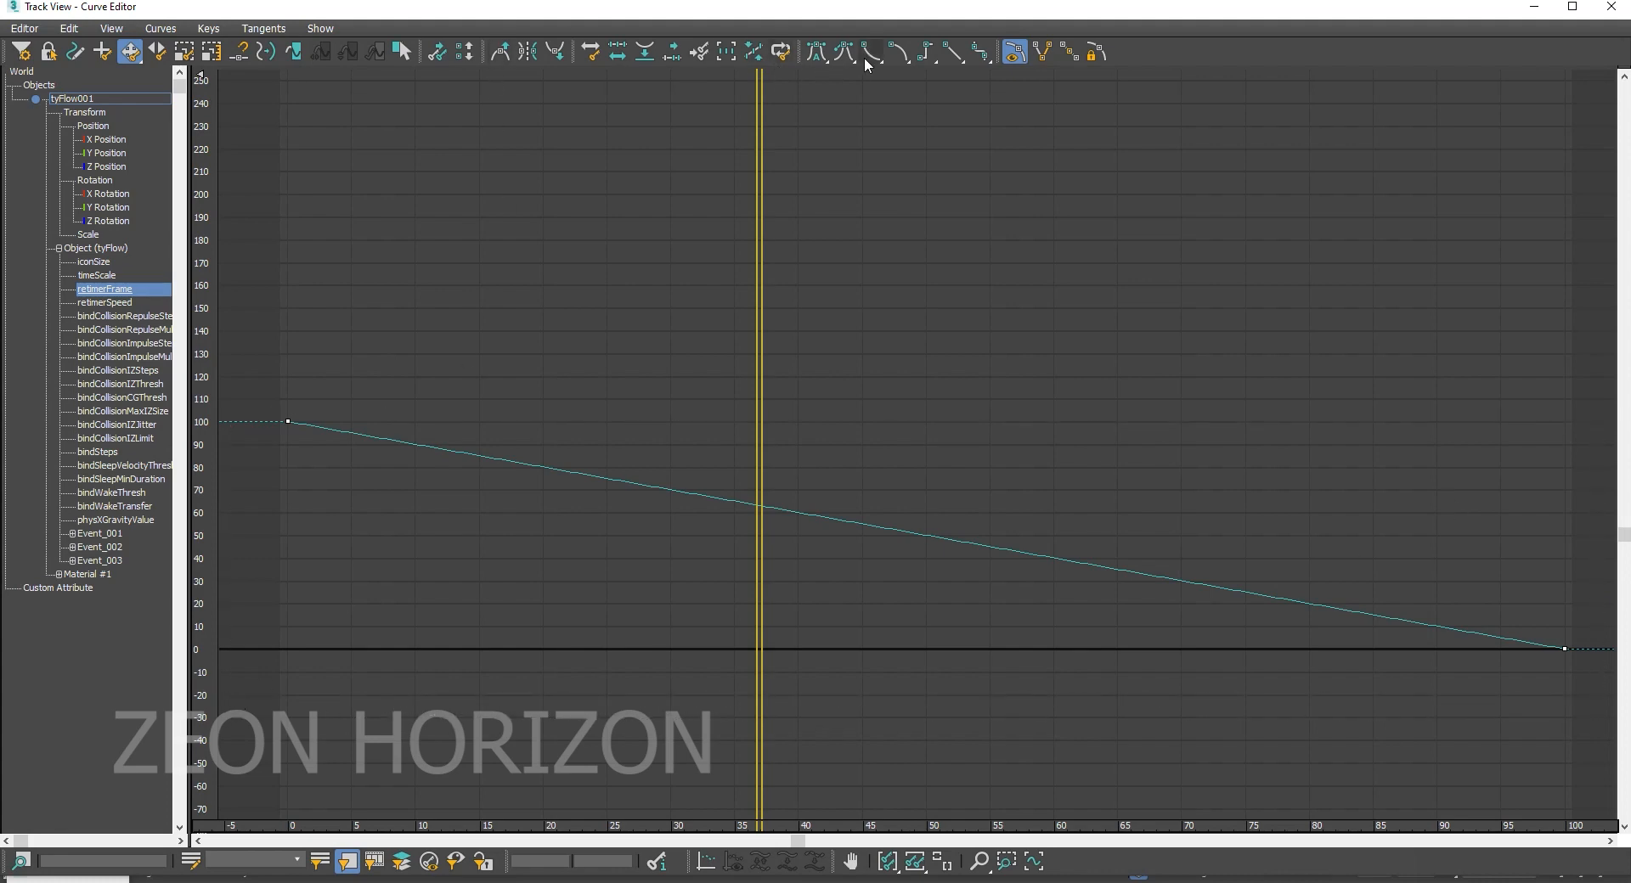
{"action": "left_click", "coordinate": [863, 52]}
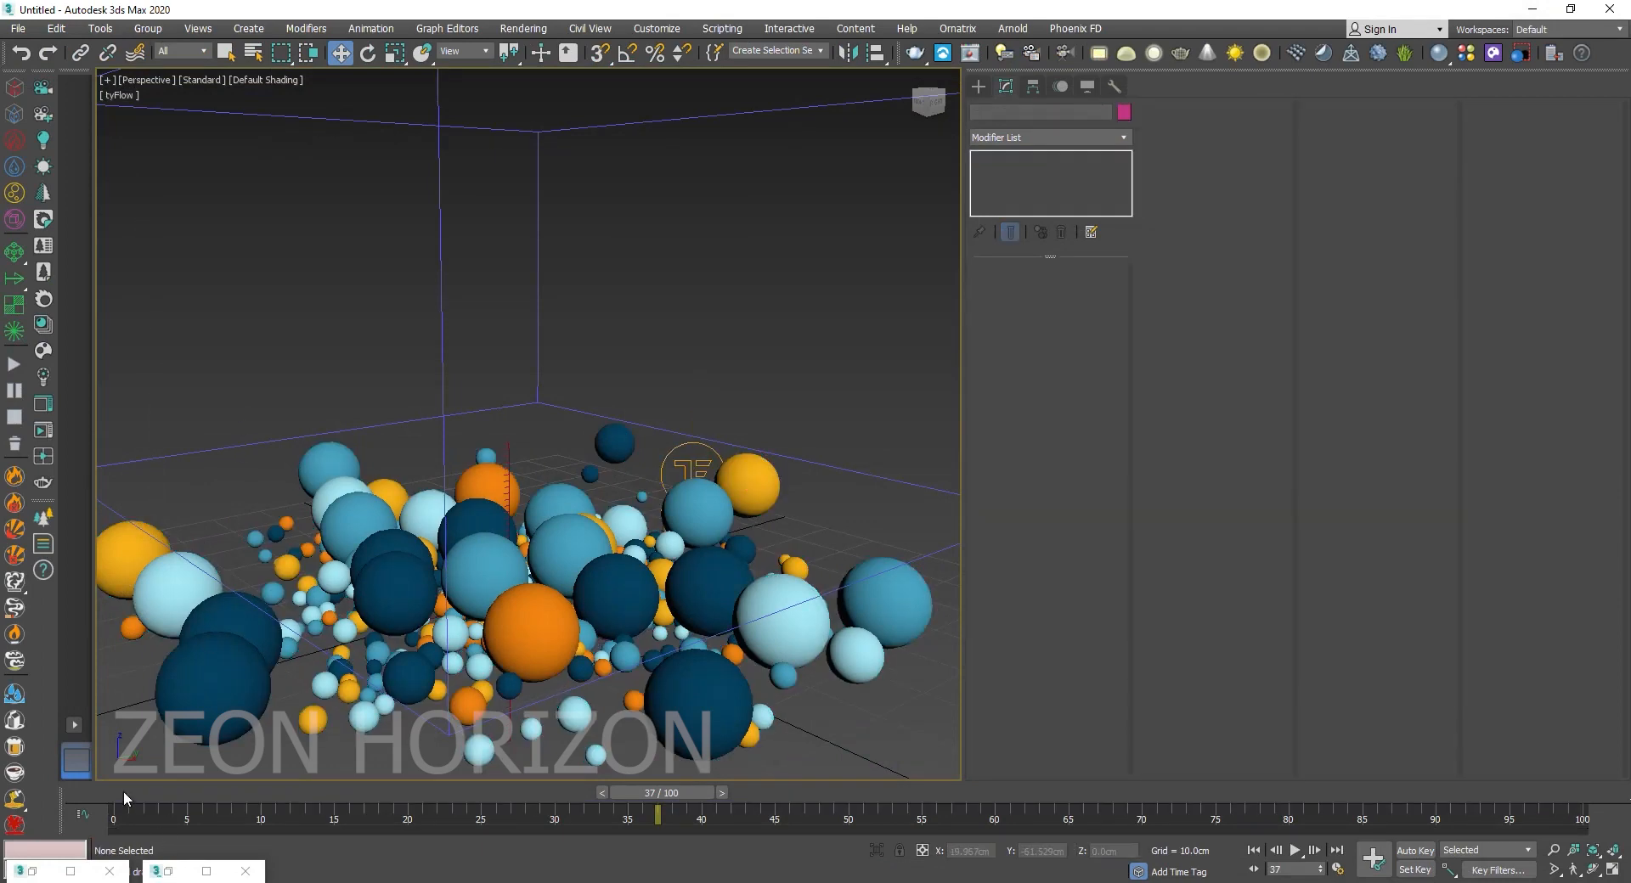
Select tyFlow001, replay from frame 0 as spheres reassemble, and reopen the tyFlow editor.
{"action": "left_click", "coordinate": [1297, 851]}
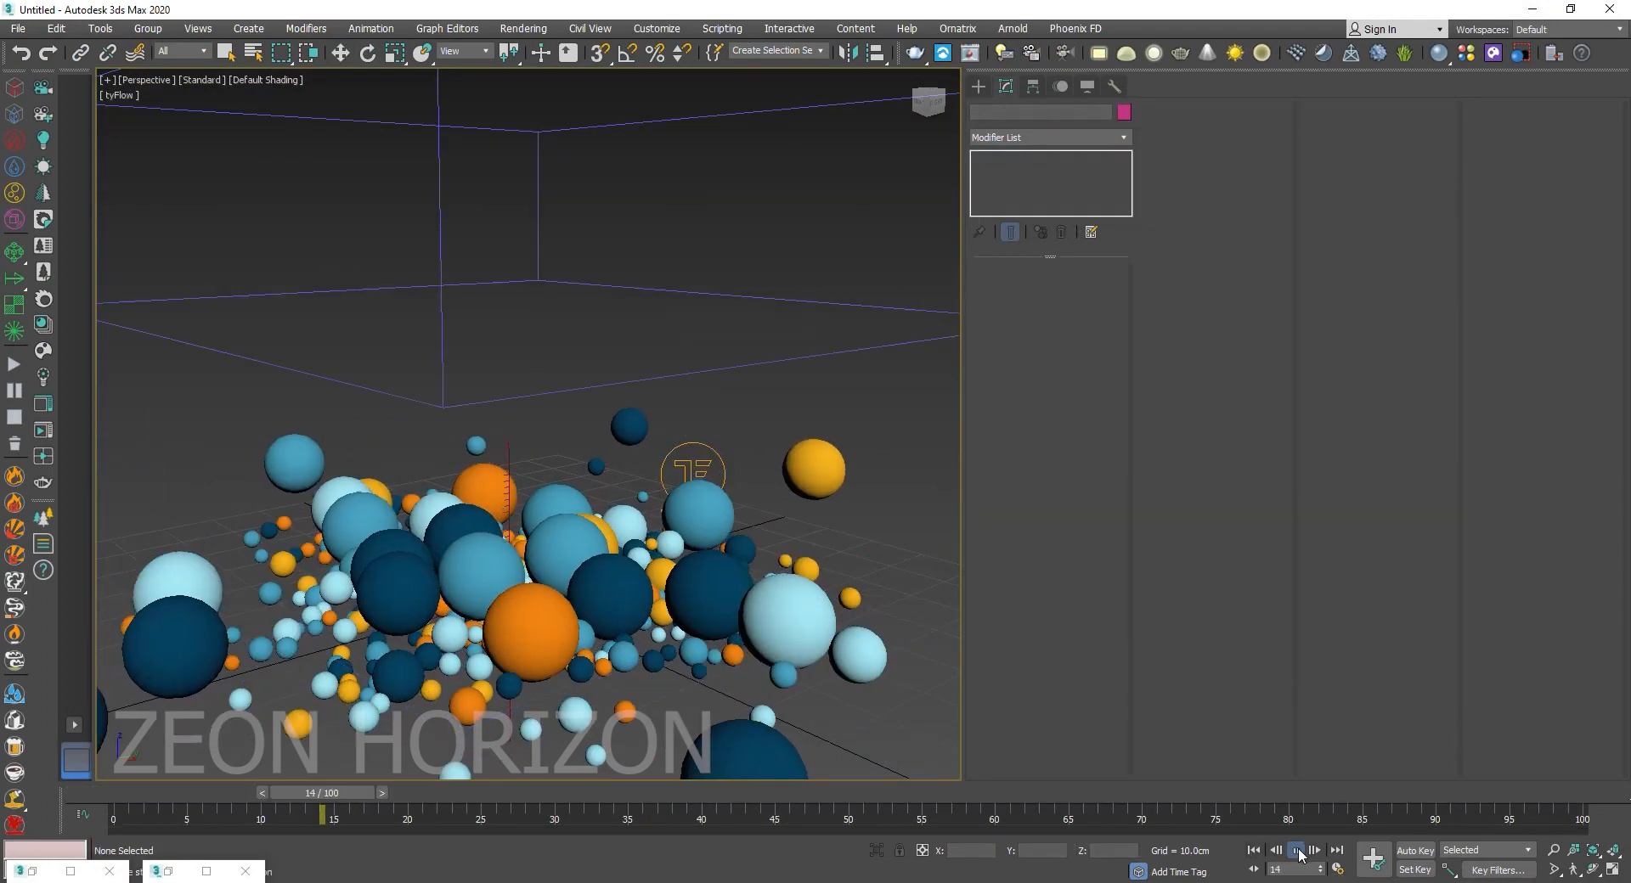
{"action": "left_click", "coordinate": [1297, 850]}
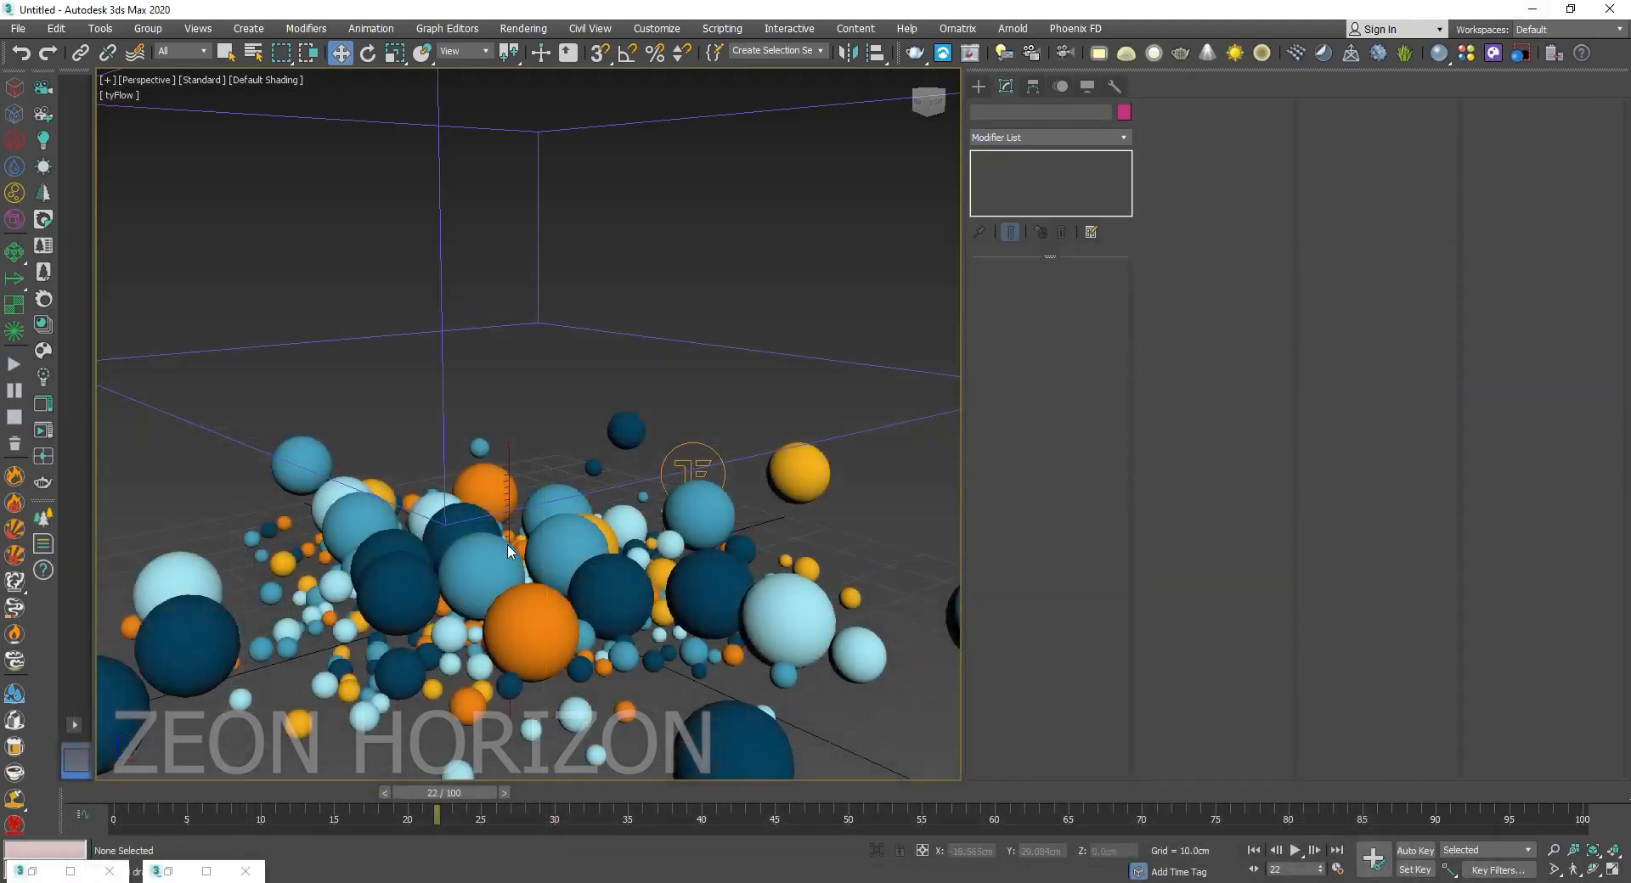
{"action": "left_click", "coordinate": [692, 468]}
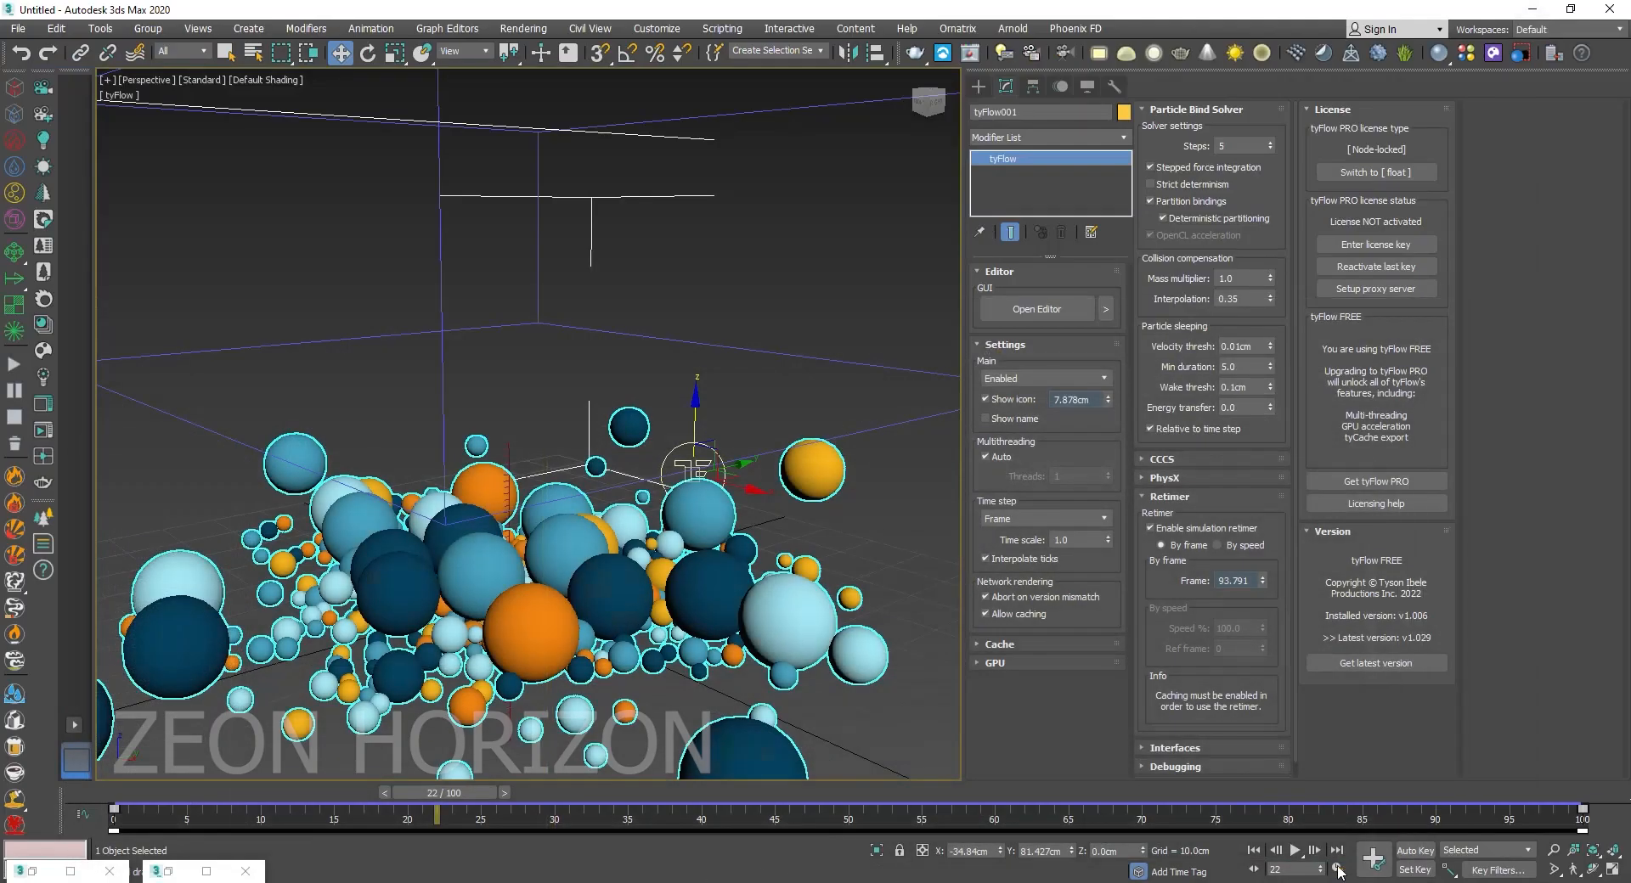
{"action": "left_click", "coordinate": [1297, 855]}
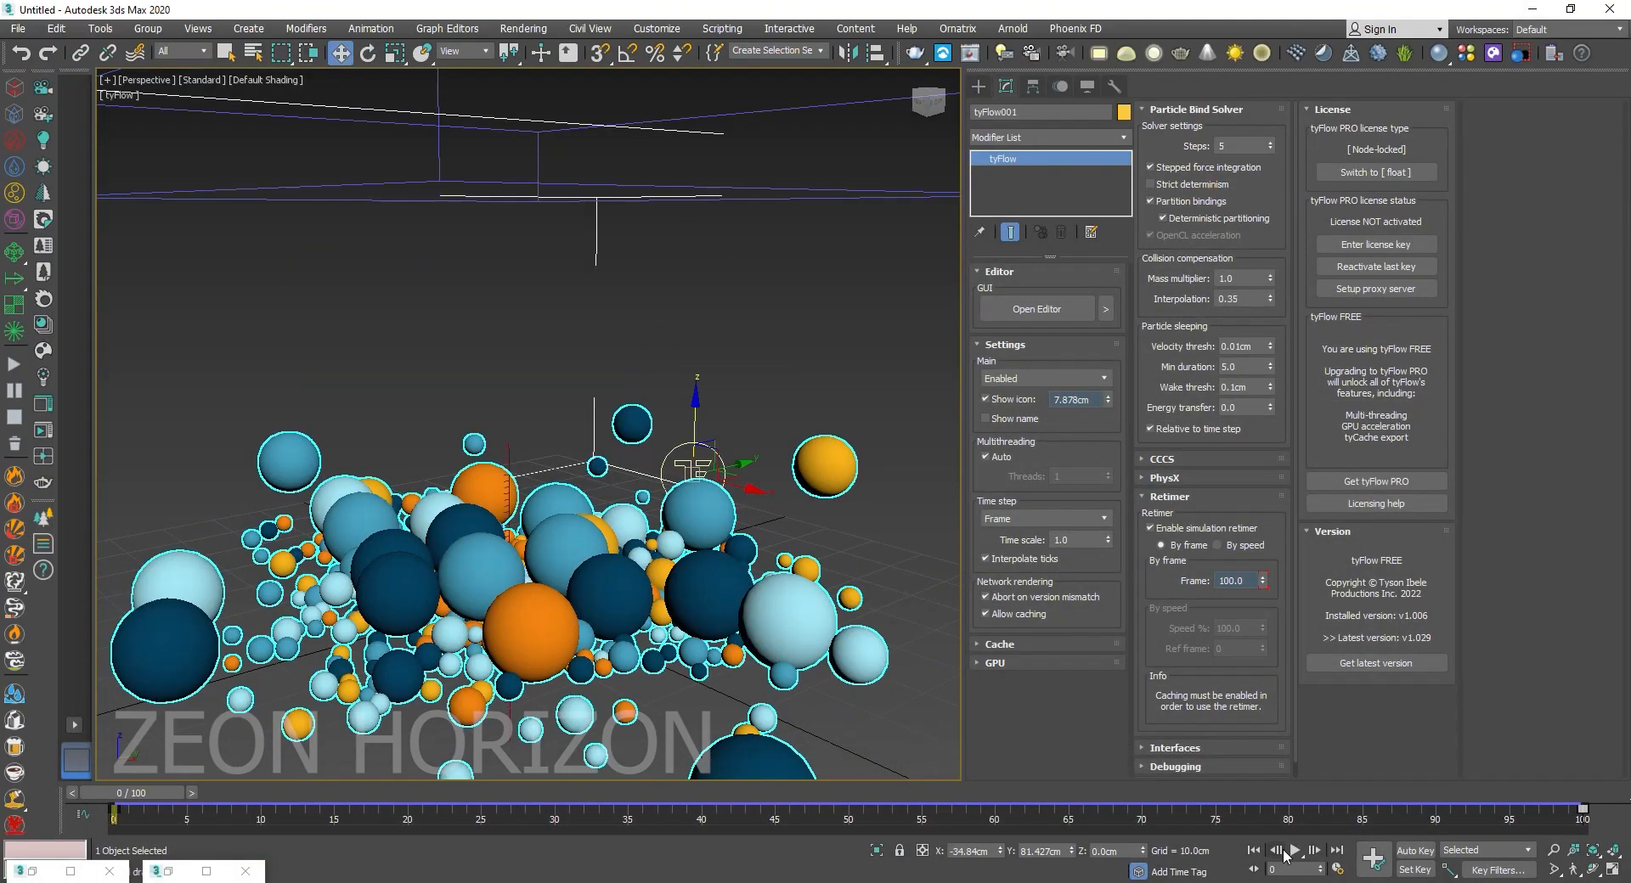
{"action": "left_click", "coordinate": [1296, 851]}
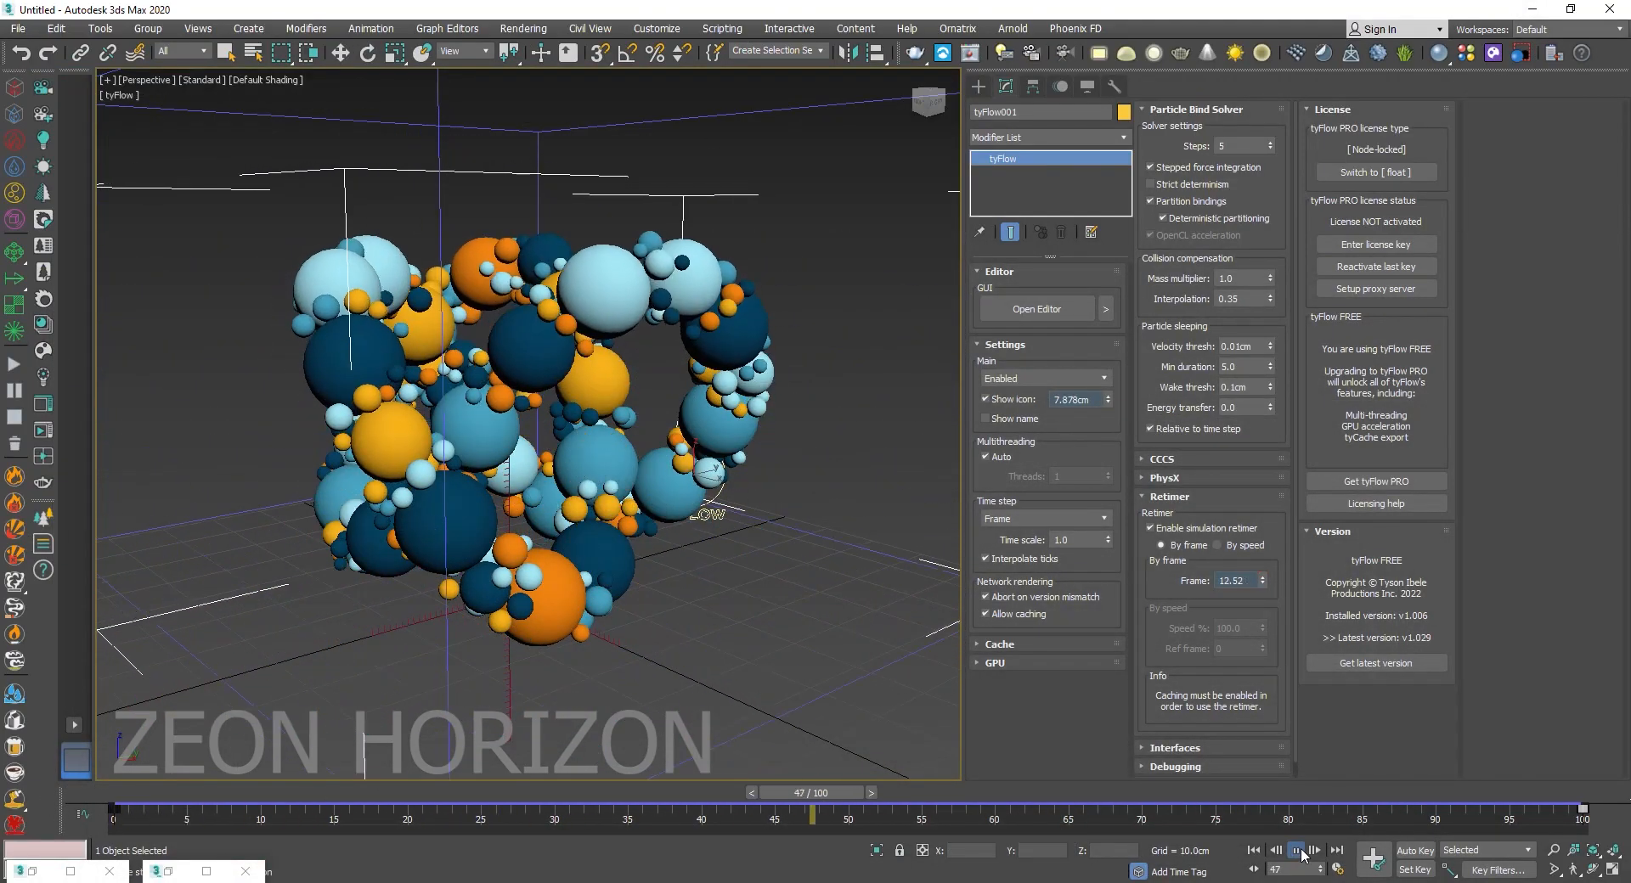
{"action": "left_click", "coordinate": [1296, 851]}
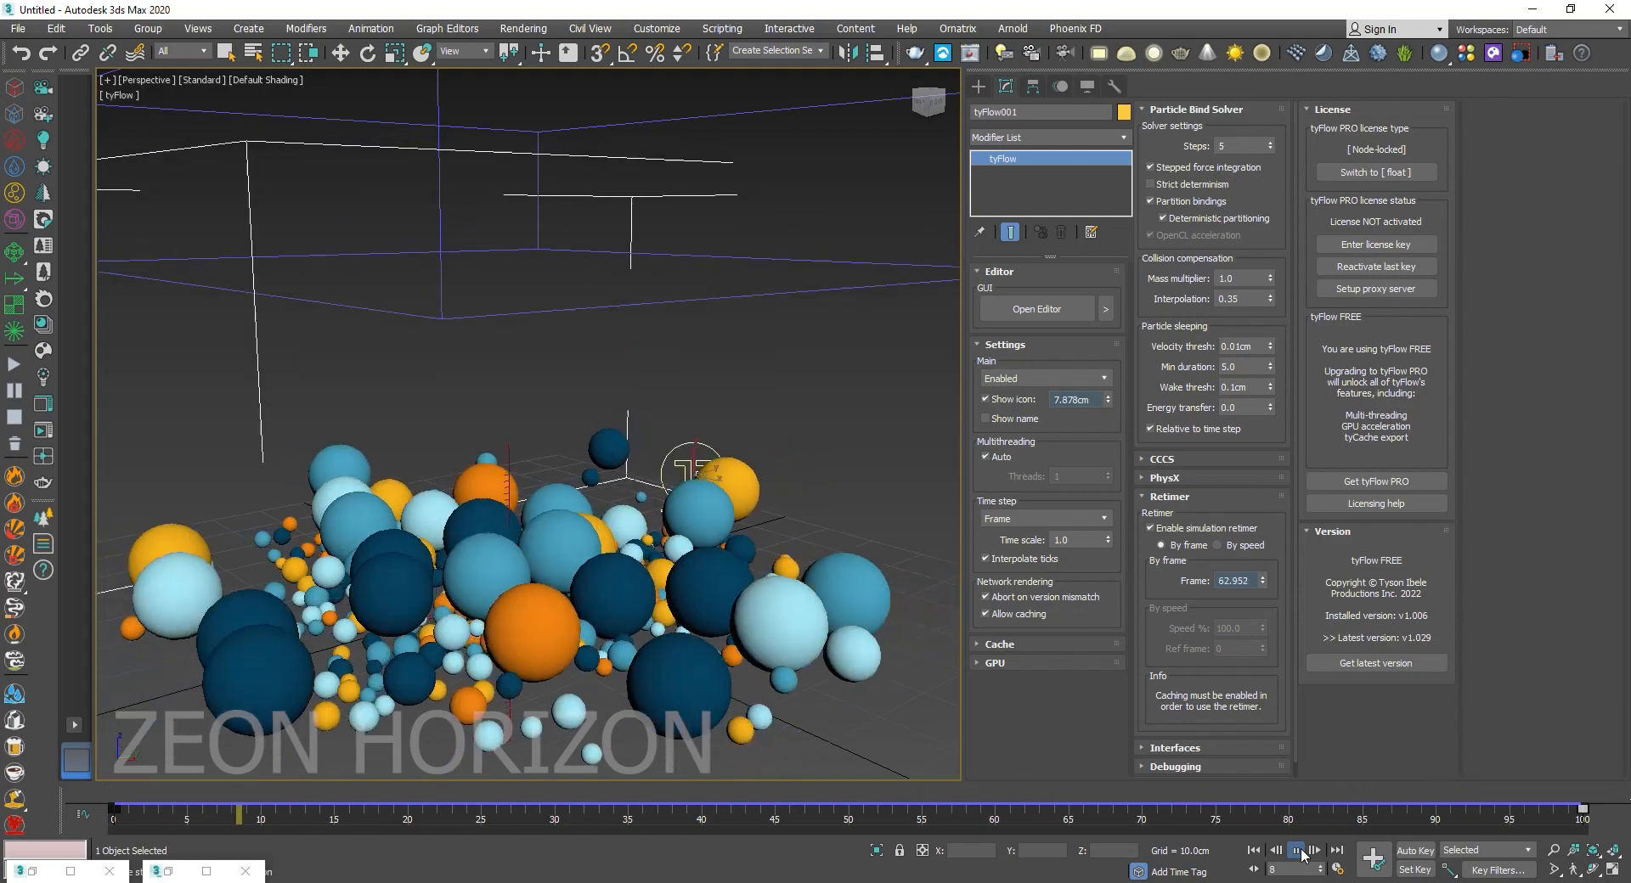
{"action": "left_click", "coordinate": [1255, 850]}
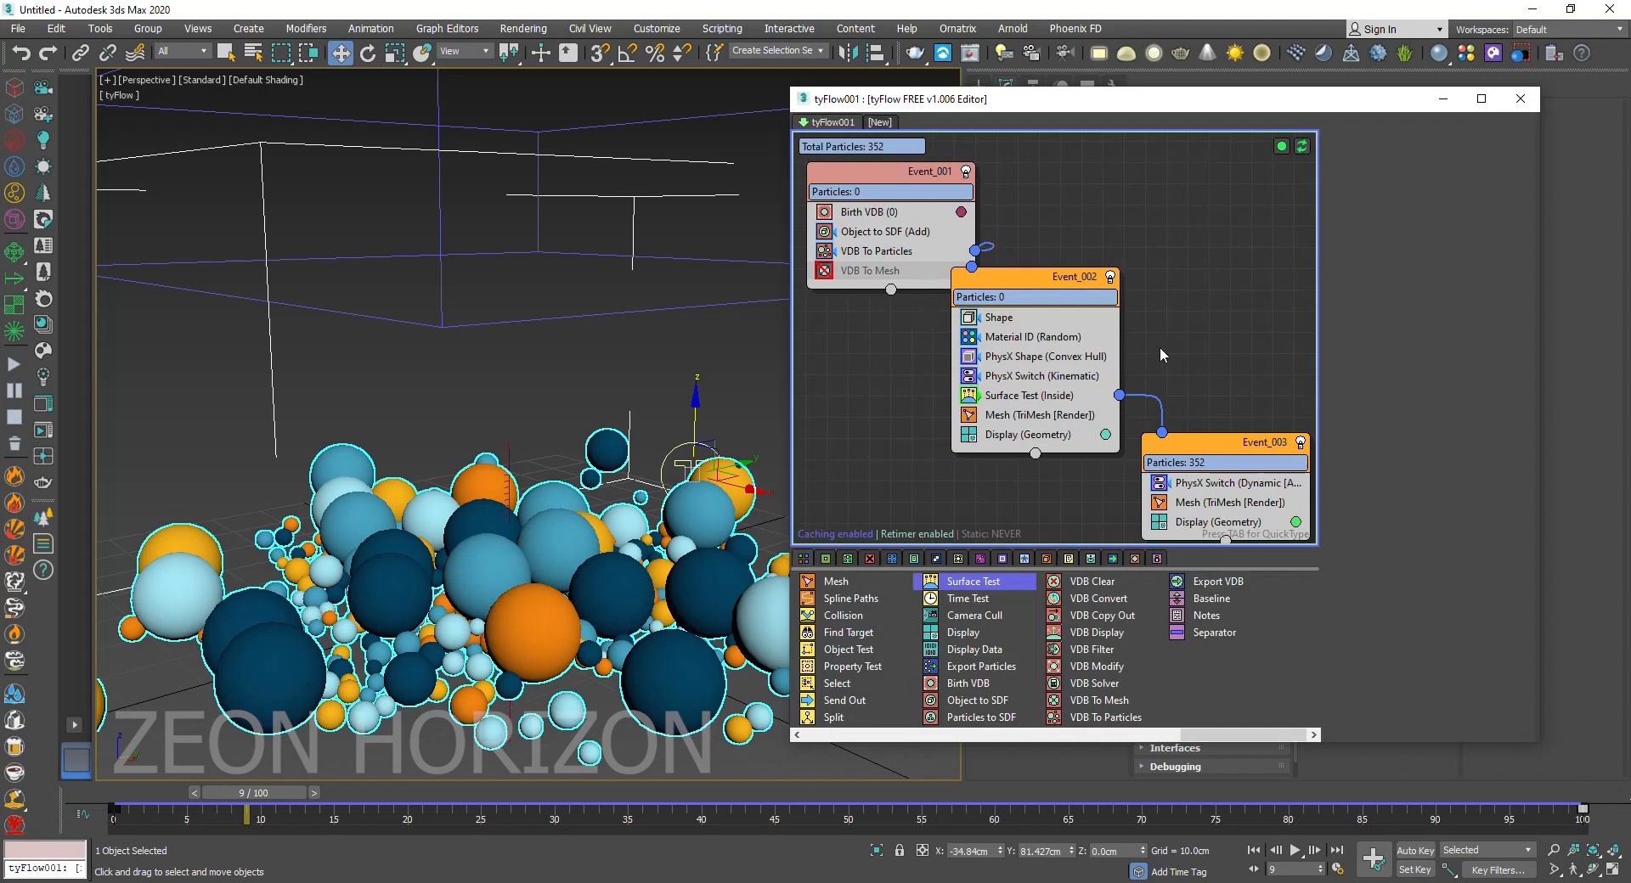
Set Event_002's Shape operator mesh to Cube so the particles become cubes.
{"action": "left_click", "coordinate": [114, 782]}
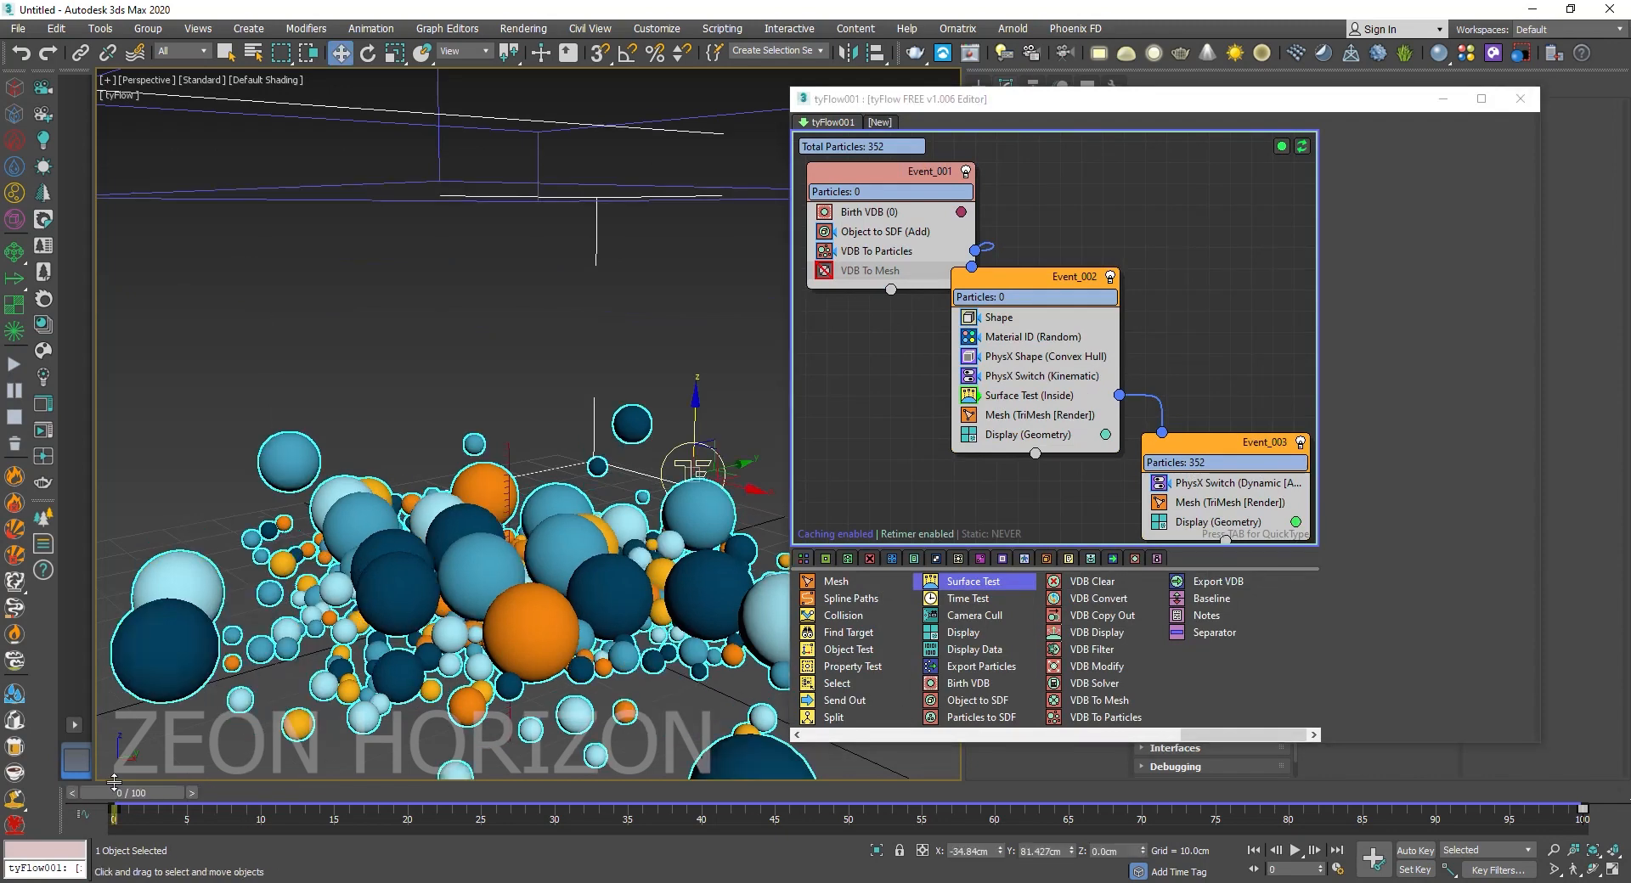
{"action": "left_click", "coordinate": [996, 307]}
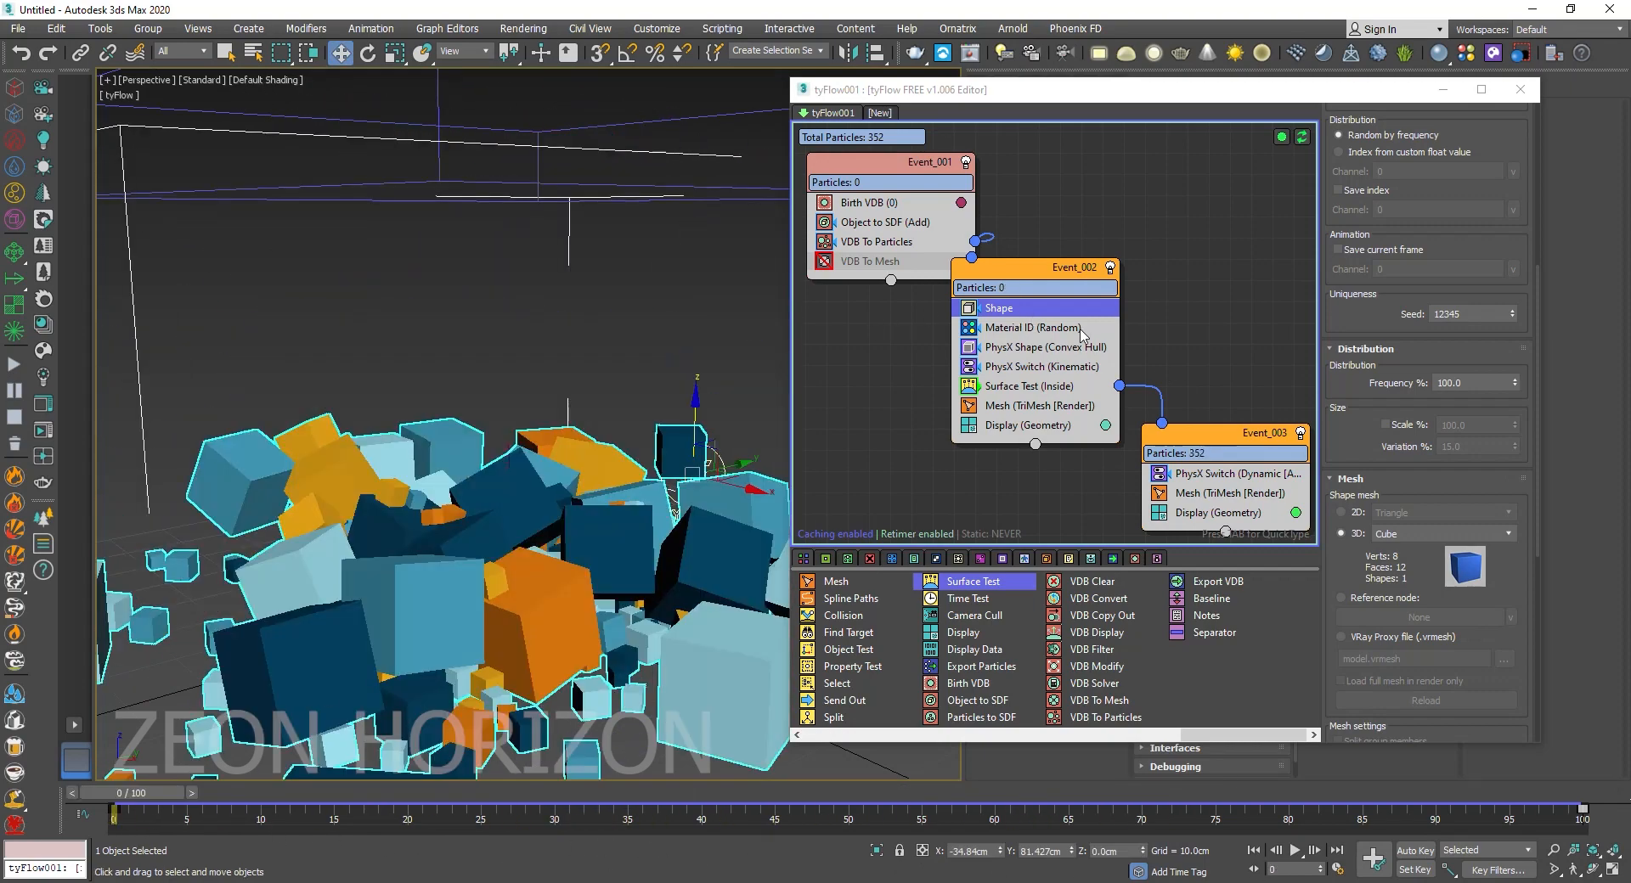
{"action": "left_click", "coordinate": [1029, 327]}
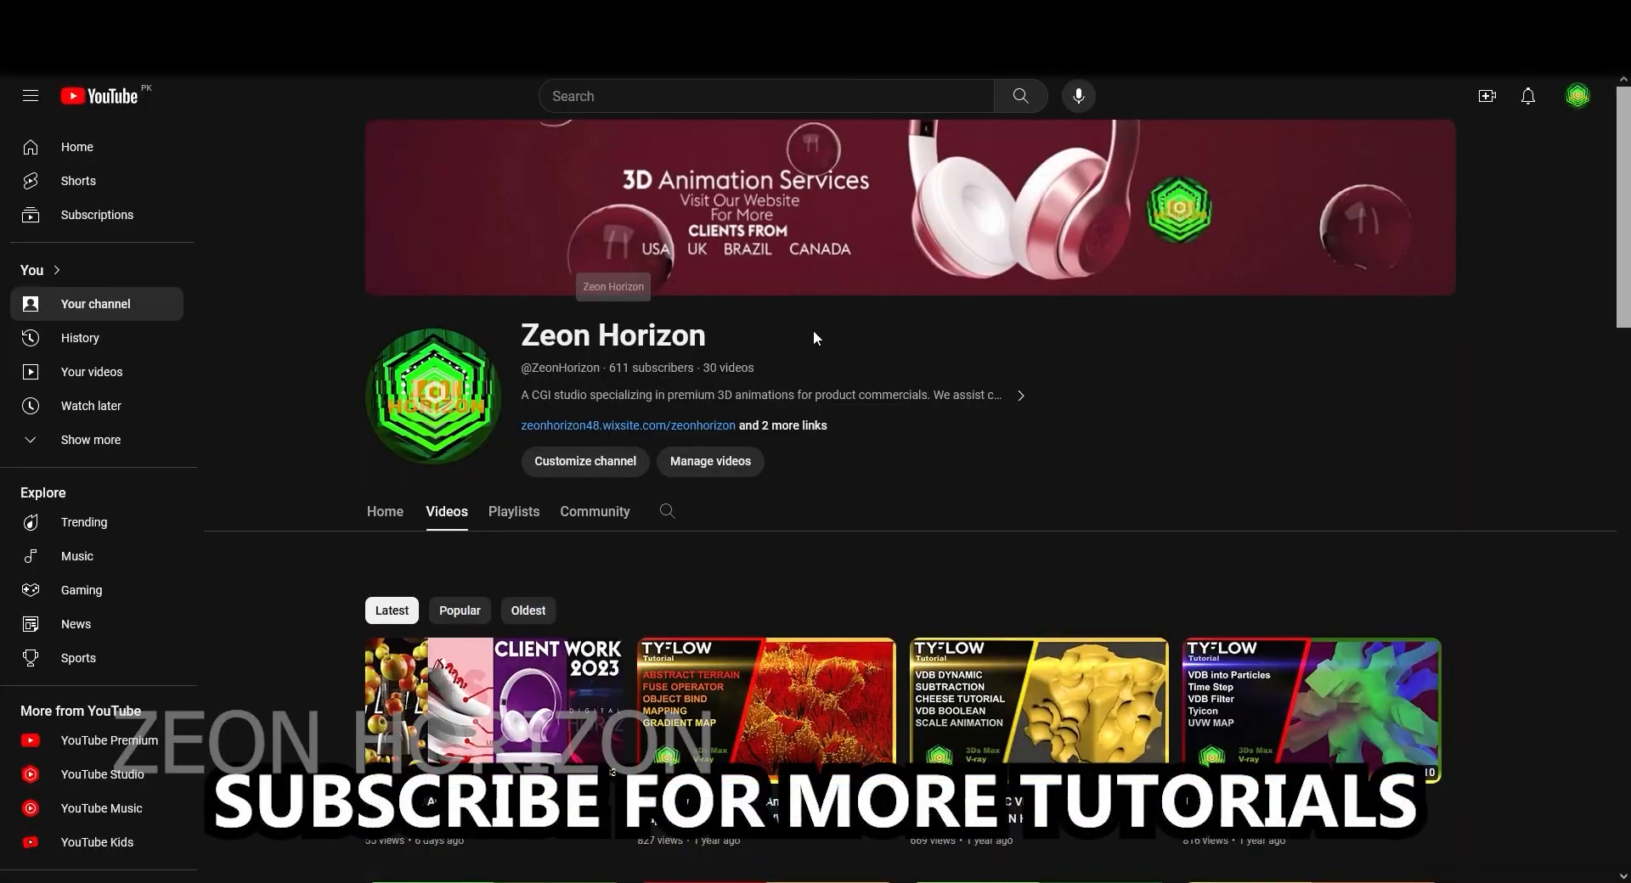
{"action": "scroll", "scroll_direction": "down", "scroll_amount": 3}
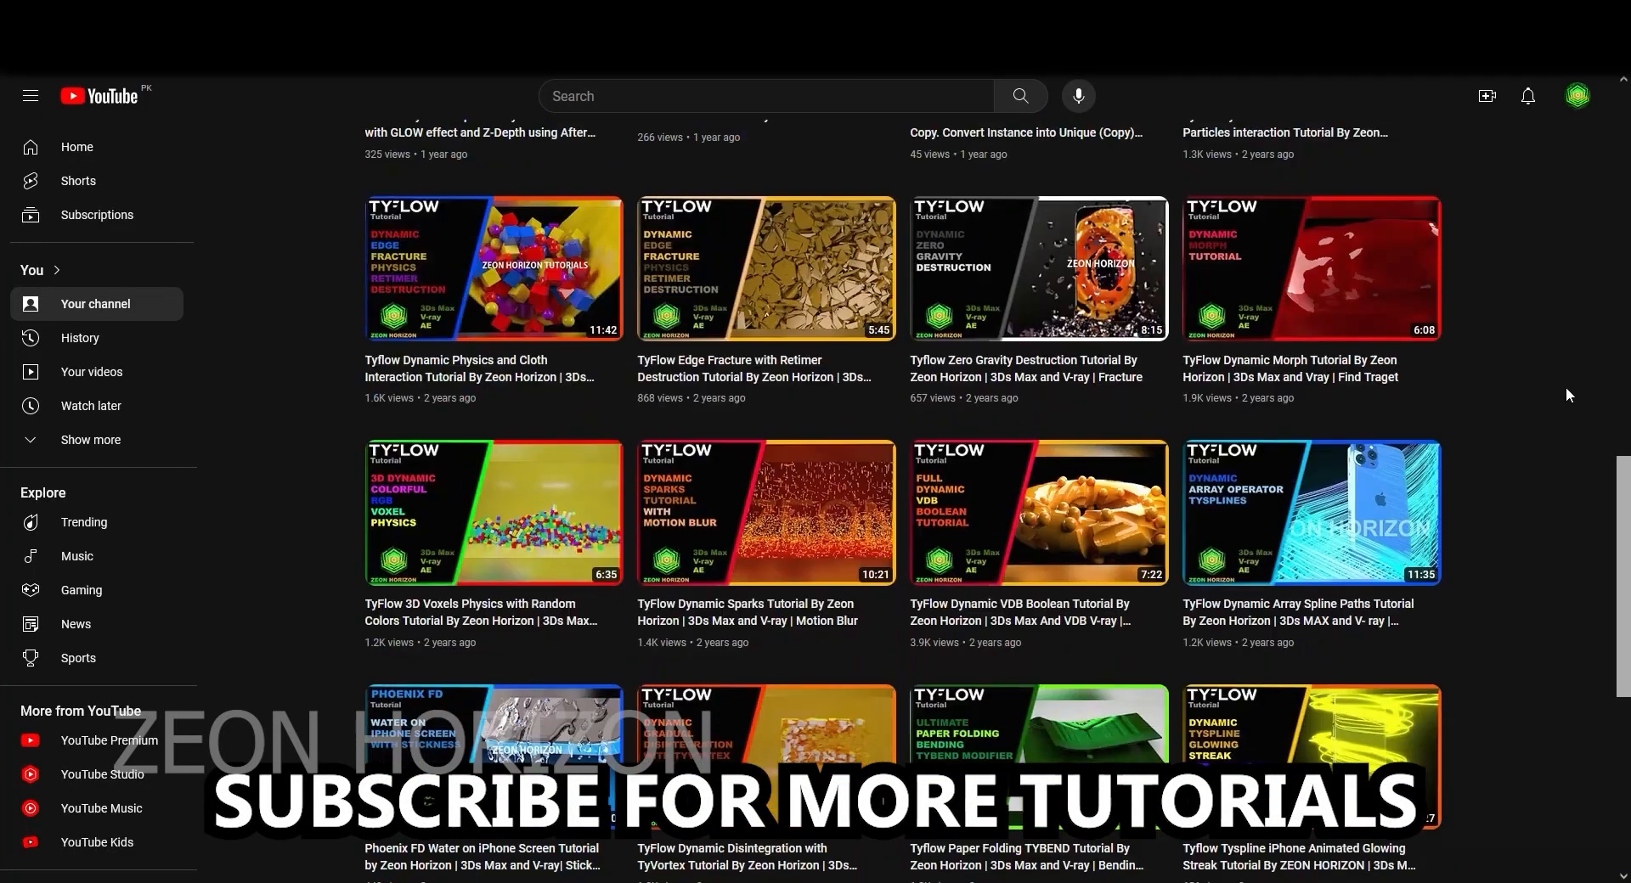
{"action": "scroll", "scroll_direction": "up", "scroll_amount": 3}
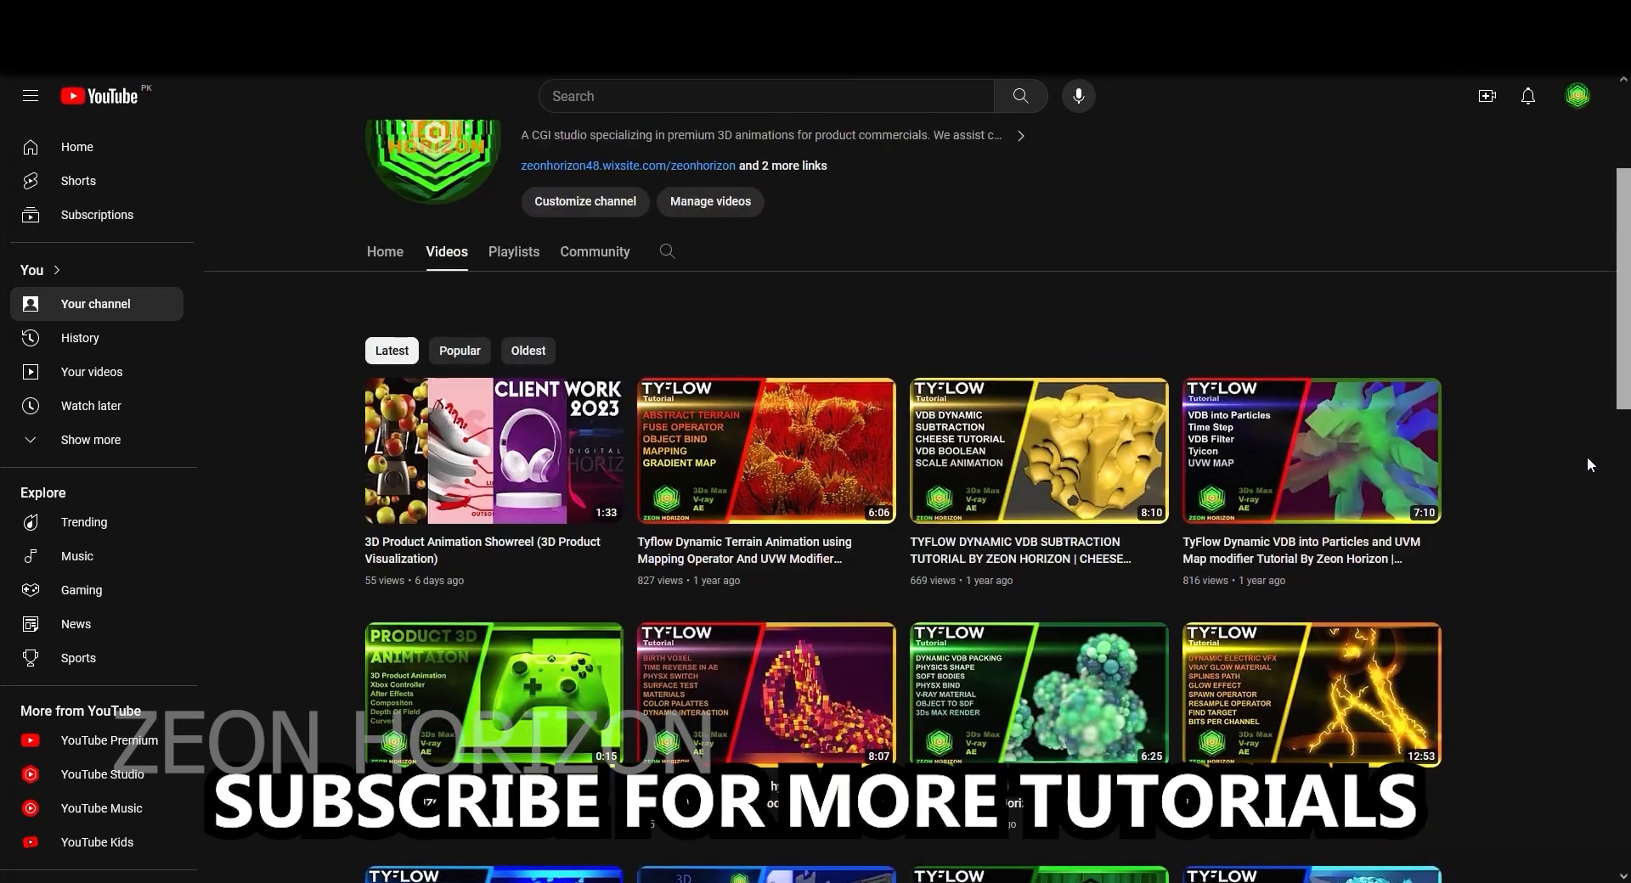
{"action": "scroll", "scroll_direction": "down", "scroll_amount": 3}
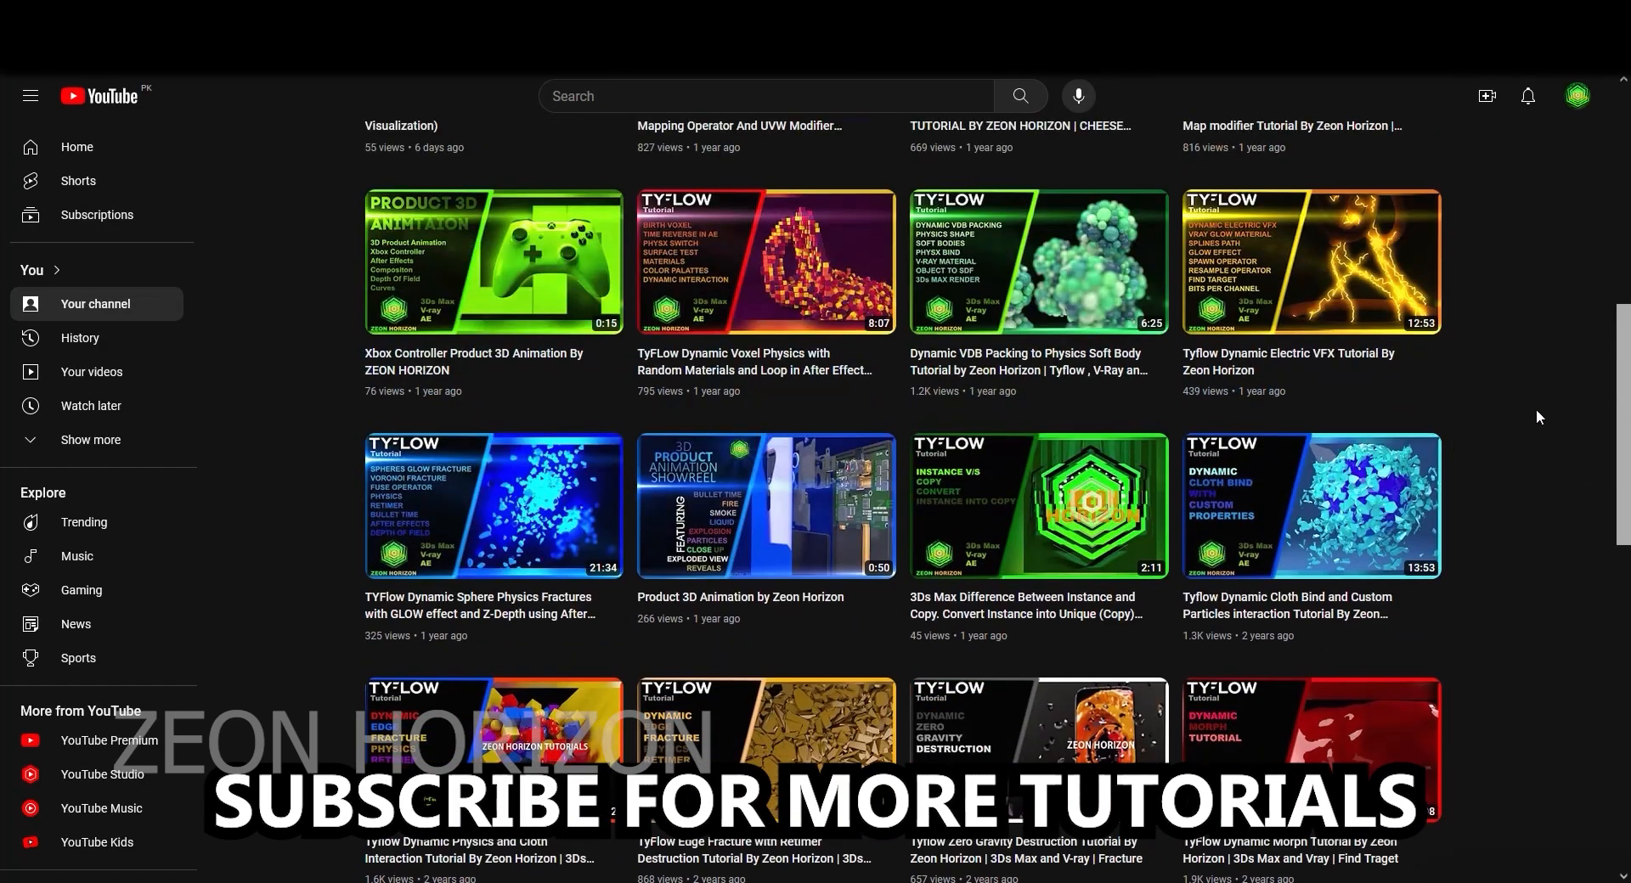
{"action": "scroll", "scroll_direction": "up", "scroll_amount": 3}
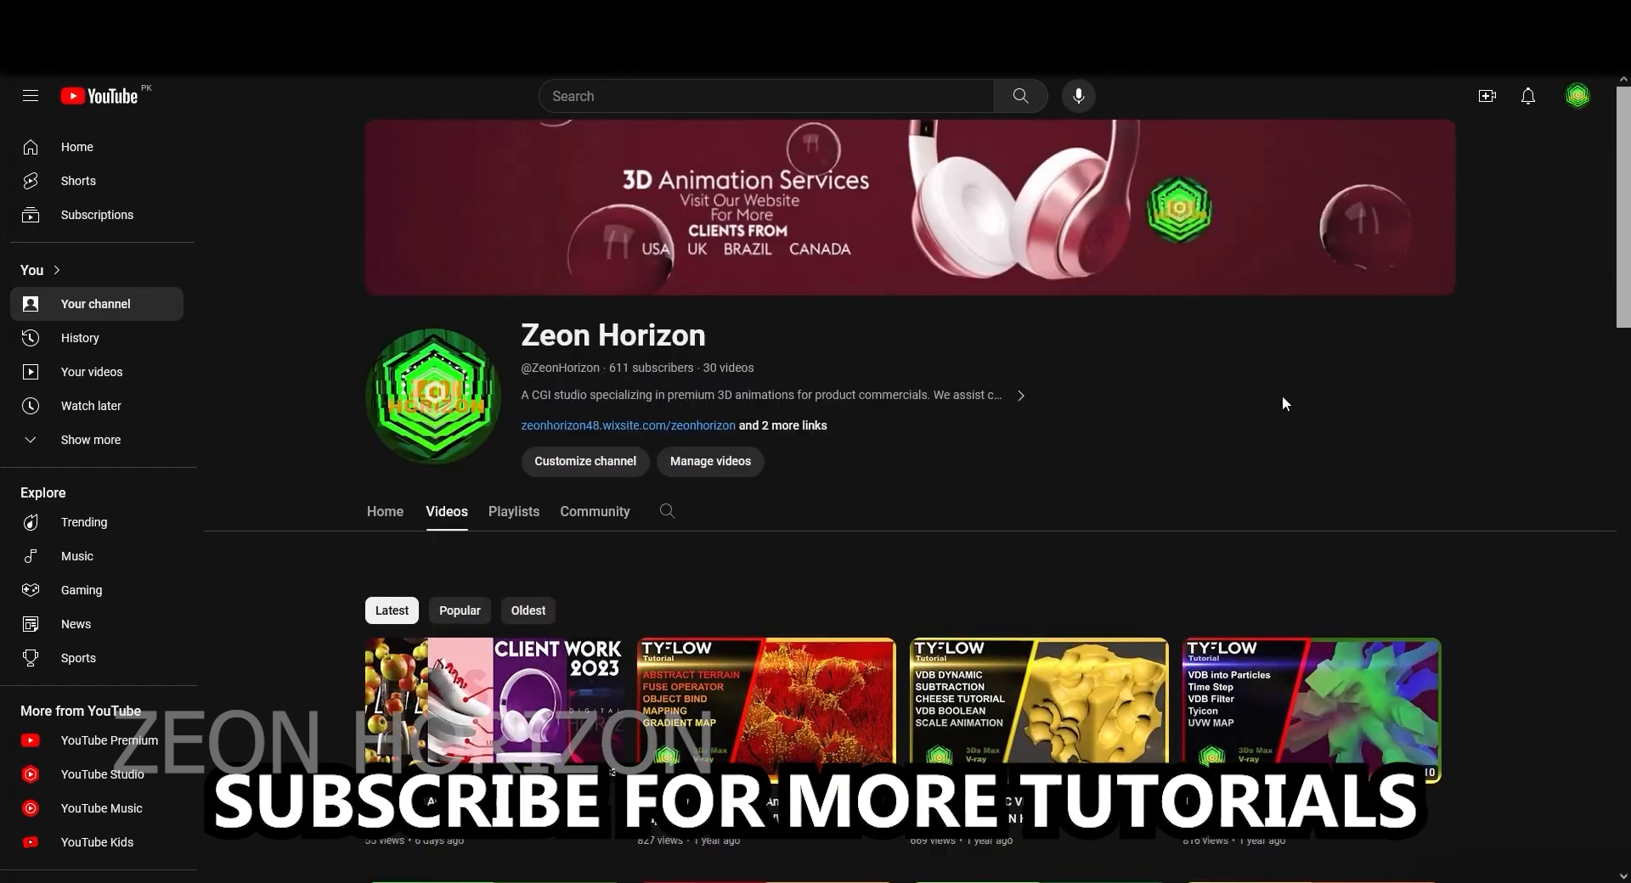
{"action": "mouse_move", "coordinate": [747, 394]}
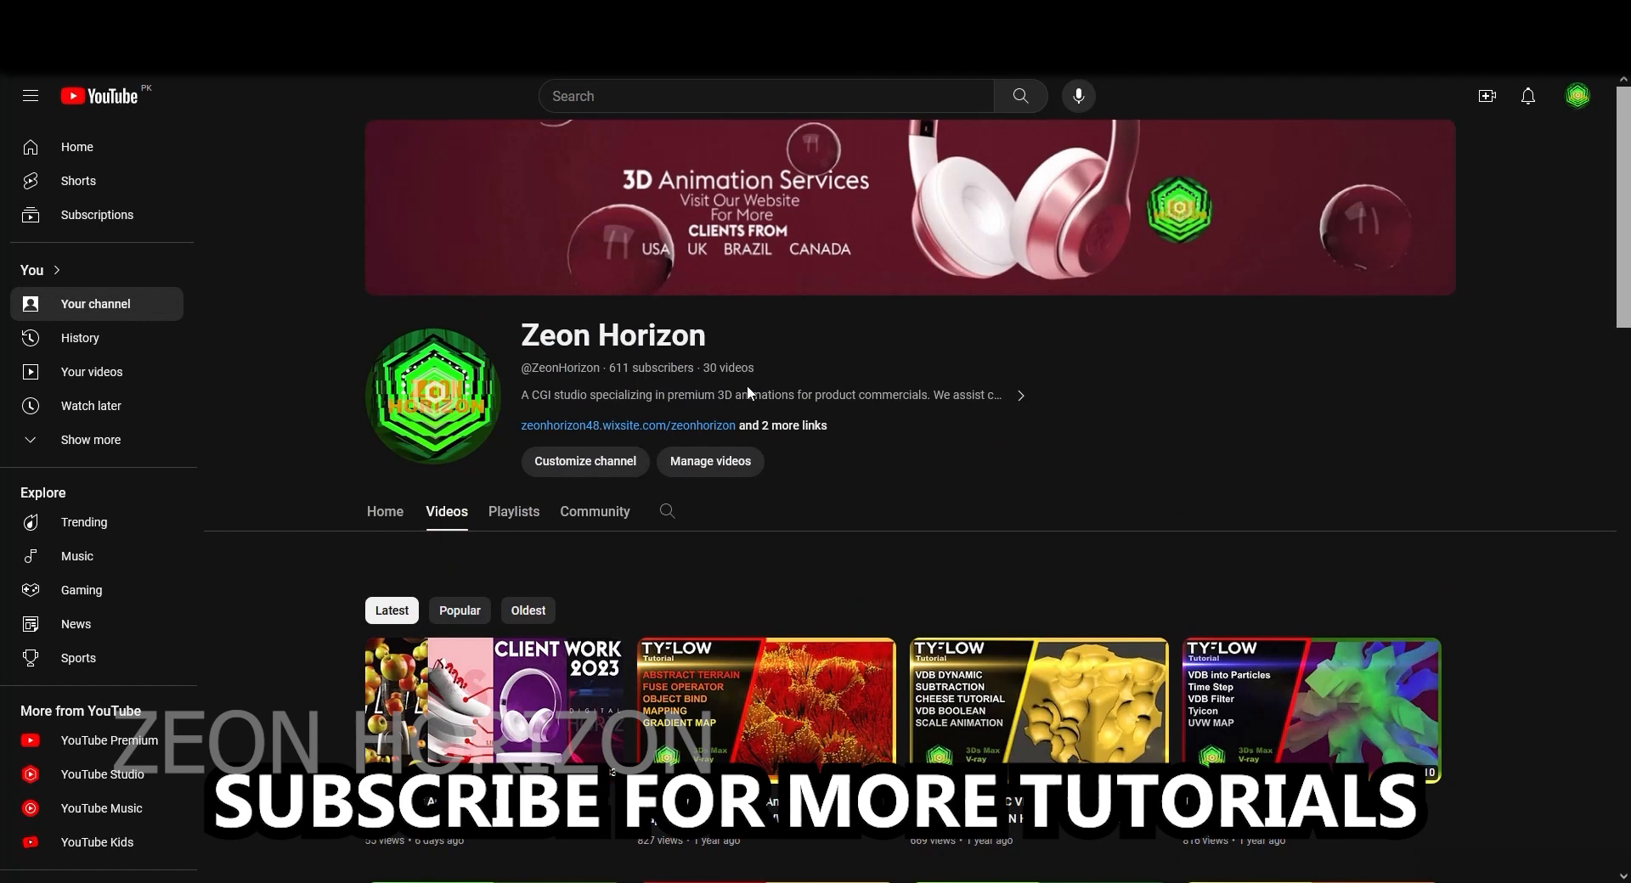